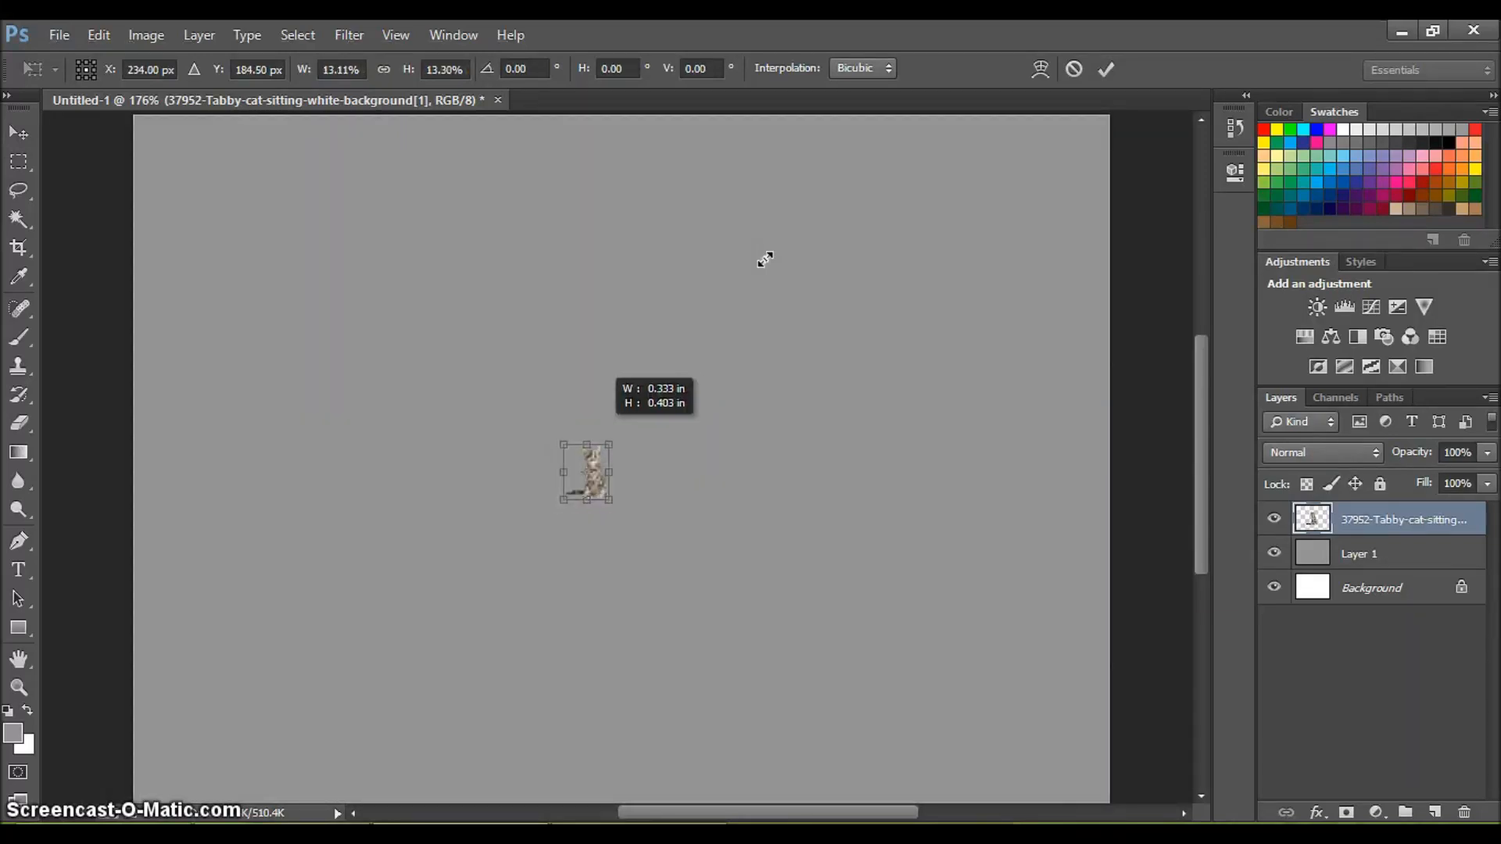
Step: Scale the tiny tabby cat up, tilt it about 5°, and move it into position
{"action": "left_click_drag", "start_coordinate": [613, 503], "coordinate": [579, 682]}
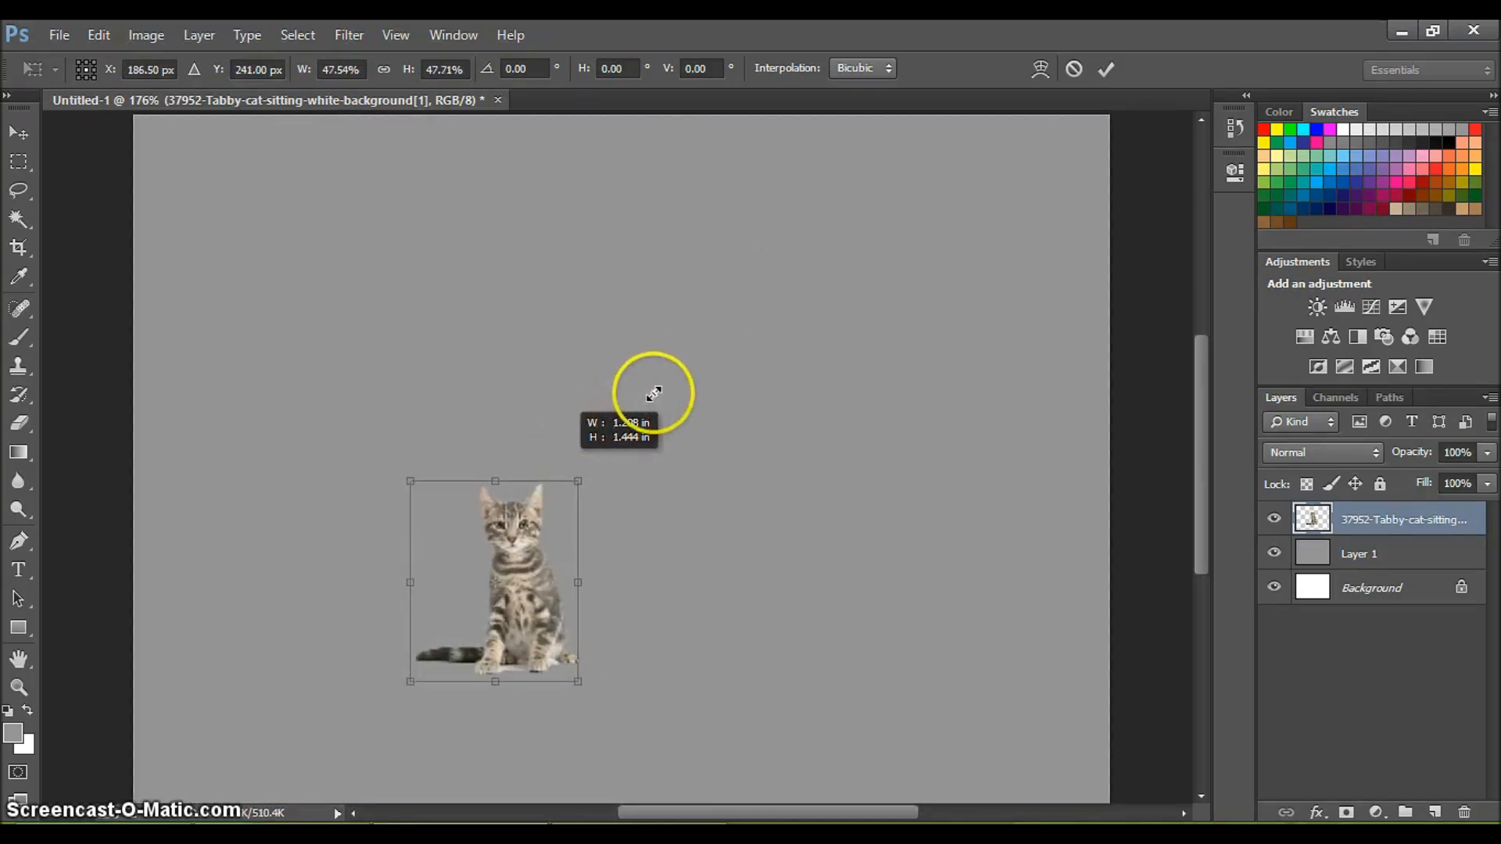
{"action": "left_click_drag", "start_coordinate": [495, 579], "coordinate": [629, 278]}
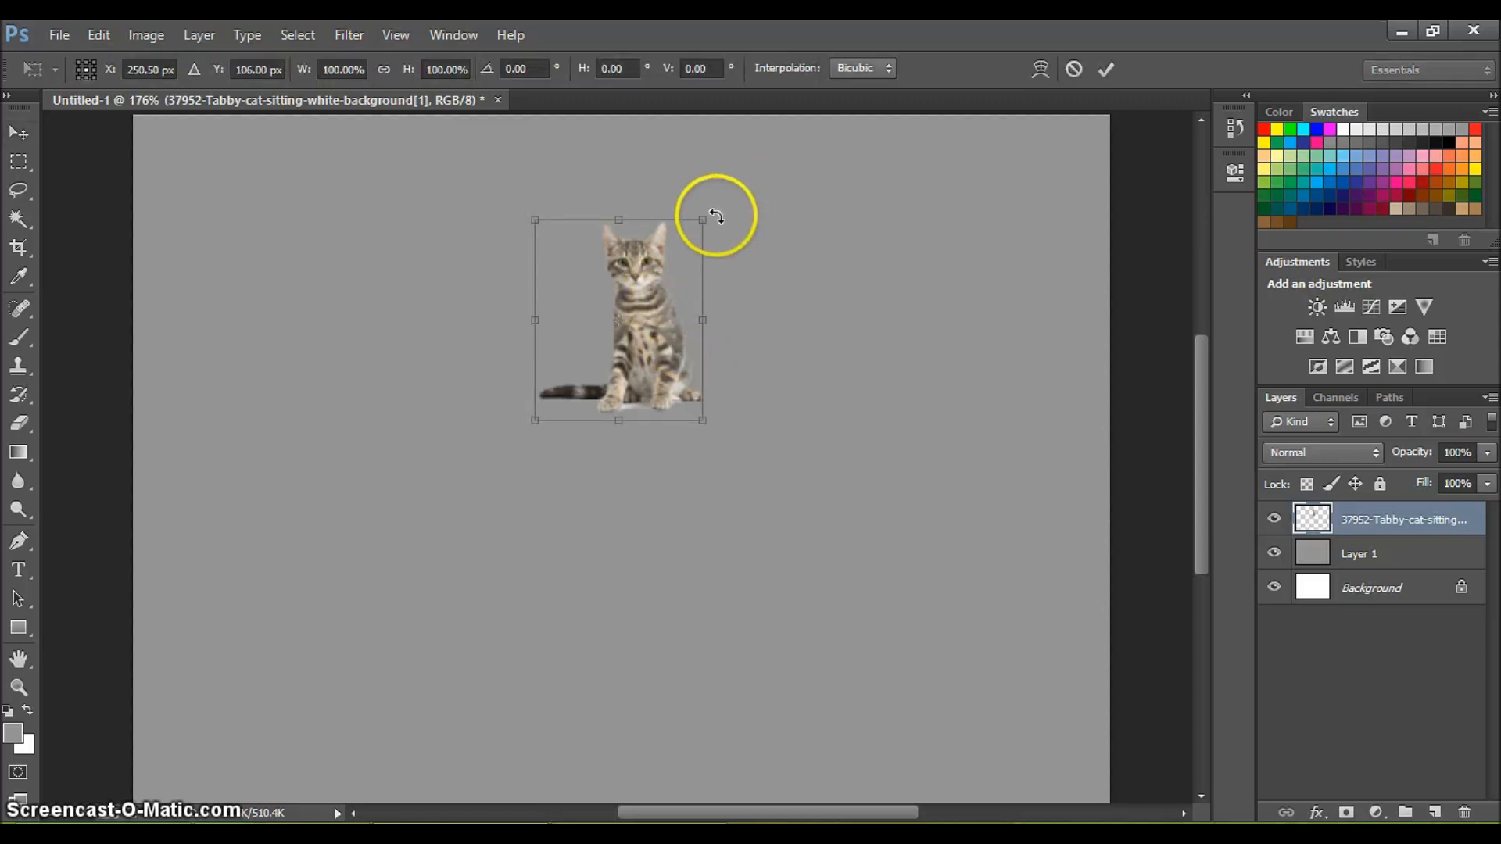
{"action": "mouse_move", "coordinate": [620, 327]}
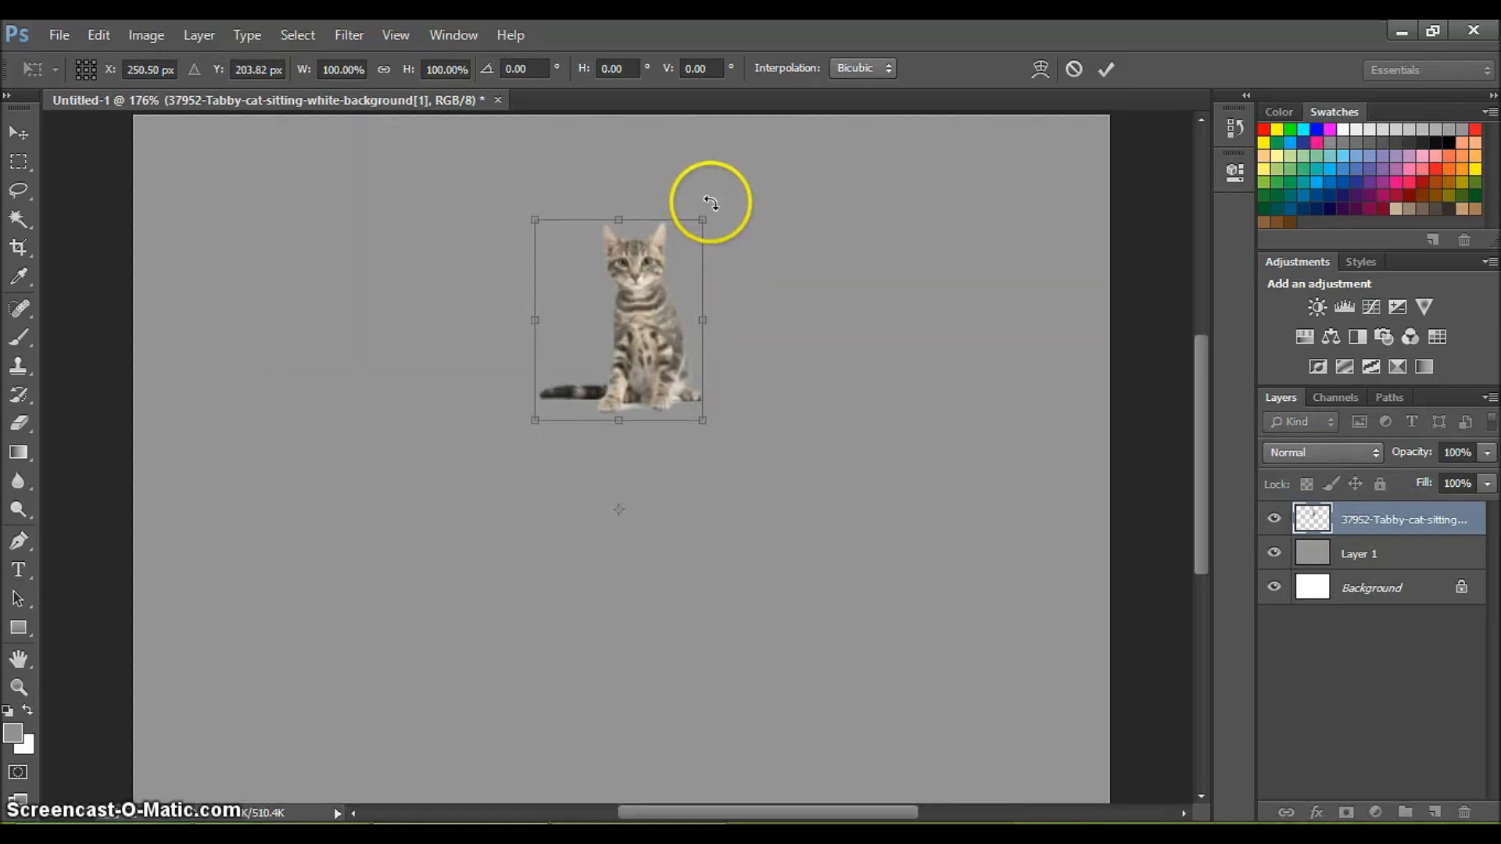
{"action": "mouse_move", "coordinate": [528, 217]}
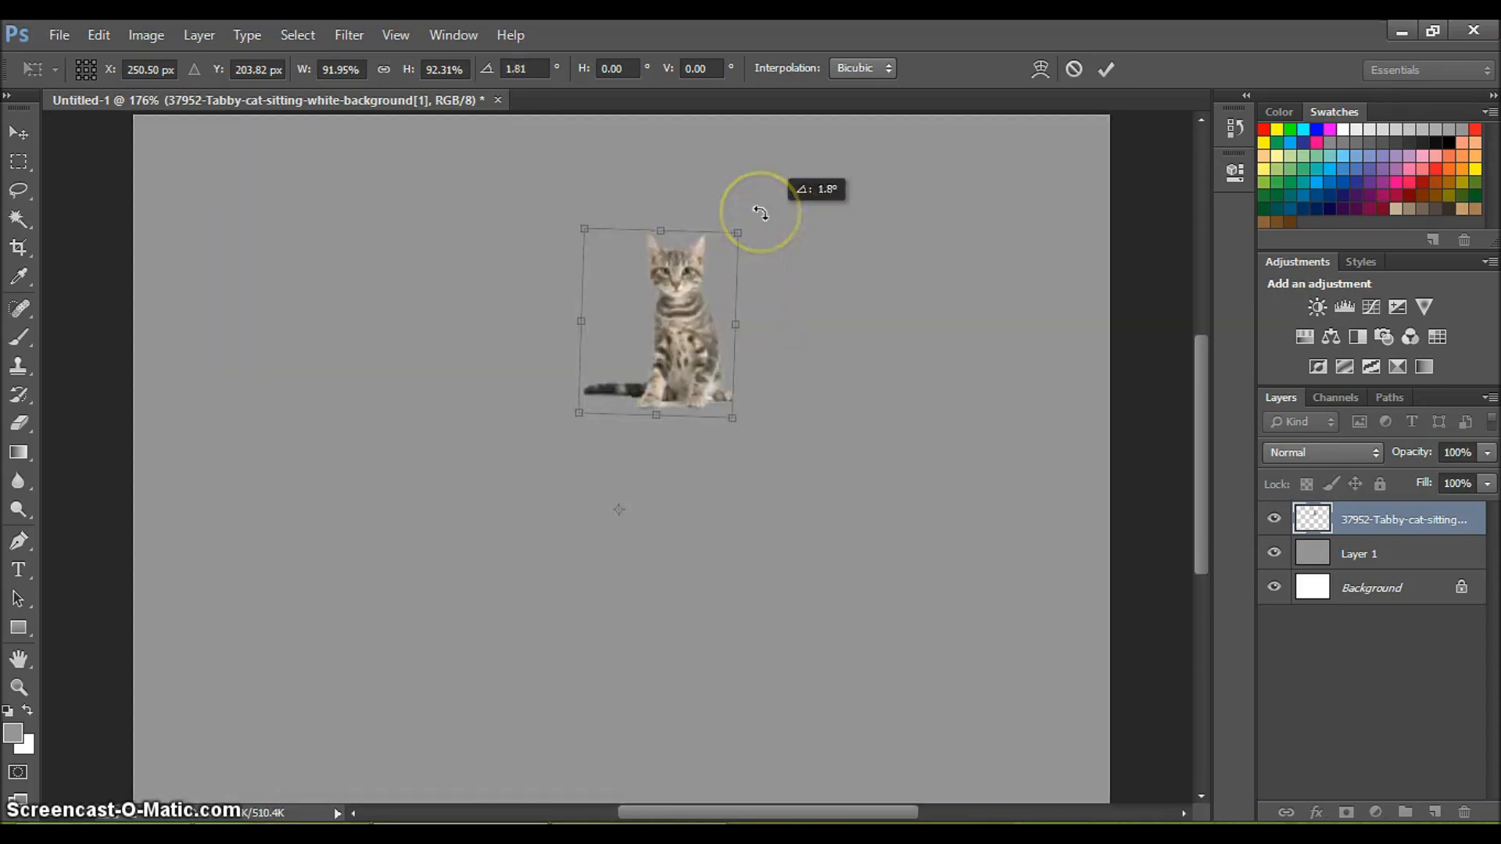
{"action": "left_click_drag", "start_coordinate": [759, 211], "coordinate": [785, 230]}
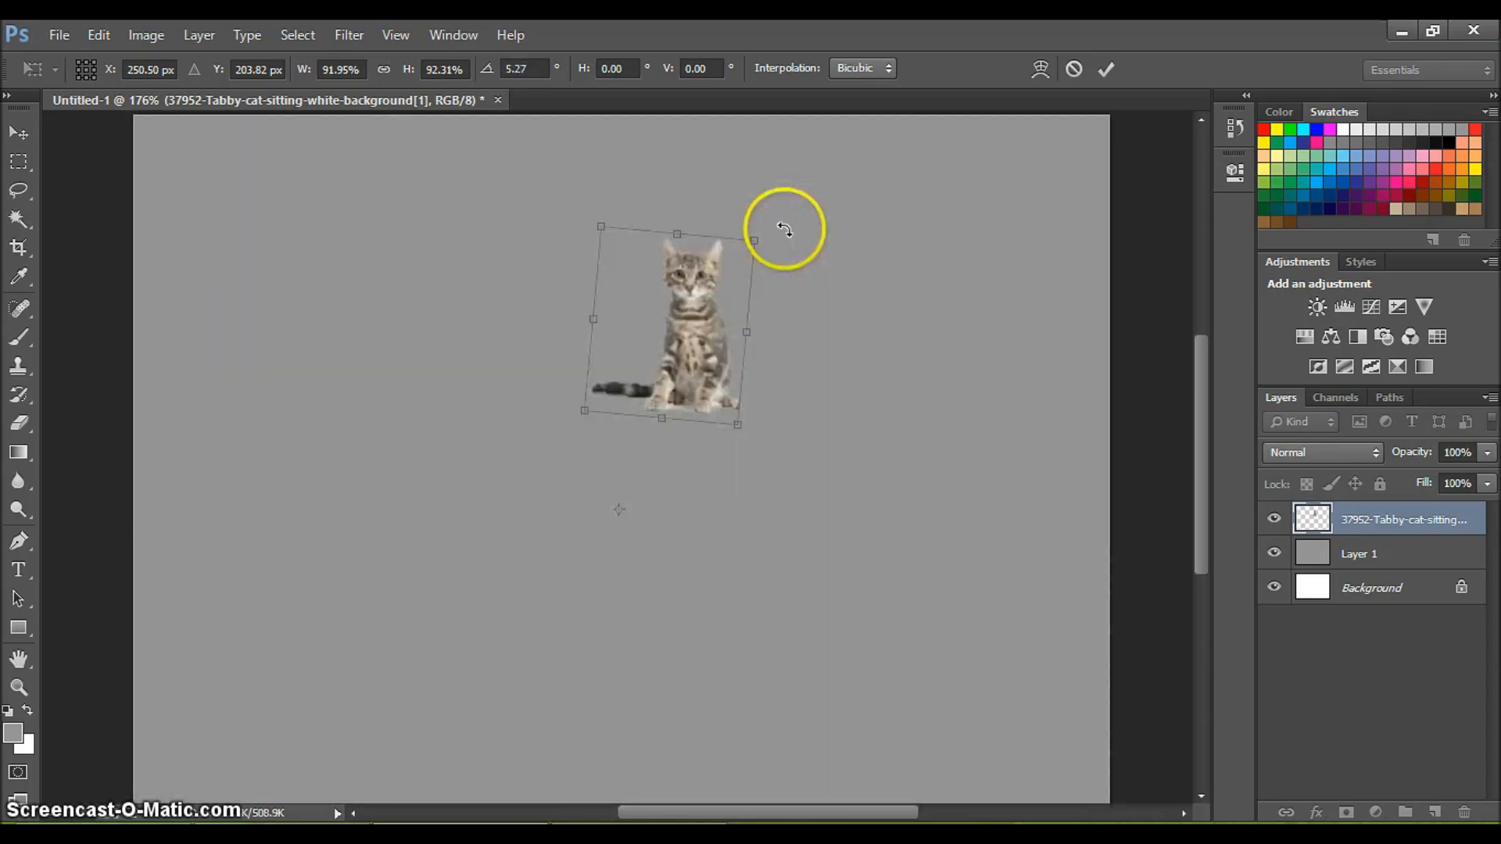
{"action": "mouse_move", "coordinate": [691, 294]}
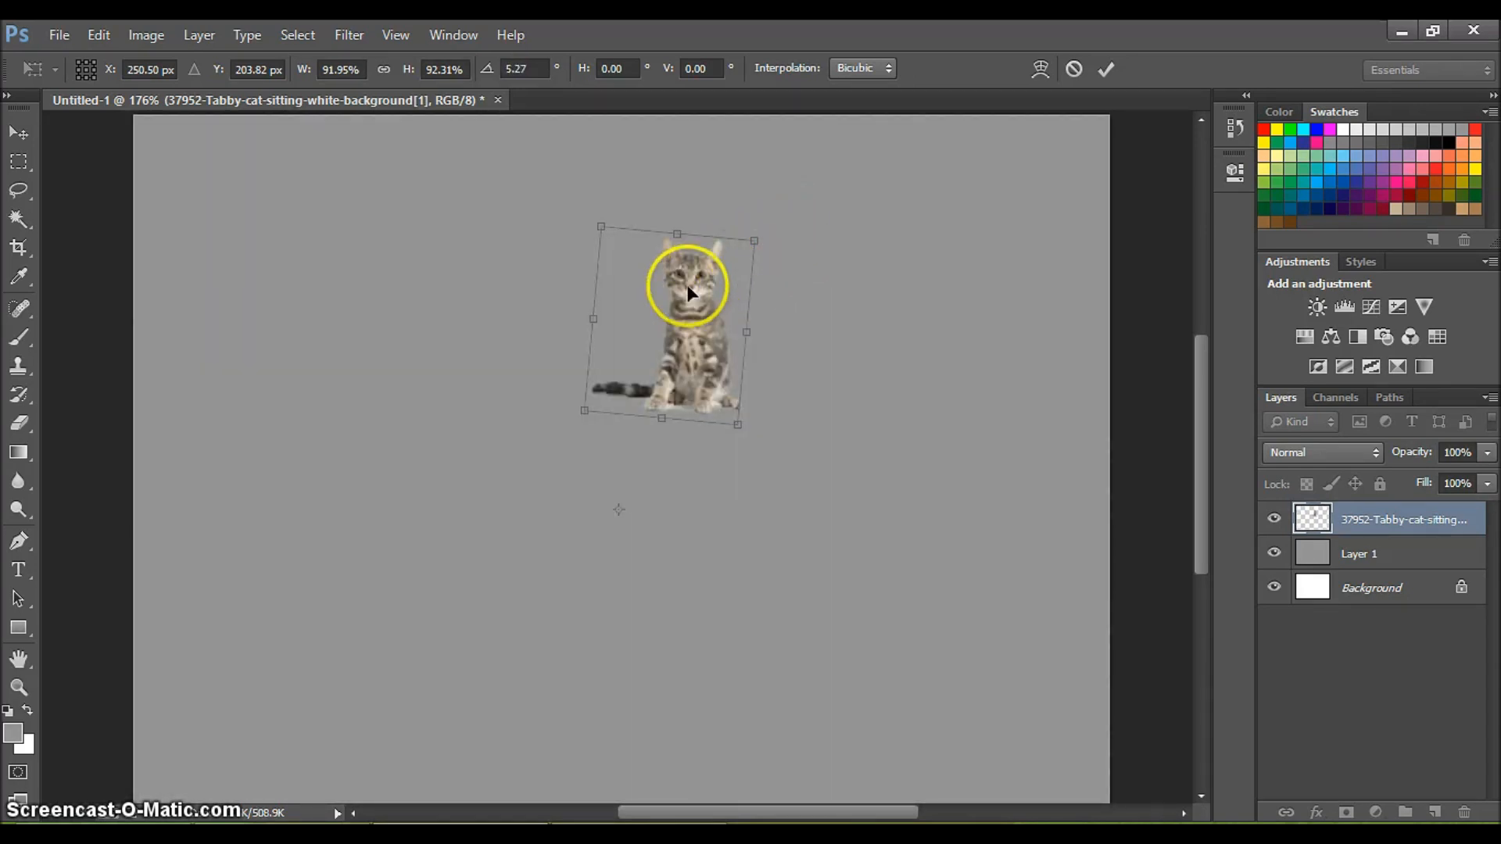
{"action": "left_click_drag", "start_coordinate": [688, 291], "coordinate": [656, 306]}
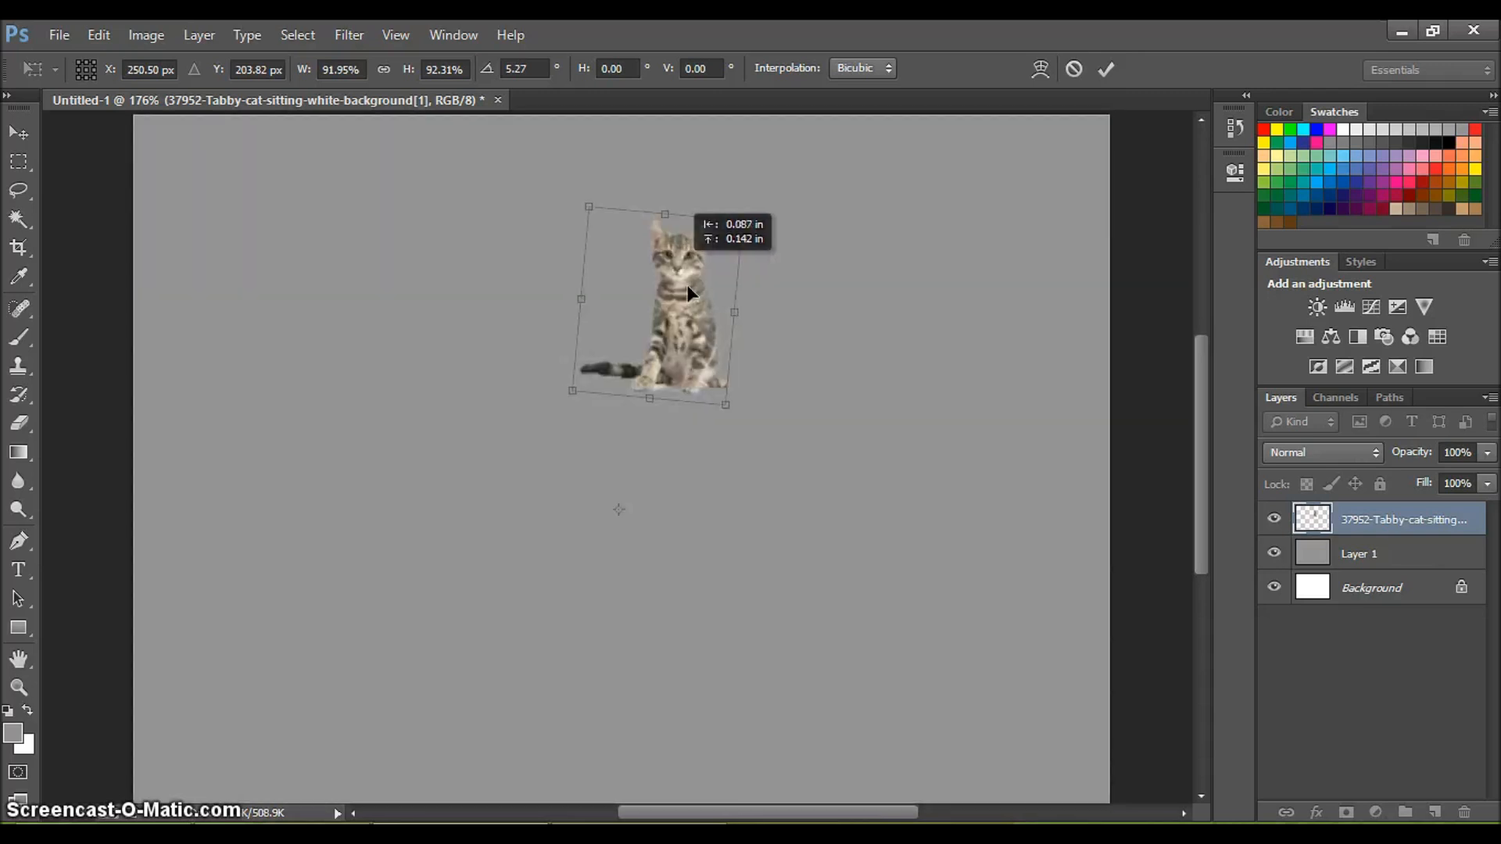
{"action": "left_click_drag", "start_coordinate": [735, 209], "coordinate": [809, 263]}
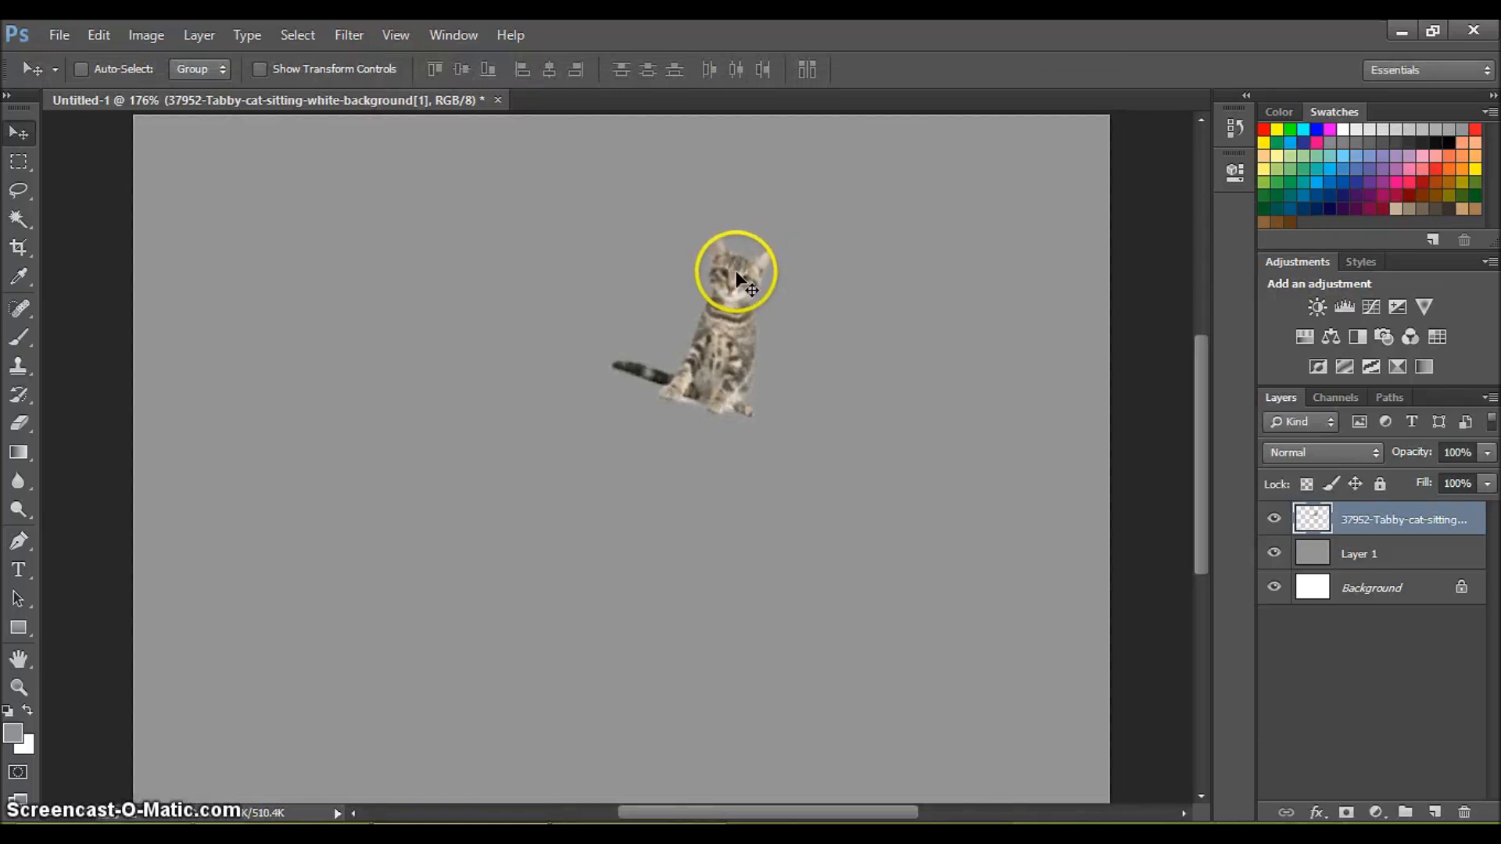
Step: Duplicate the cat and reapply the tilt-and-shrink transform to each new copy
{"action": "key", "text": "Ctrl+t"}
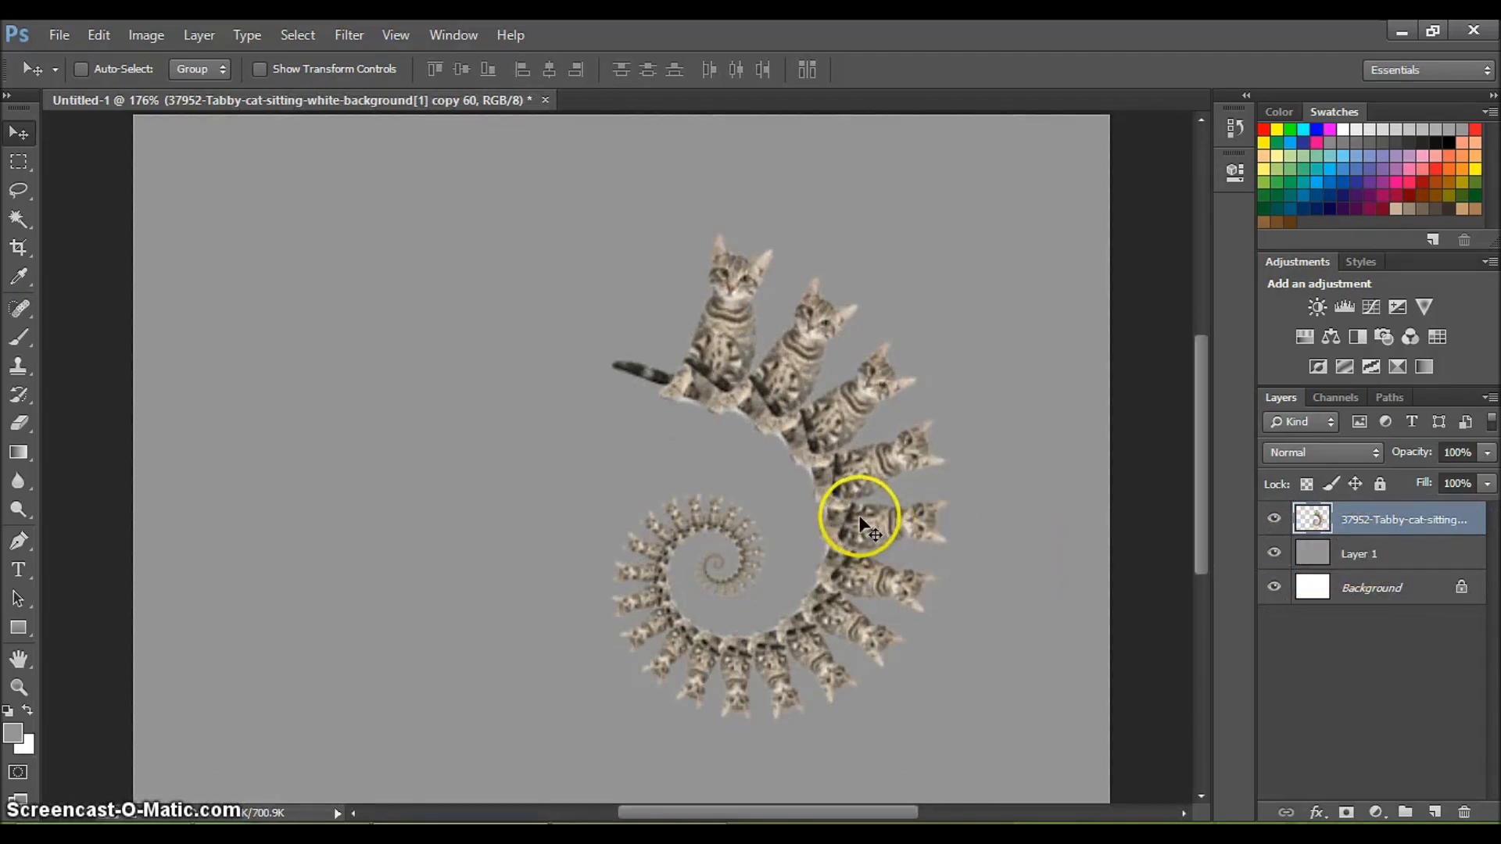
{"action": "mouse_move", "coordinate": [848, 570]}
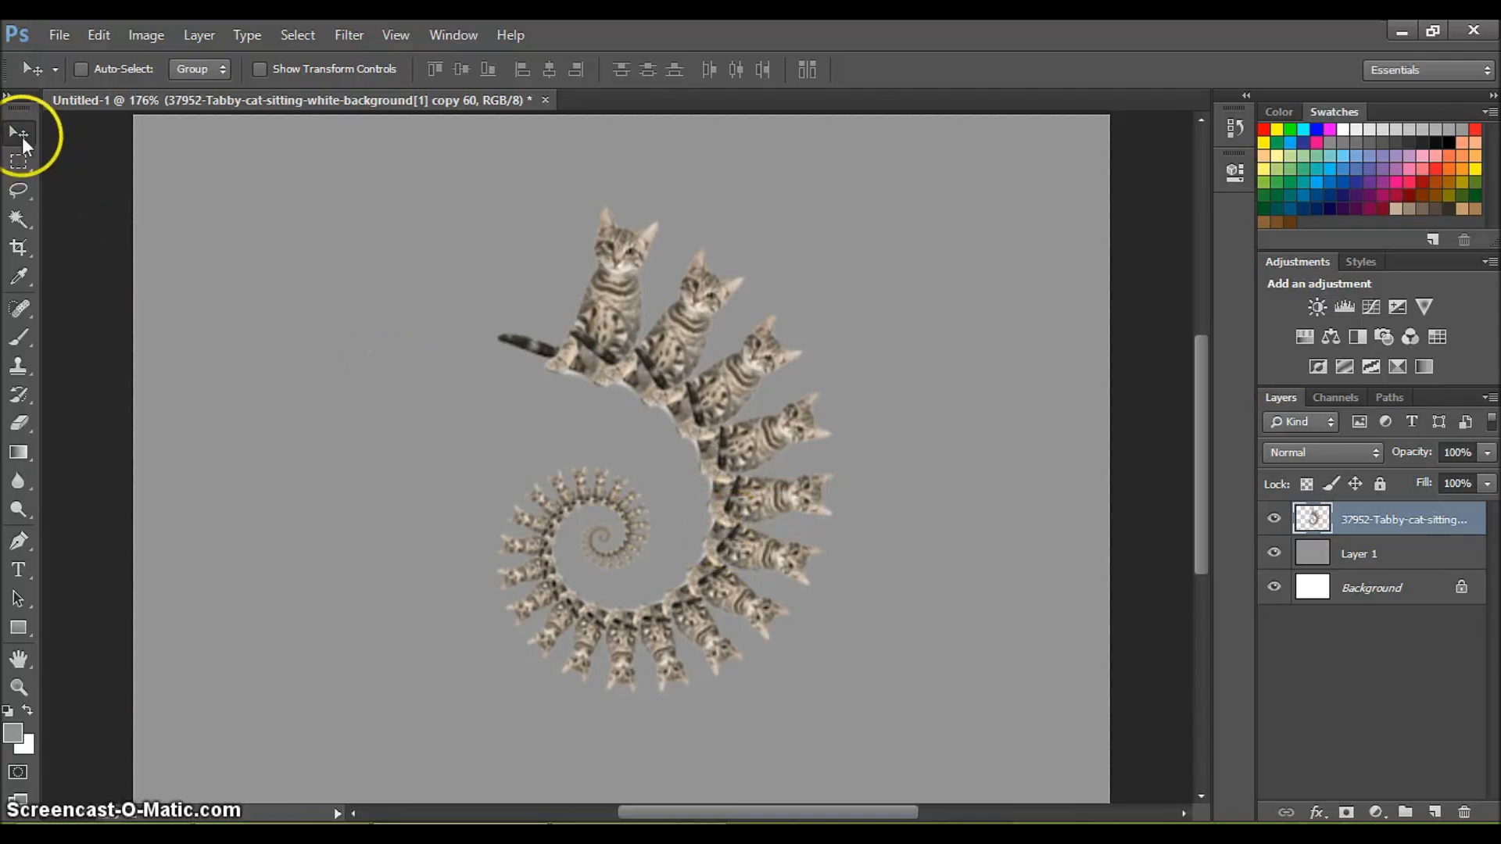
Step: Start Free Transform and move the cat spiral near the canvas top-left
{"action": "key", "text": "Ctrl+t"}
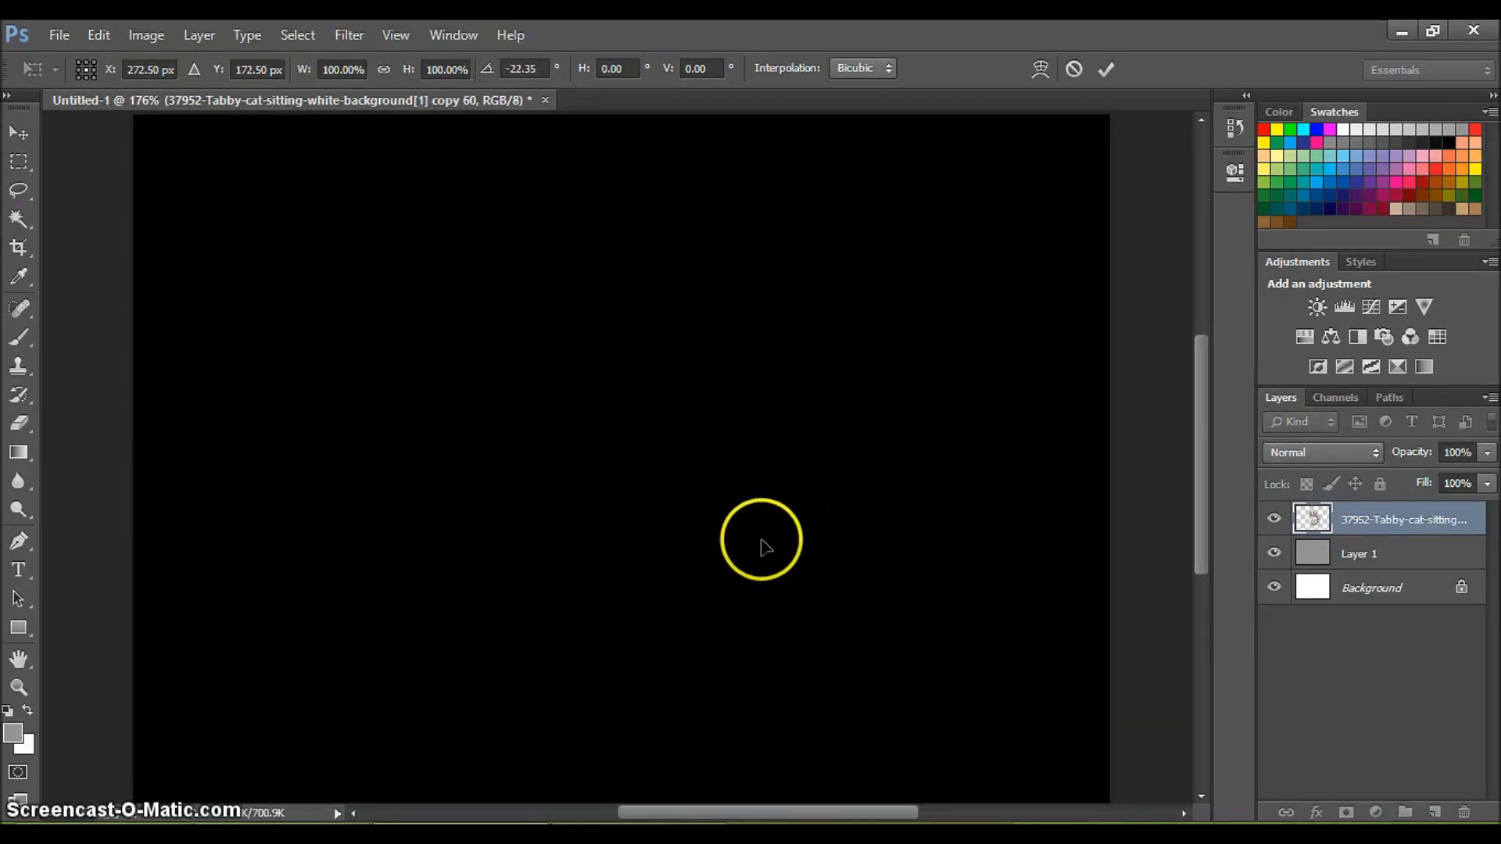
{"action": "mouse_move", "coordinate": [793, 546]}
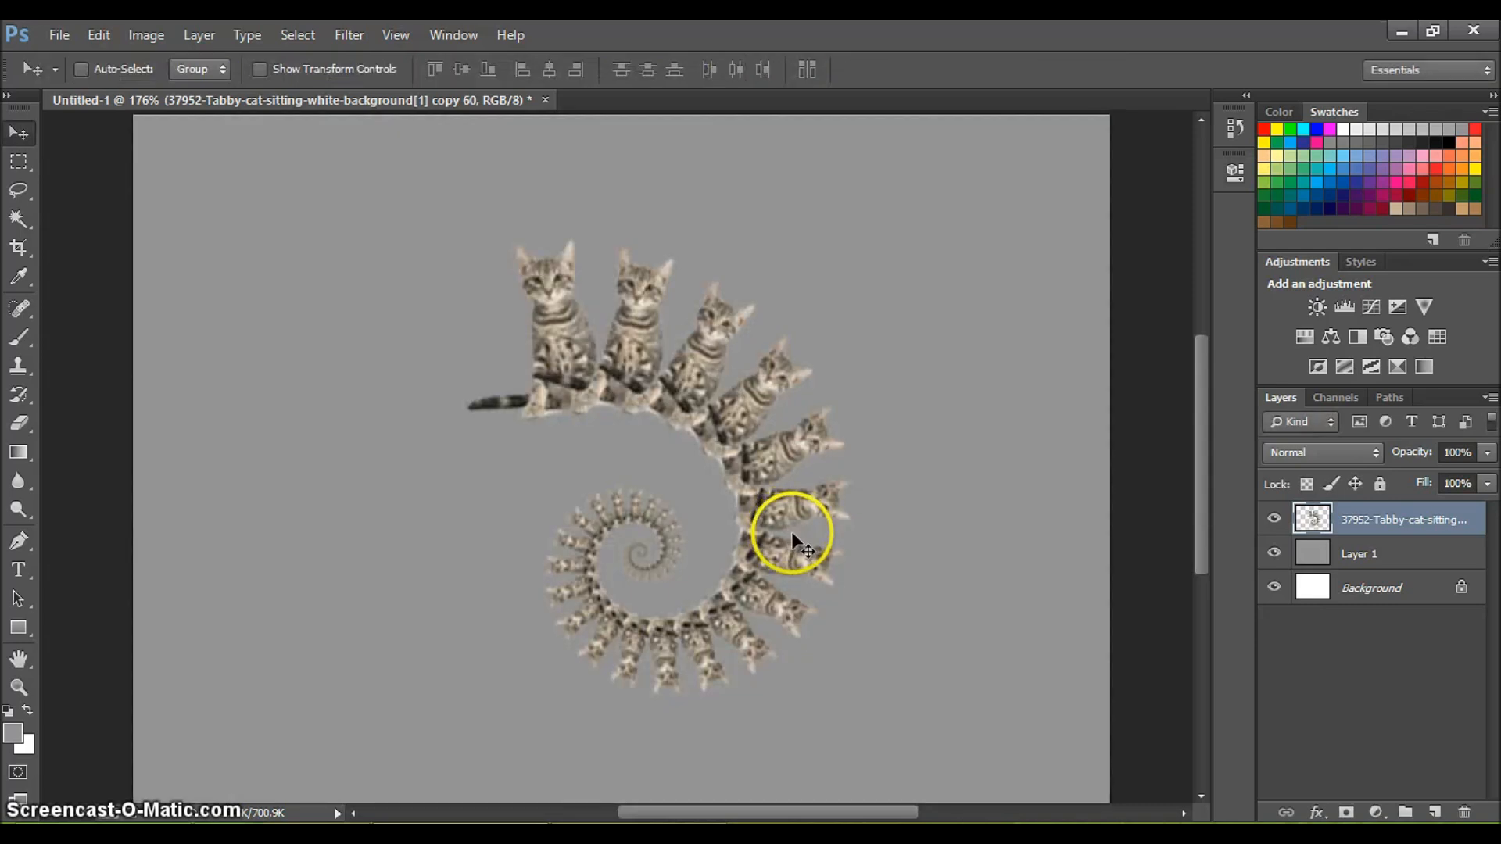
{"action": "left_click_drag", "start_coordinate": [794, 537], "coordinate": [694, 451]}
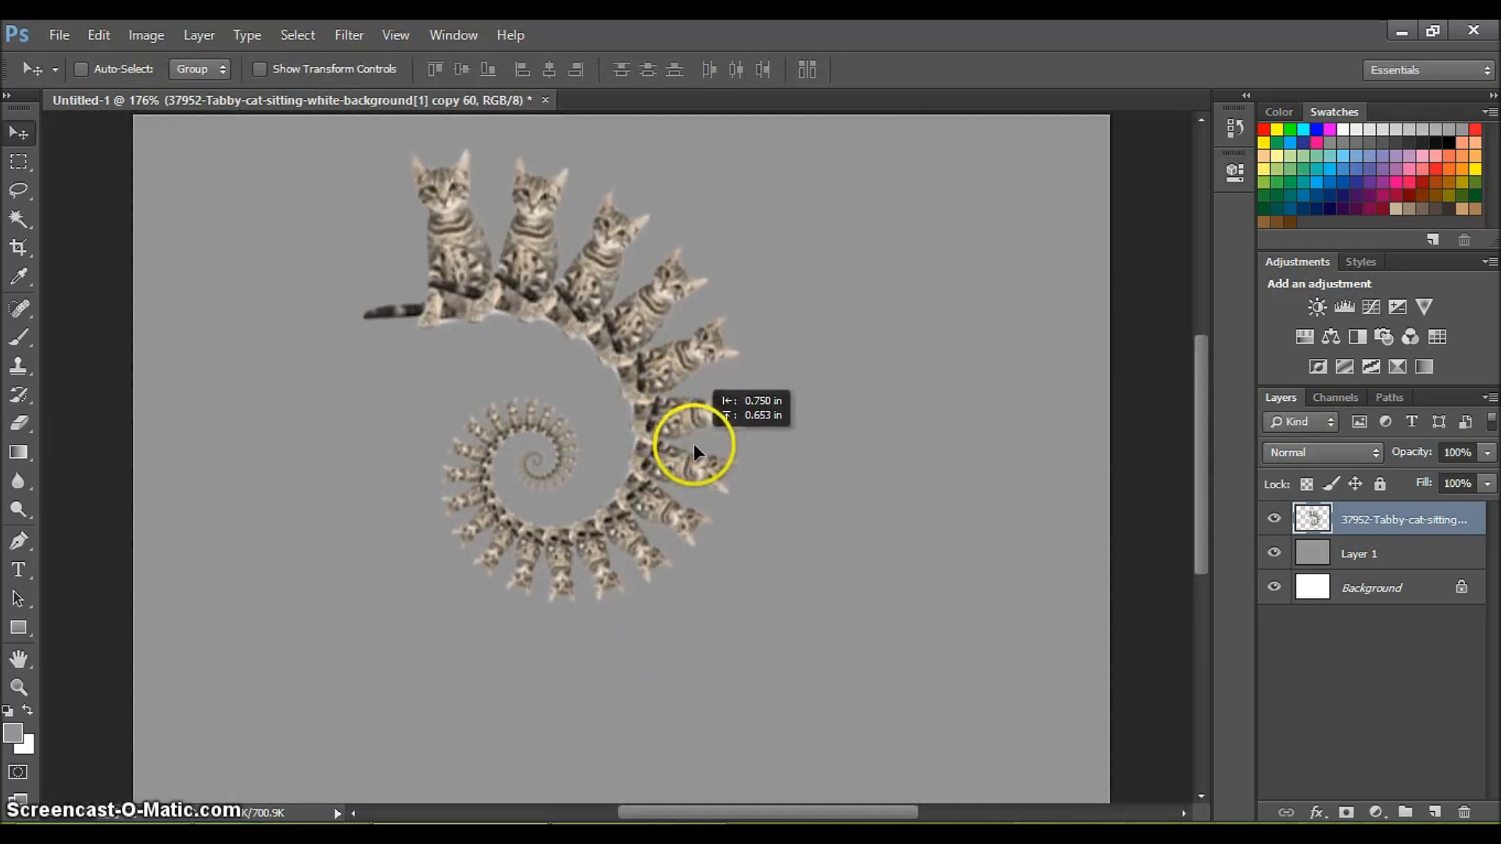
{"action": "left_click_drag", "start_coordinate": [694, 453], "coordinate": [745, 457]}
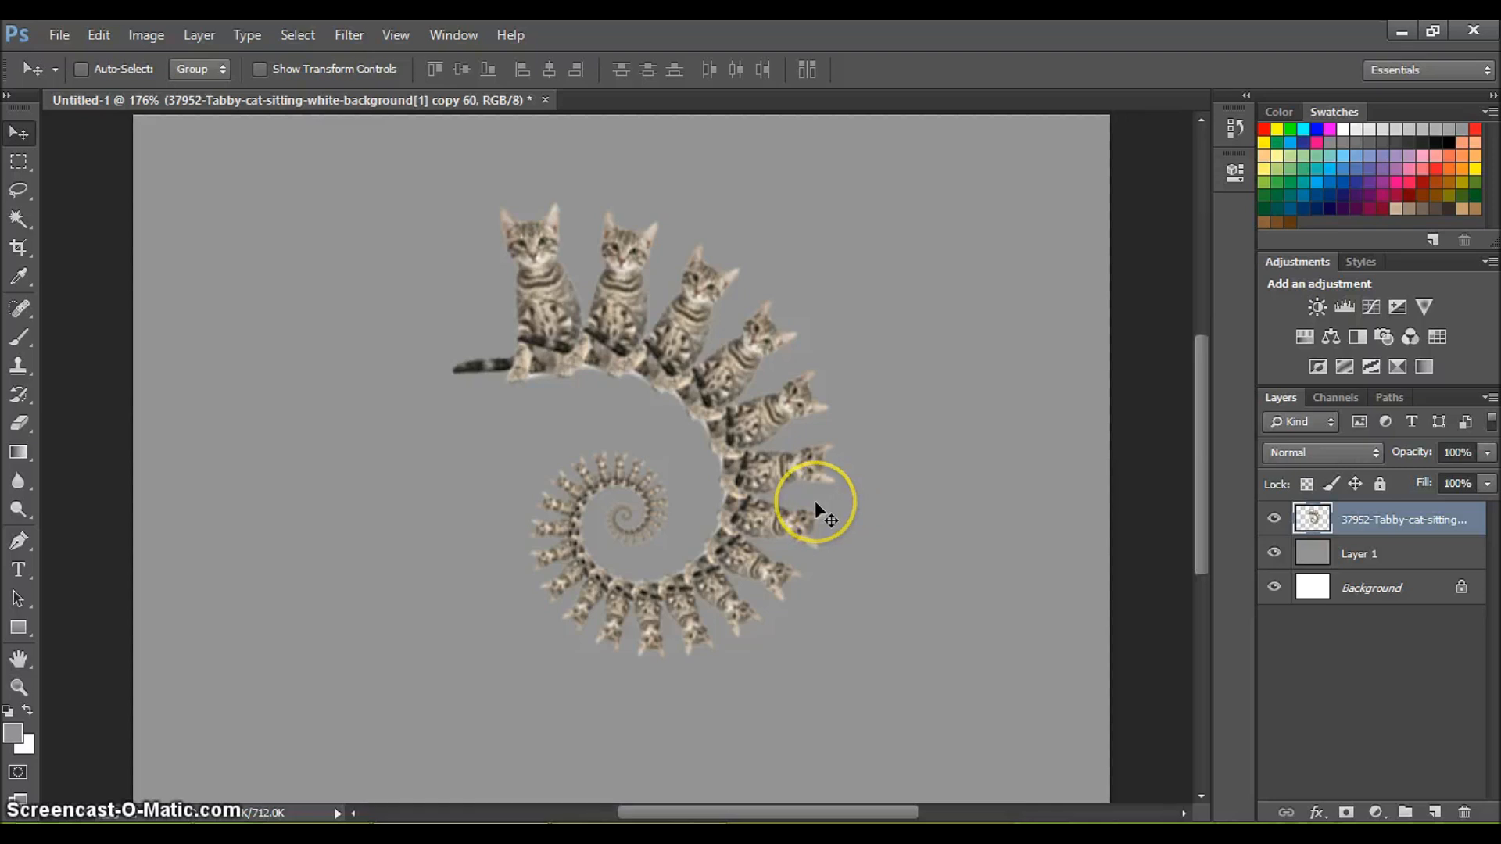
{"action": "mouse_move", "coordinate": [845, 536]}
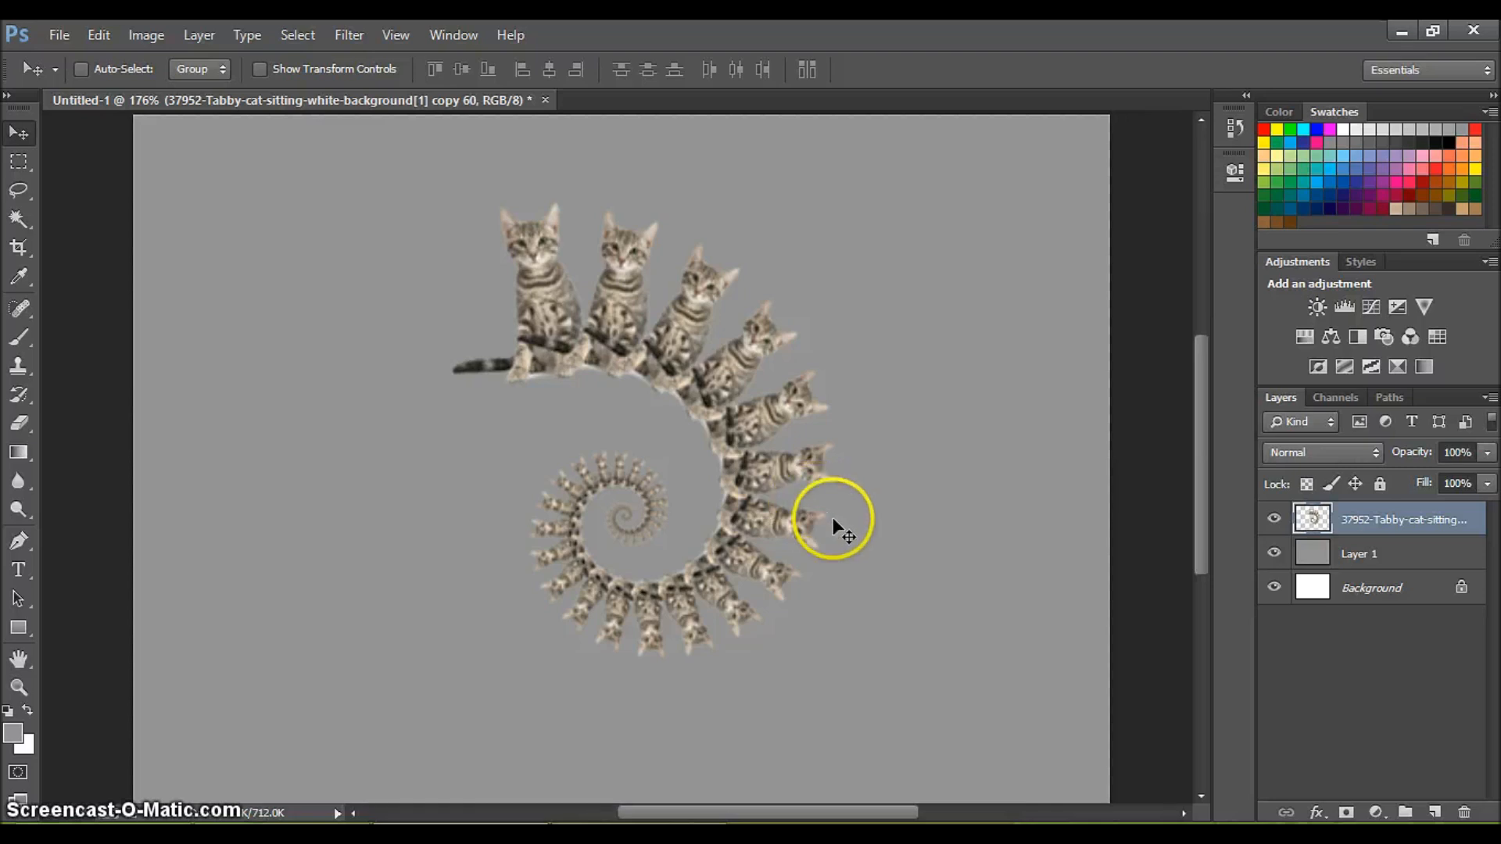
{"action": "mouse_move", "coordinate": [819, 468]}
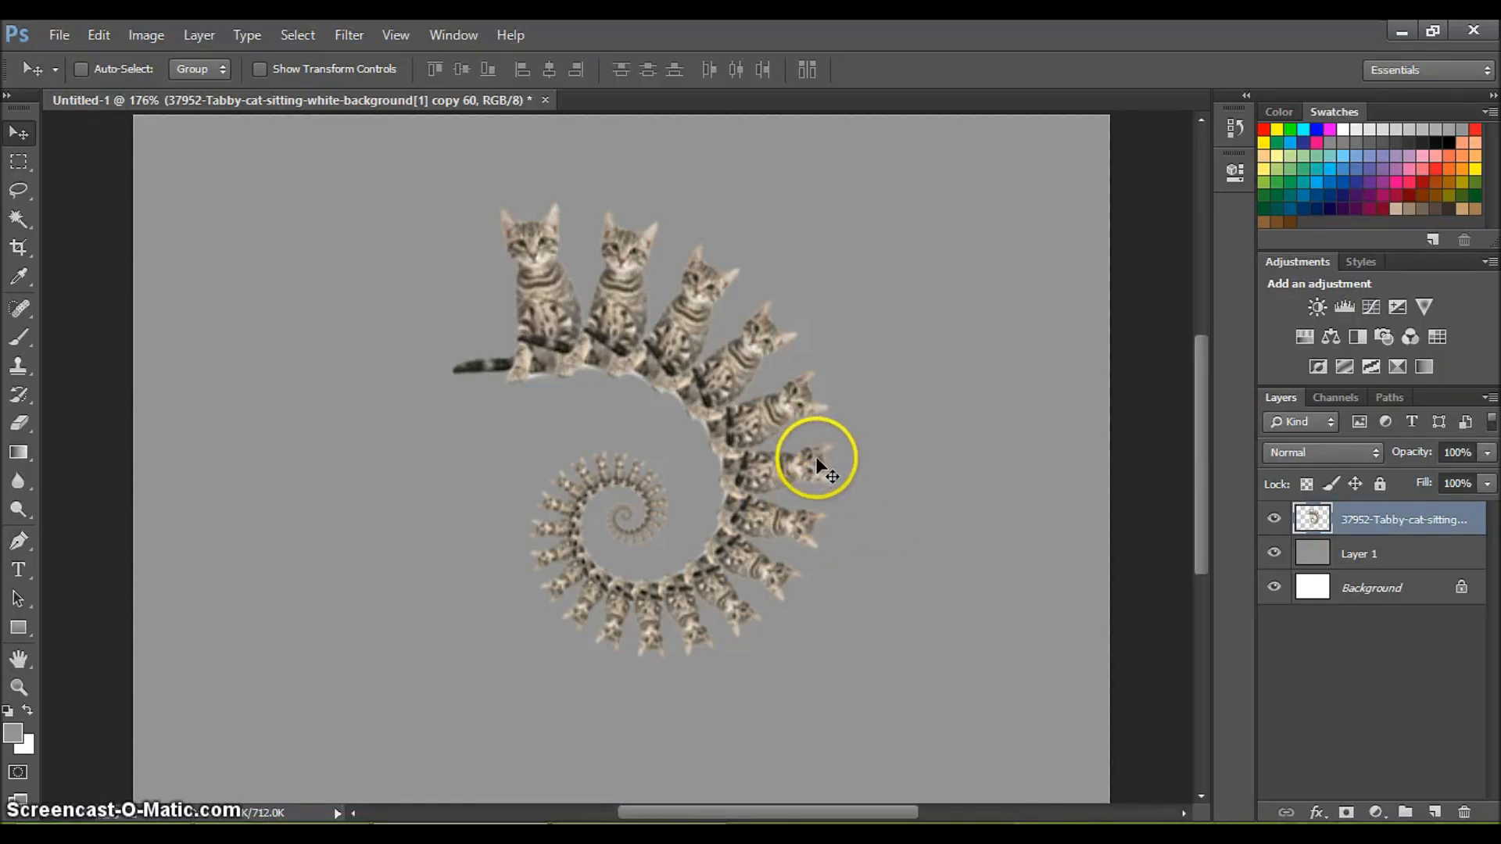
{"action": "left_click_drag", "start_coordinate": [819, 460], "coordinate": [613, 430]}
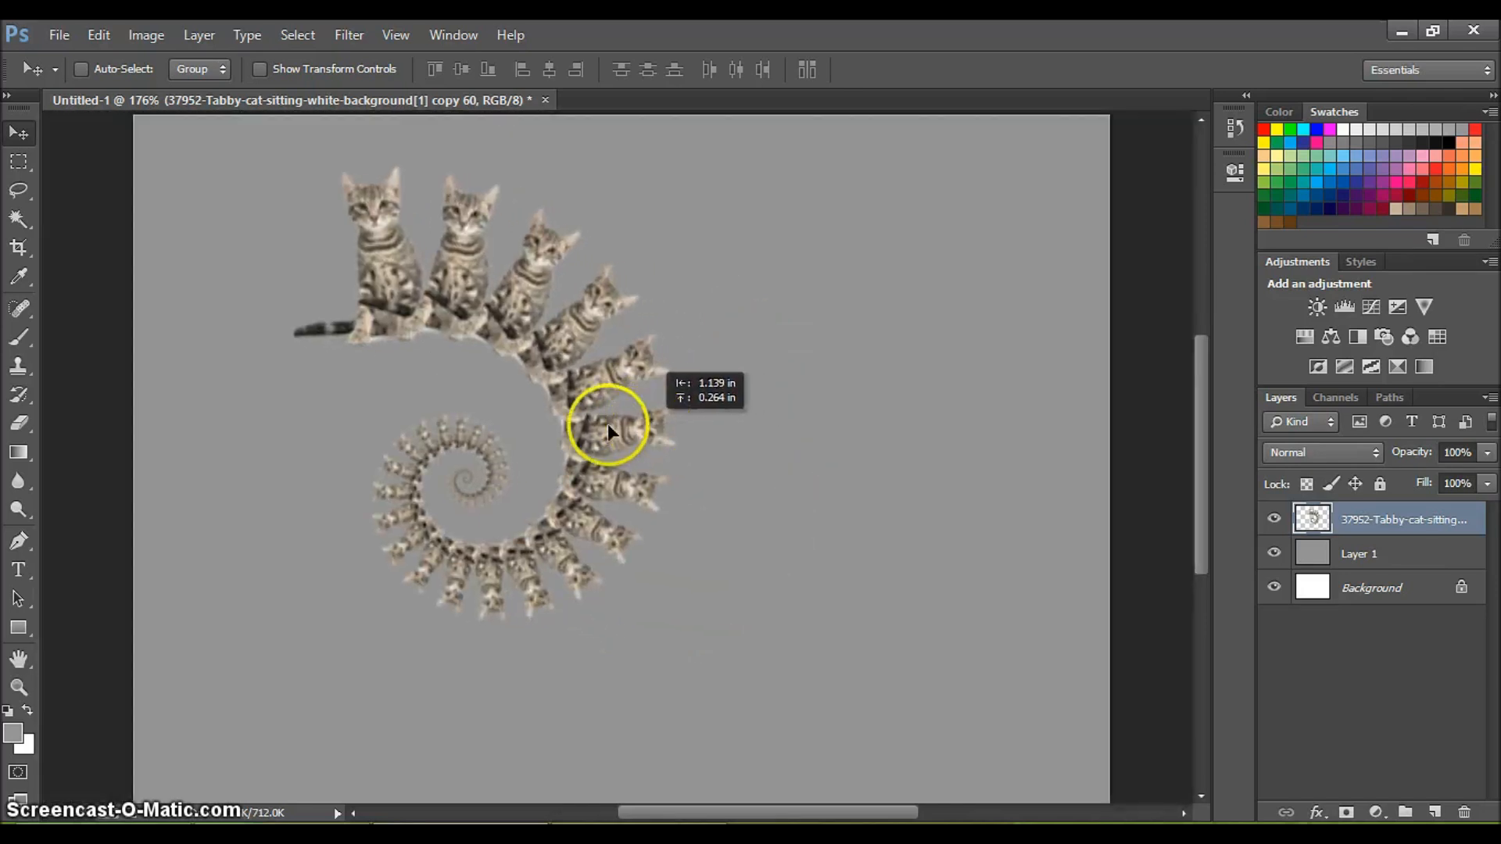
{"action": "left_click_drag", "start_coordinate": [610, 431], "coordinate": [469, 436]}
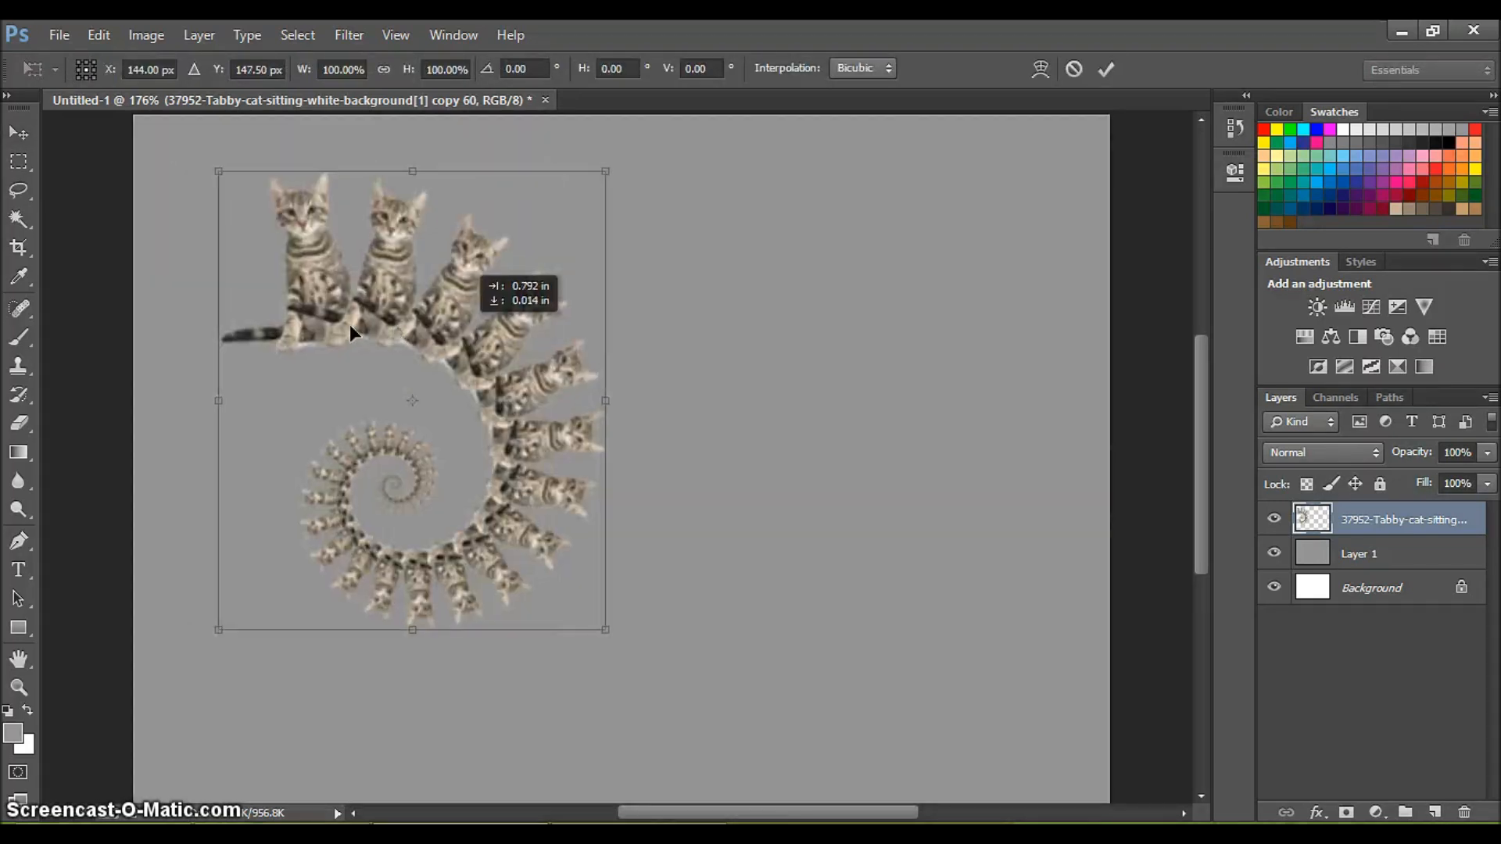
{"action": "left_click_drag", "start_coordinate": [413, 400], "coordinate": [460, 400]}
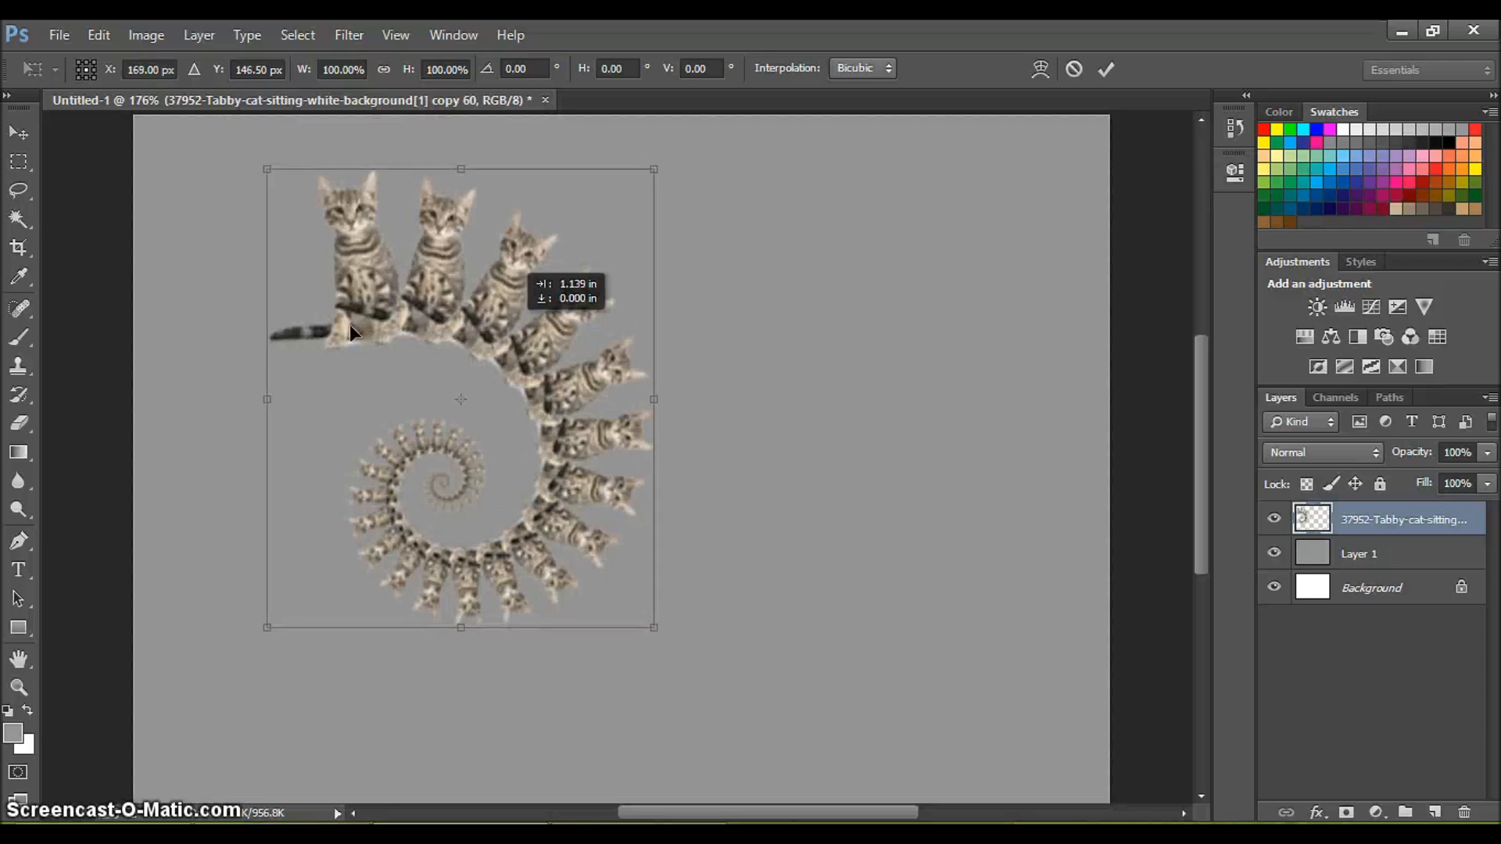
Step: Rotate the spiral about 24° counter-clockwise and shrink it to roughly 82%
{"action": "left_click_drag", "start_coordinate": [653, 169], "coordinate": [544, 145]}
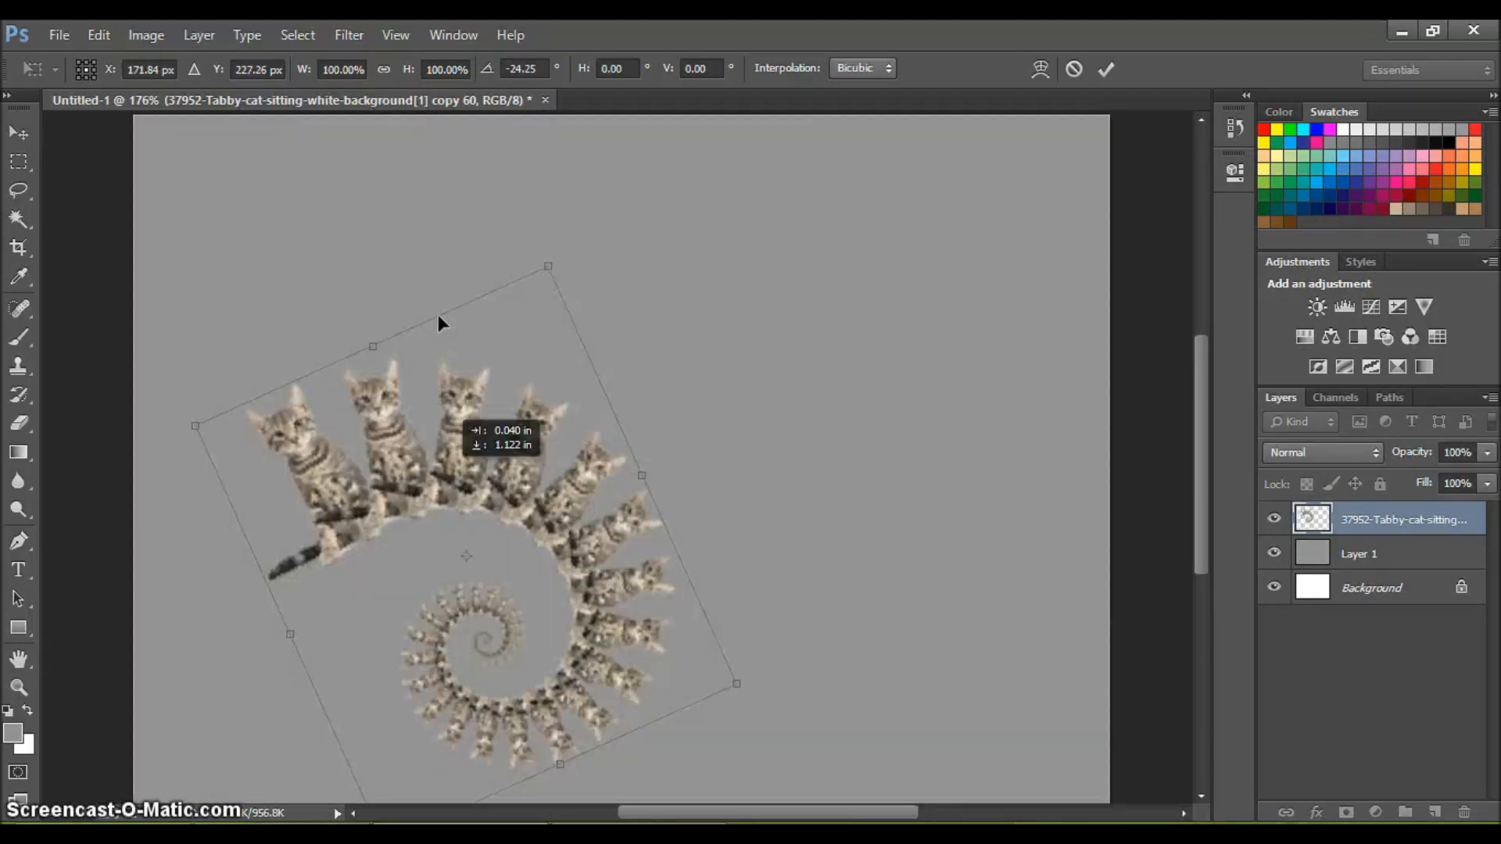
{"action": "left_click_drag", "start_coordinate": [737, 683], "coordinate": [675, 645]}
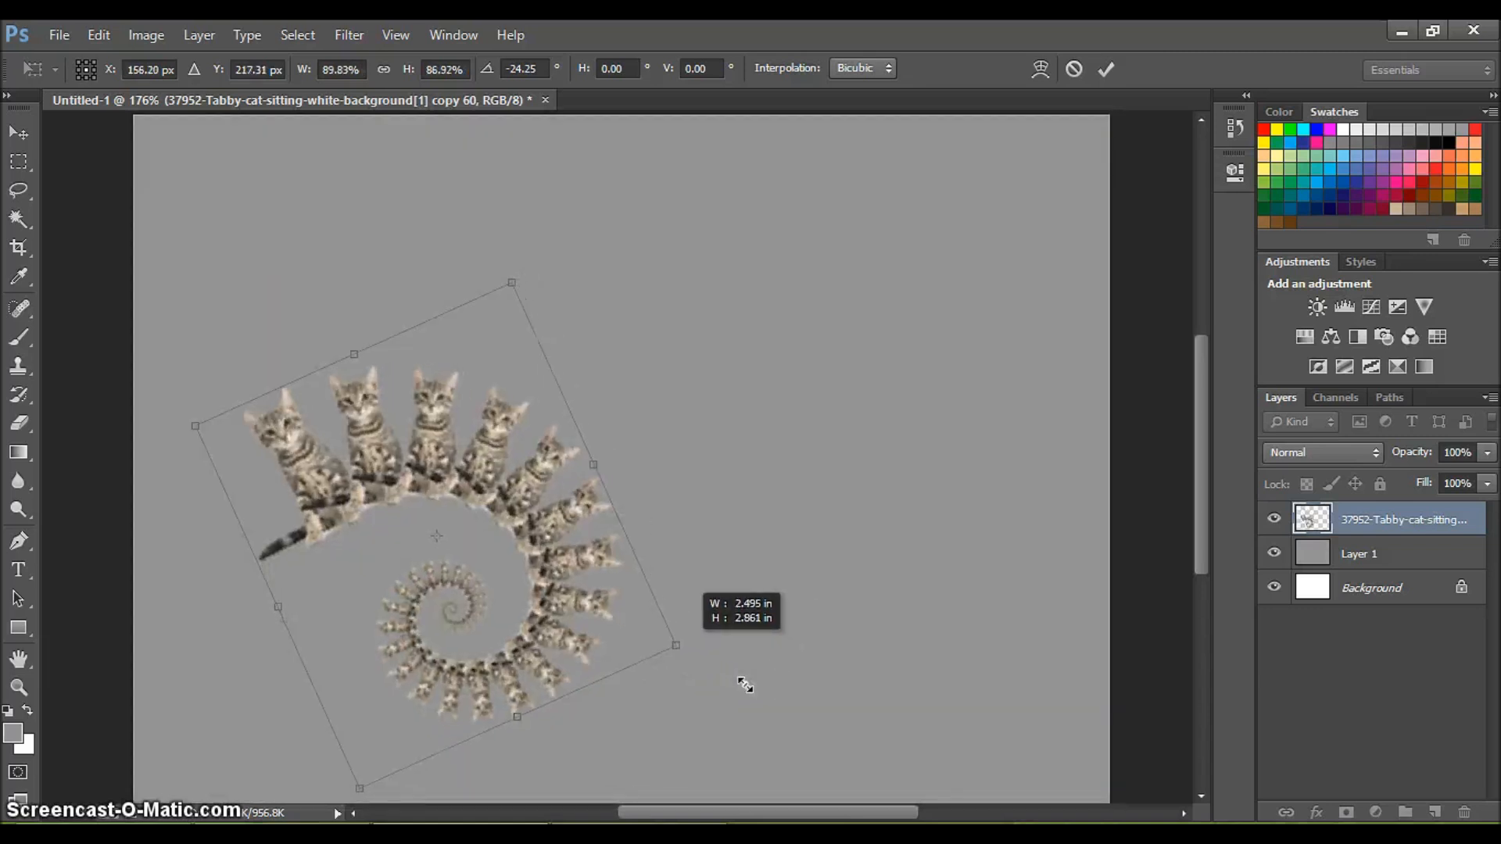
{"action": "left_click_drag", "start_coordinate": [678, 644], "coordinate": [636, 637]}
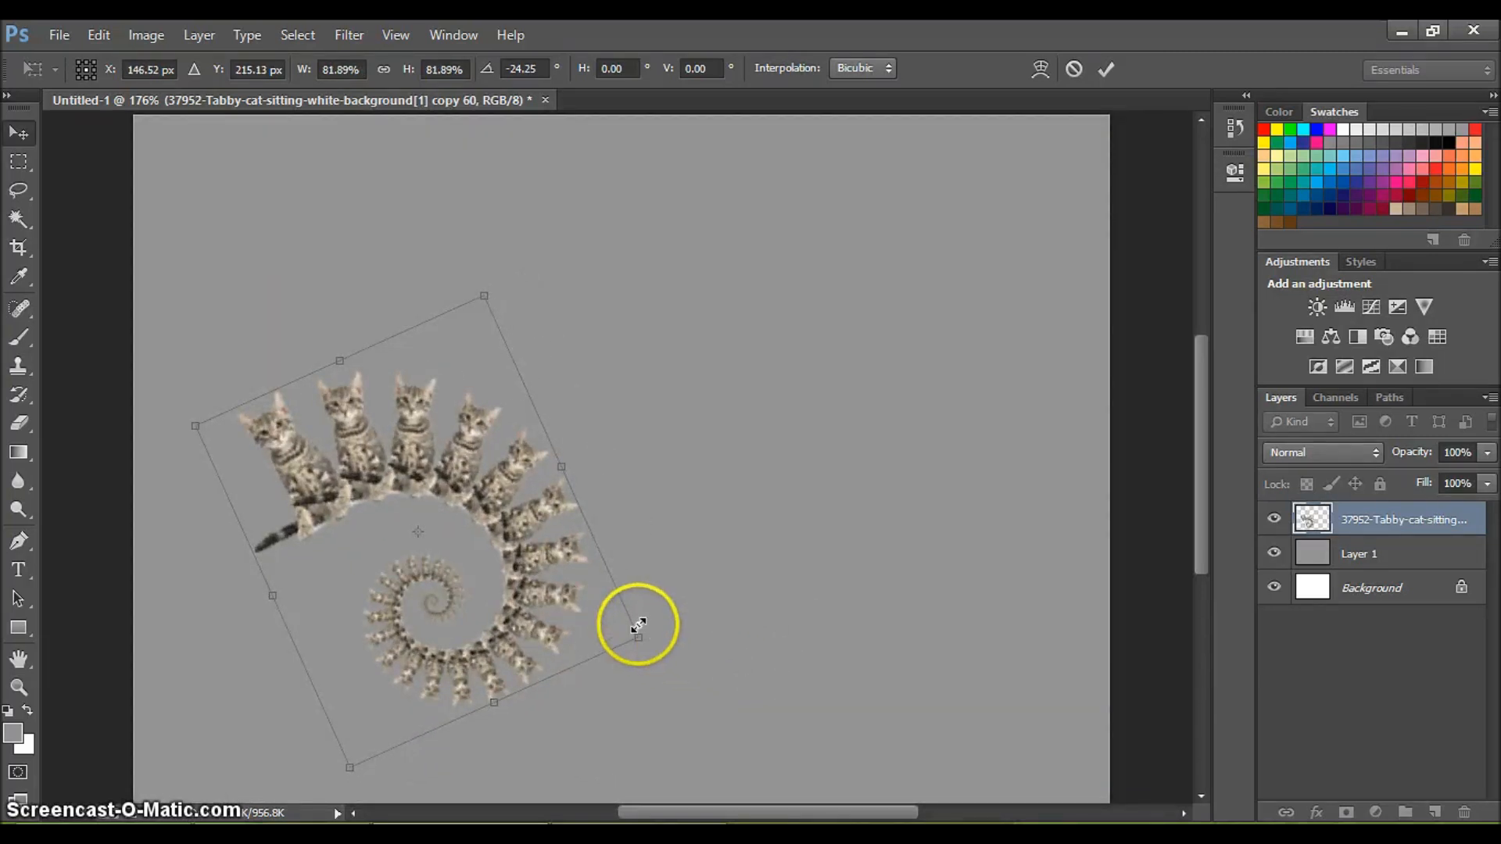
Step: Commit the spiral transform and reapply it on duplicated spiral copies
{"action": "key", "text": "Enter"}
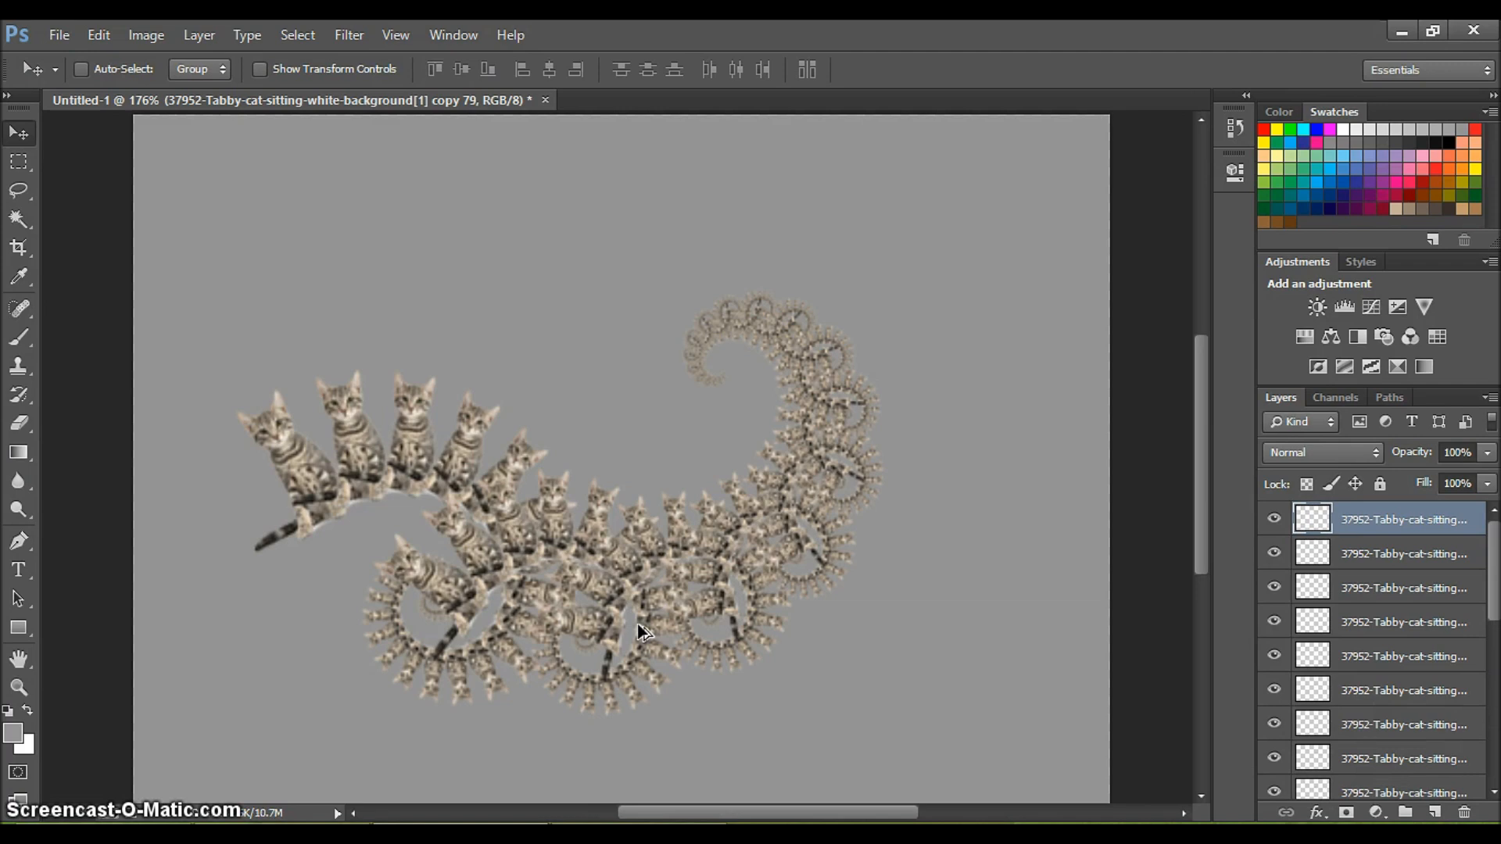
{"action": "mouse_move", "coordinate": [1420, 682]}
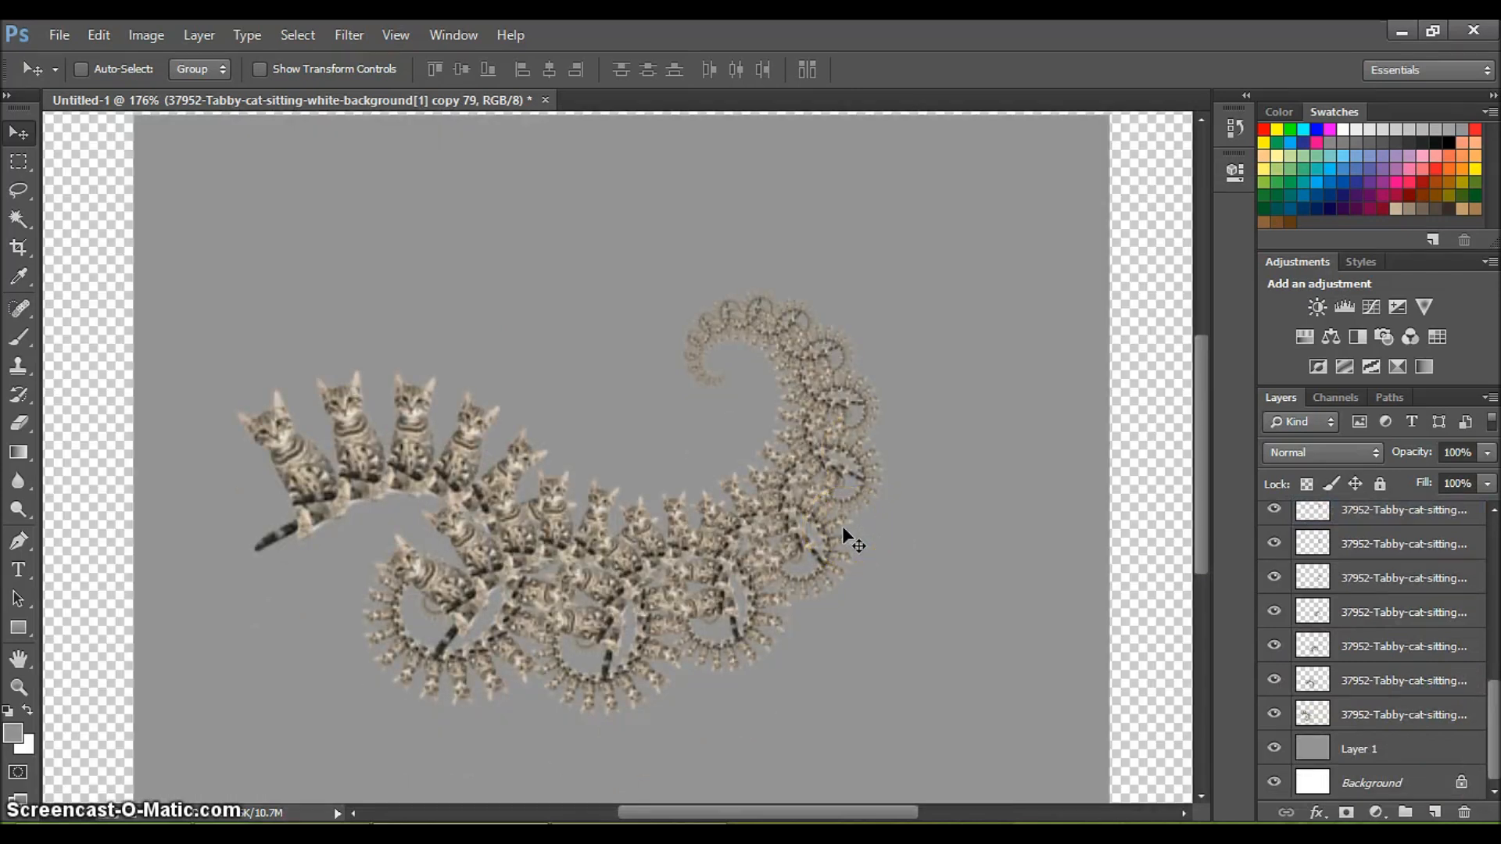
{"action": "mouse_move", "coordinate": [1010, 522]}
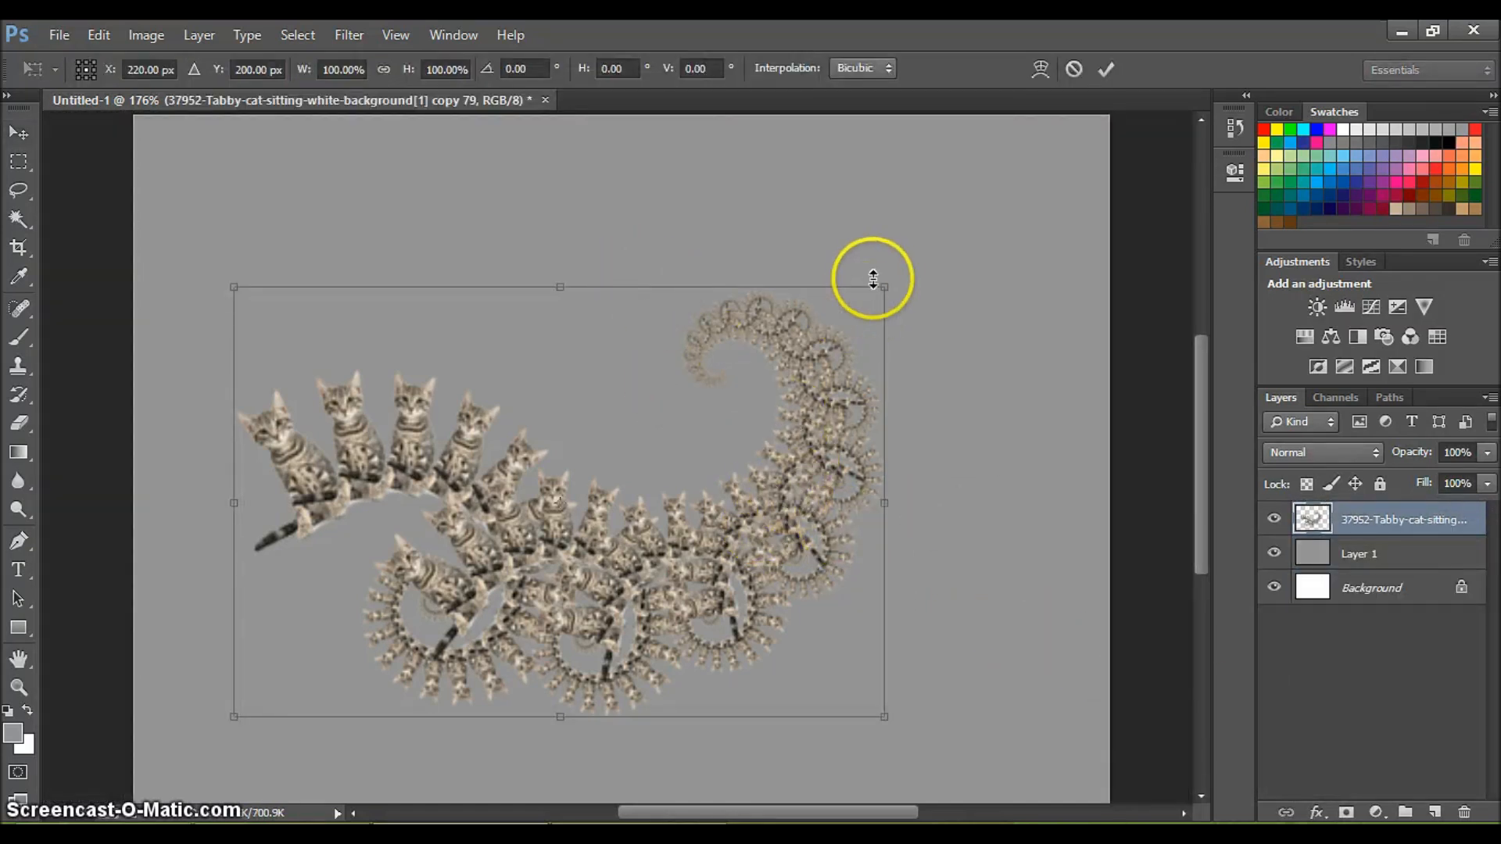
{"action": "mouse_move", "coordinate": [655, 563]}
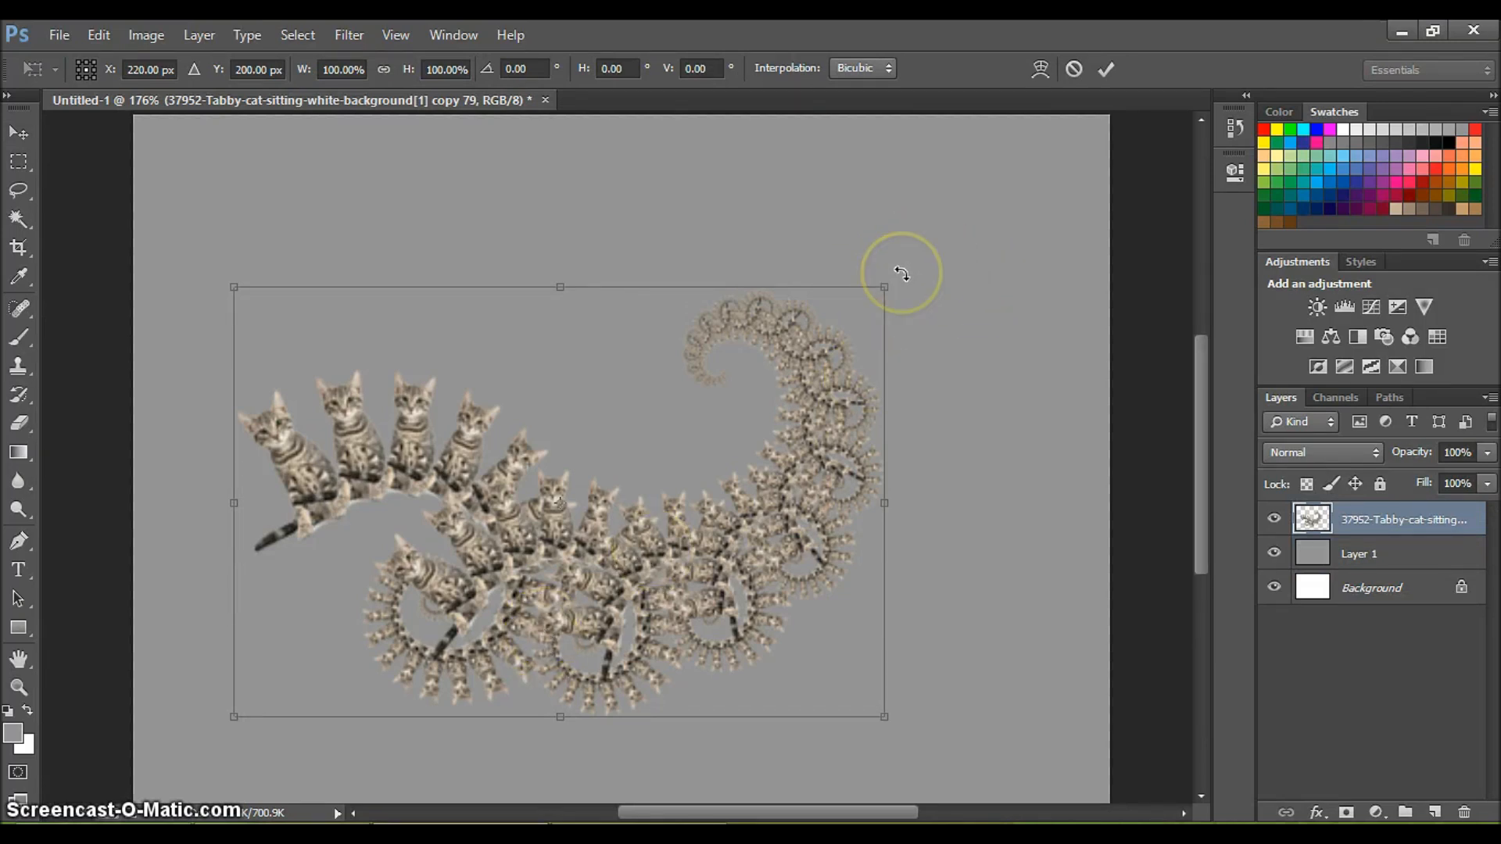
Step: Reposition, diagonally rotate, squash and enlarge the cat spiral copy
{"action": "left_click_drag", "start_coordinate": [900, 273], "coordinate": [824, 211]}
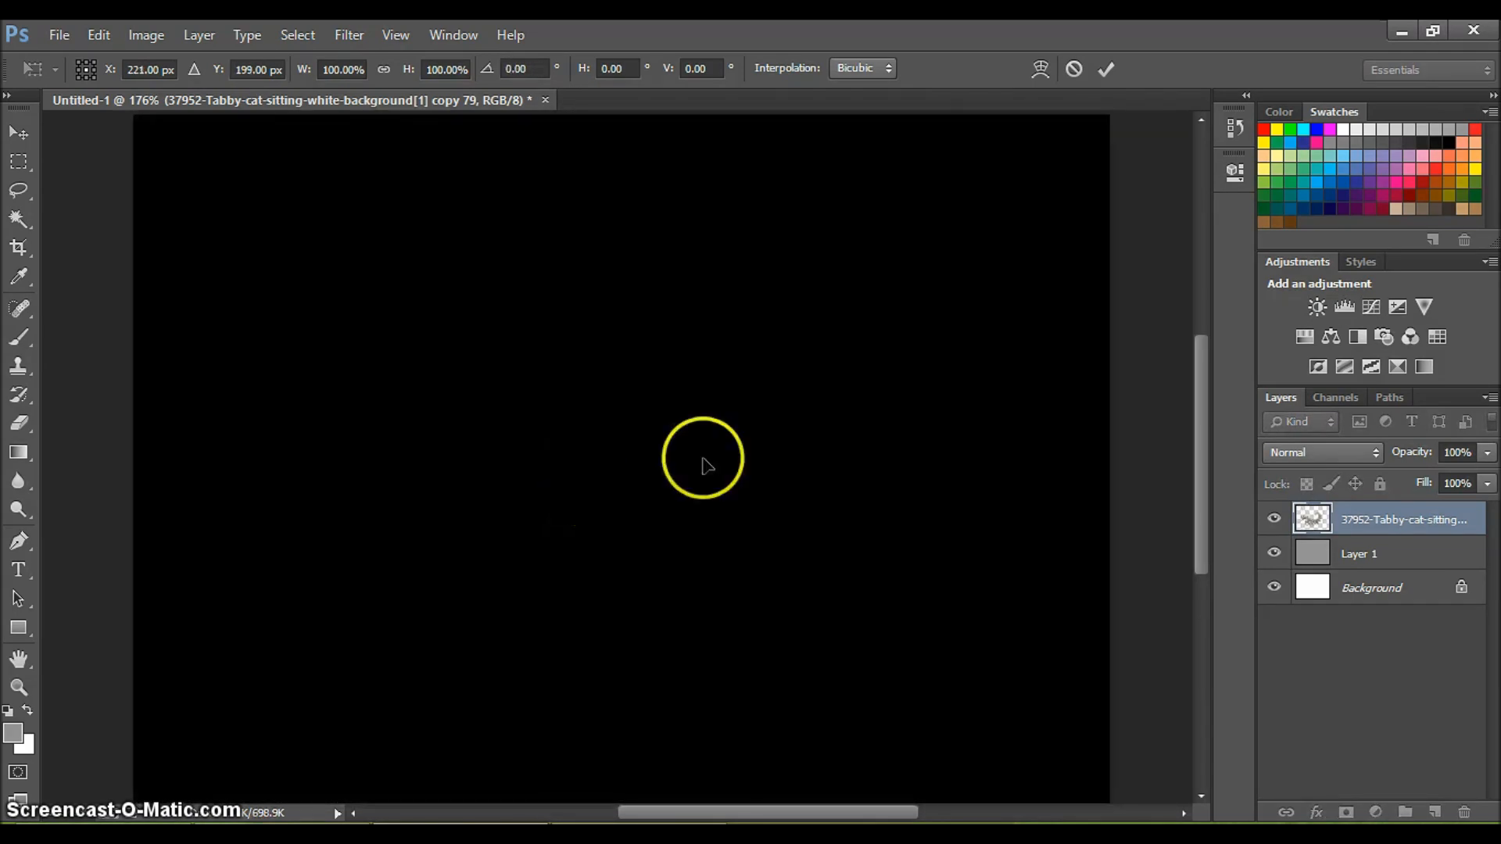
{"action": "left_click_drag", "start_coordinate": [703, 455], "coordinate": [876, 261]}
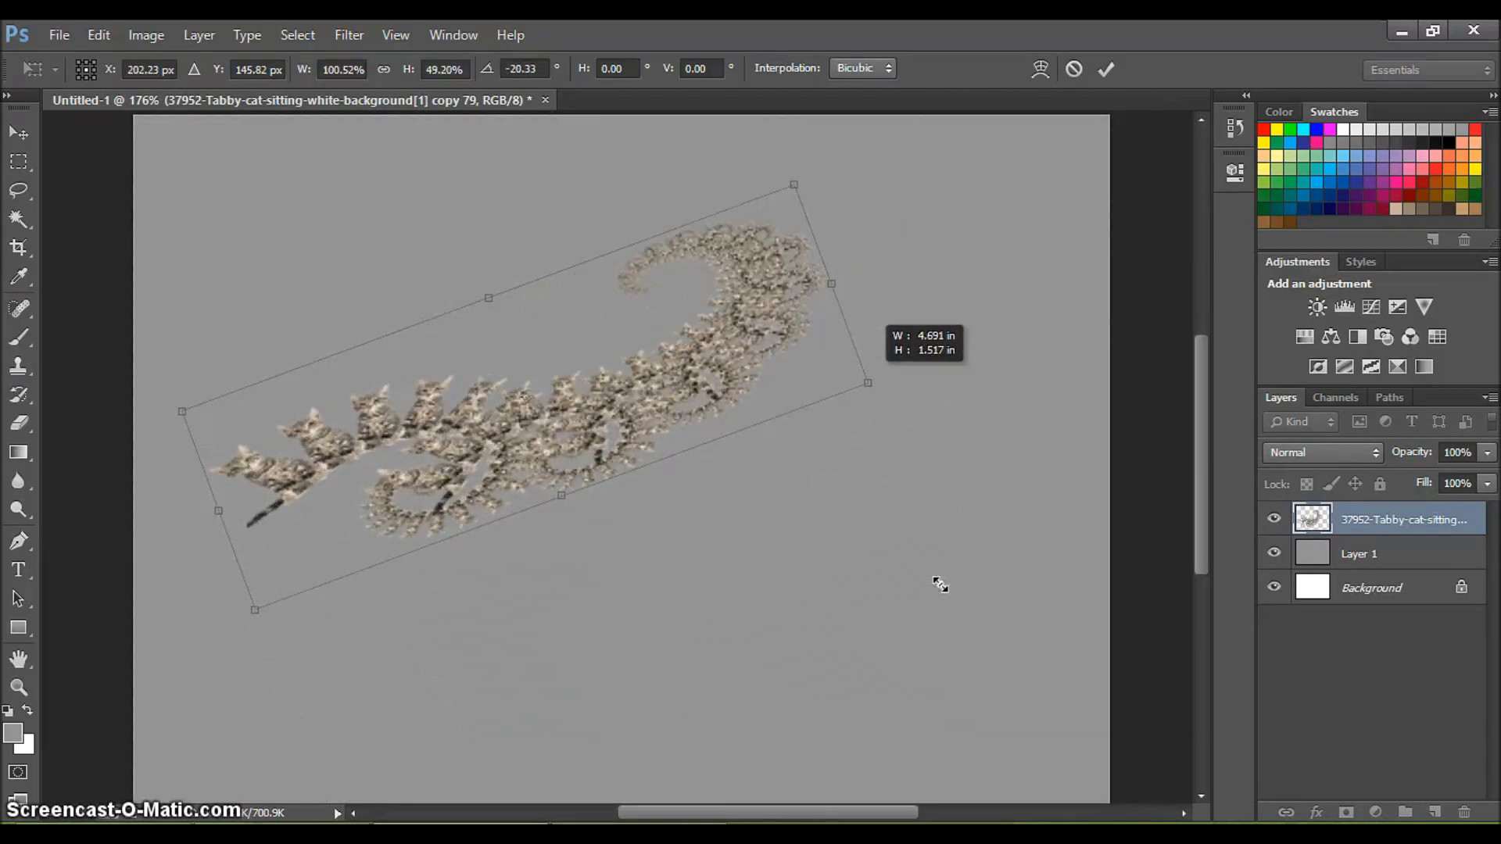
{"action": "left_click_drag", "start_coordinate": [866, 383], "coordinate": [910, 547]}
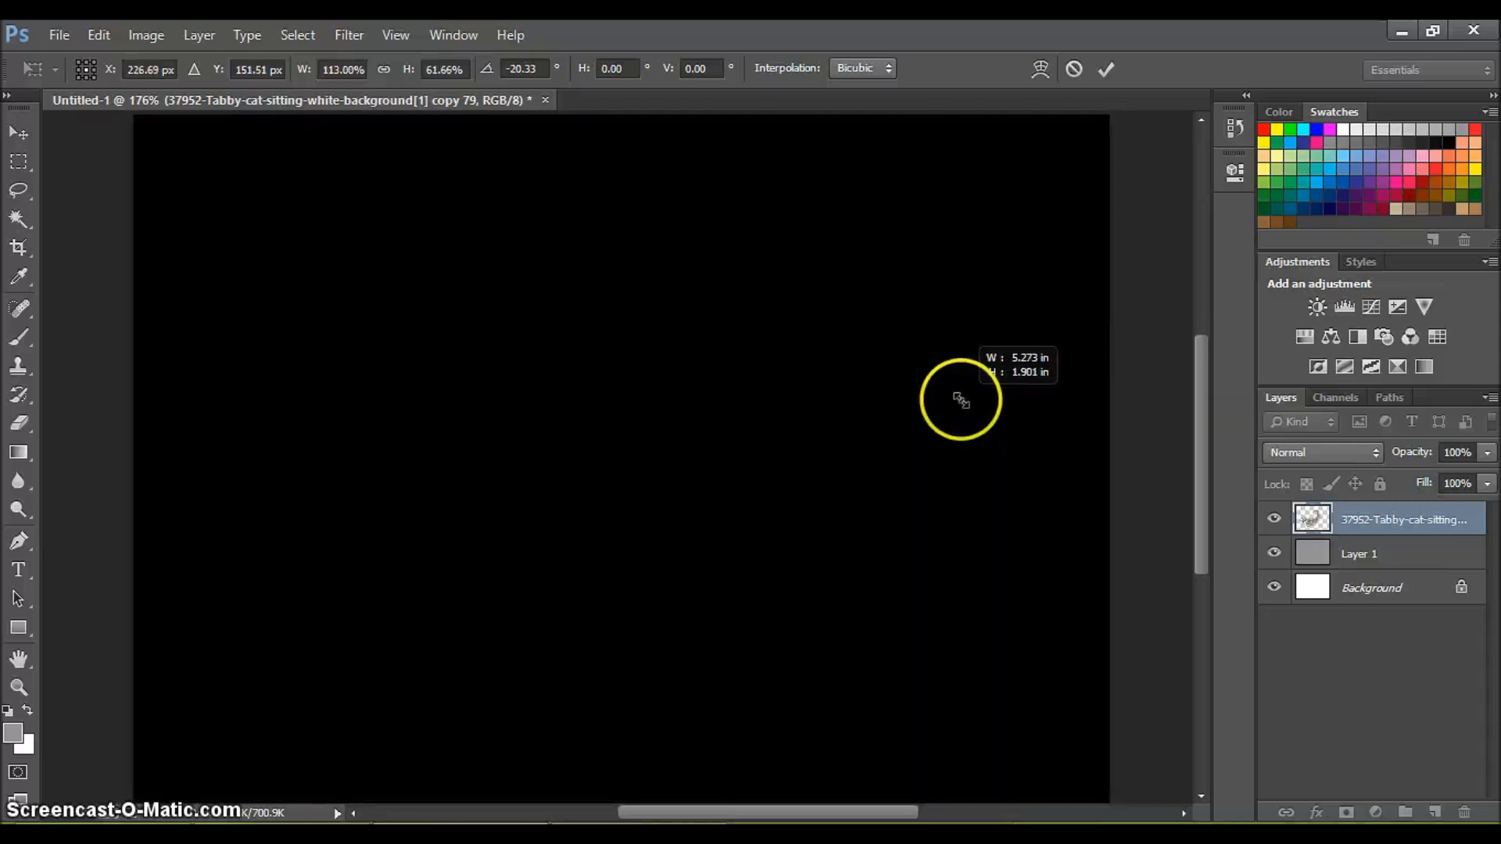
{"action": "left_click_drag", "start_coordinate": [960, 400], "coordinate": [918, 340]}
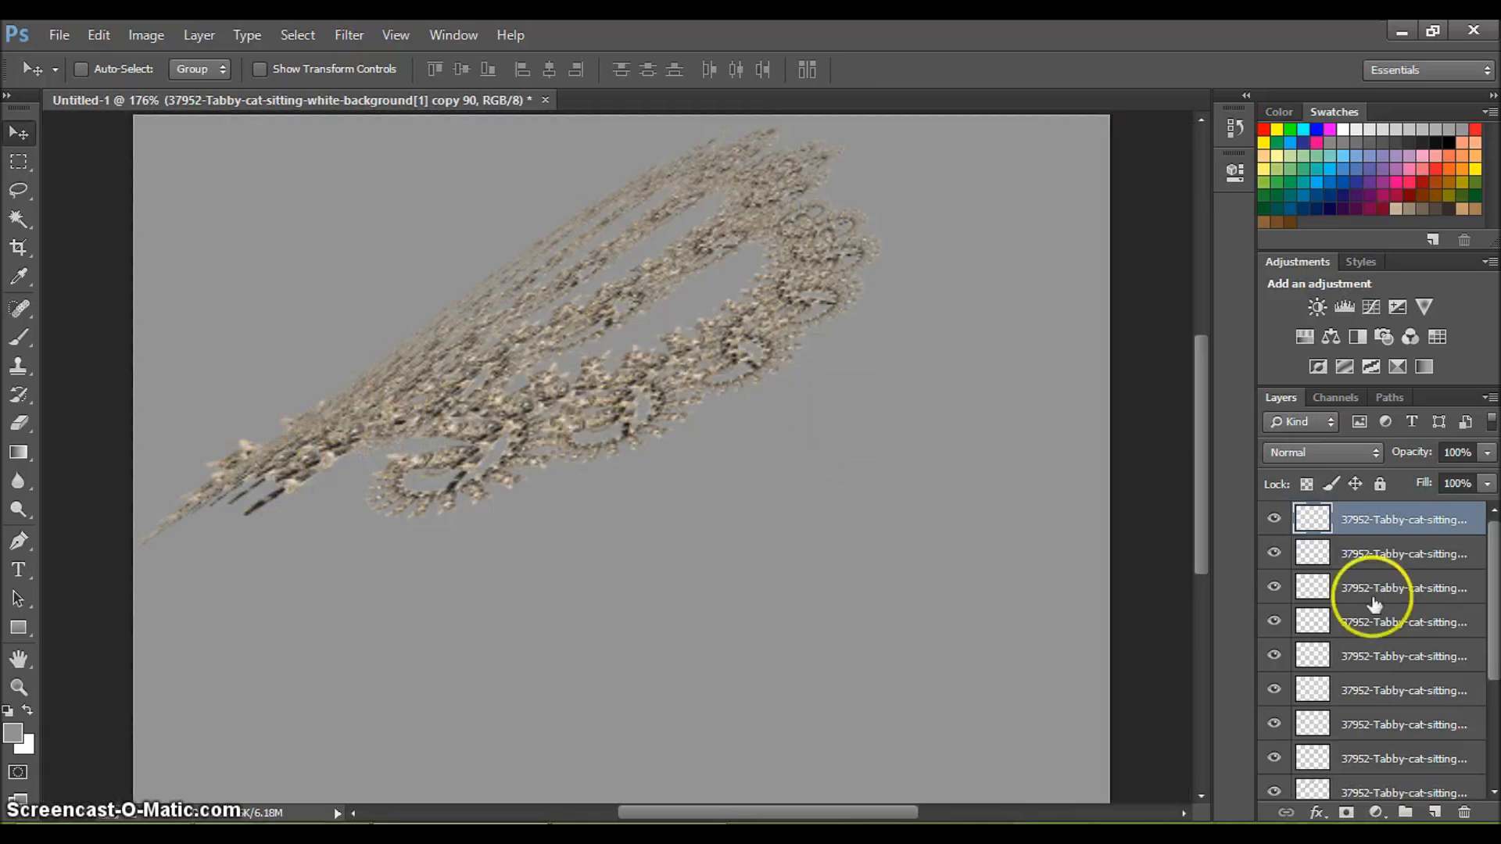
Step: Select cat layer copies further down the Layers panel
{"action": "left_click", "coordinate": [1407, 588]}
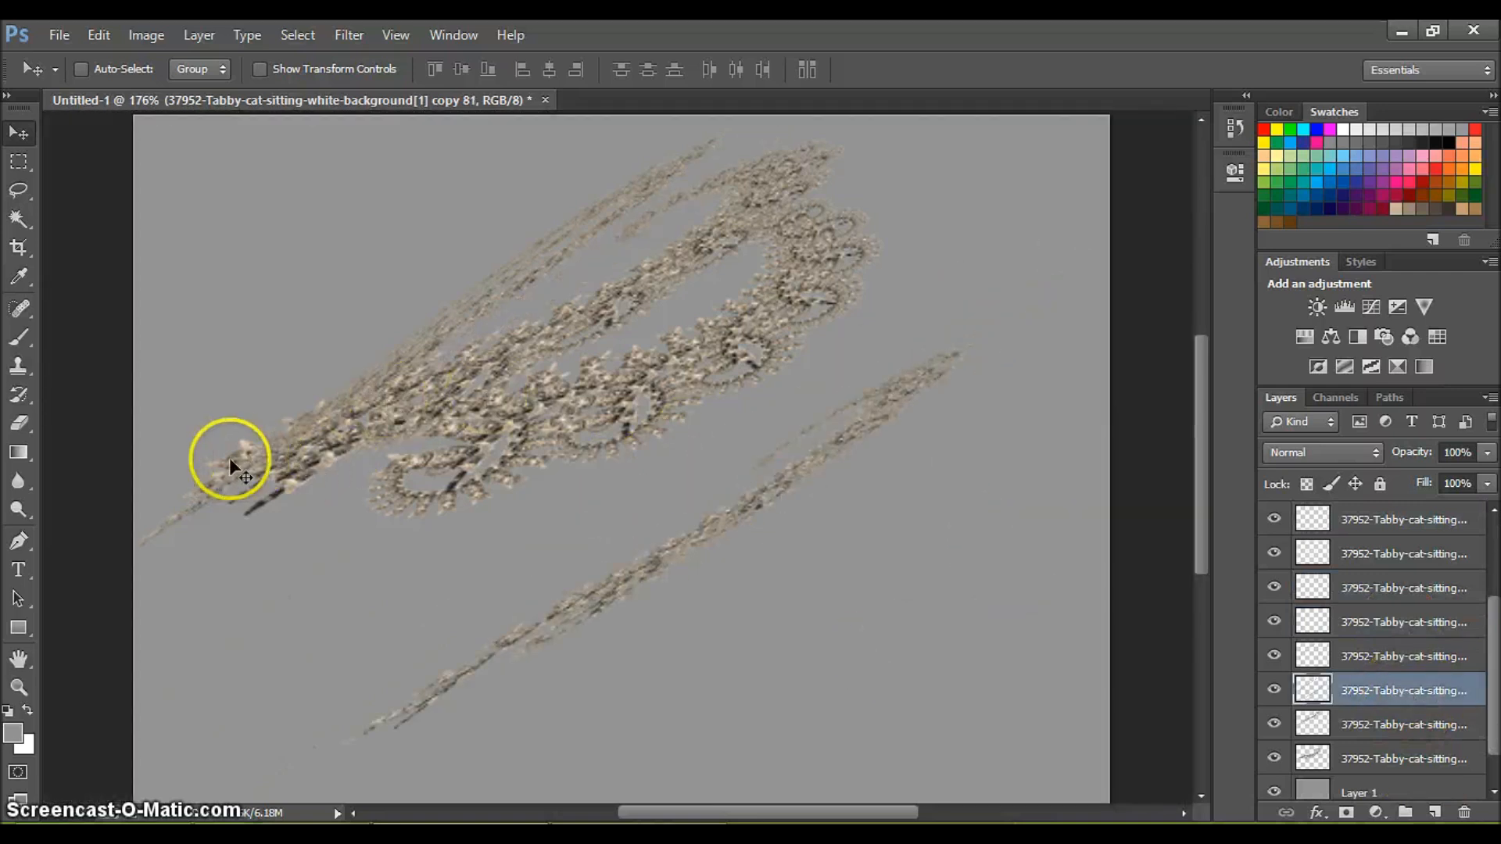
{"action": "scroll", "scroll_direction": "down", "scroll_amount": 3}
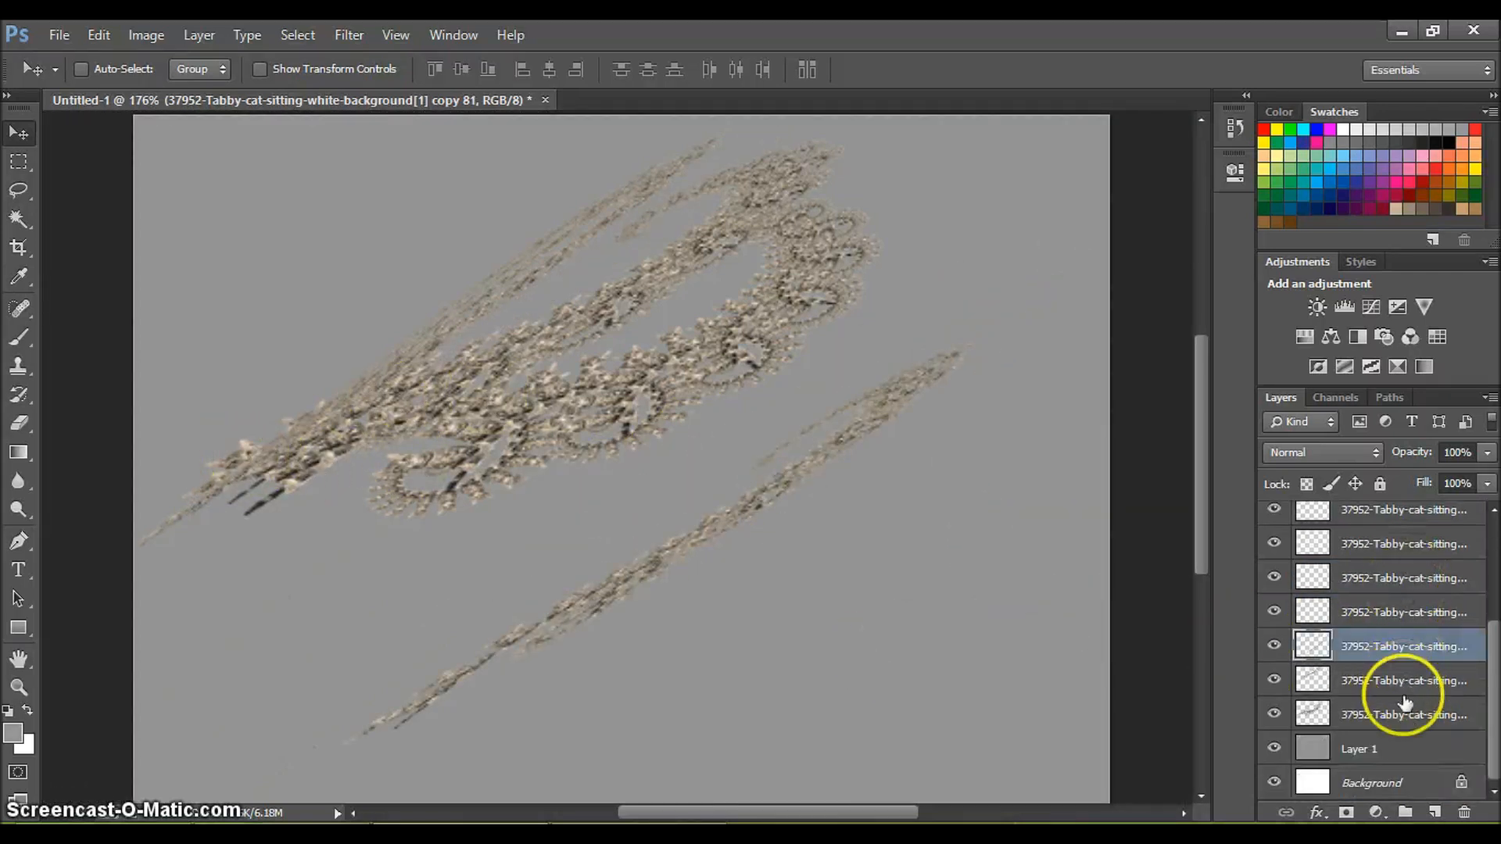
{"action": "left_click", "coordinate": [1411, 714]}
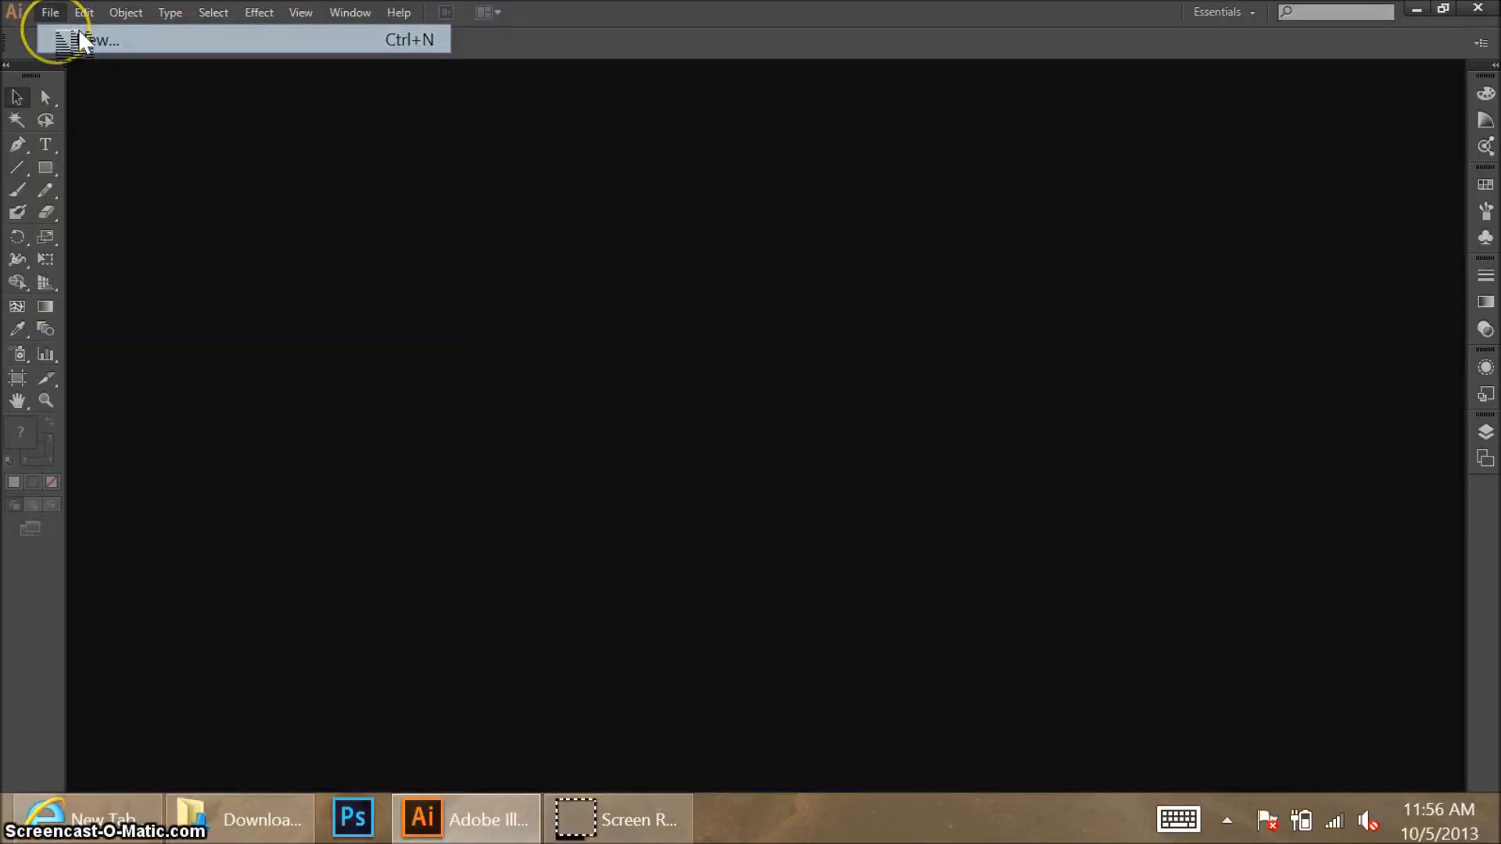
Step: Create a new Letter document and draw a red-orange star in the artboard's upper left
{"action": "left_click", "coordinate": [94, 40]}
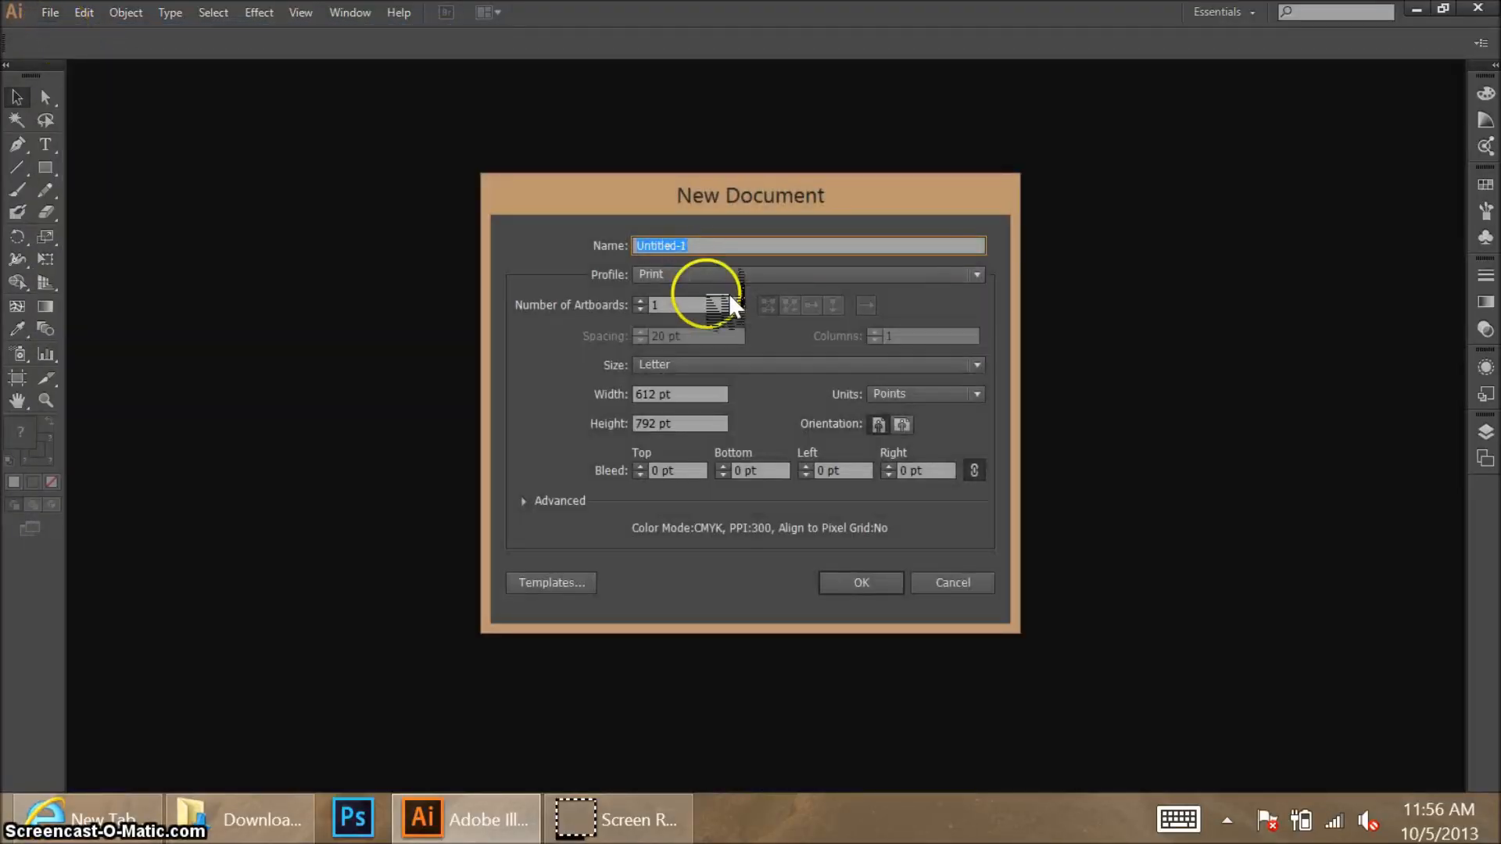
{"action": "left_click", "coordinate": [861, 582]}
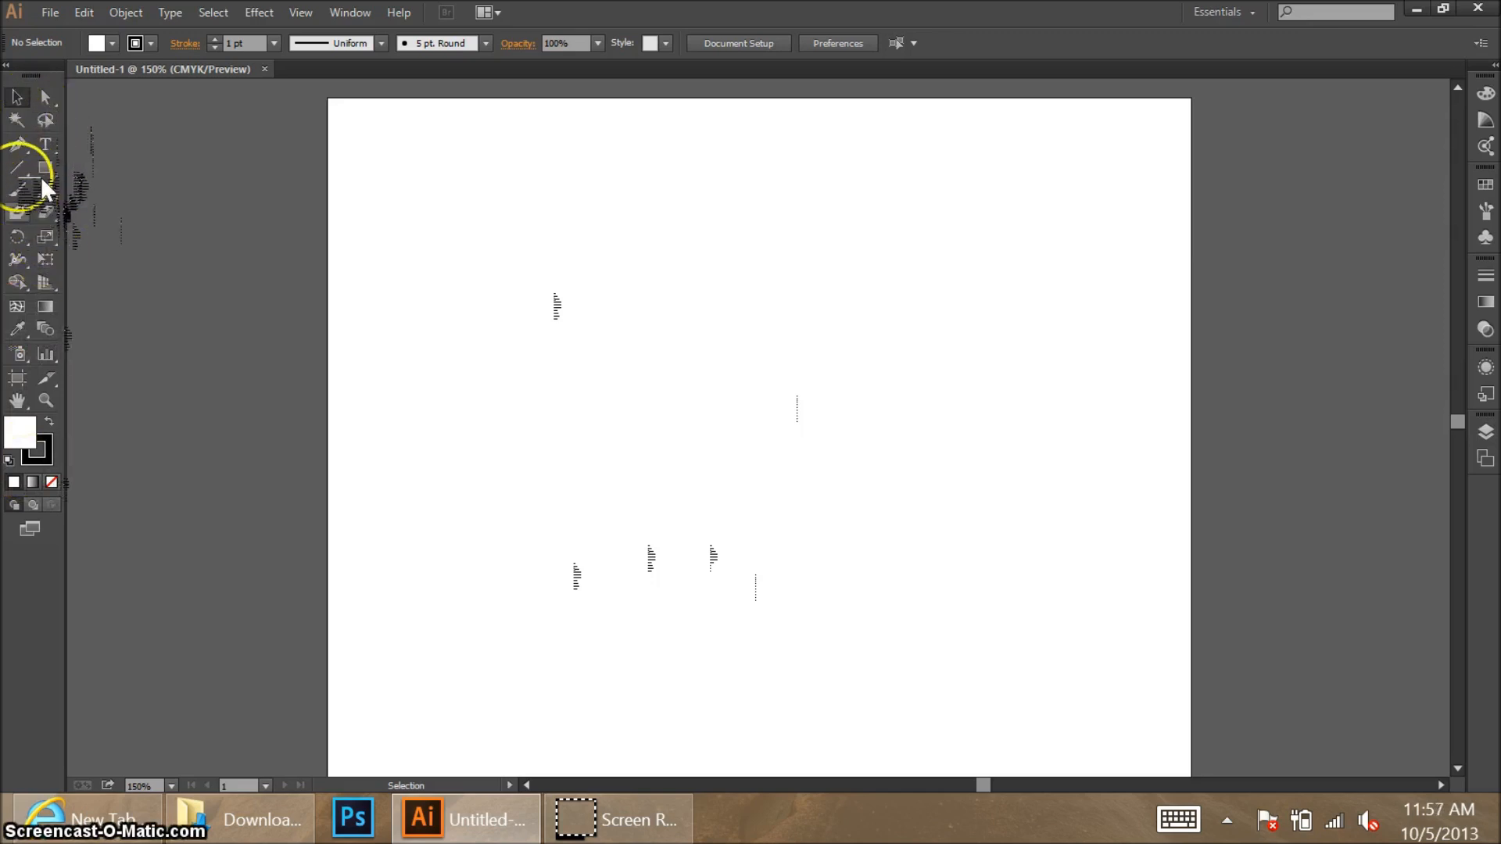
{"action": "mouse_move", "coordinate": [47, 219]}
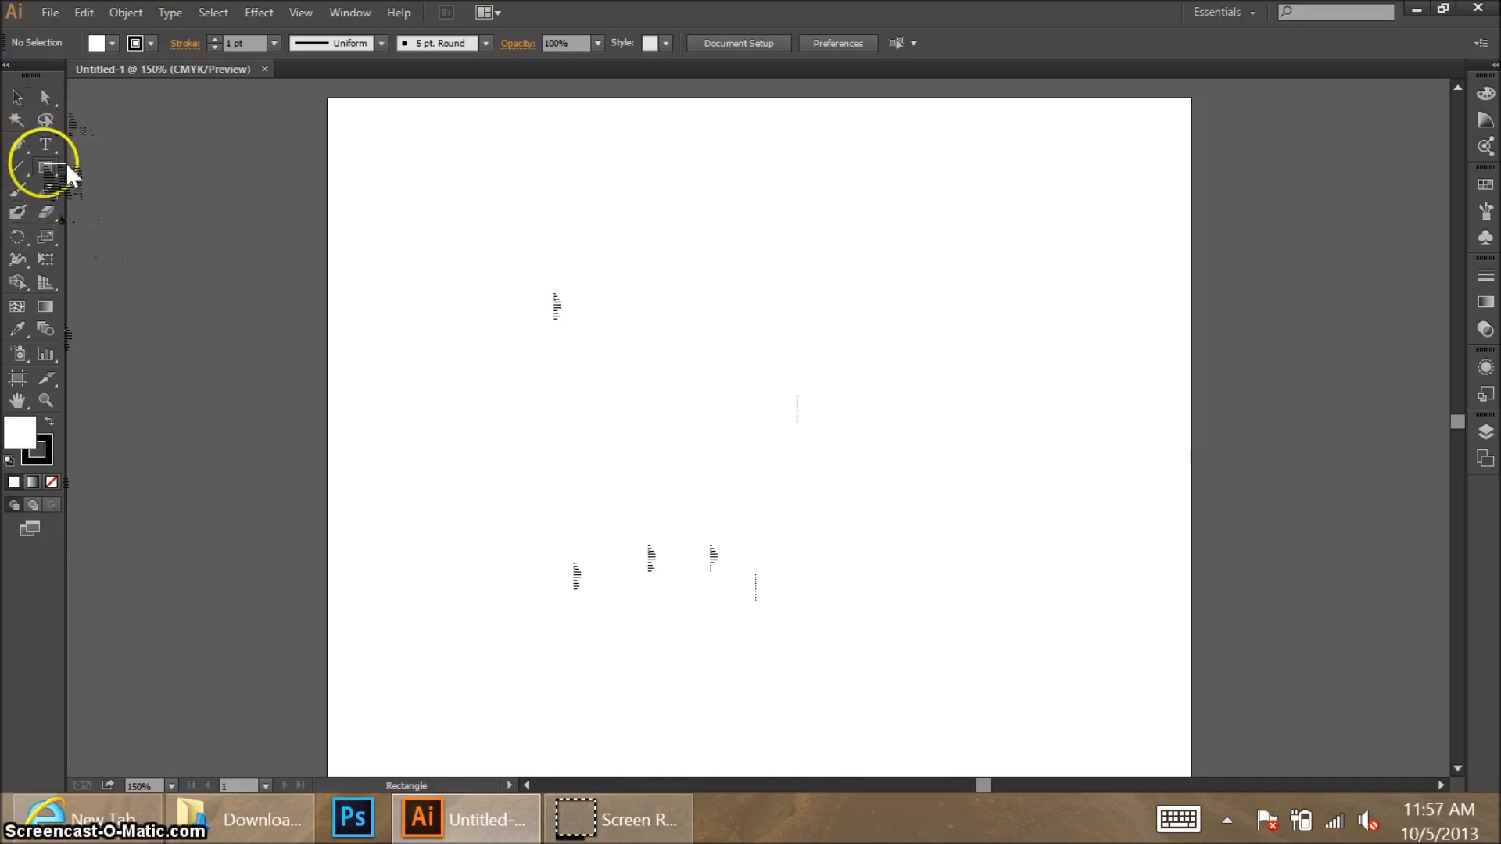
{"action": "left_click", "coordinate": [45, 167]}
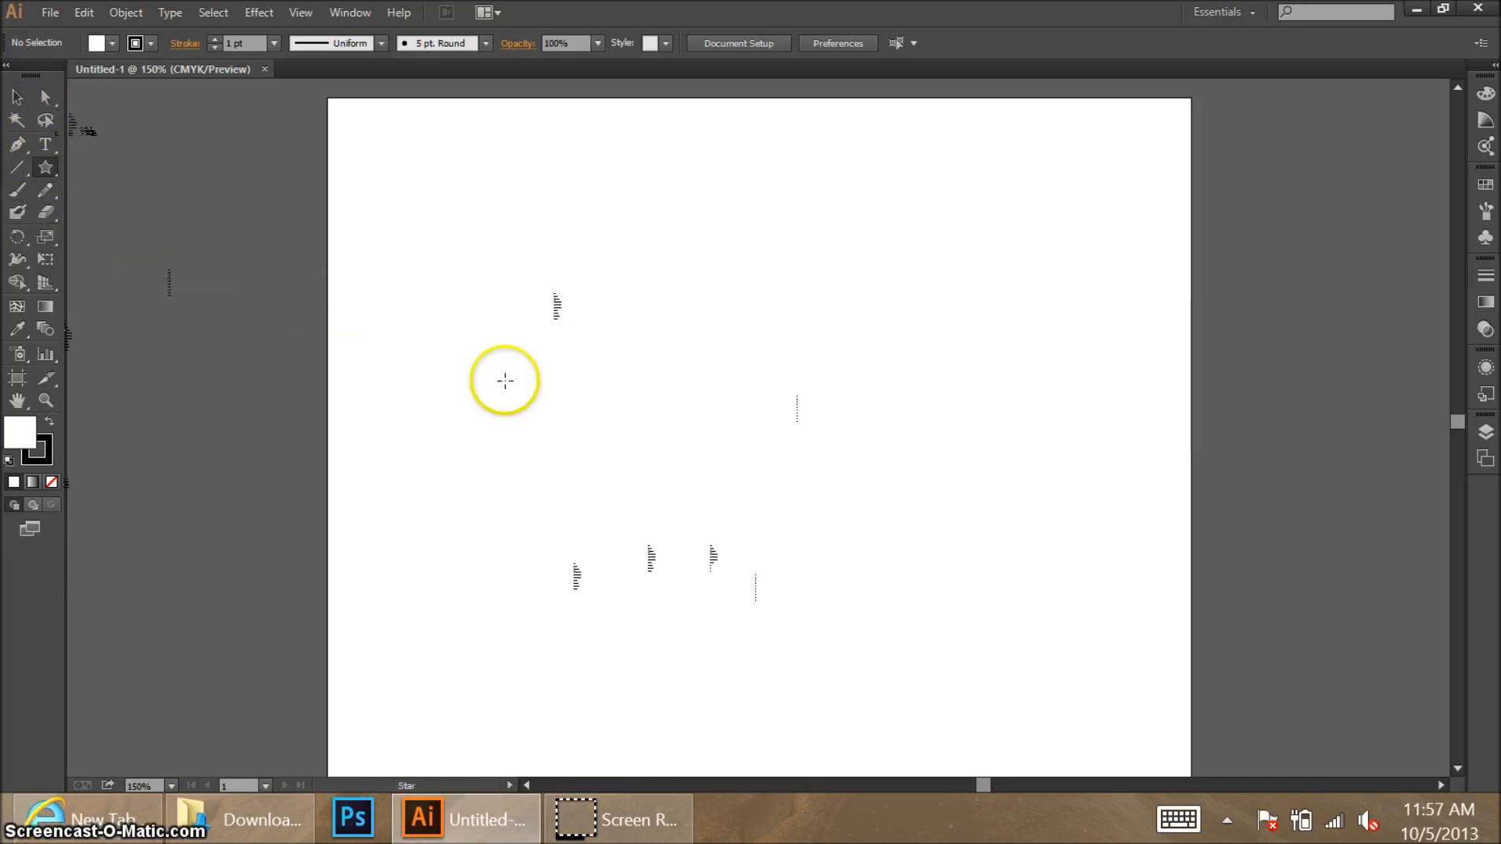
{"action": "mouse_move", "coordinate": [366, 69]}
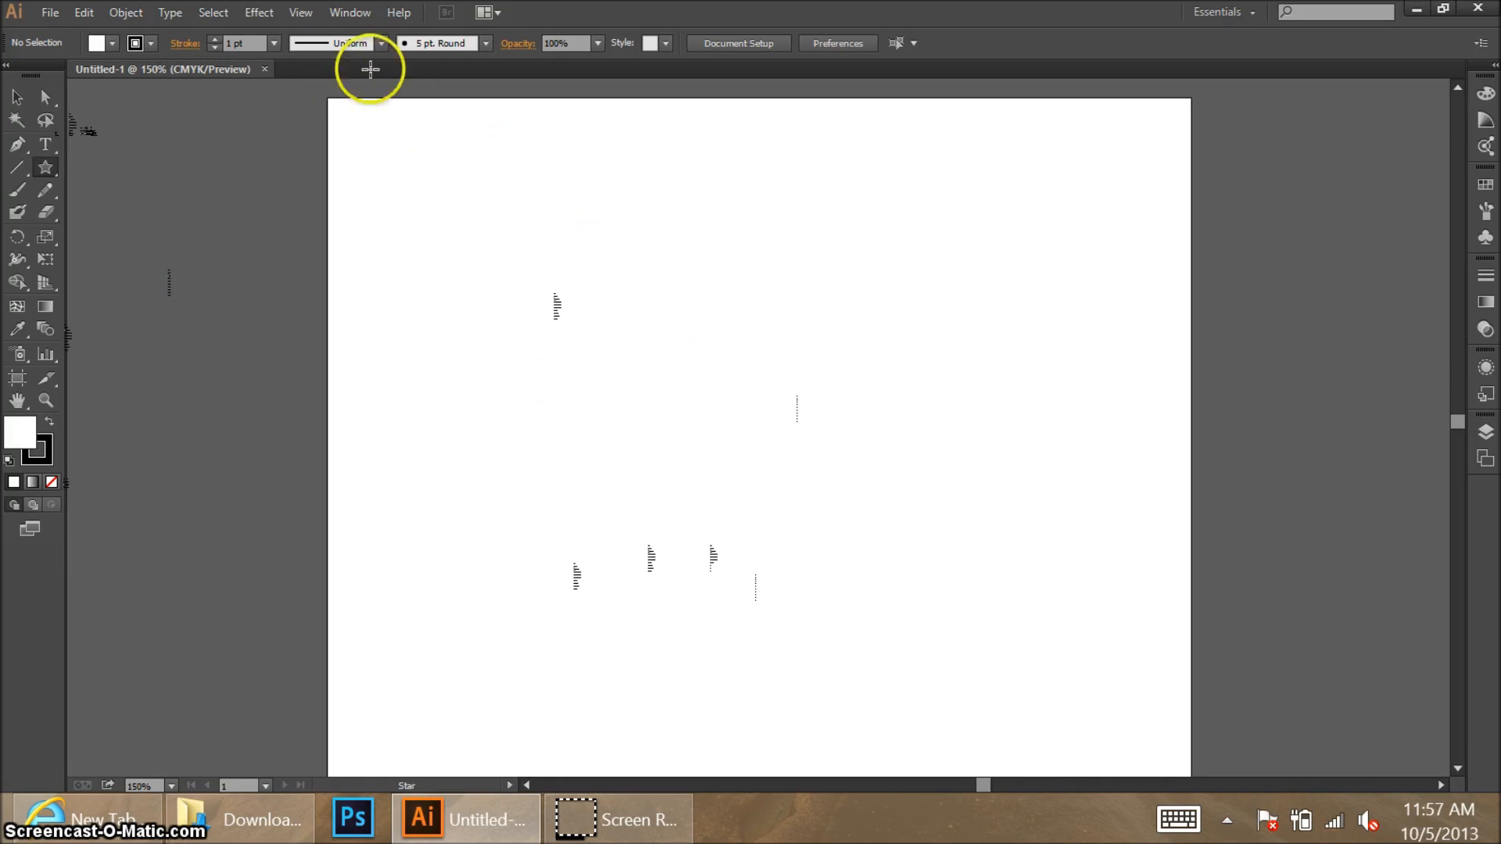
{"action": "left_click_drag", "start_coordinate": [558, 308], "coordinate": [649, 394]}
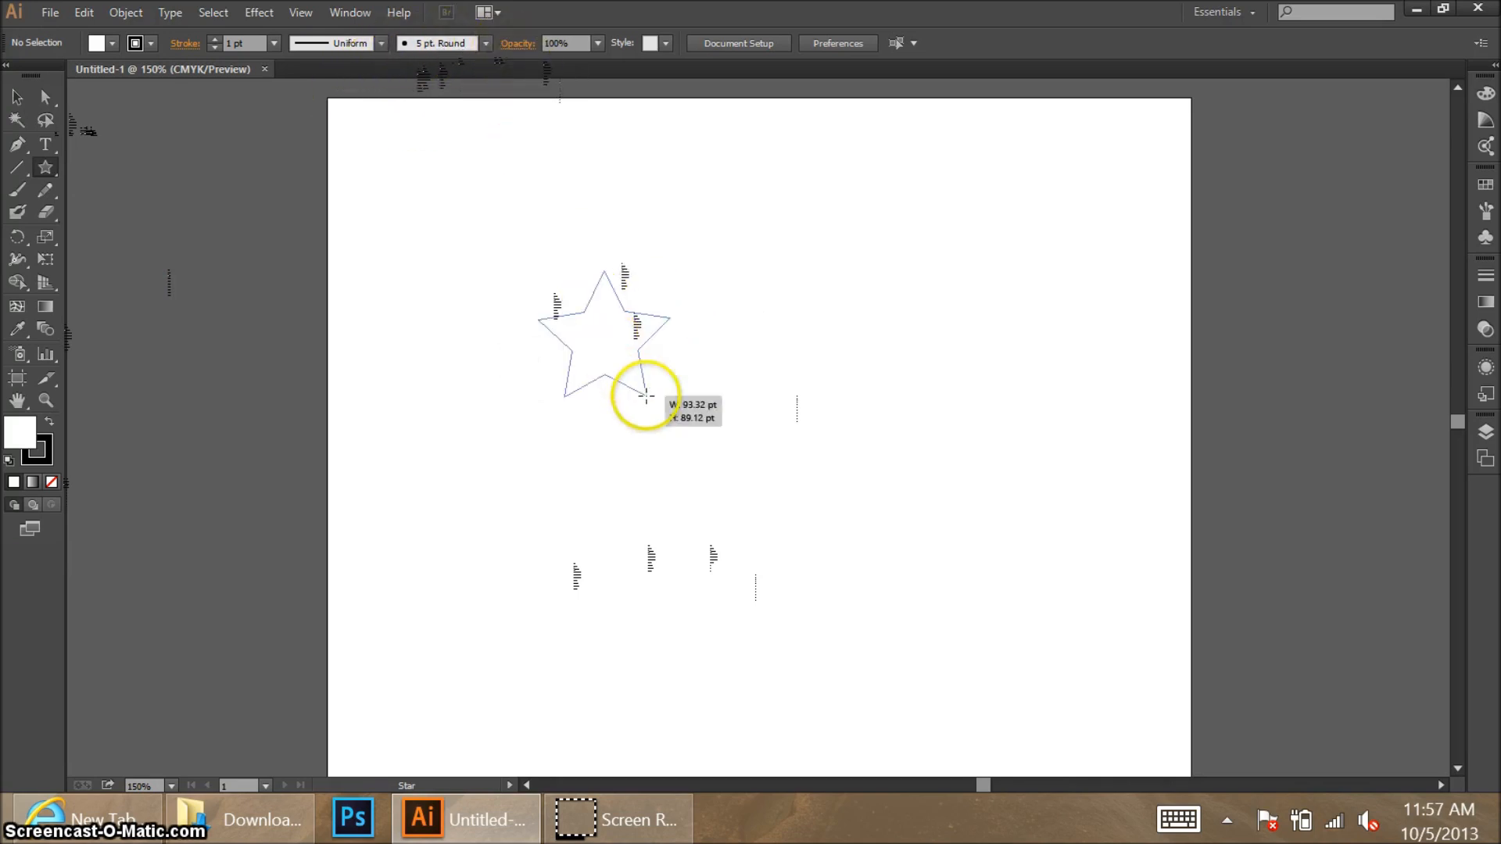
{"action": "left_click", "coordinate": [134, 42]}
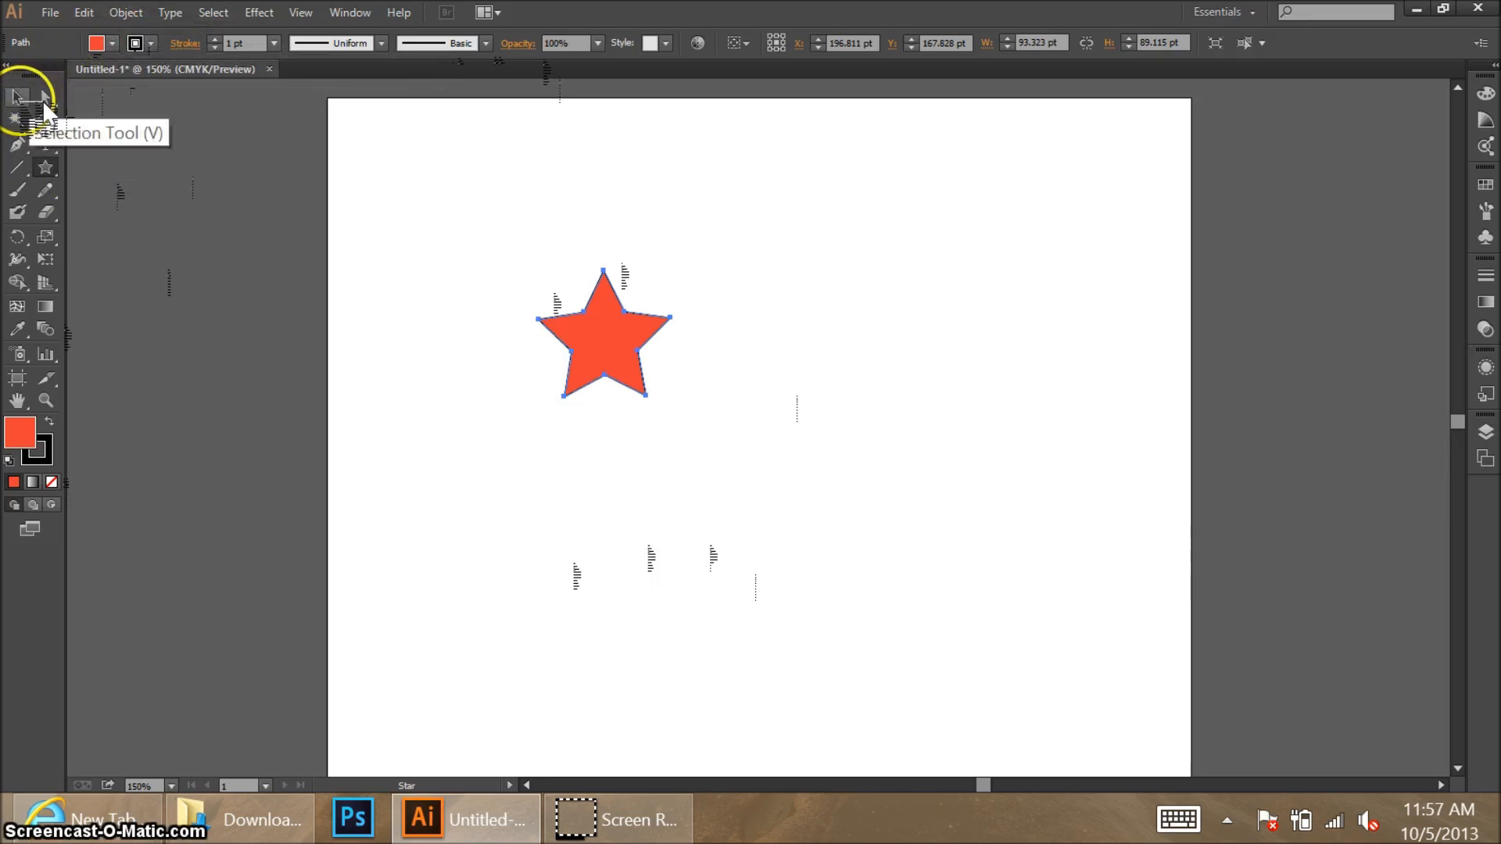
Step: Open the star's Transform effect with 20 copies and Preview turned on
{"action": "left_click", "coordinate": [259, 14]}
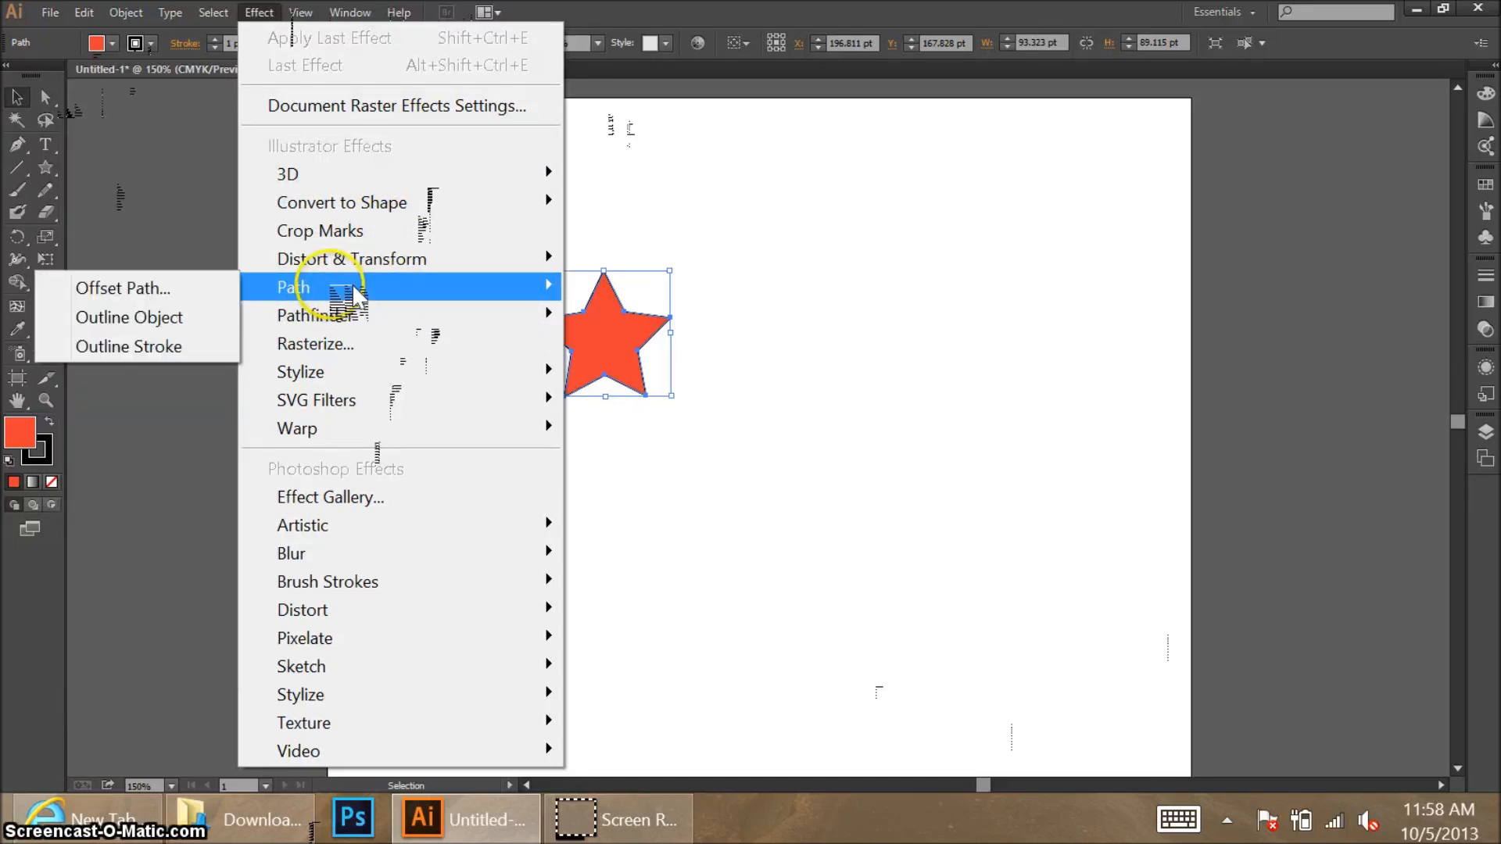
{"action": "mouse_move", "coordinate": [351, 259]}
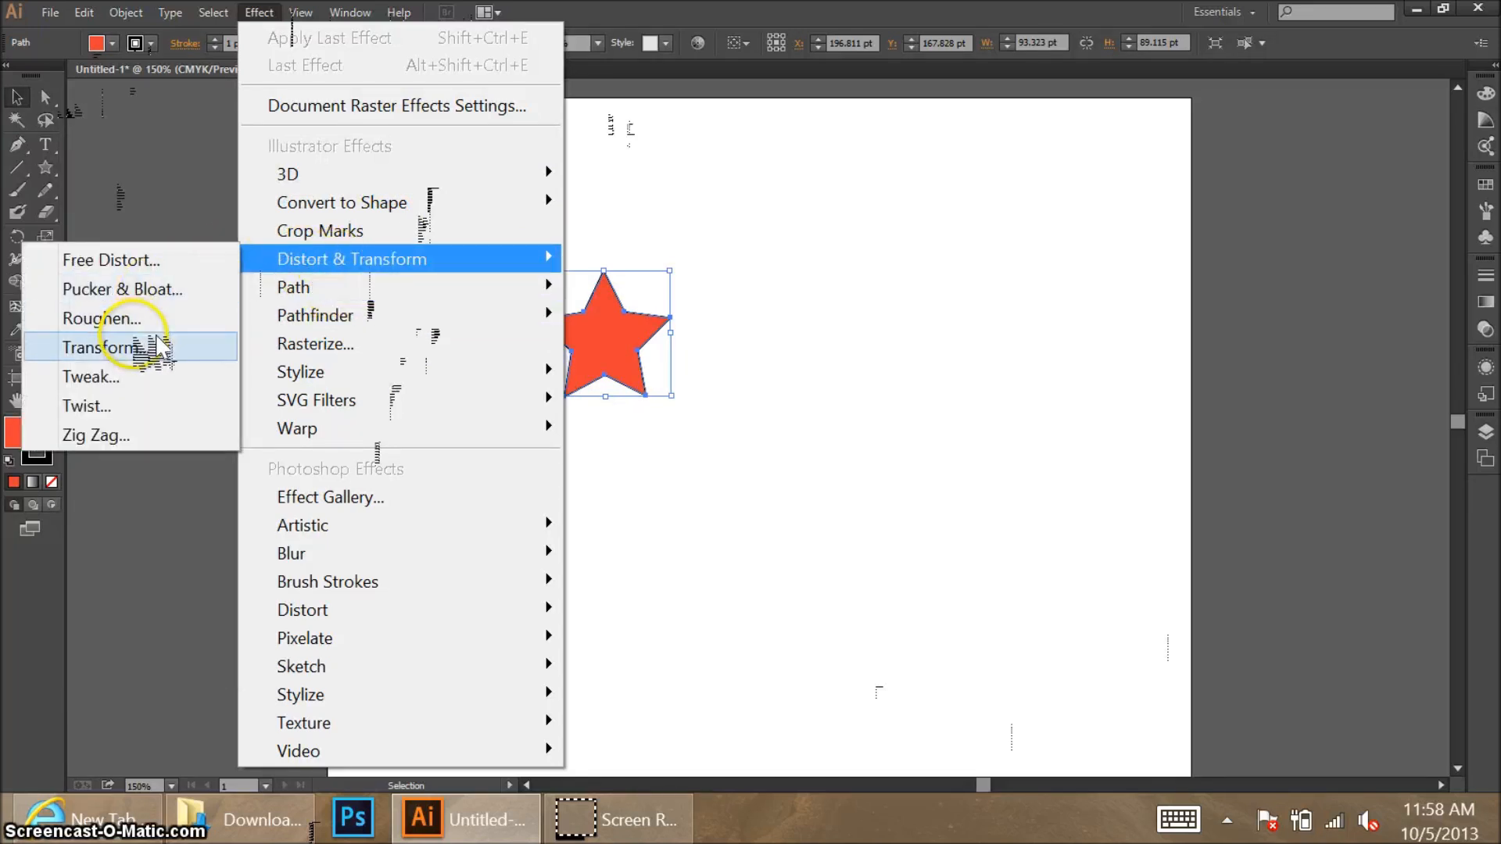
{"action": "left_click", "coordinate": [101, 348]}
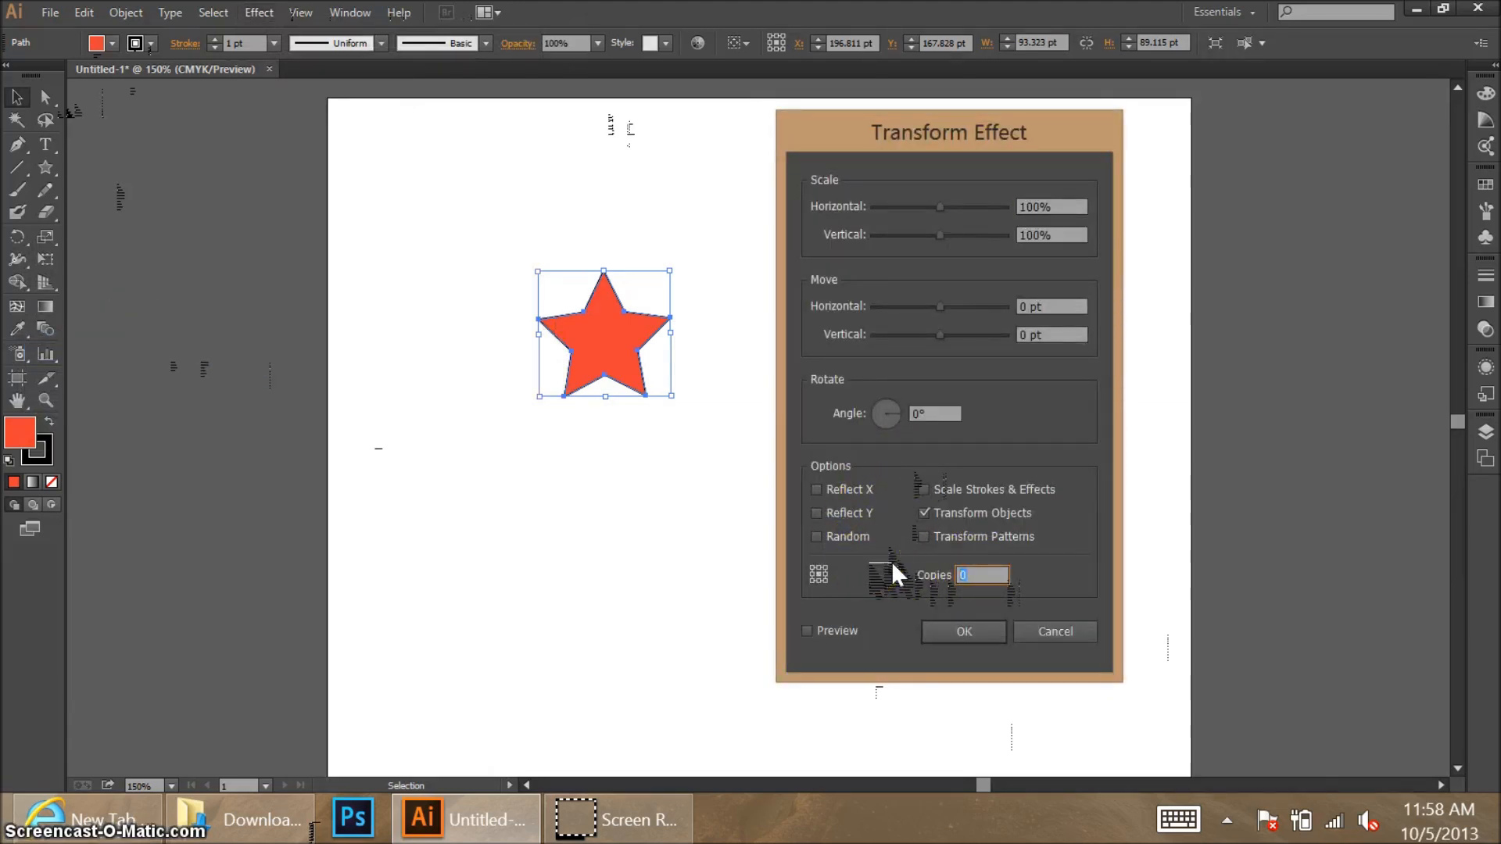
{"action": "type", "text": "20"}
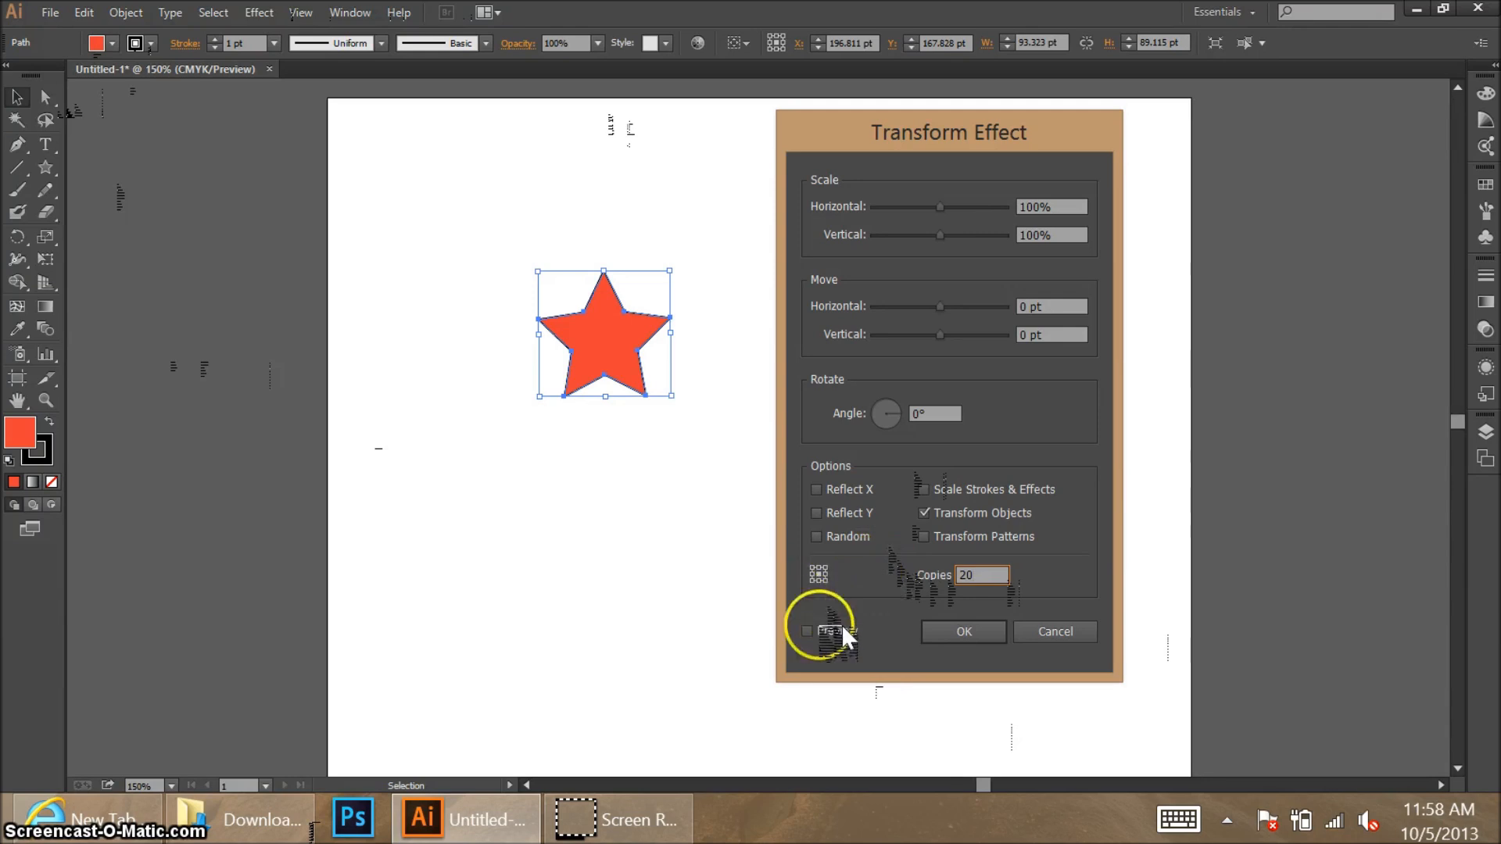
{"action": "left_click", "coordinate": [806, 631]}
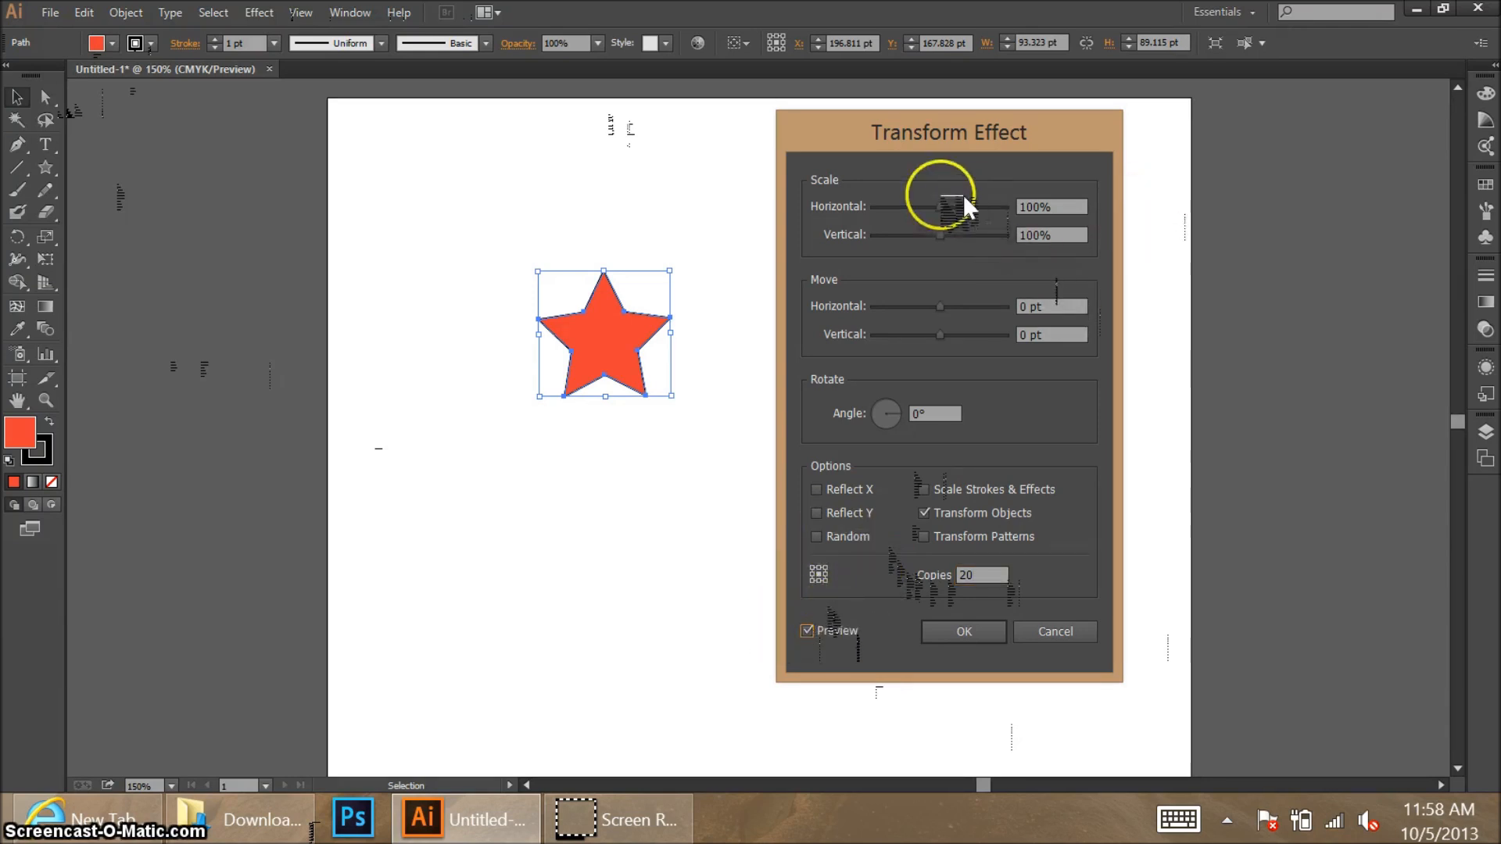
Step: Set each copy's move offsets, 8° rotation, and 90% horizontal and vertical scale
{"action": "left_click_drag", "start_coordinate": [953, 207], "coordinate": [972, 216]}
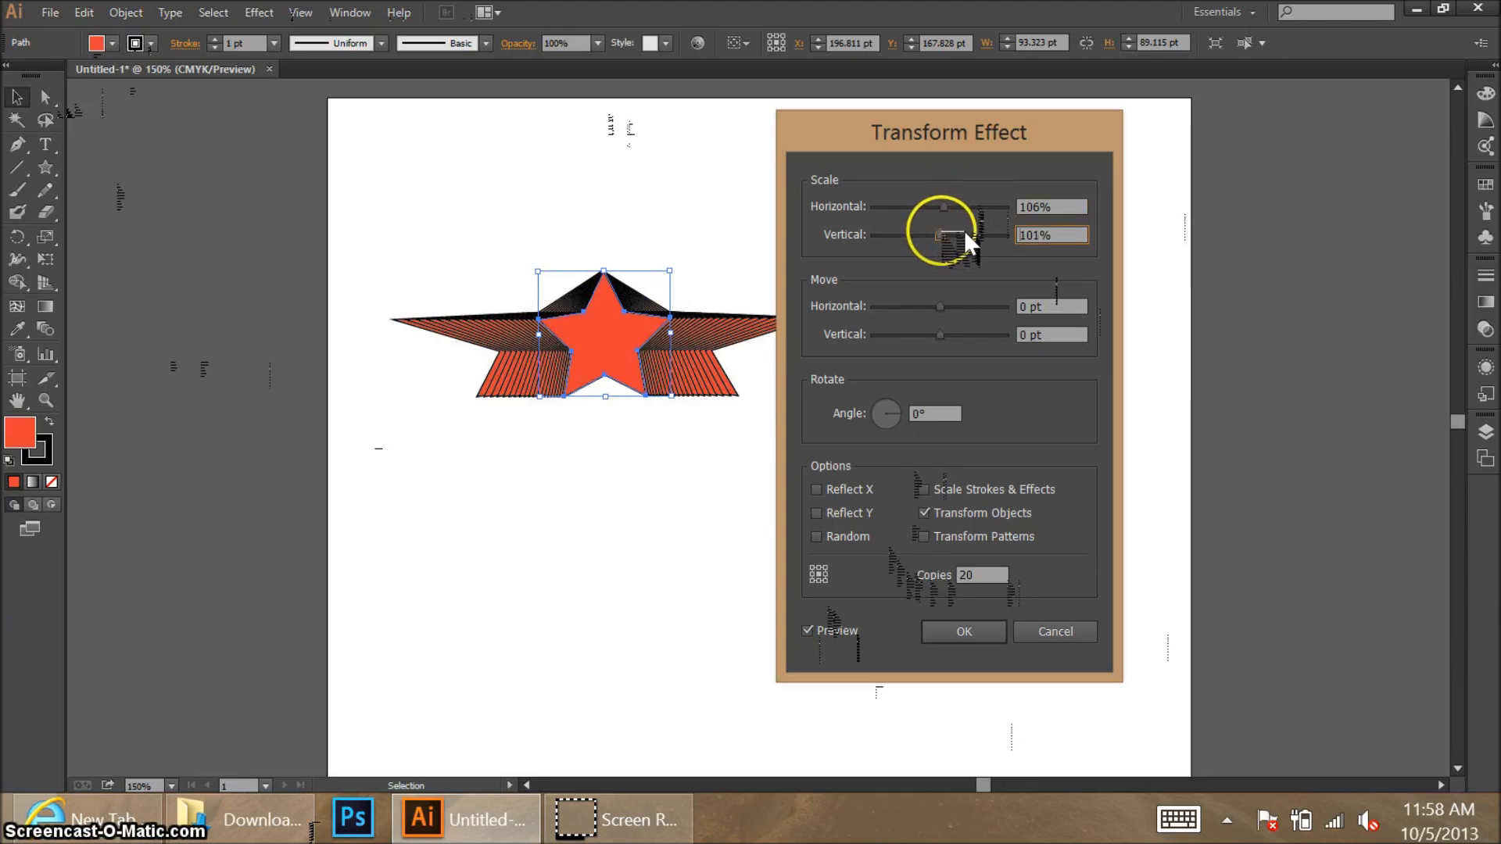
{"action": "left_click_drag", "start_coordinate": [950, 234], "coordinate": [942, 235]}
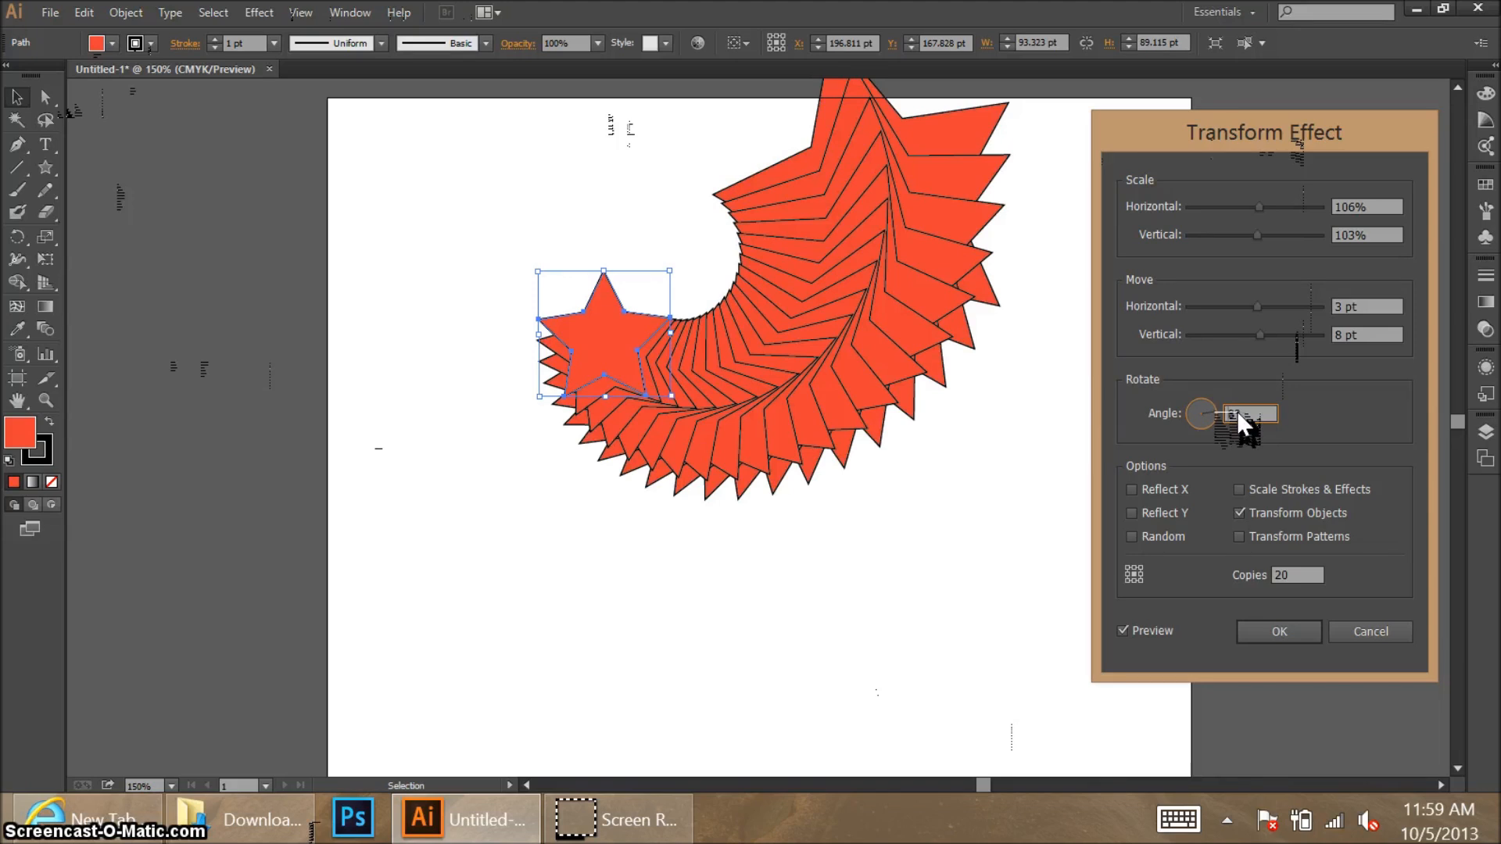
{"action": "left_click_drag", "start_coordinate": [1259, 206], "coordinate": [1254, 207]}
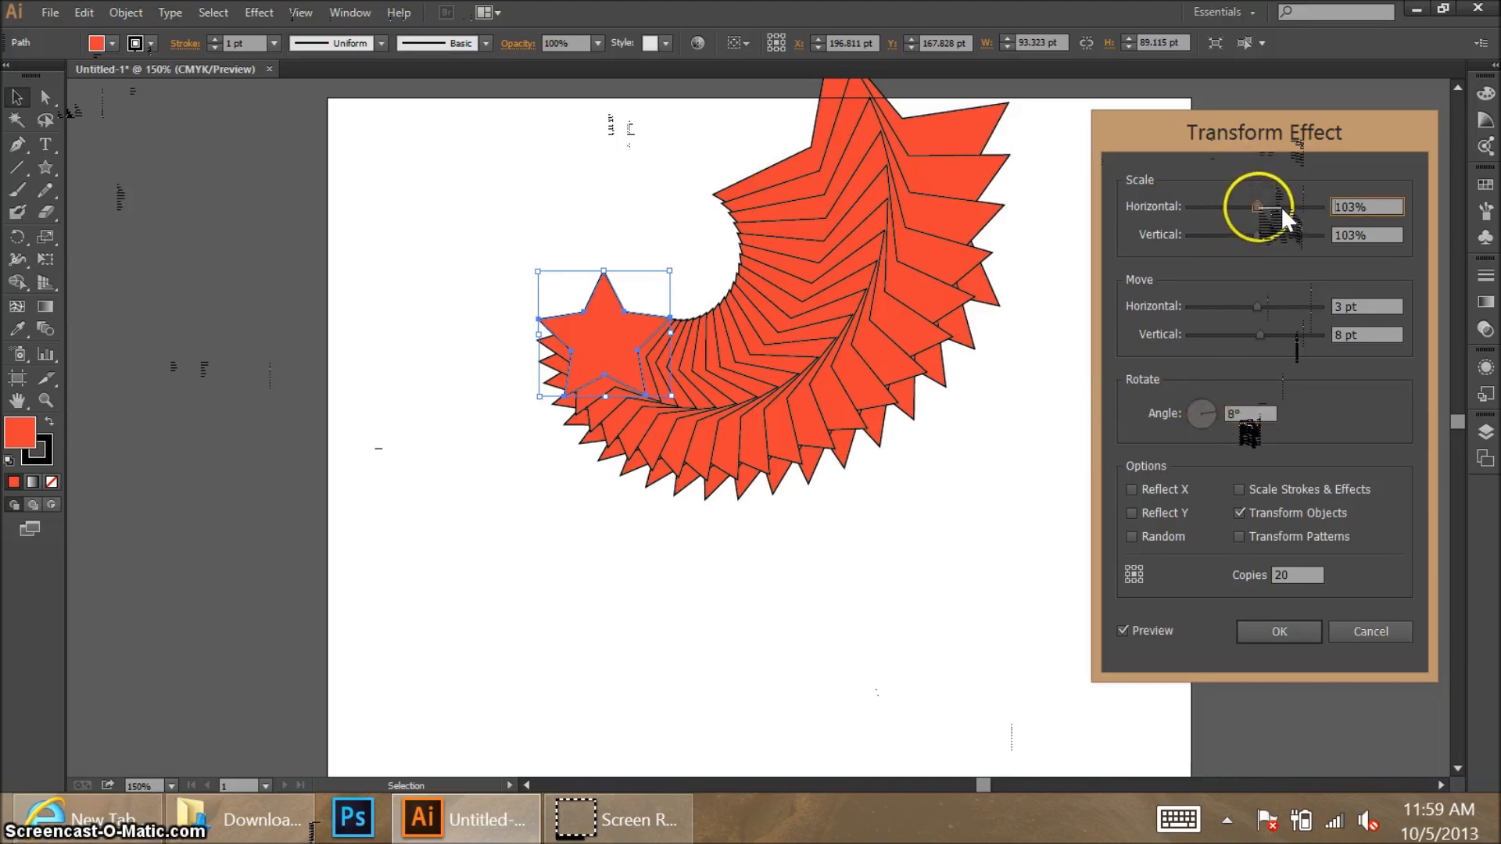
{"action": "left_click_drag", "start_coordinate": [1258, 207], "coordinate": [1248, 207]}
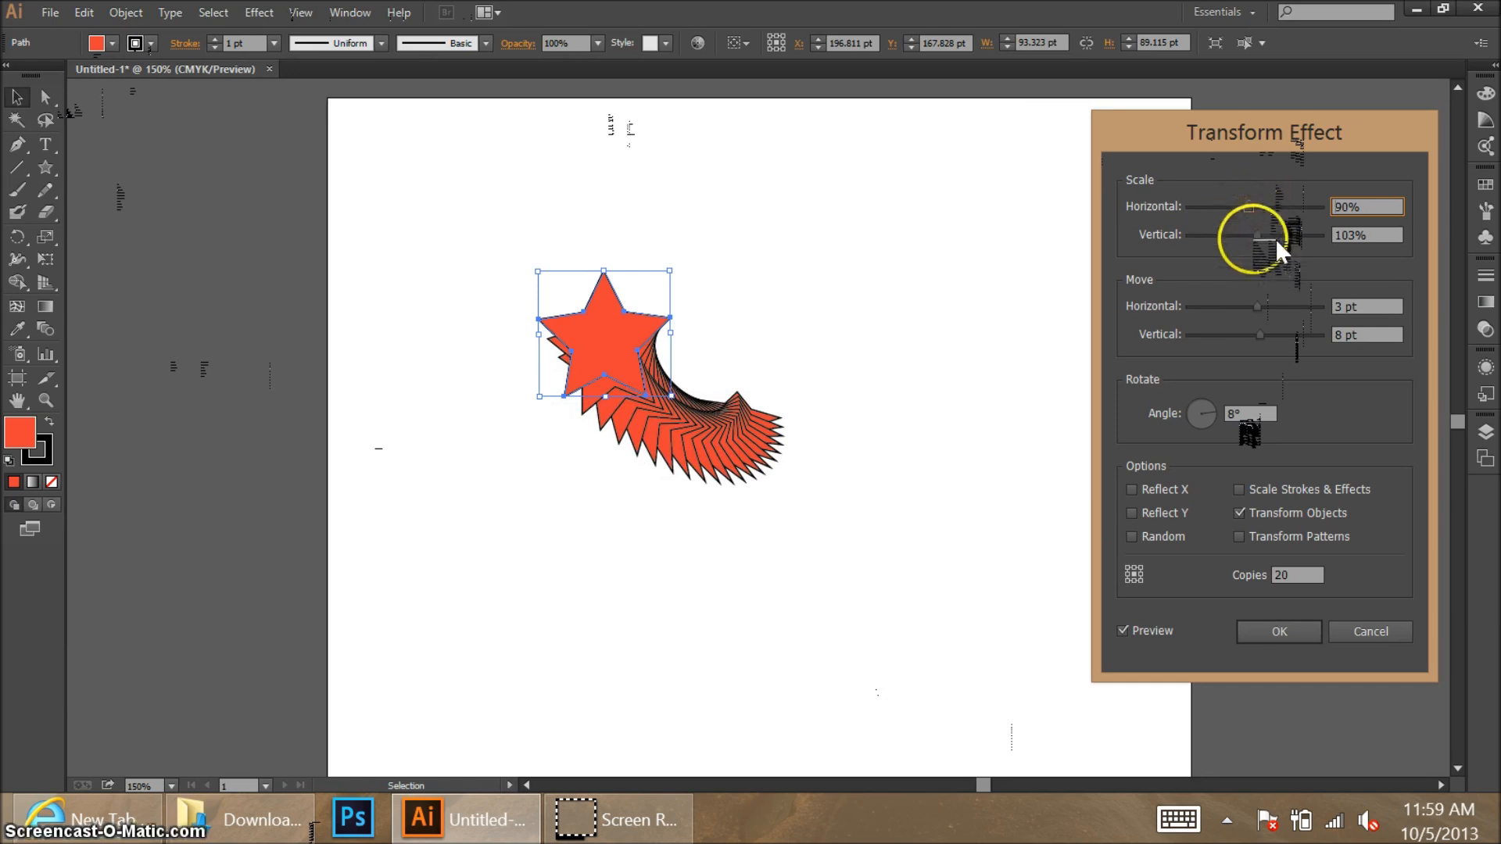
{"action": "left_click_drag", "start_coordinate": [1283, 235], "coordinate": [1249, 235]}
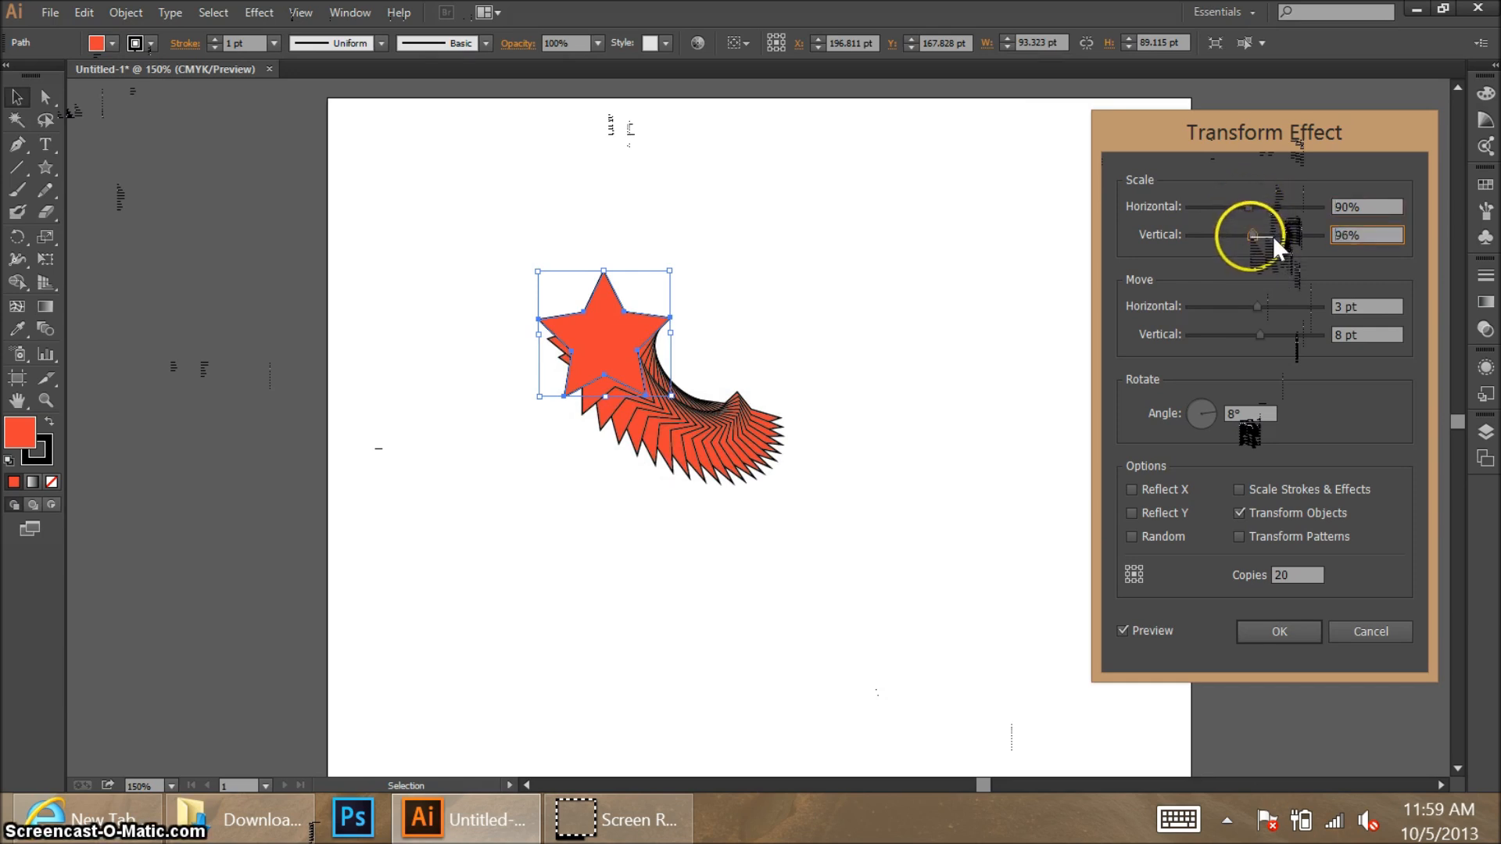
{"action": "left_click_drag", "start_coordinate": [1283, 235], "coordinate": [1250, 234]}
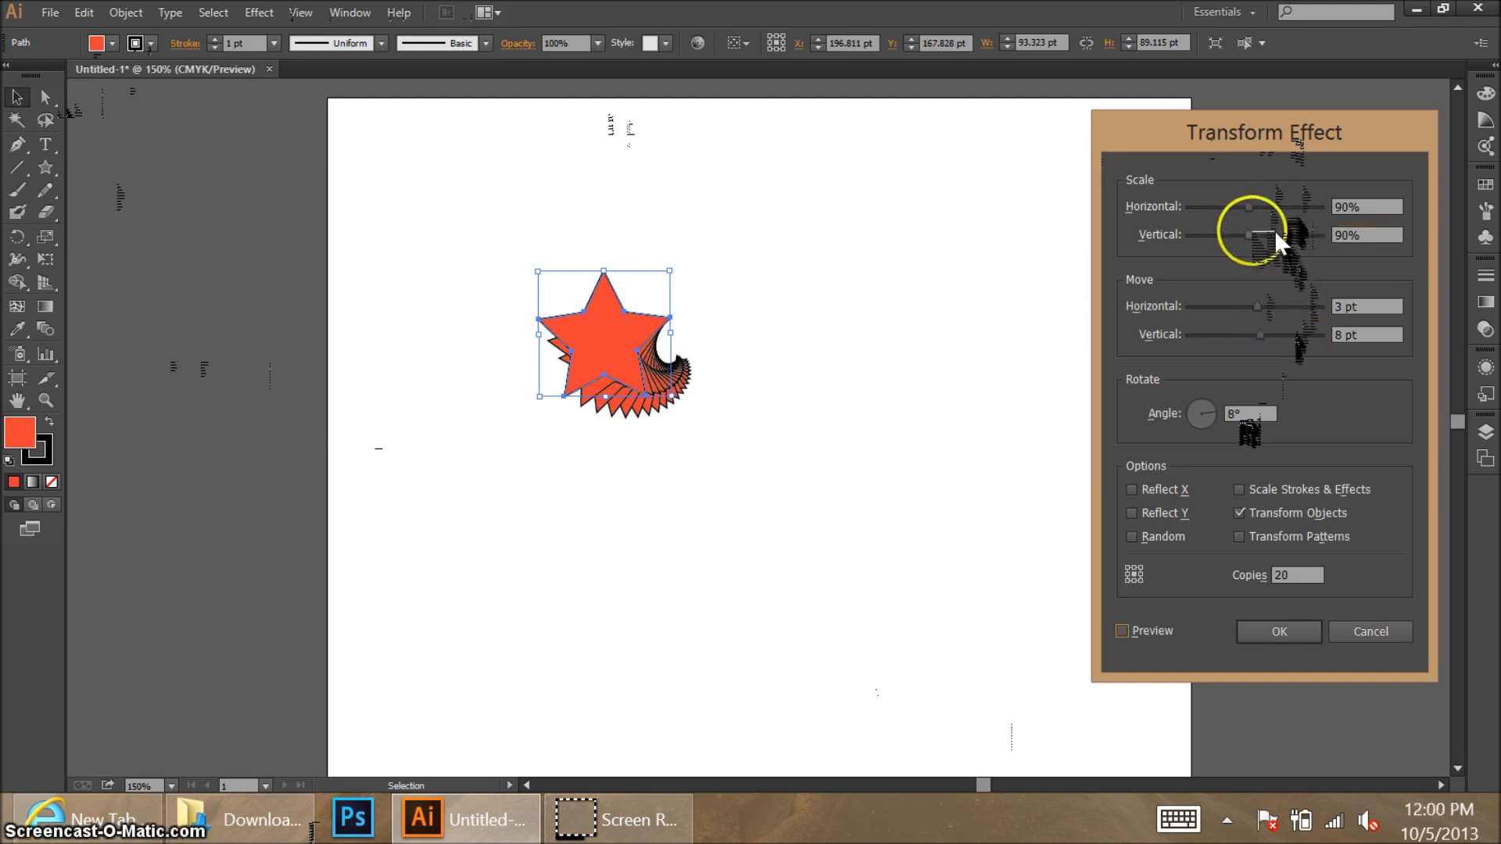
{"action": "mouse_move", "coordinate": [1274, 313]}
{"action": "type", "text": "15"}
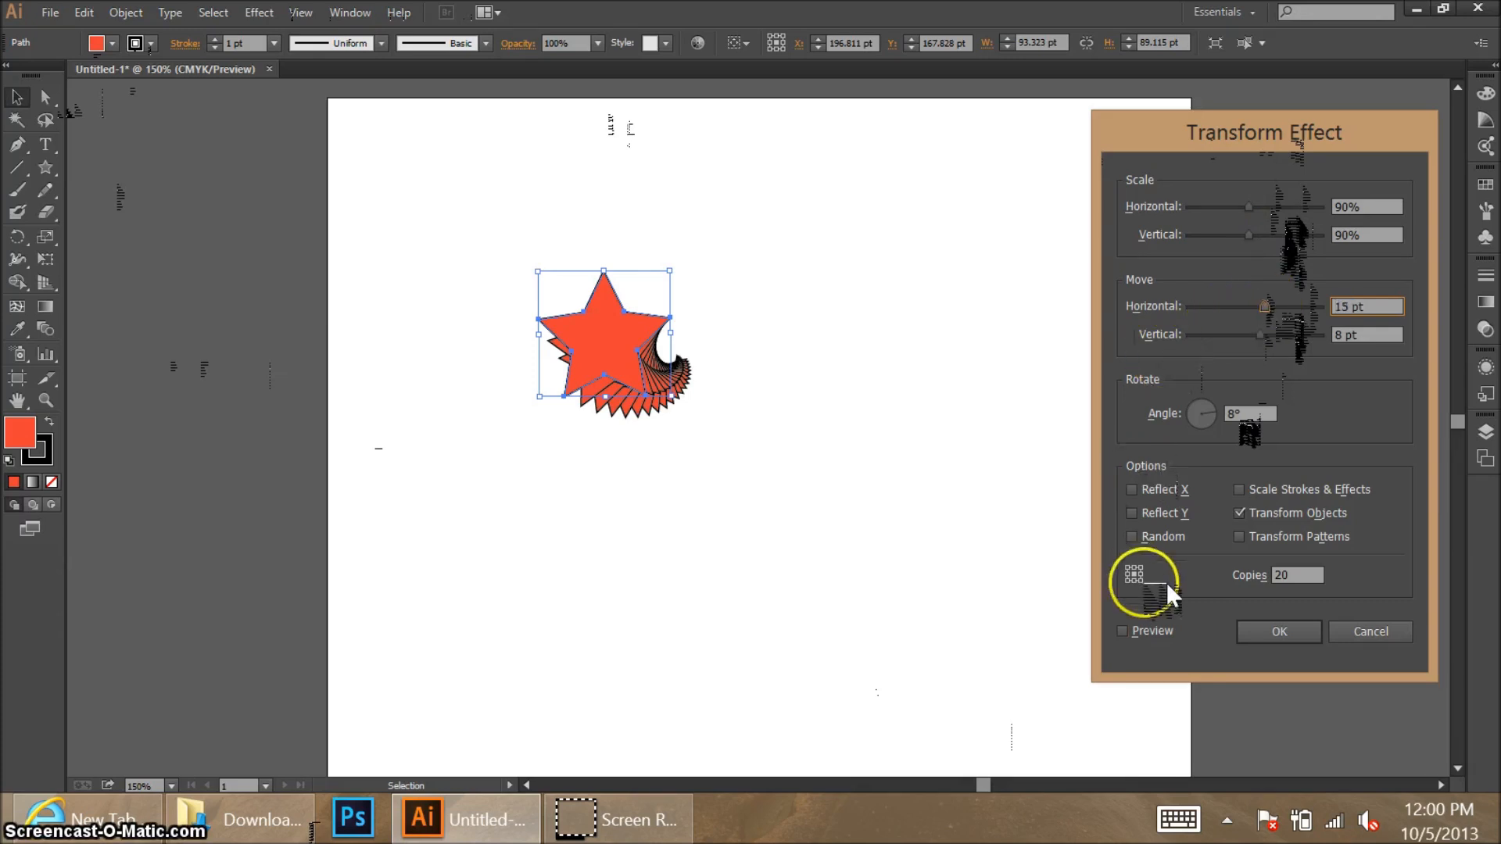
Step: Preview 20 copies with a larger rotation angle and test the reflect X and Y options
{"action": "left_click", "coordinate": [1123, 630]}
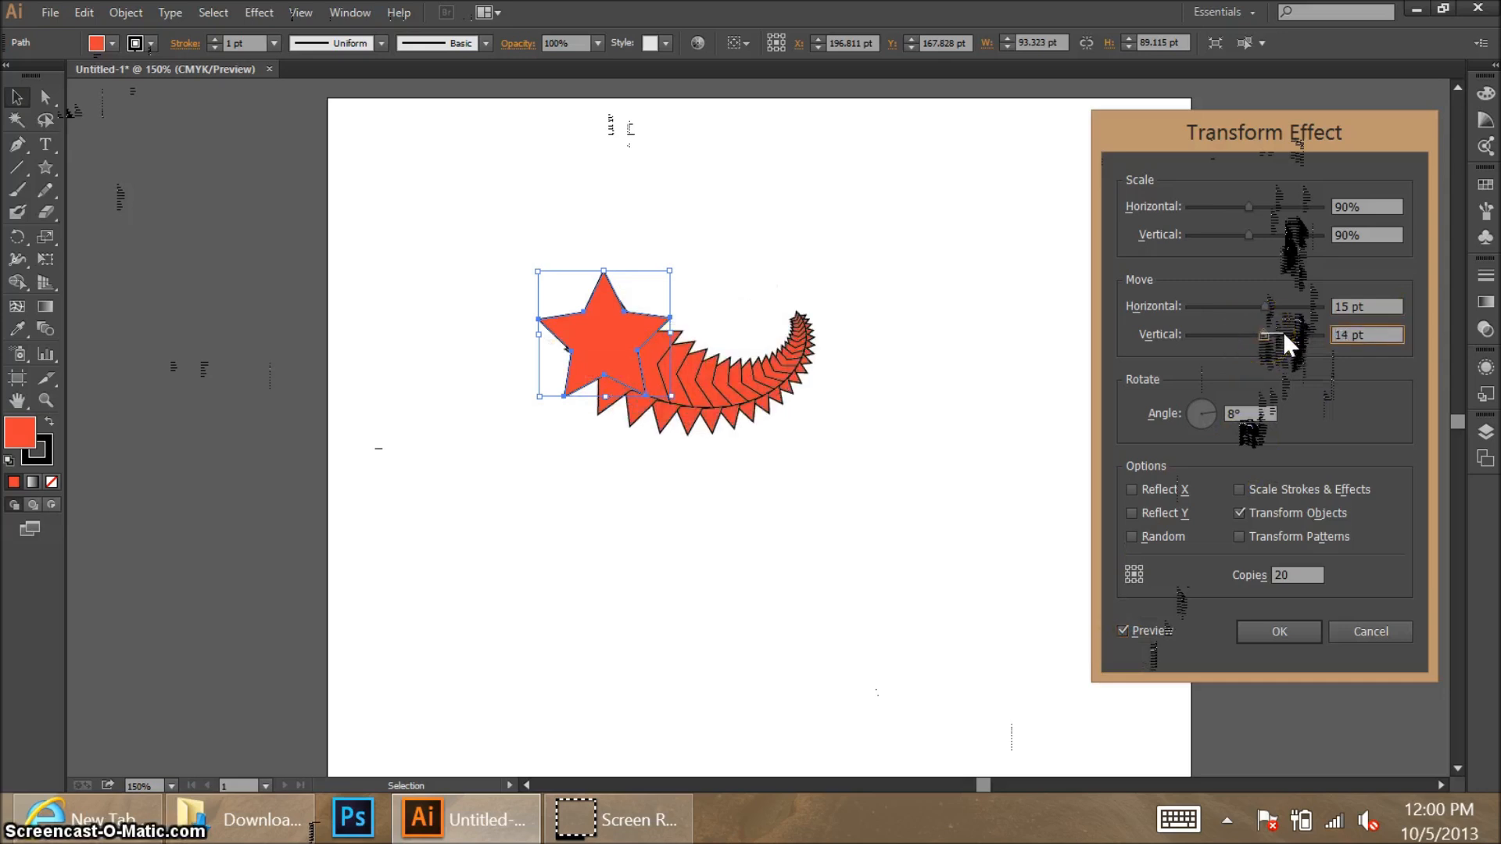
{"action": "type", "text": "20"}
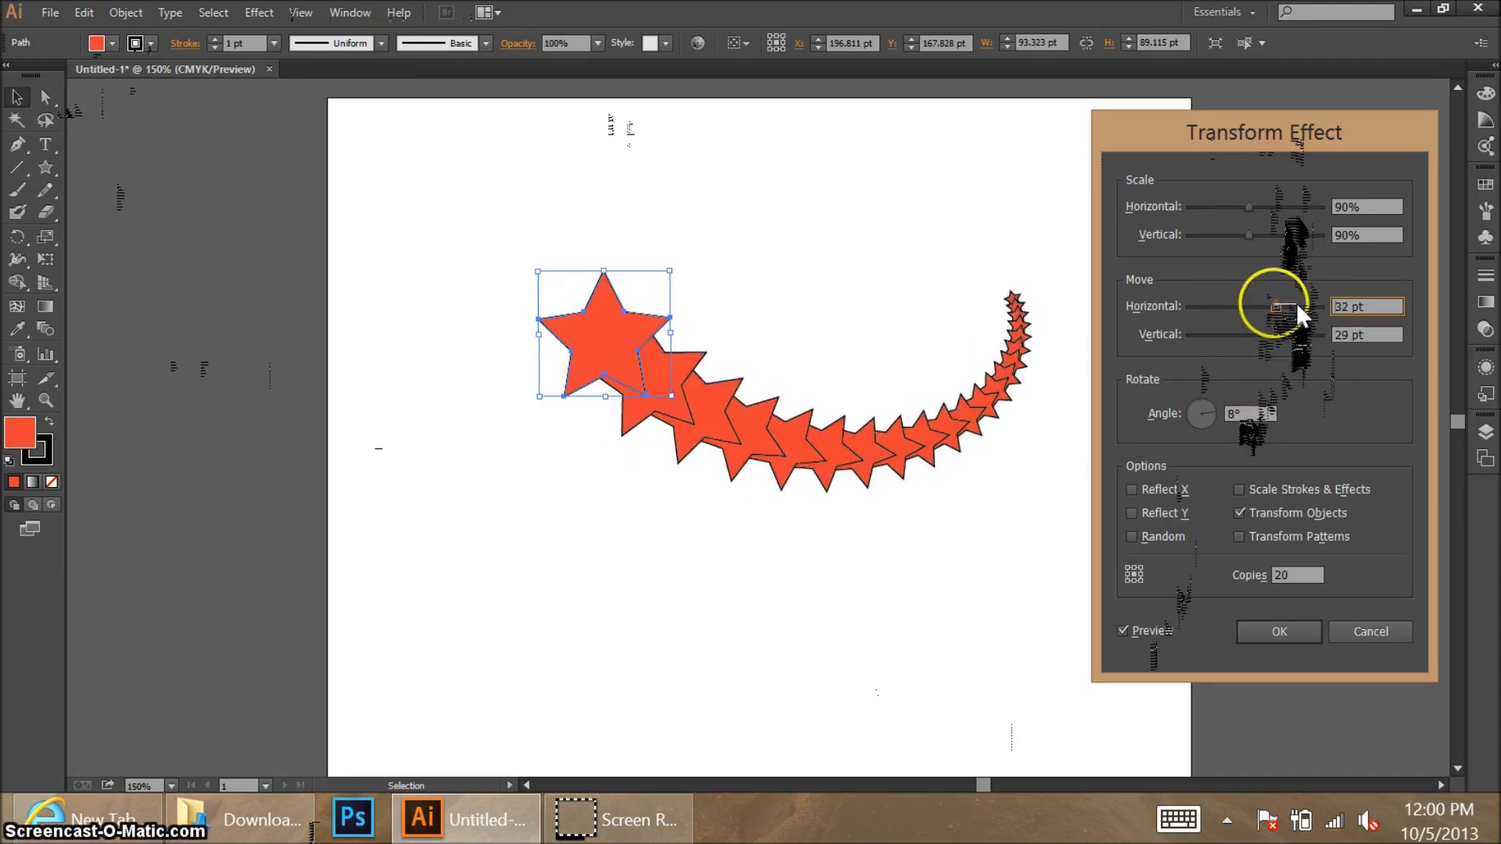
{"action": "left_click", "coordinate": [1248, 413]}
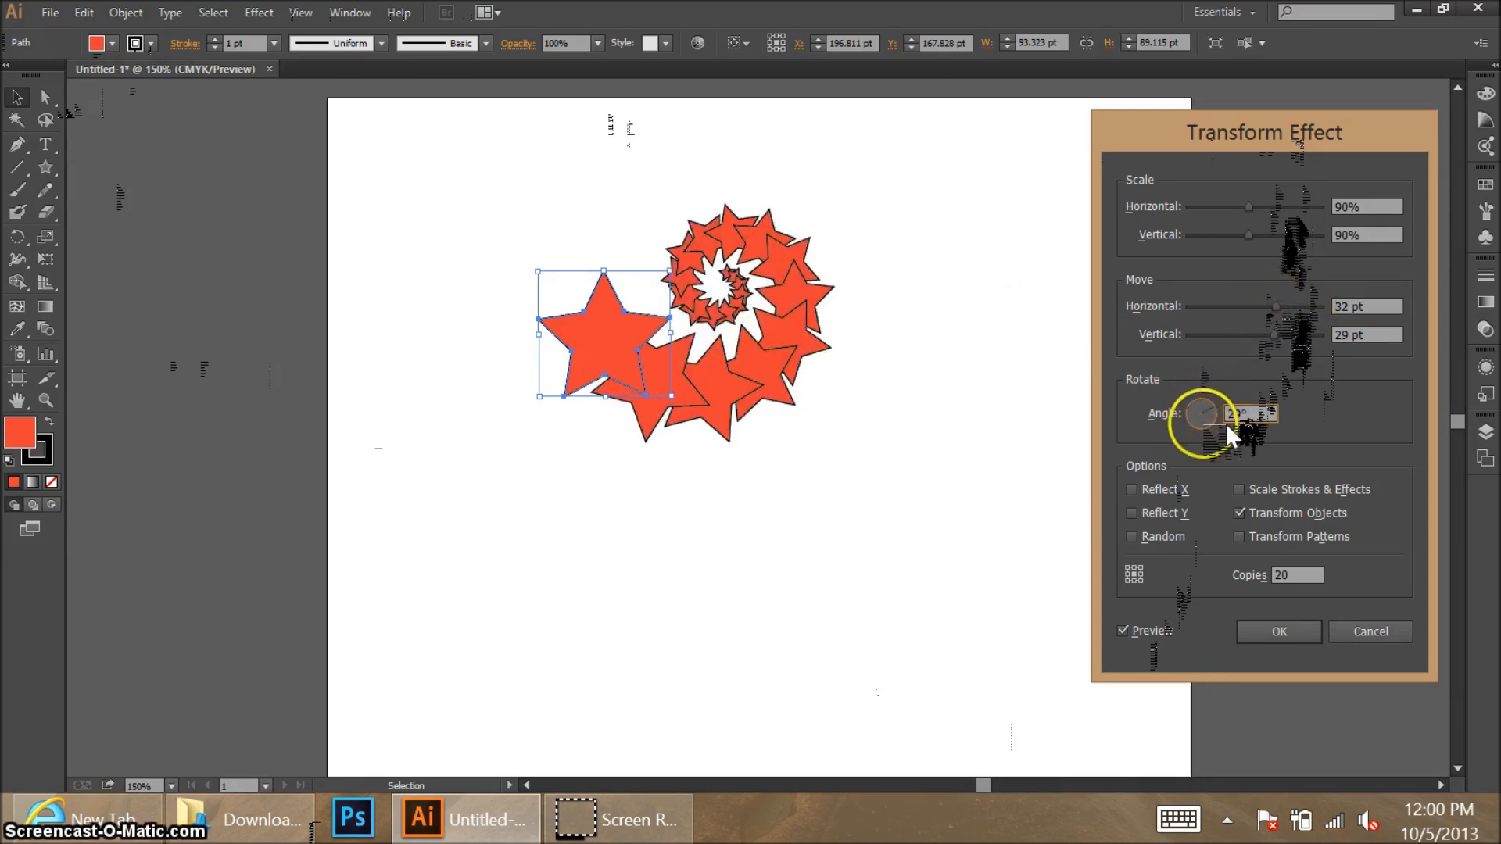
{"action": "left_click", "coordinate": [1131, 489]}
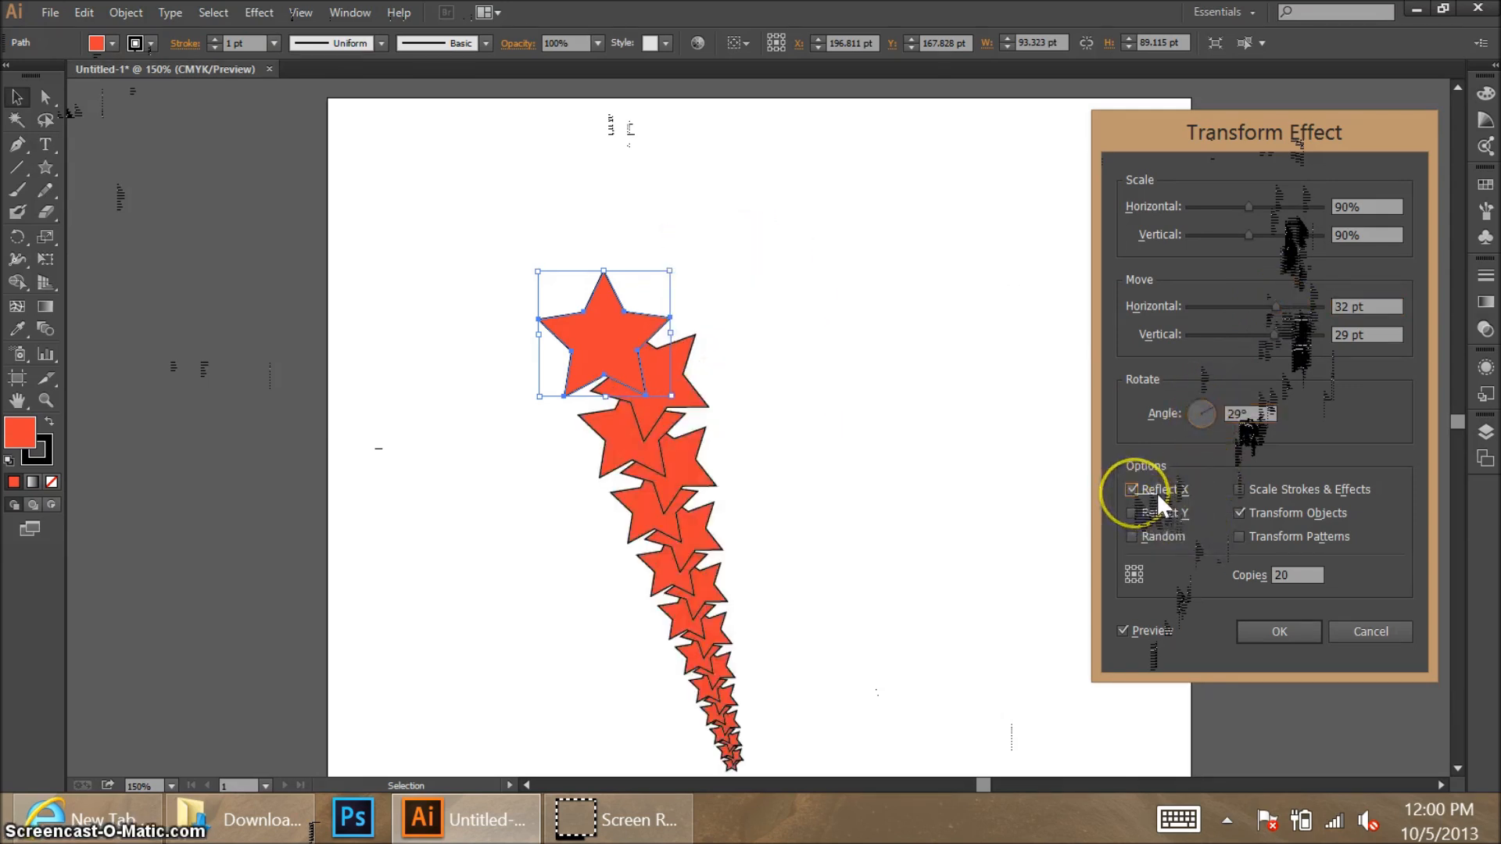
{"action": "left_click", "coordinate": [1132, 513]}
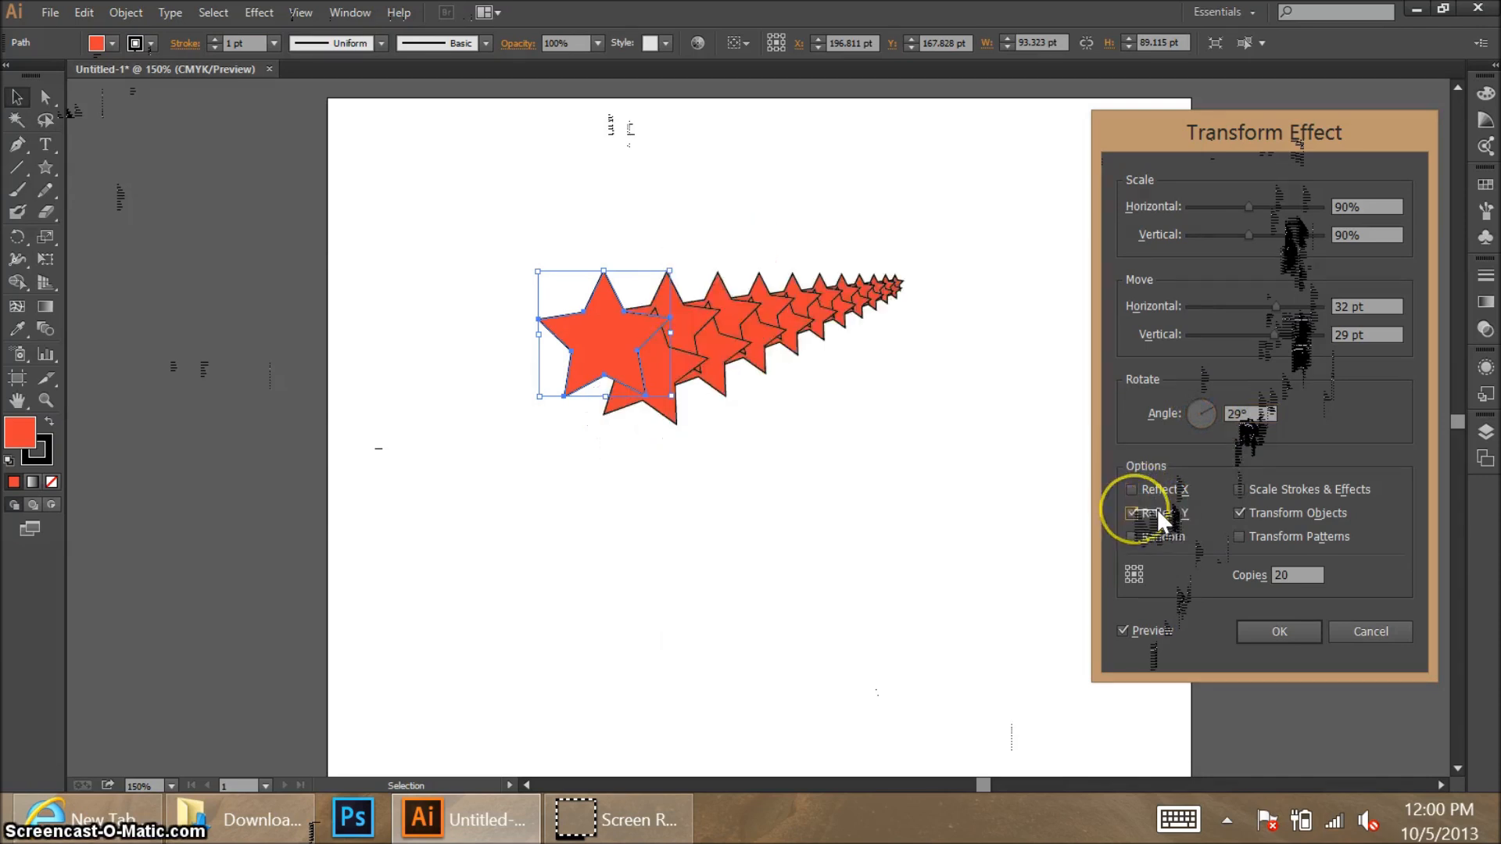
{"action": "left_click", "coordinate": [1131, 536]}
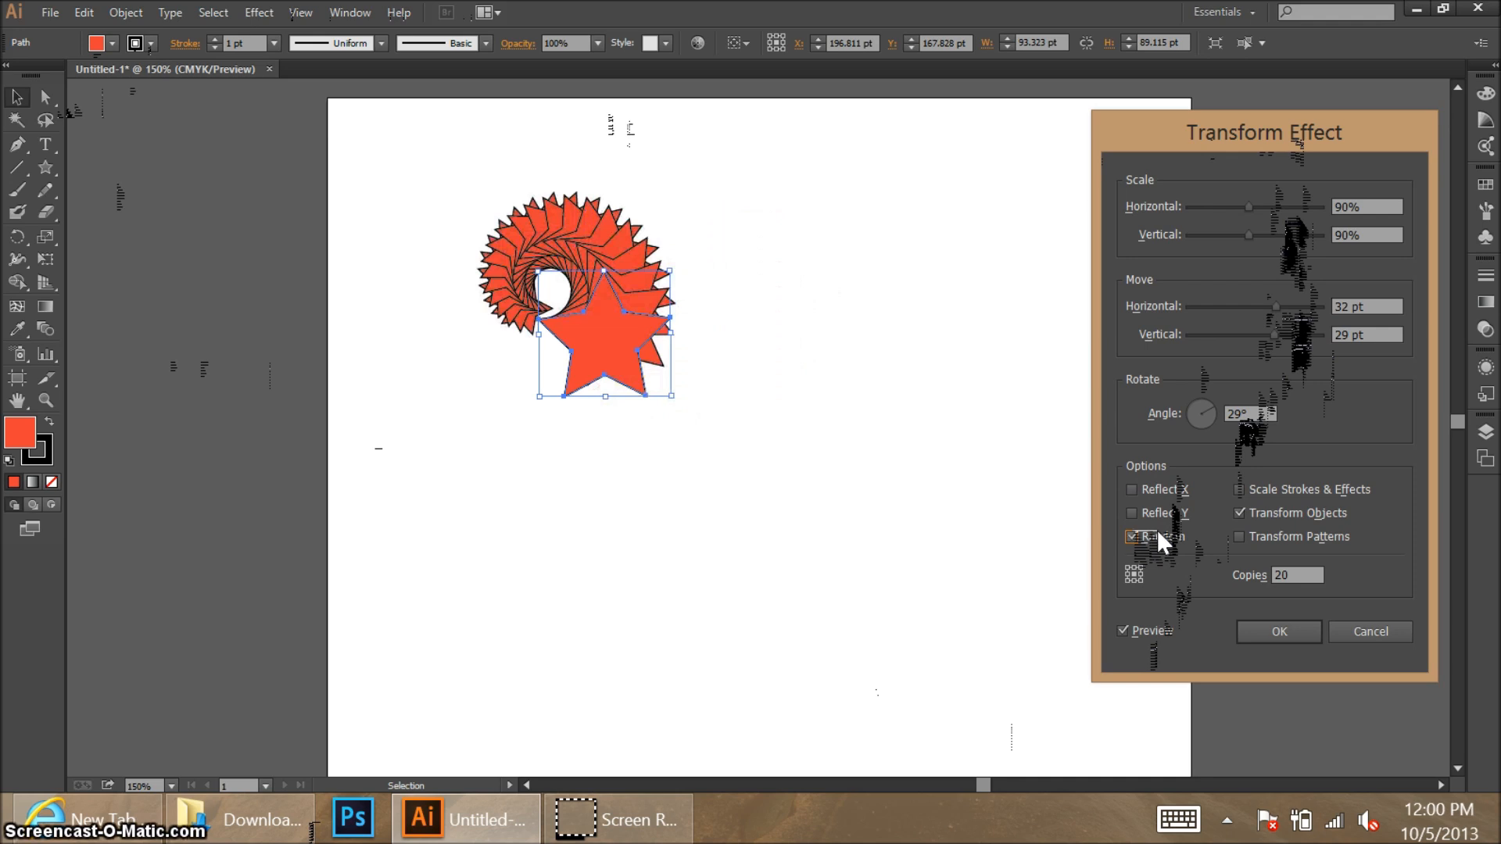
Step: Try Random and scale-strokes options, then adjust horizontal offset back to 29 pt and scale
{"action": "left_click", "coordinate": [1239, 536]}
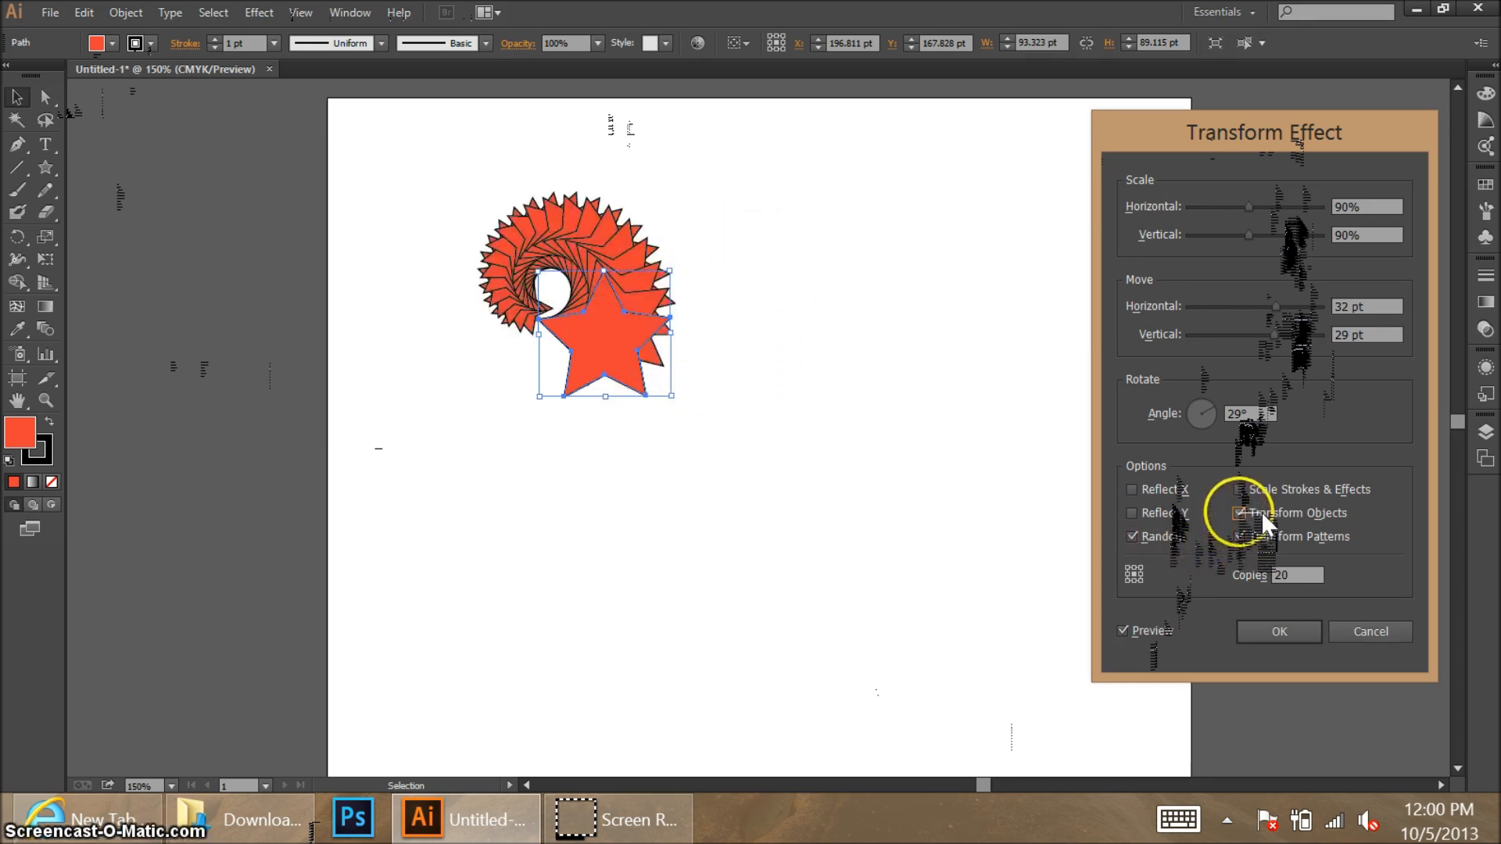
{"action": "left_click", "coordinate": [1237, 536]}
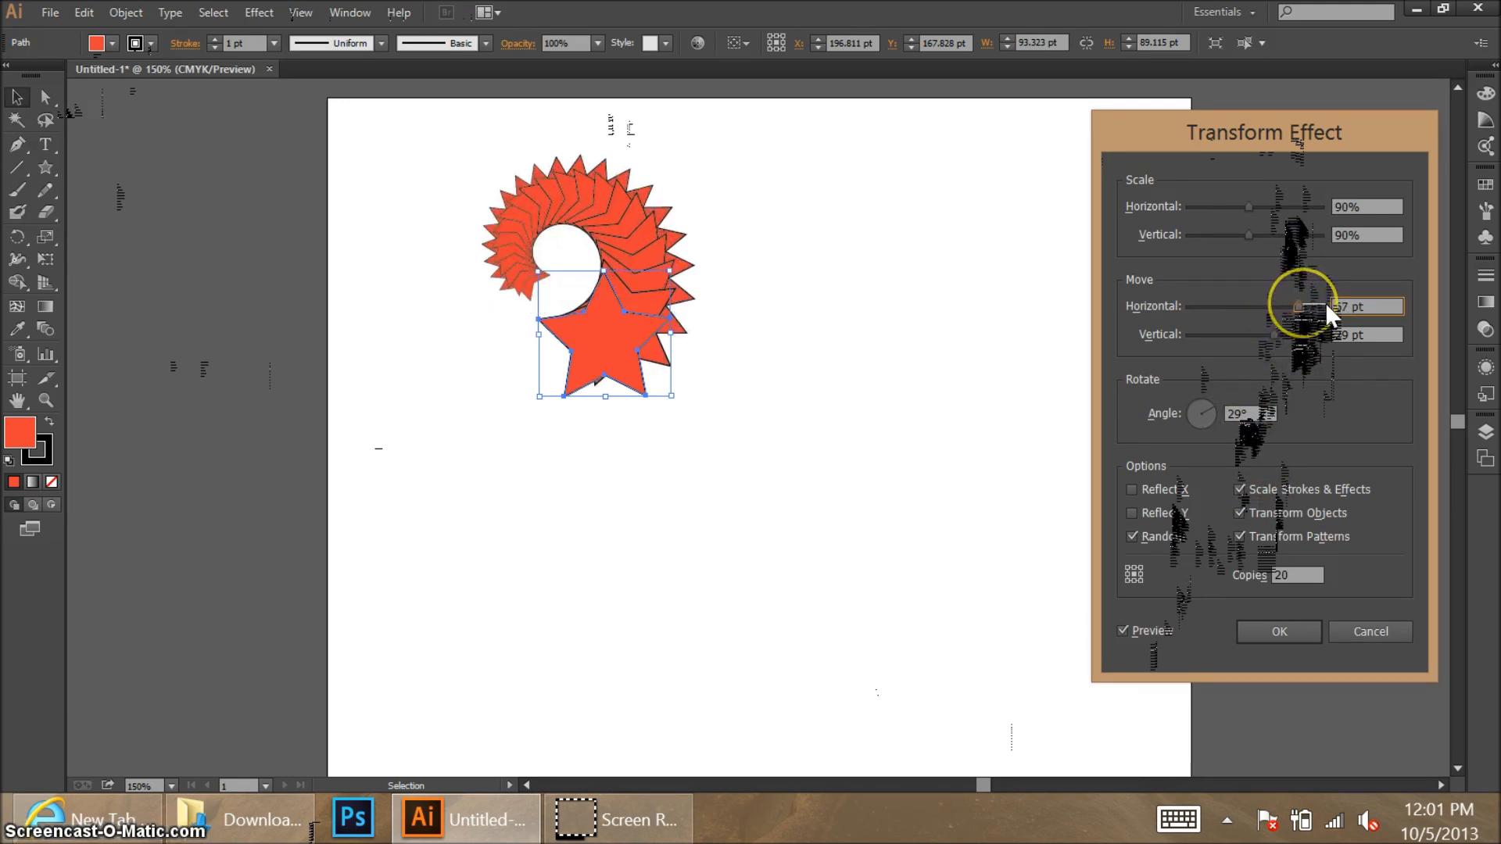
{"action": "left_click_drag", "start_coordinate": [1322, 306], "coordinate": [1259, 306]}
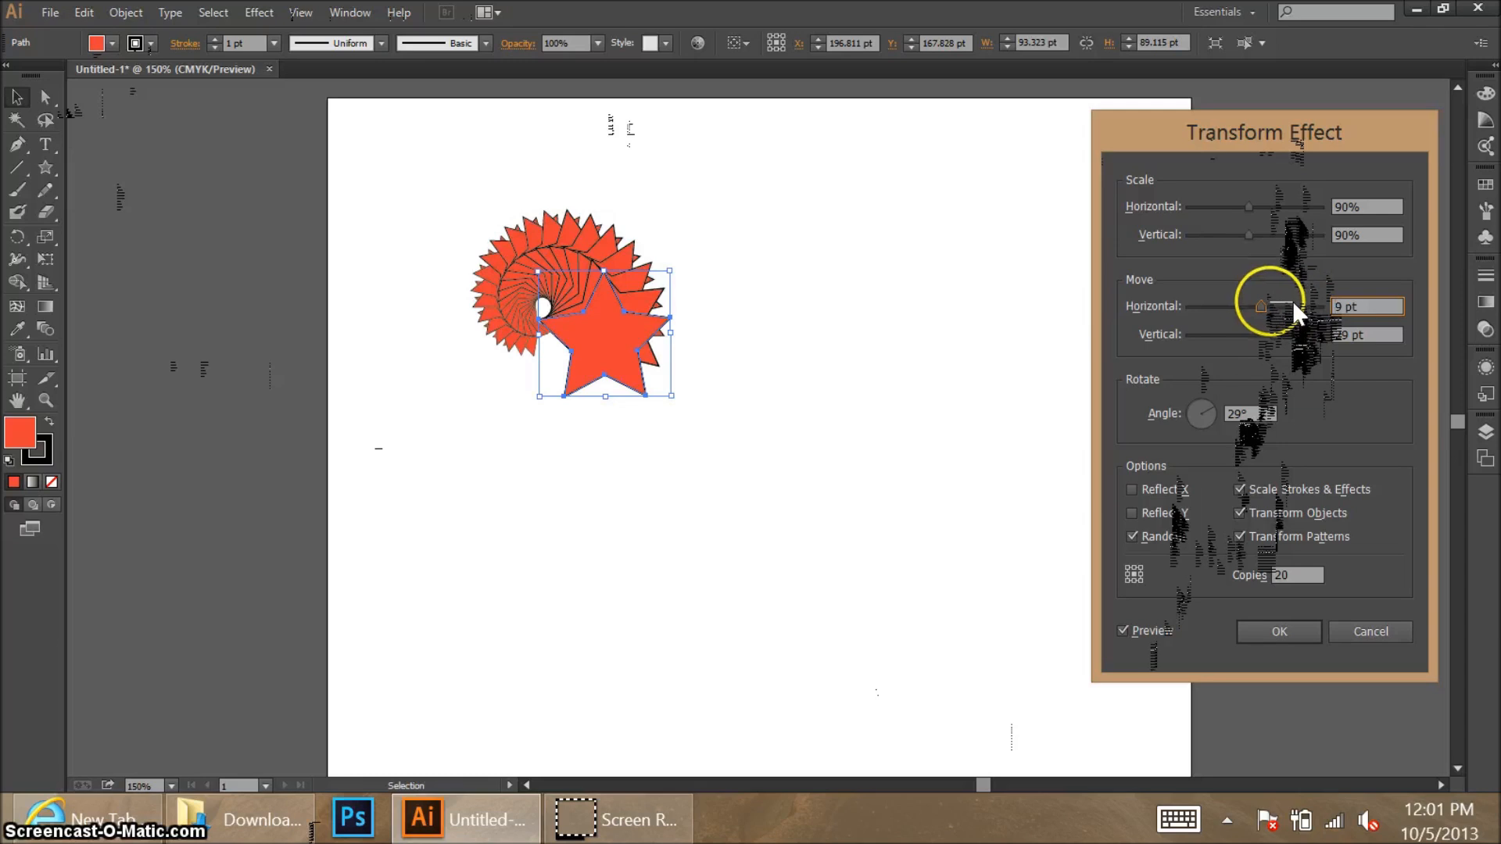
{"action": "left_click_drag", "start_coordinate": [1248, 206], "coordinate": [1235, 206]}
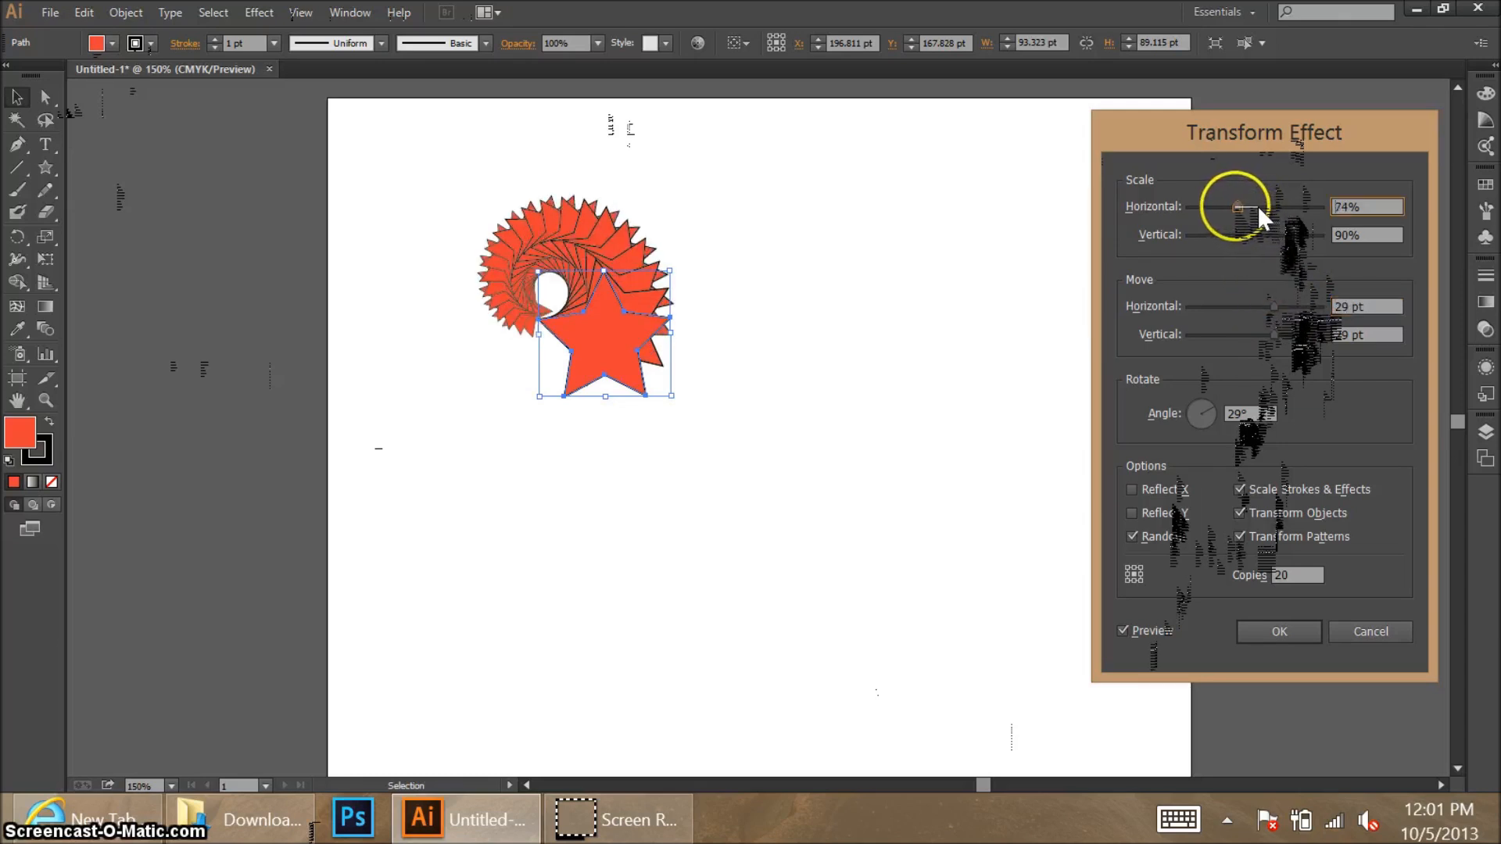
{"action": "left_click_drag", "start_coordinate": [1240, 206], "coordinate": [1220, 207]}
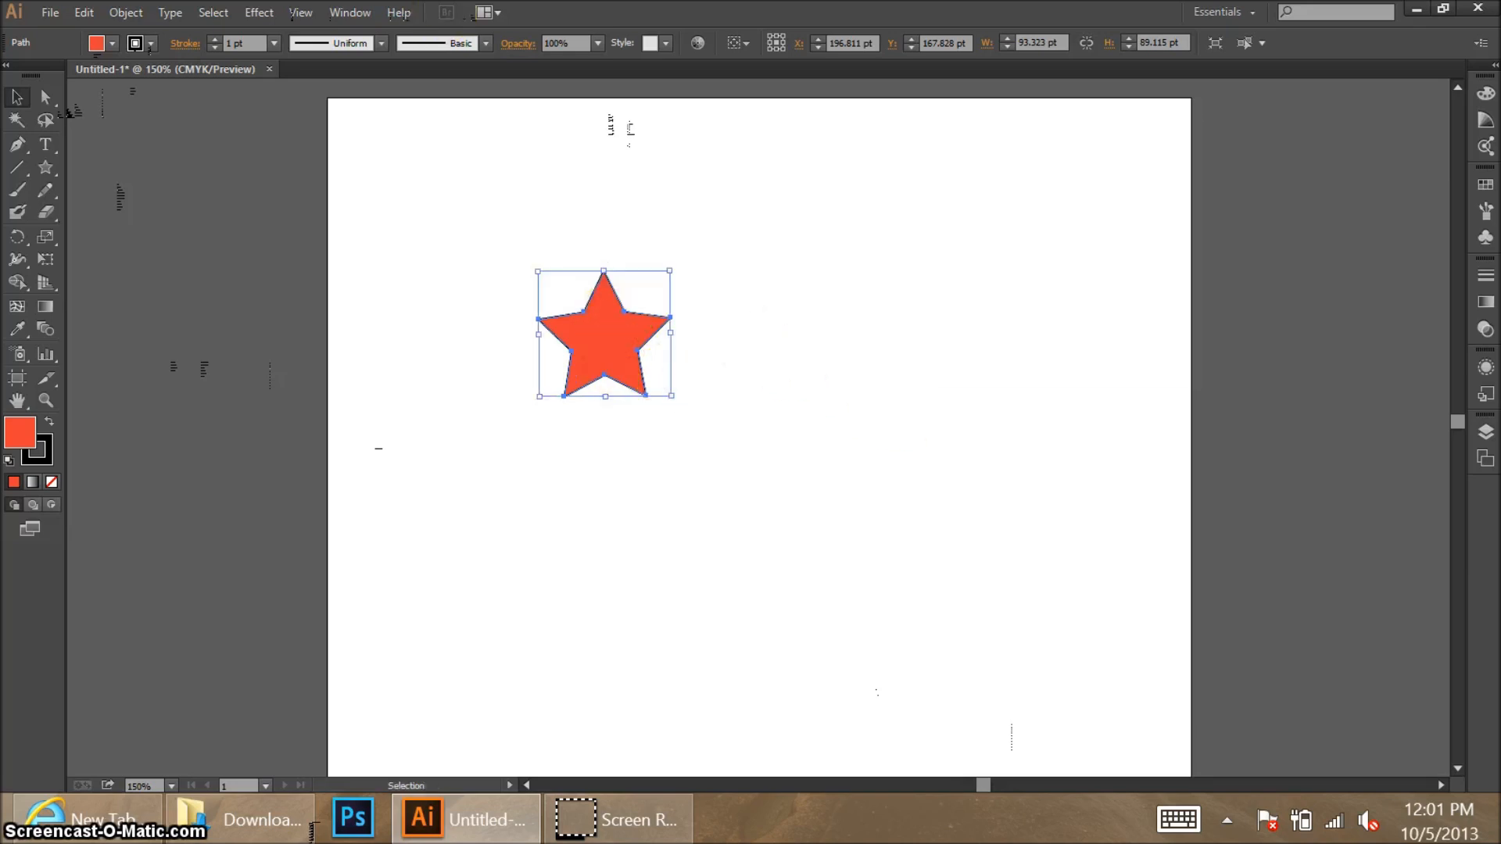
Step: Reopen the Transform effect, enable Preview and Random, and increase Move Horizontal
{"action": "left_click", "coordinate": [258, 13]}
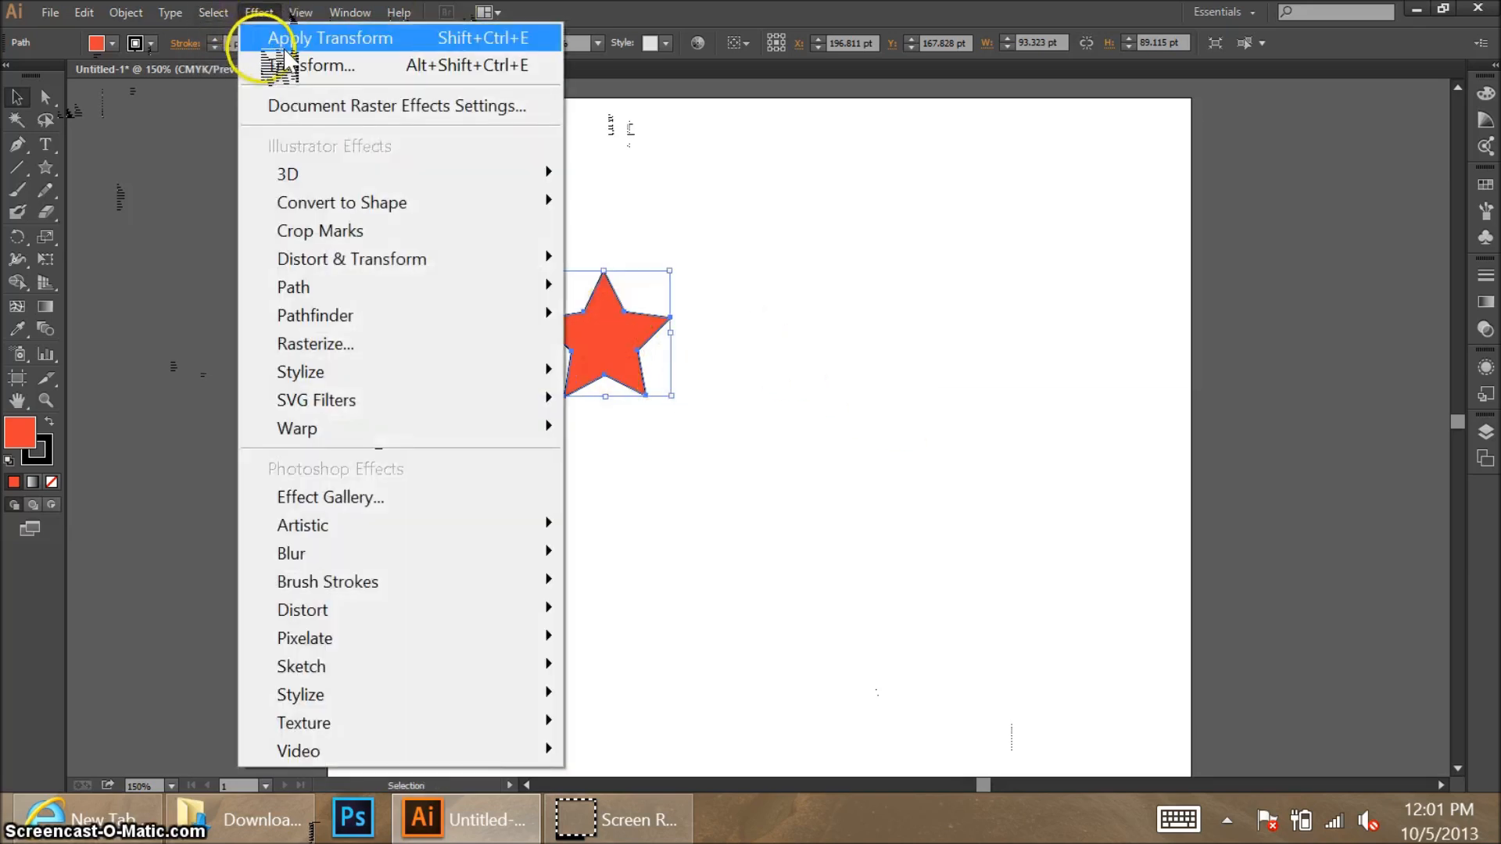
{"action": "left_click", "coordinate": [311, 65]}
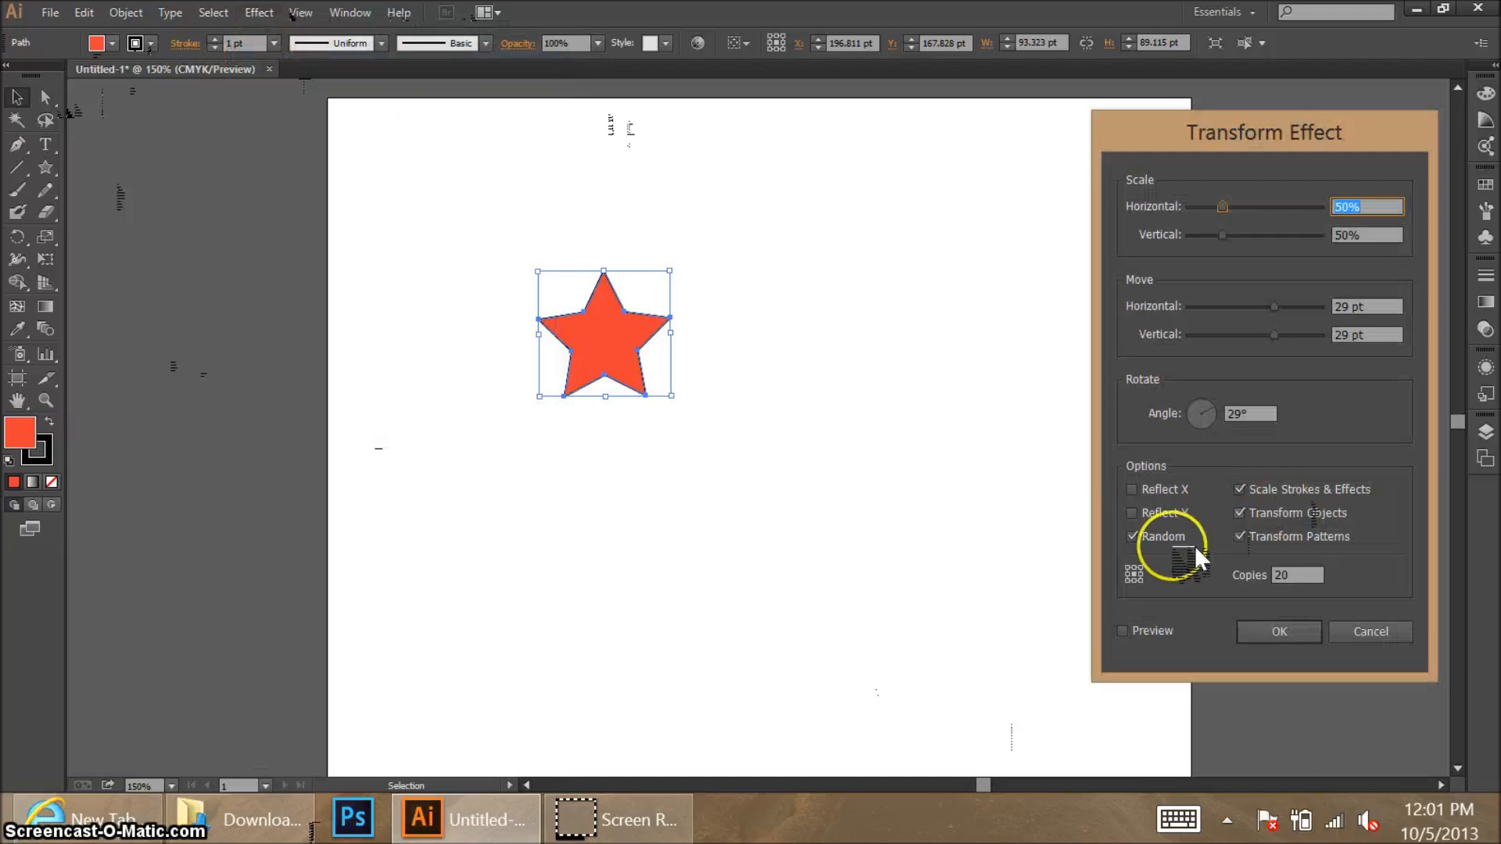
{"action": "left_click", "coordinate": [1123, 630]}
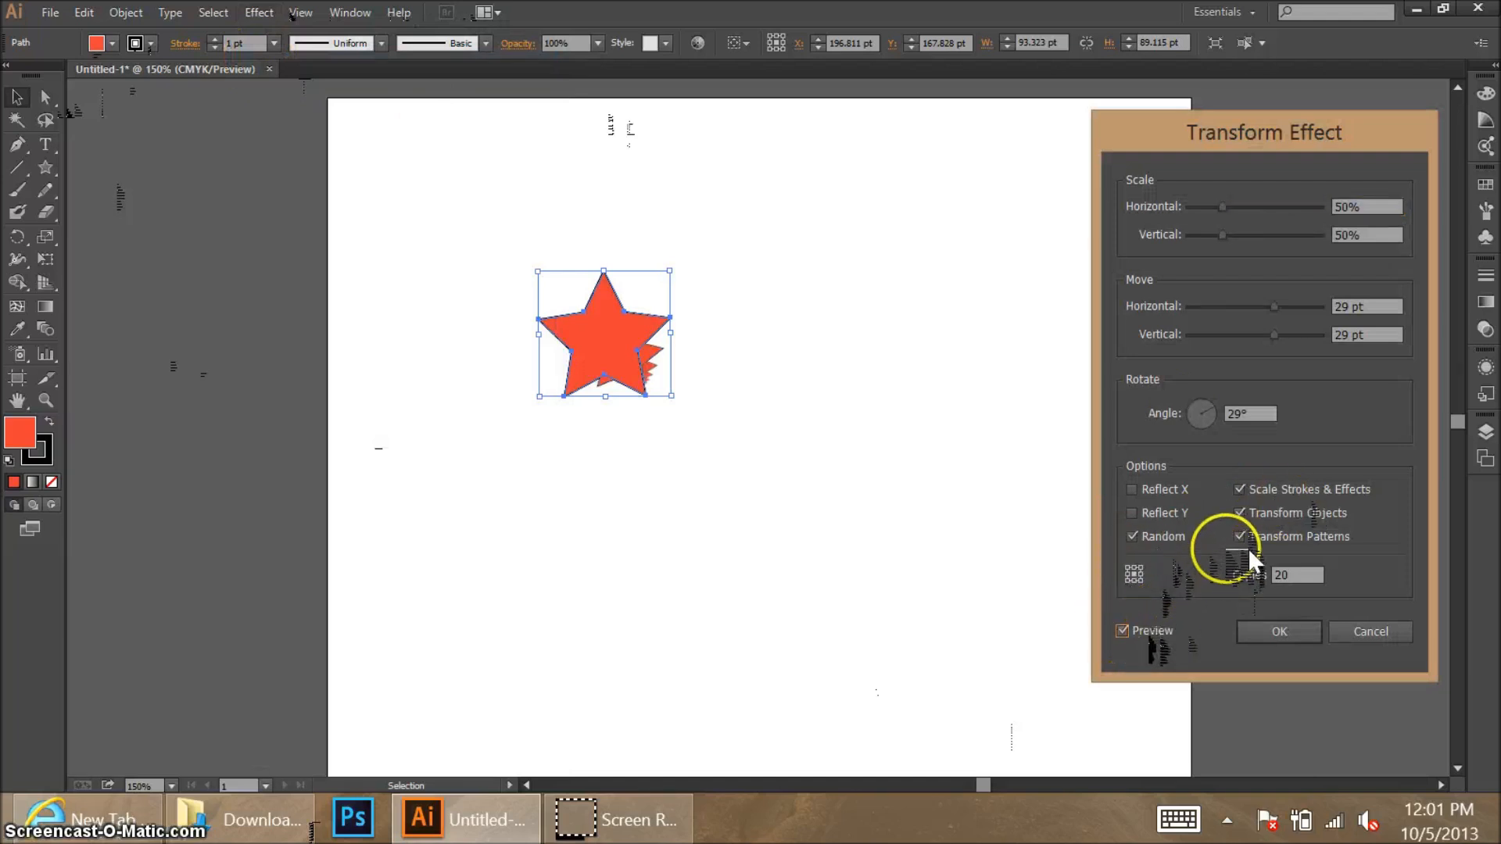
{"action": "left_click", "coordinate": [1240, 513]}
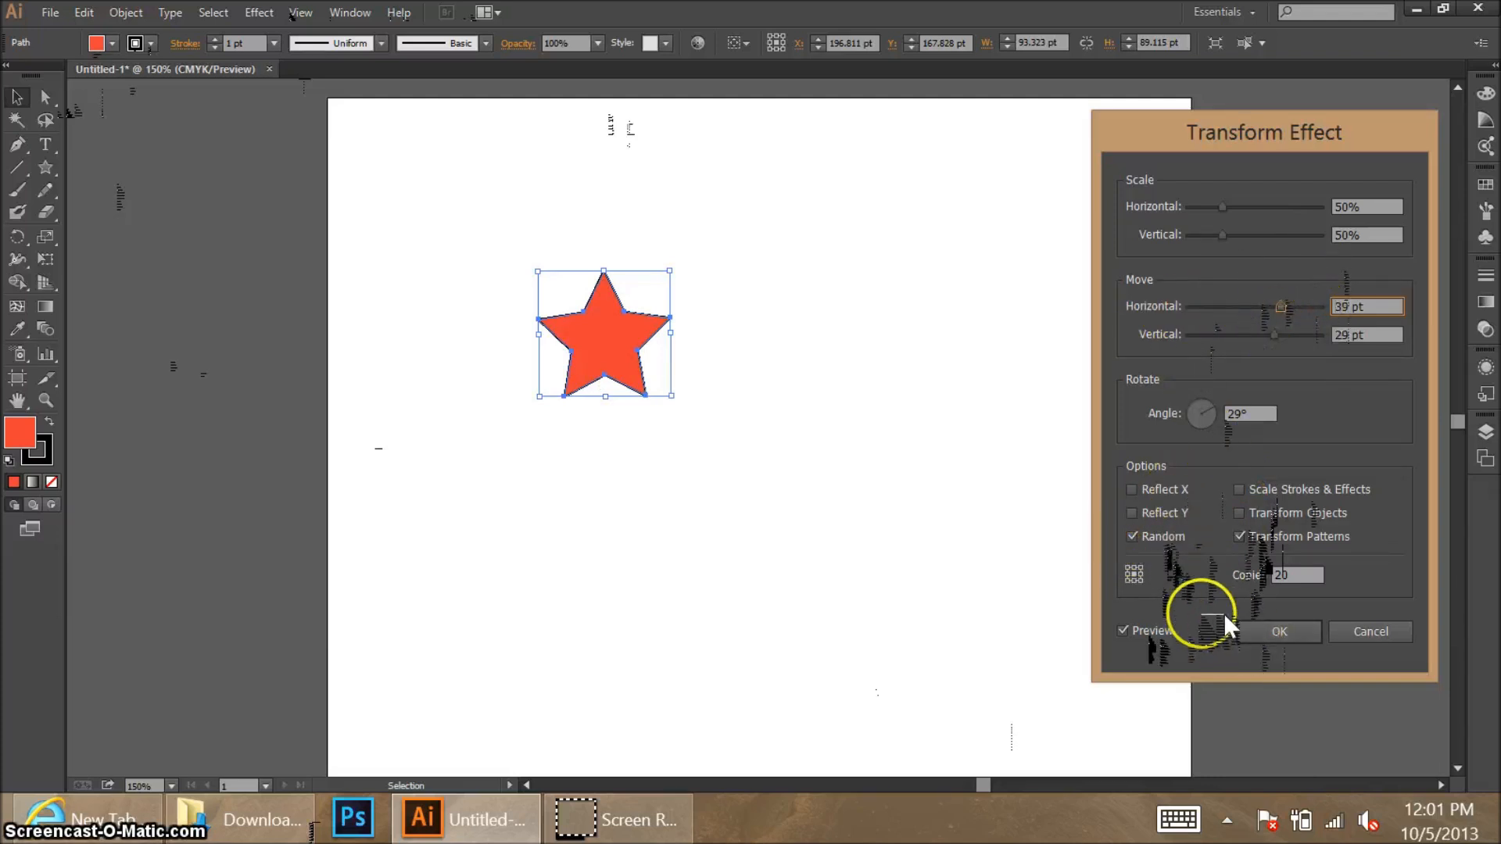
{"action": "left_click_drag", "start_coordinate": [1221, 207], "coordinate": [1245, 207]}
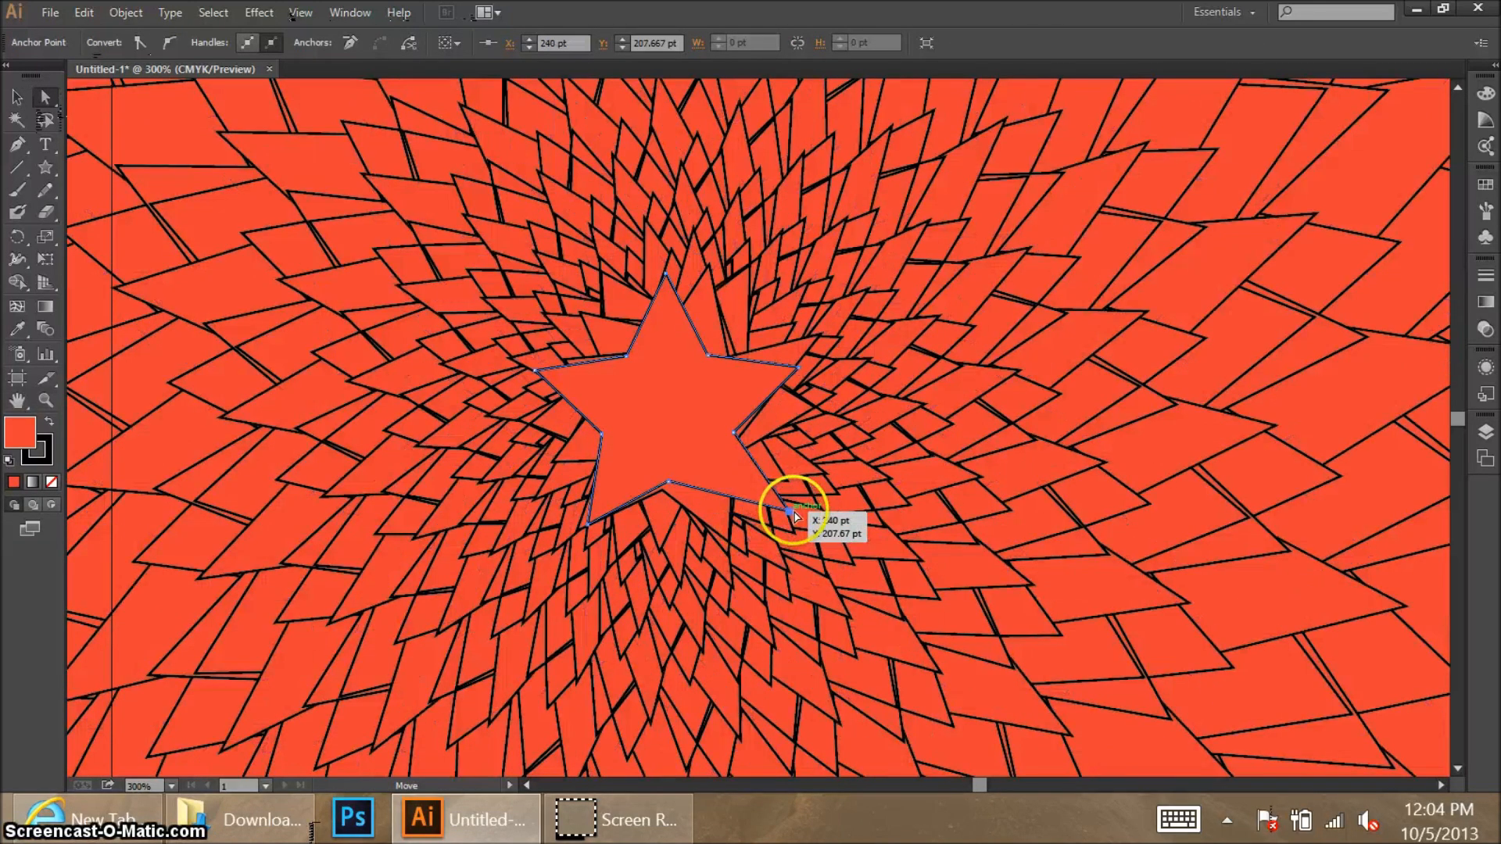
Step: Drag the star's right, lower and top anchor points to bend the repeated copies
{"action": "left_click_drag", "start_coordinate": [790, 515], "coordinate": [1058, 589]}
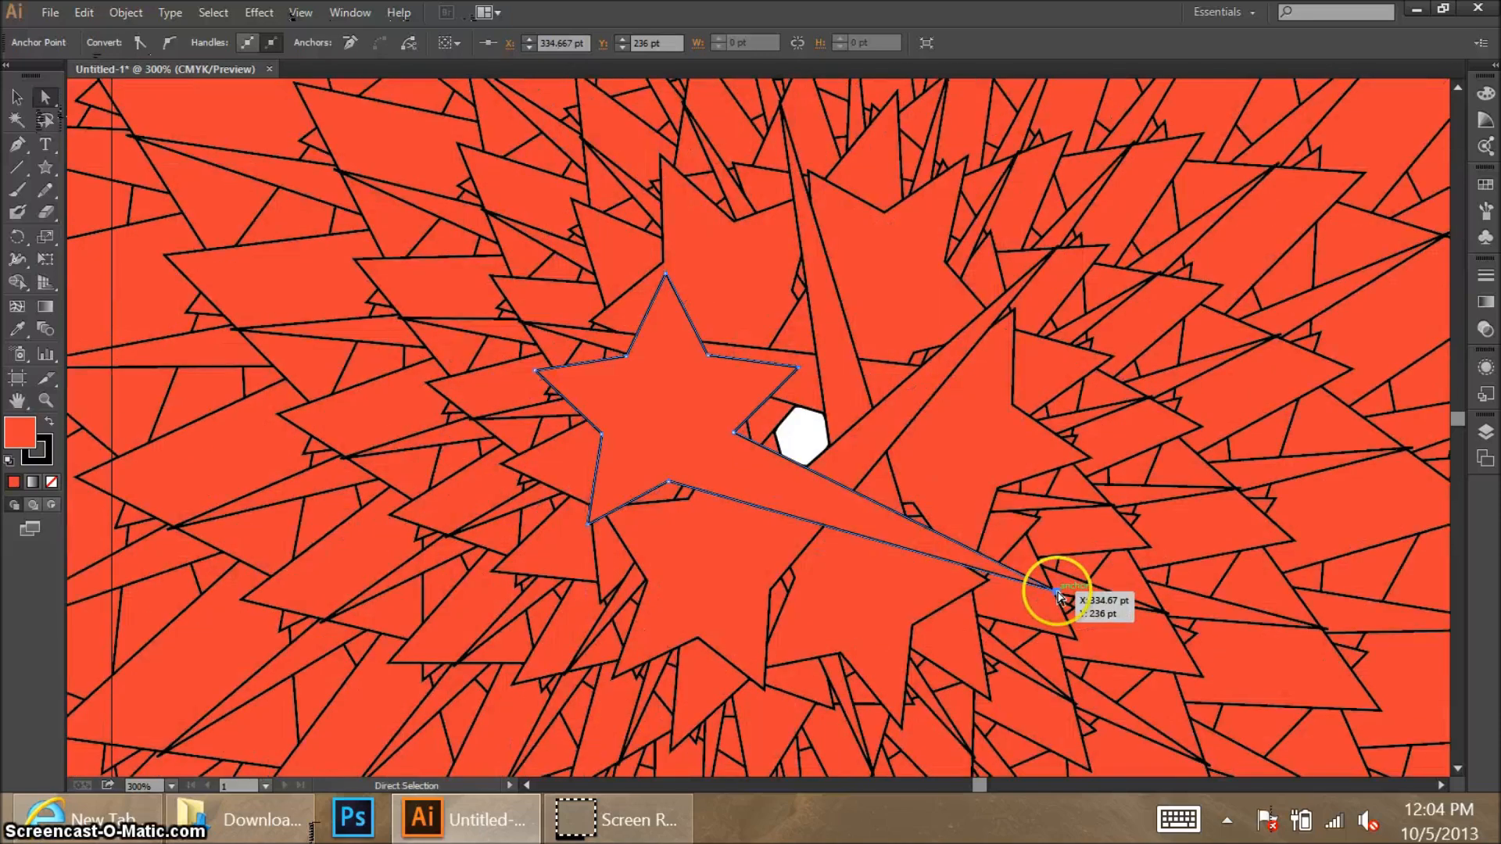
{"action": "left_click_drag", "start_coordinate": [1058, 591], "coordinate": [852, 431]}
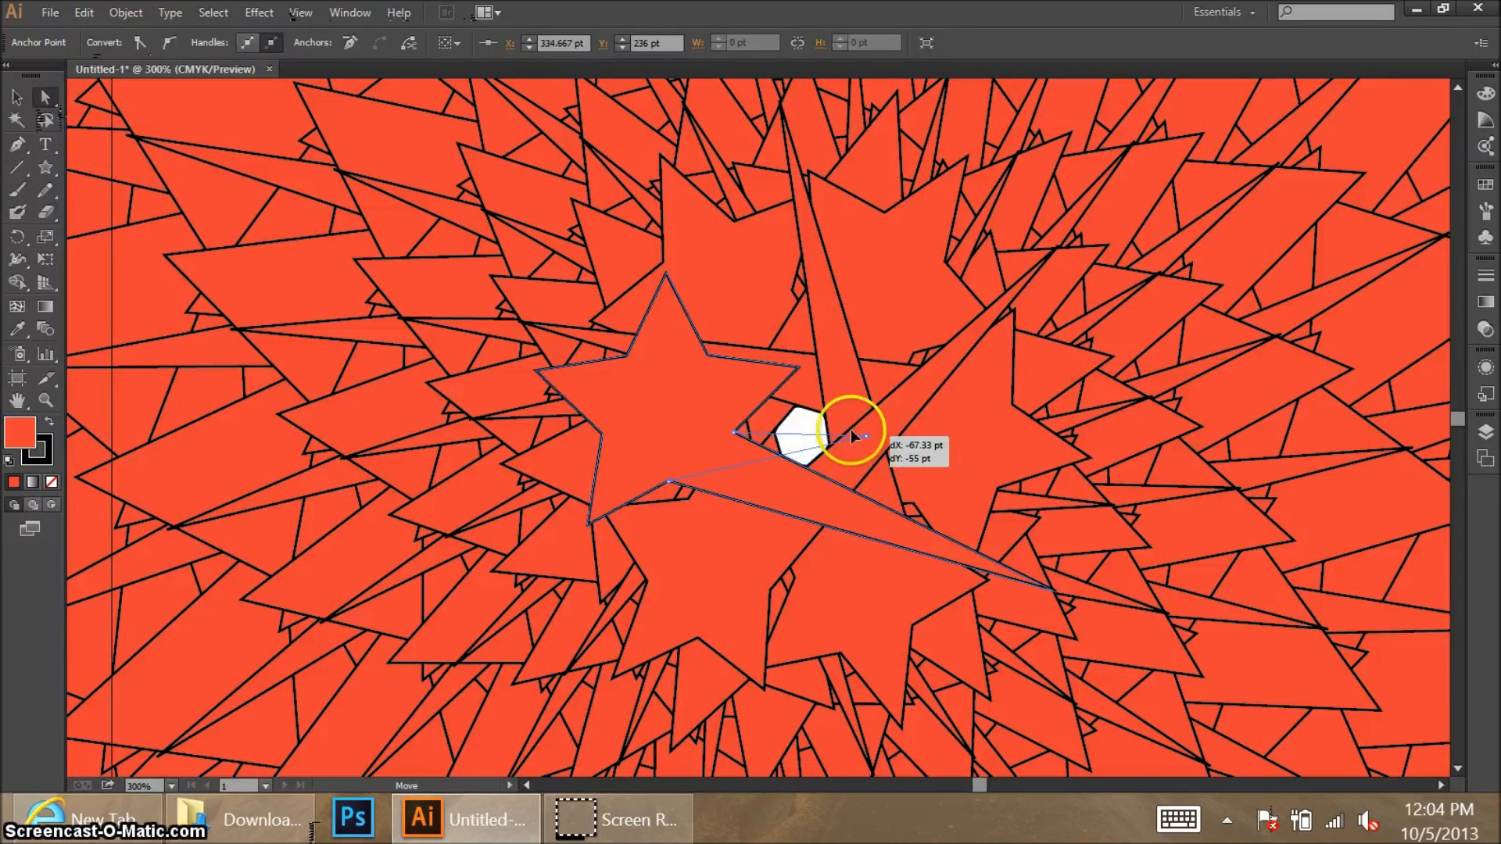
{"action": "left_click_drag", "start_coordinate": [853, 430], "coordinate": [799, 374]}
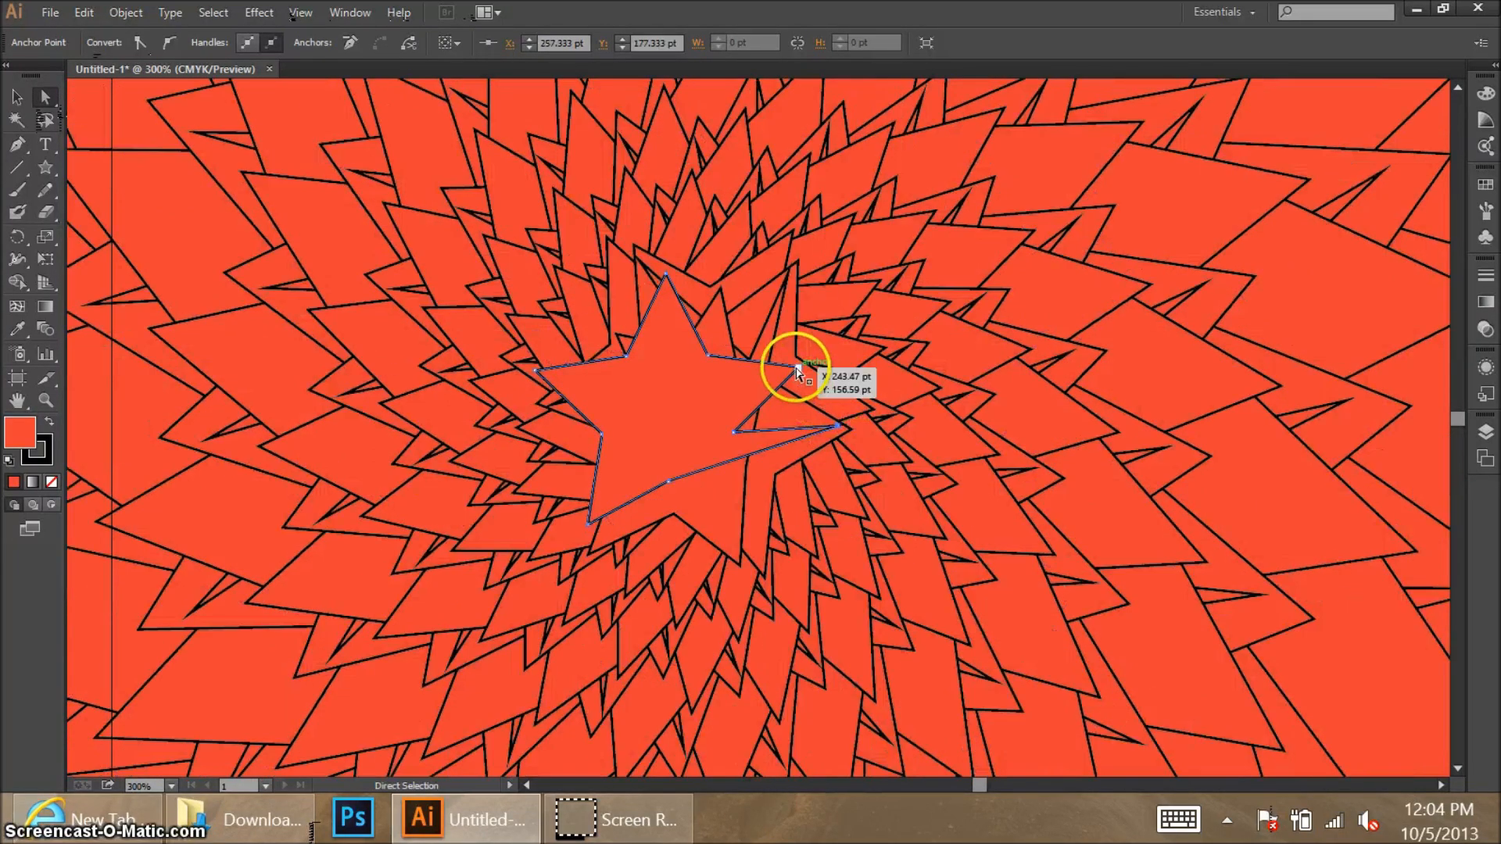
{"action": "left_click_drag", "start_coordinate": [799, 374], "coordinate": [900, 397]}
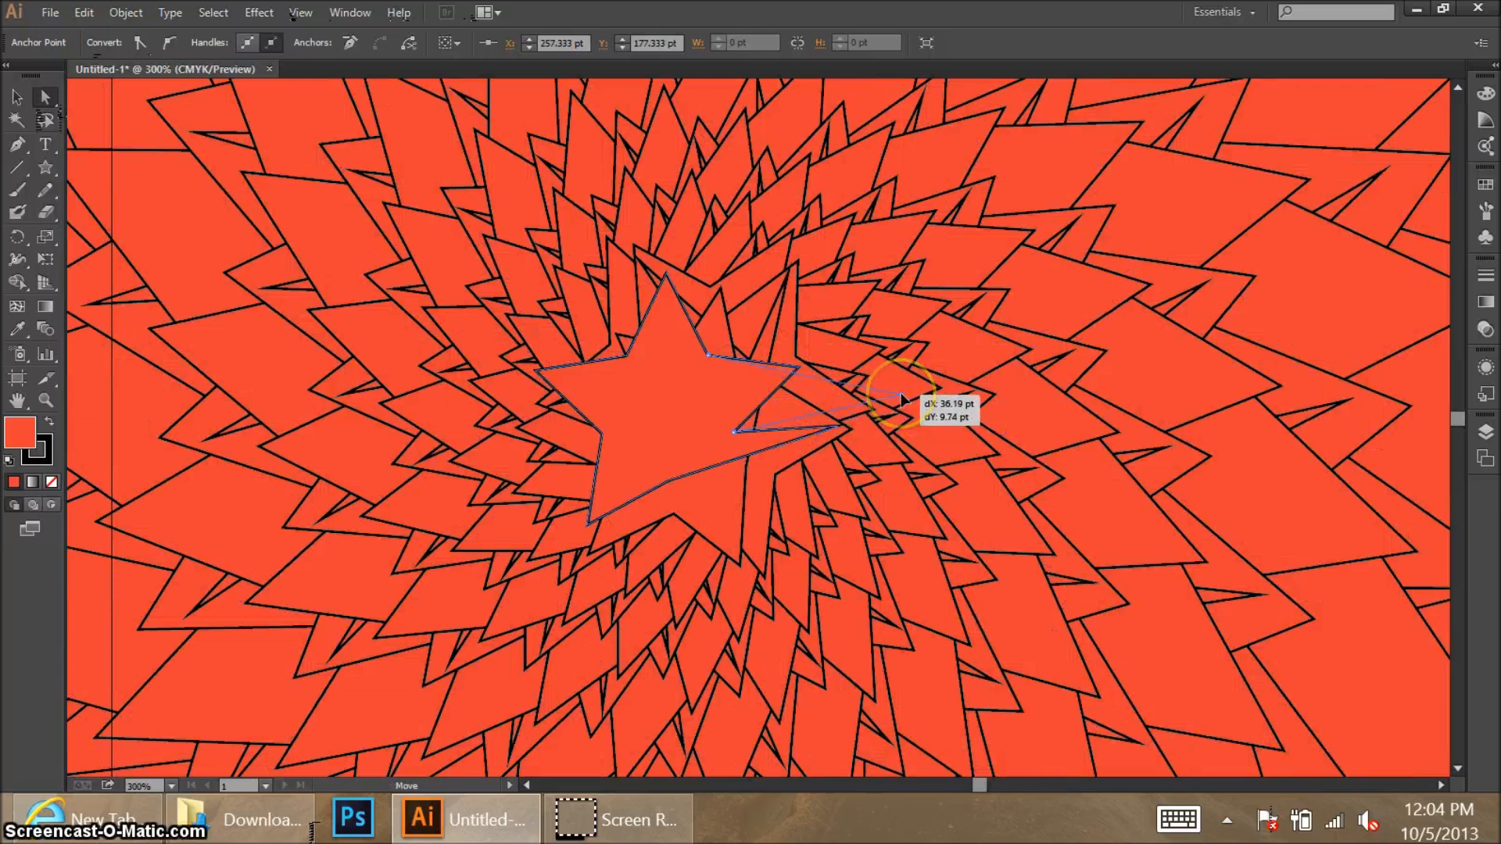
{"action": "left_click_drag", "start_coordinate": [900, 393], "coordinate": [647, 502]}
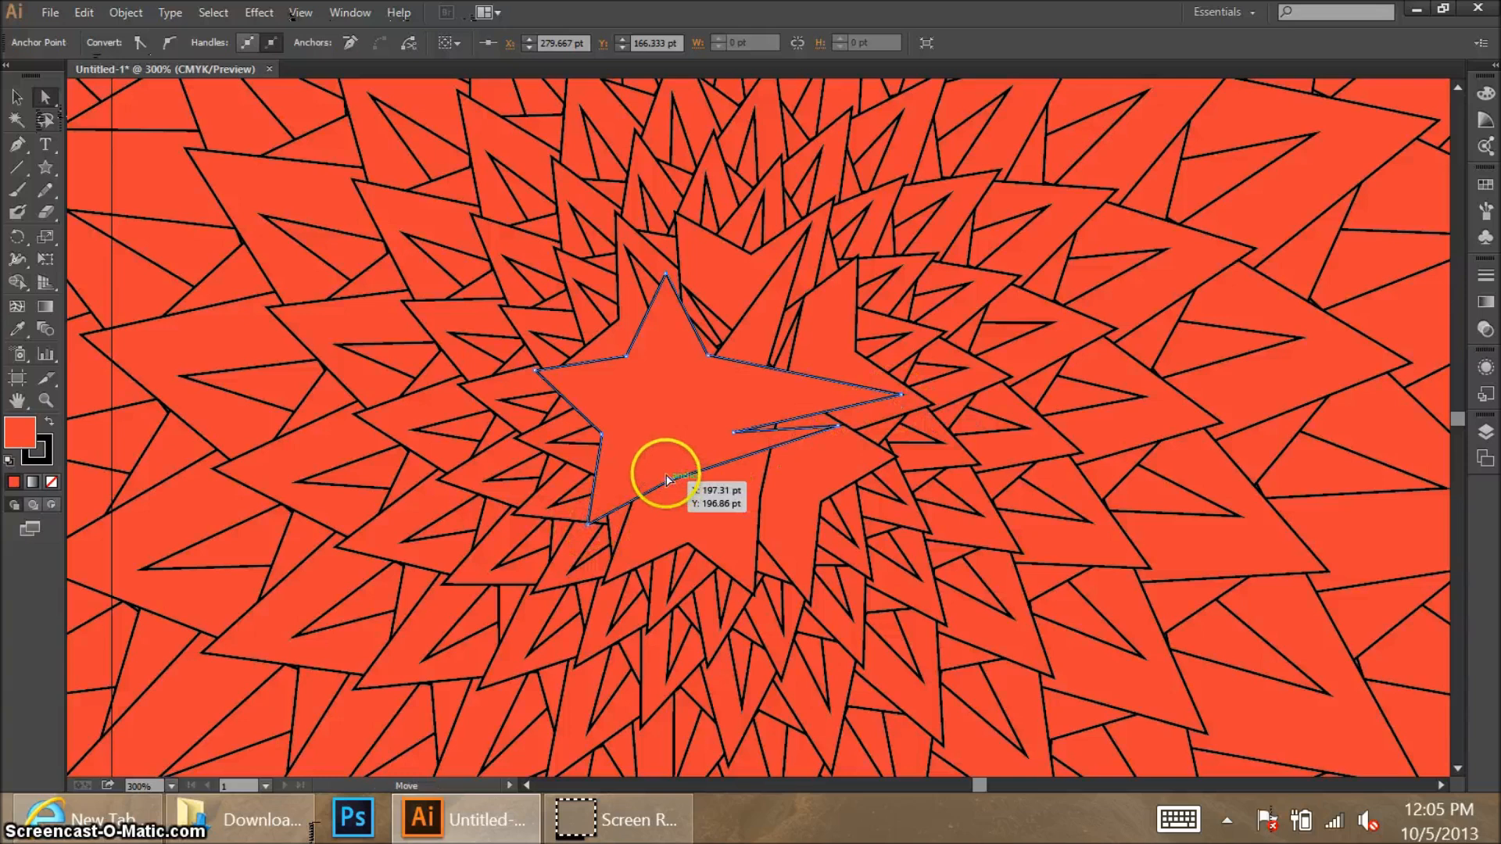
{"action": "left_click_drag", "start_coordinate": [669, 479], "coordinate": [601, 534]}
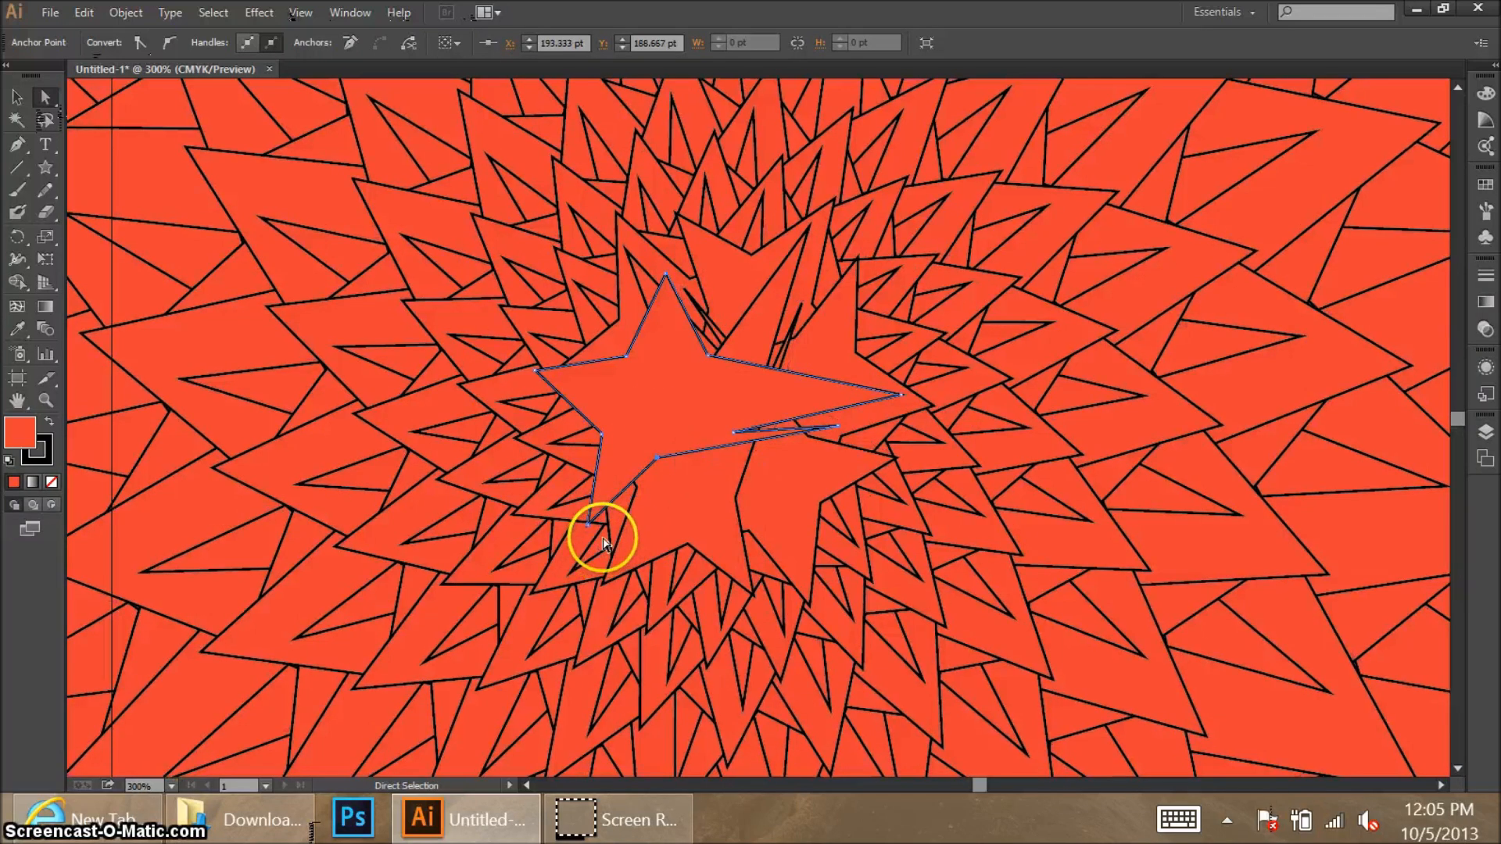
{"action": "left_click_drag", "start_coordinate": [603, 536], "coordinate": [718, 537]}
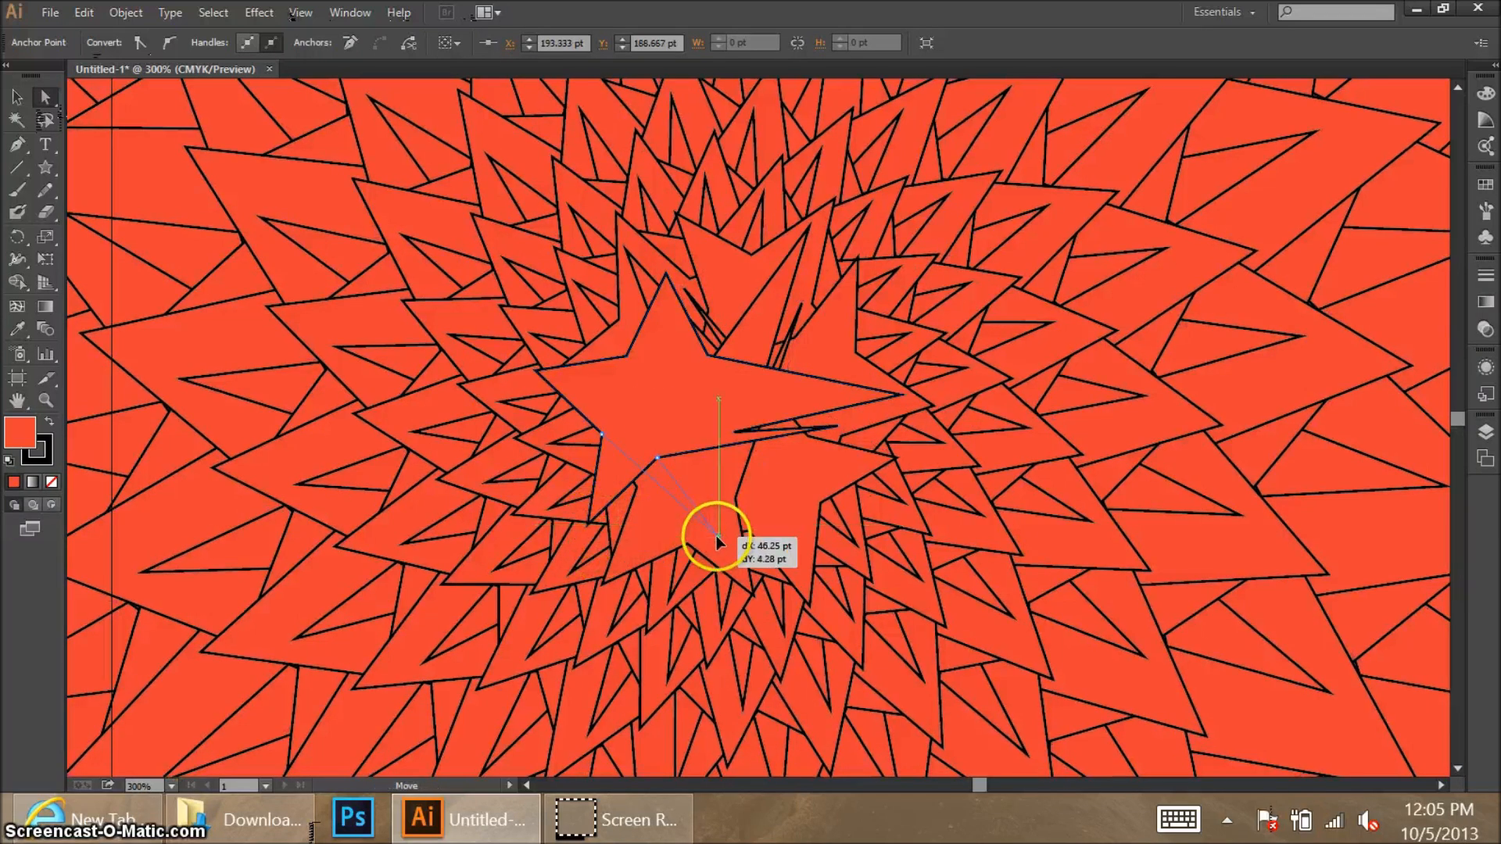
{"action": "left_click_drag", "start_coordinate": [718, 536], "coordinate": [713, 359]}
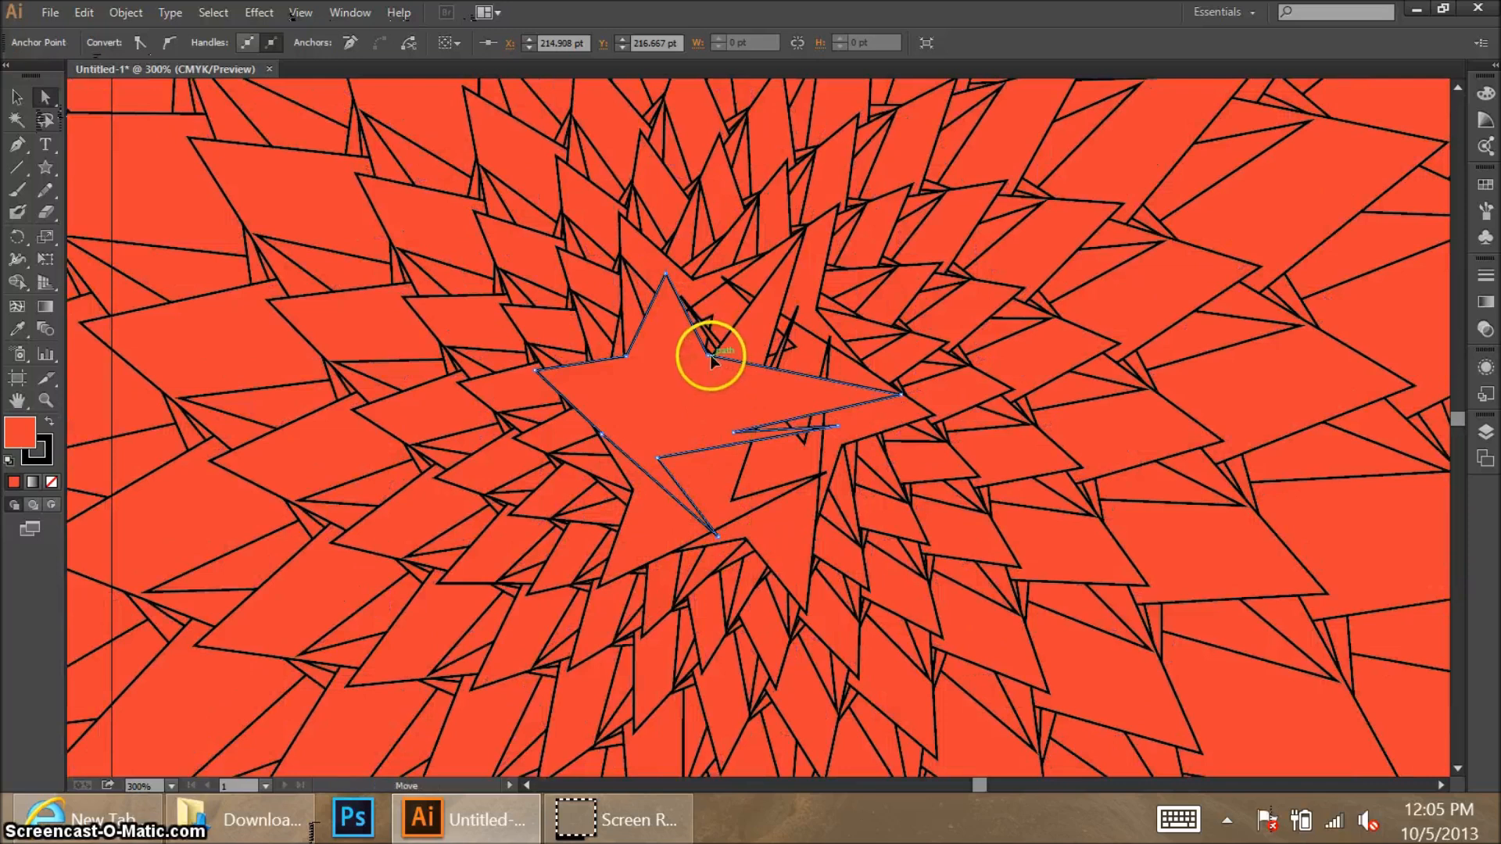
{"action": "left_click_drag", "start_coordinate": [713, 362], "coordinate": [670, 298]}
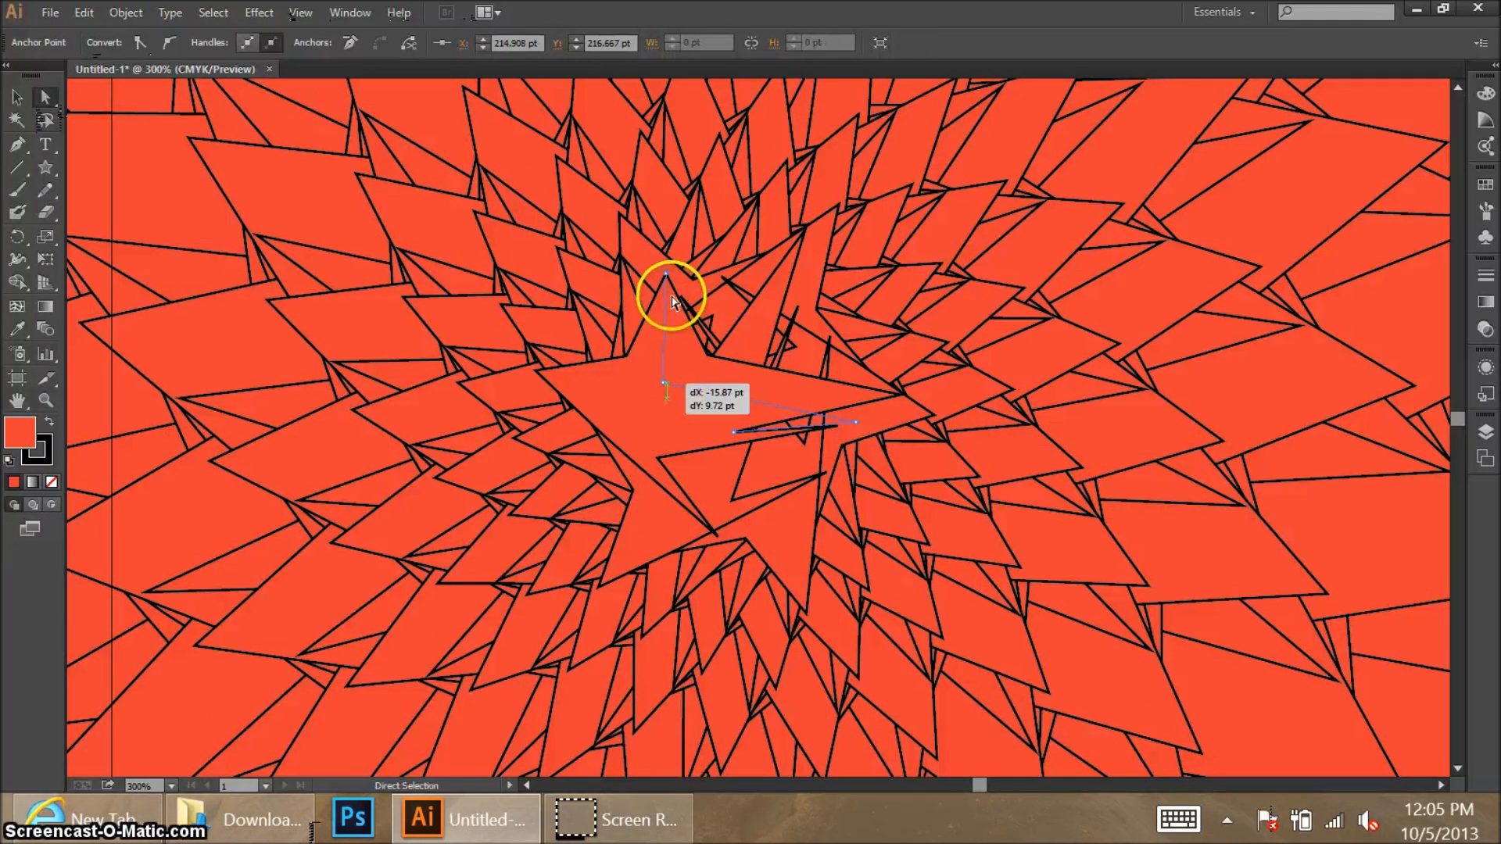
Step: Adjust the star's top, inner and left points until the copies form curved blades
{"action": "left_click_drag", "start_coordinate": [667, 283], "coordinate": [660, 287]}
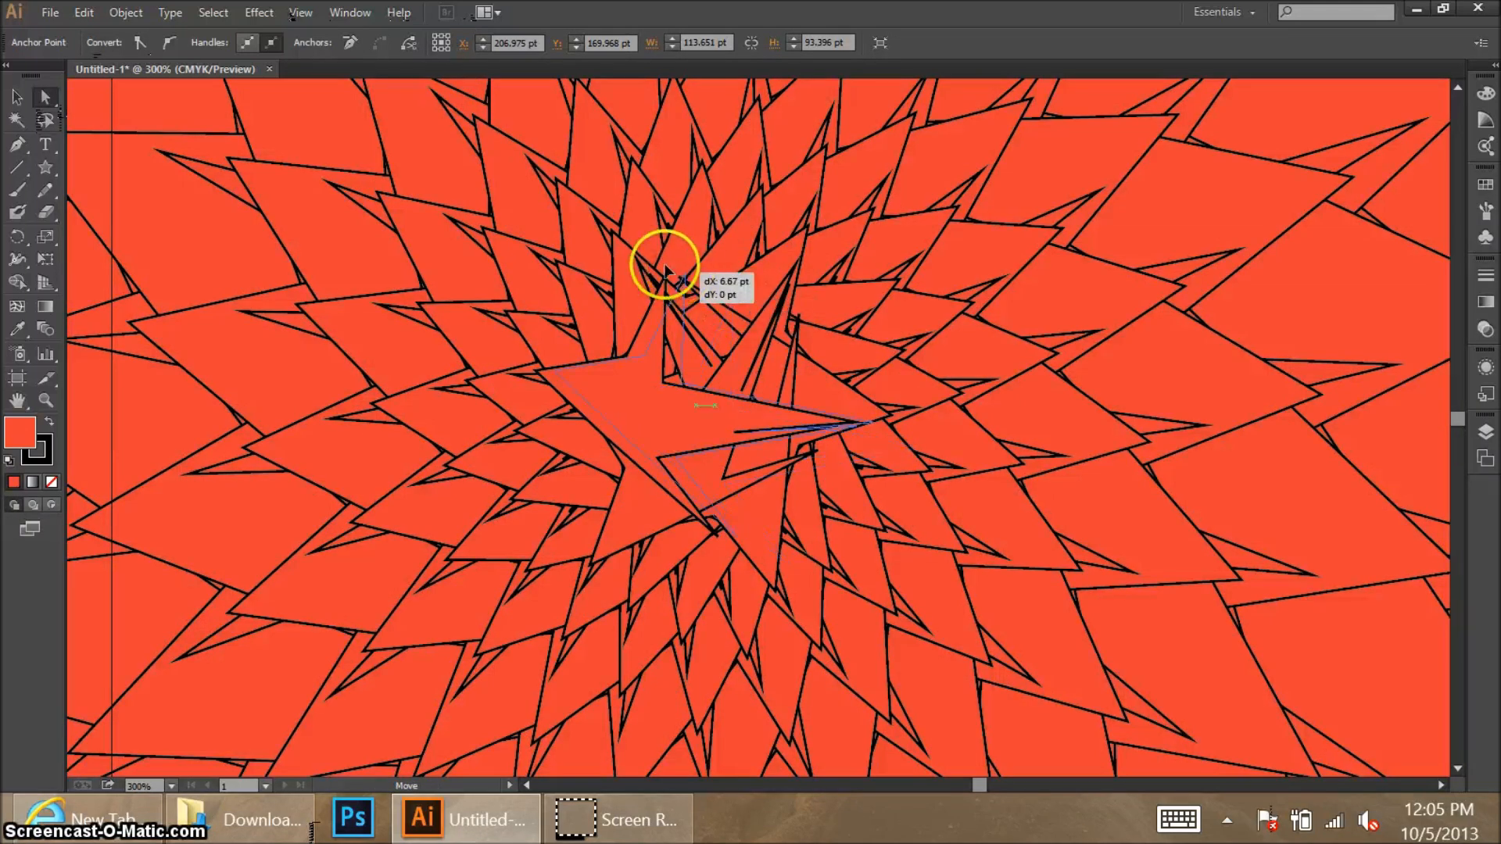
{"action": "left_click_drag", "start_coordinate": [670, 268], "coordinate": [670, 282]}
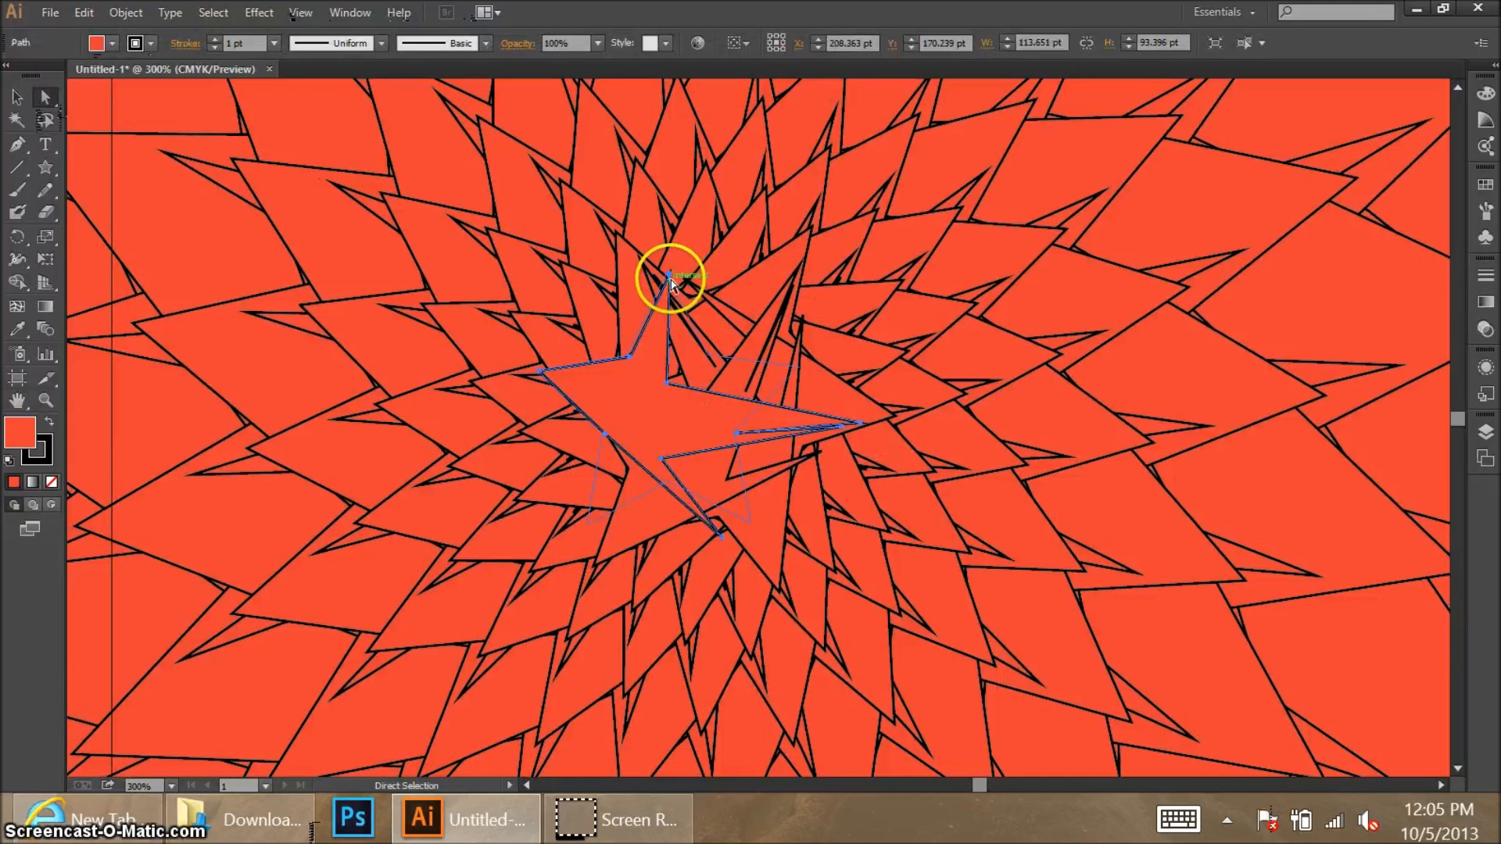
{"action": "left_click_drag", "start_coordinate": [670, 280], "coordinate": [738, 334]}
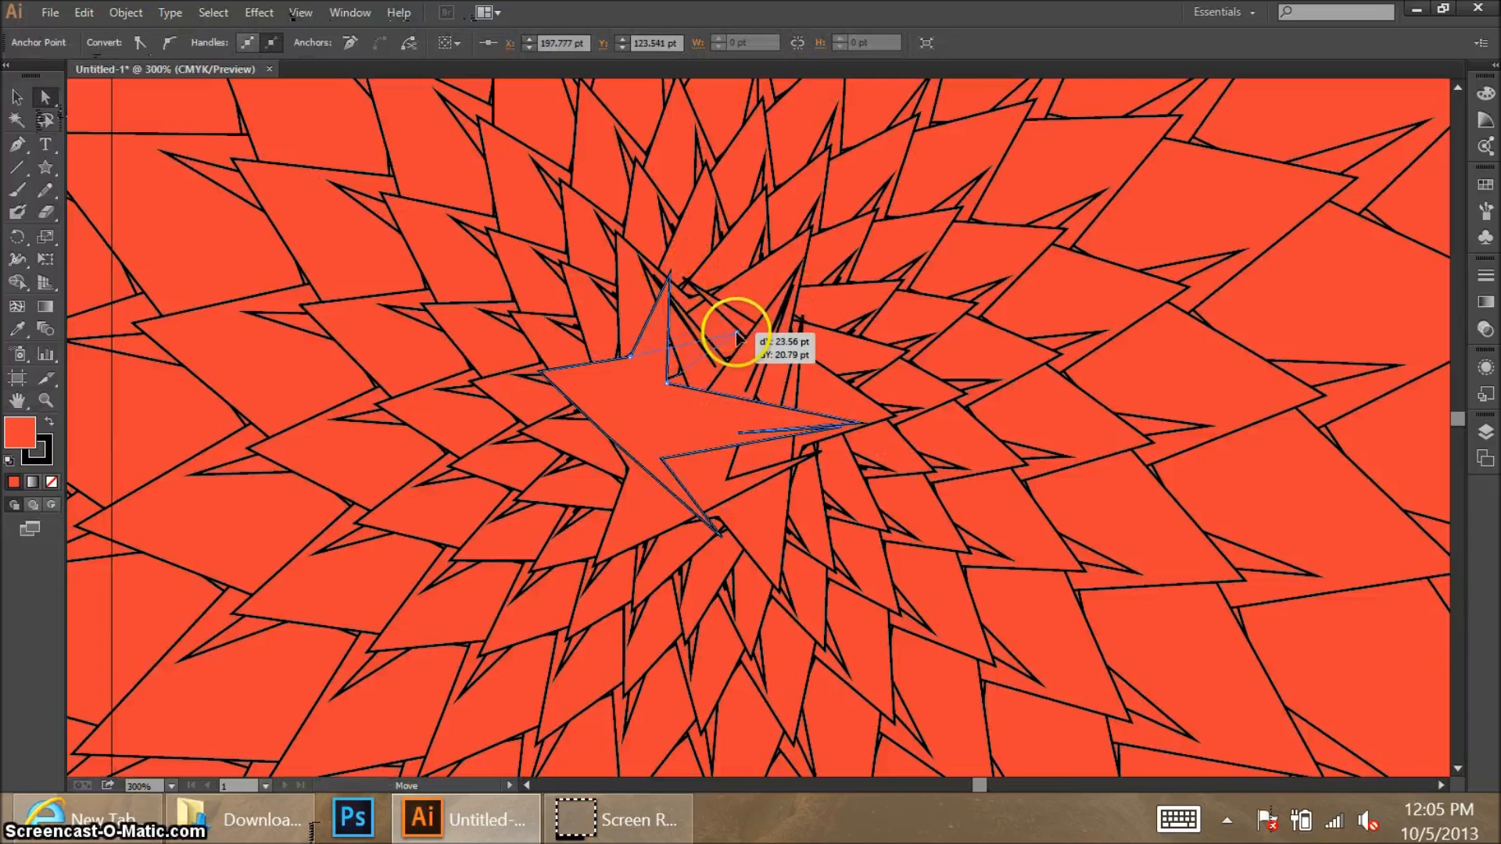
{"action": "left_click_drag", "start_coordinate": [737, 329], "coordinate": [665, 340]}
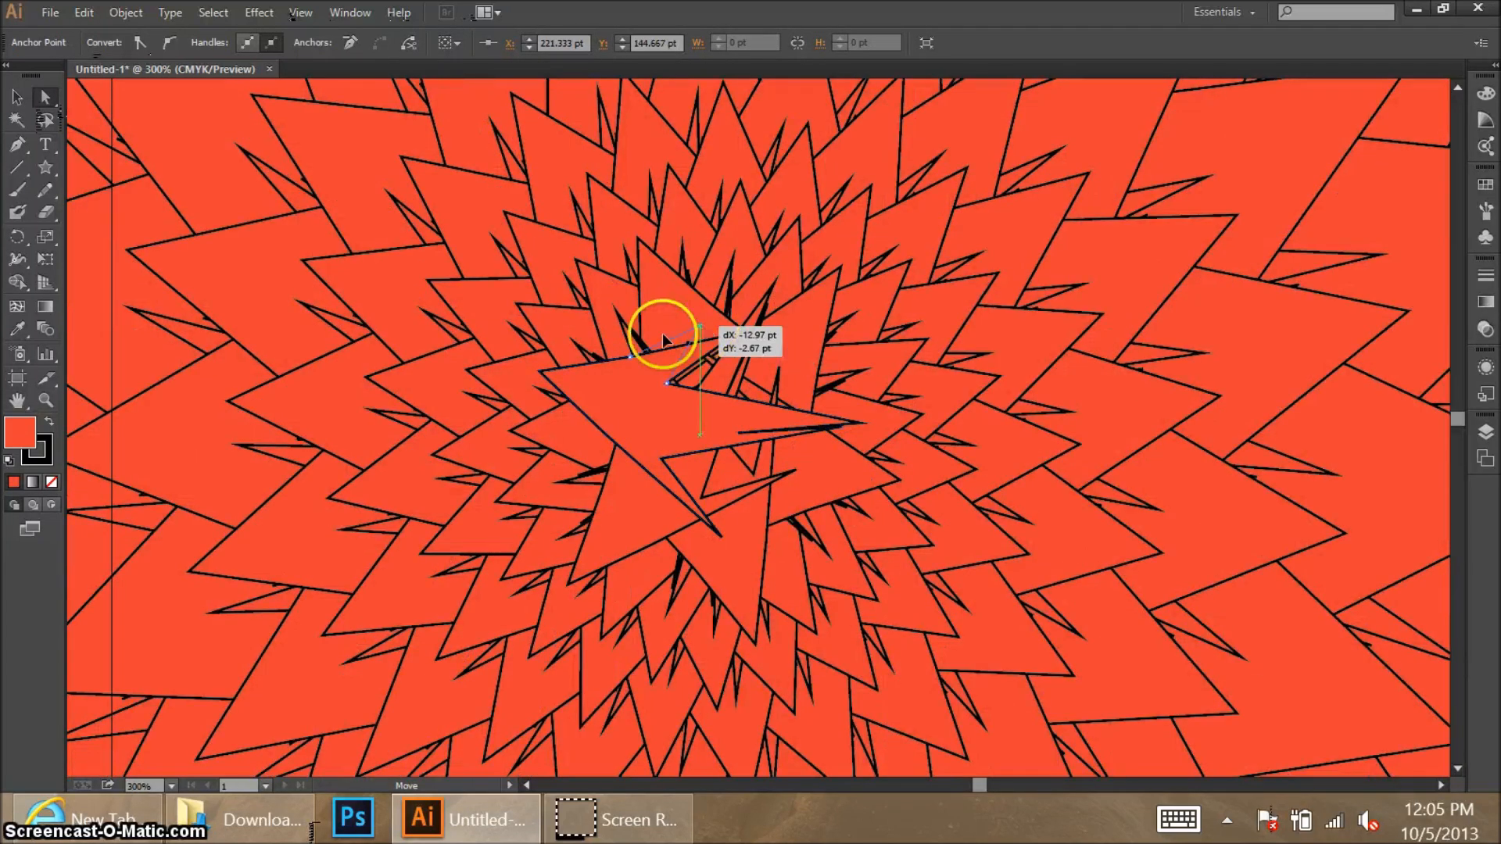
{"action": "left_click_drag", "start_coordinate": [665, 340], "coordinate": [656, 421]}
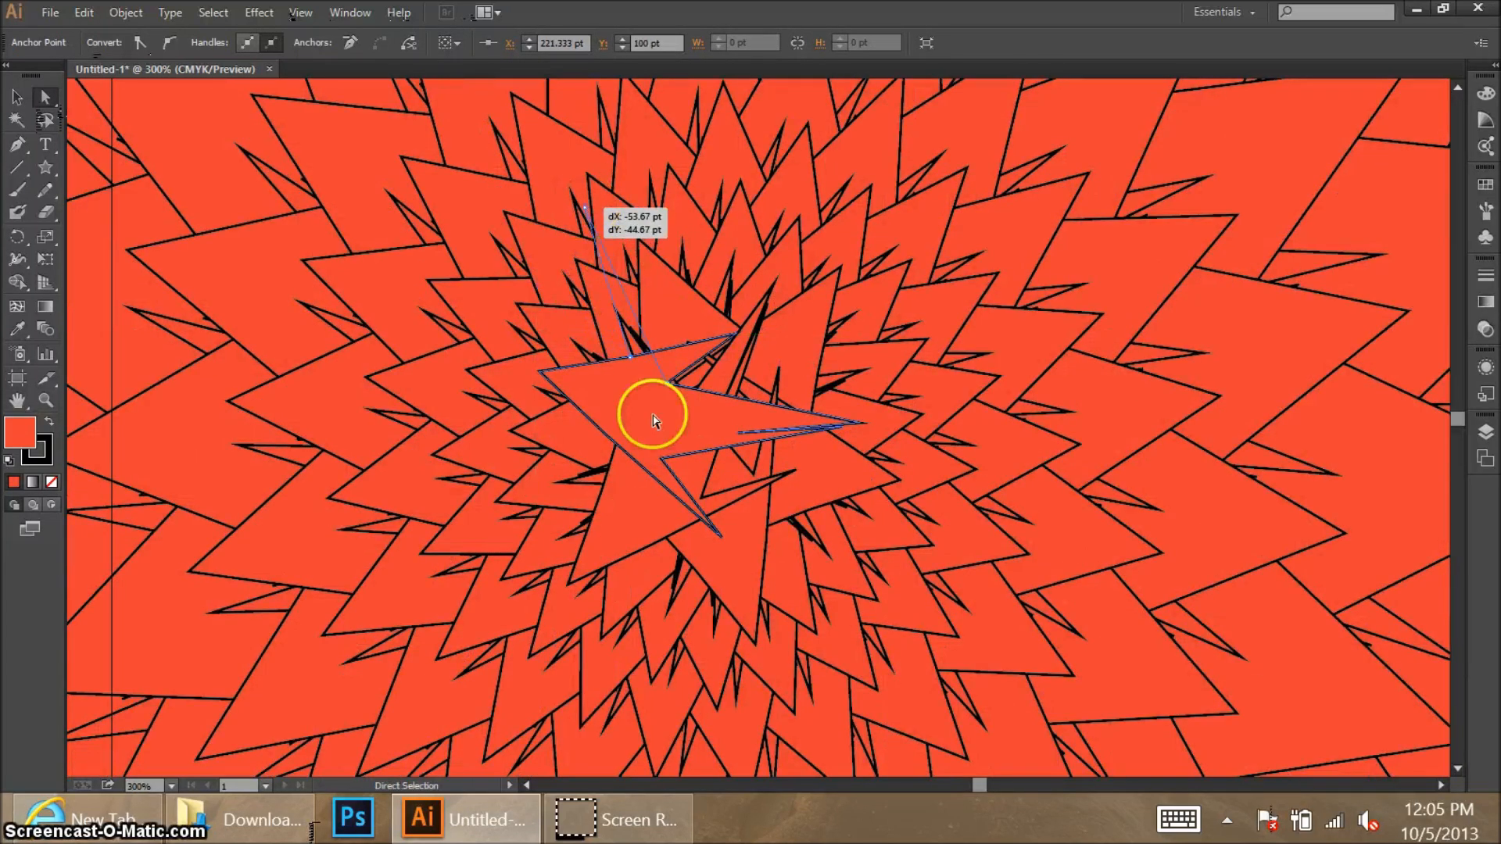
{"action": "left_click_drag", "start_coordinate": [656, 422], "coordinate": [579, 397]}
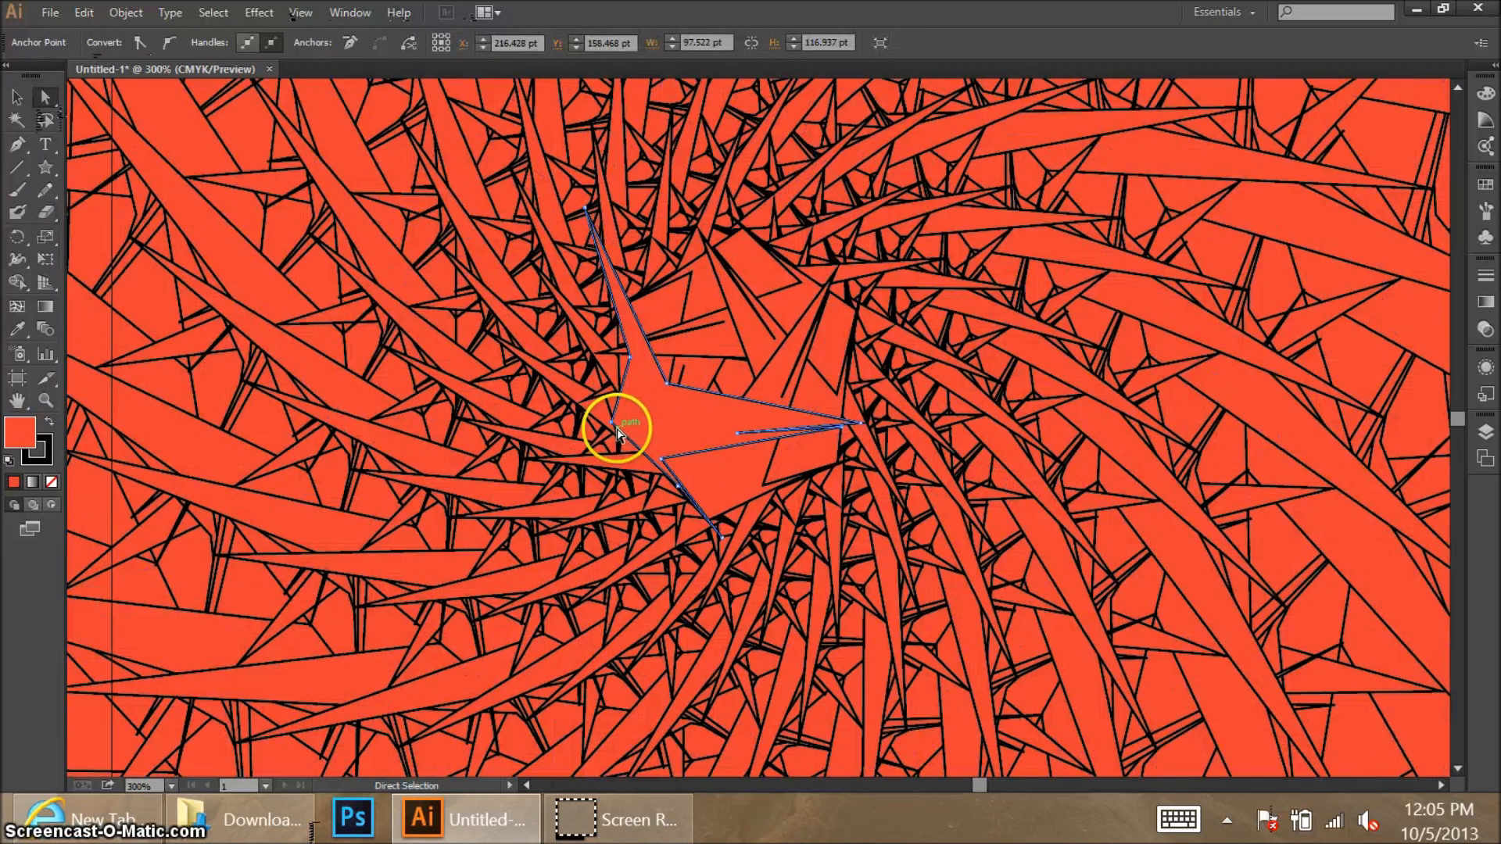
{"action": "left_click_drag", "start_coordinate": [617, 428], "coordinate": [670, 431]}
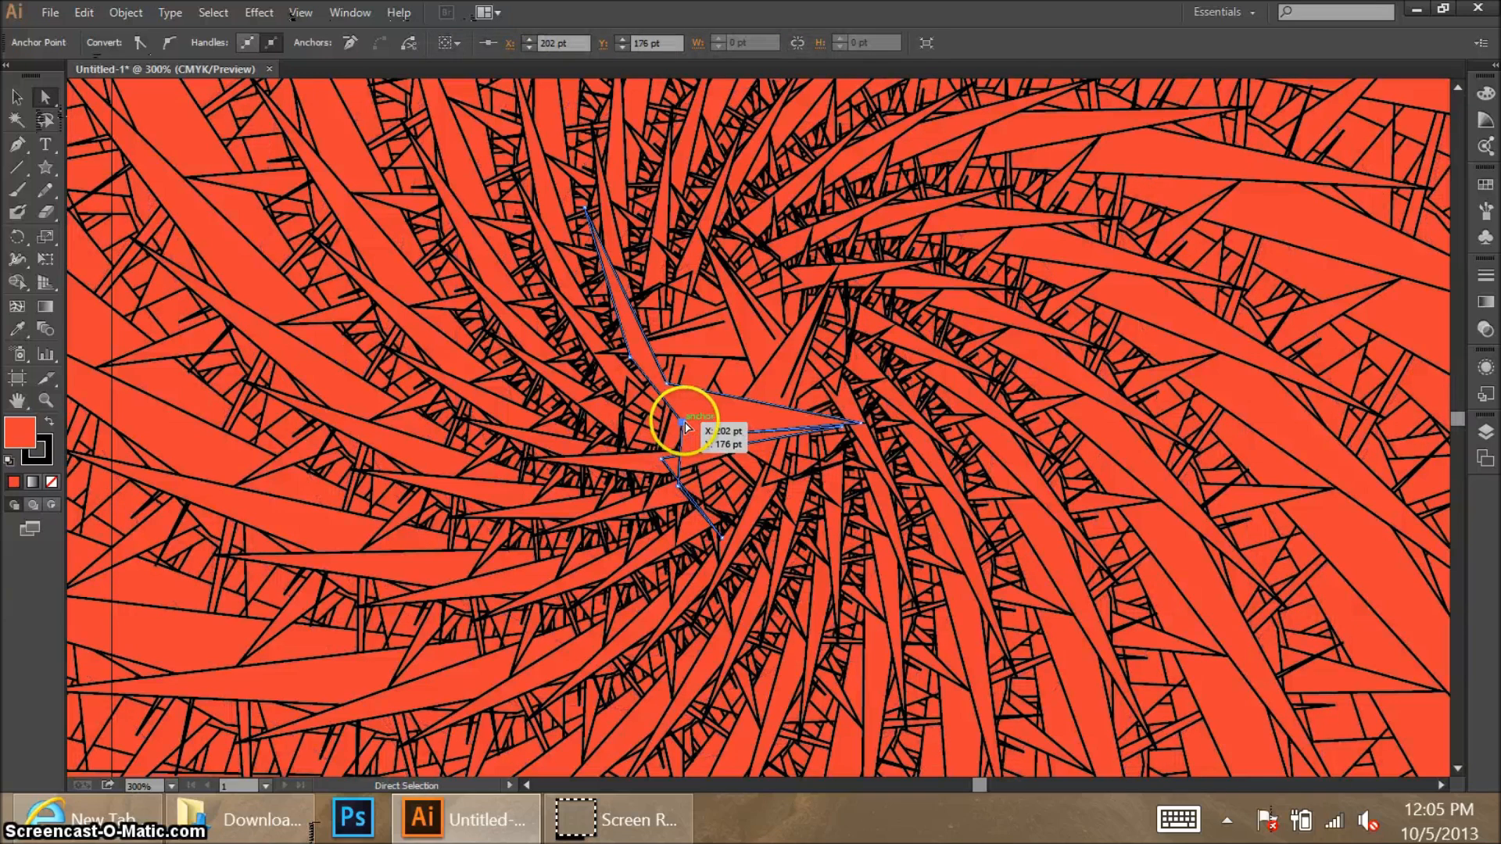
{"action": "left_click_drag", "start_coordinate": [685, 426], "coordinate": [720, 426]}
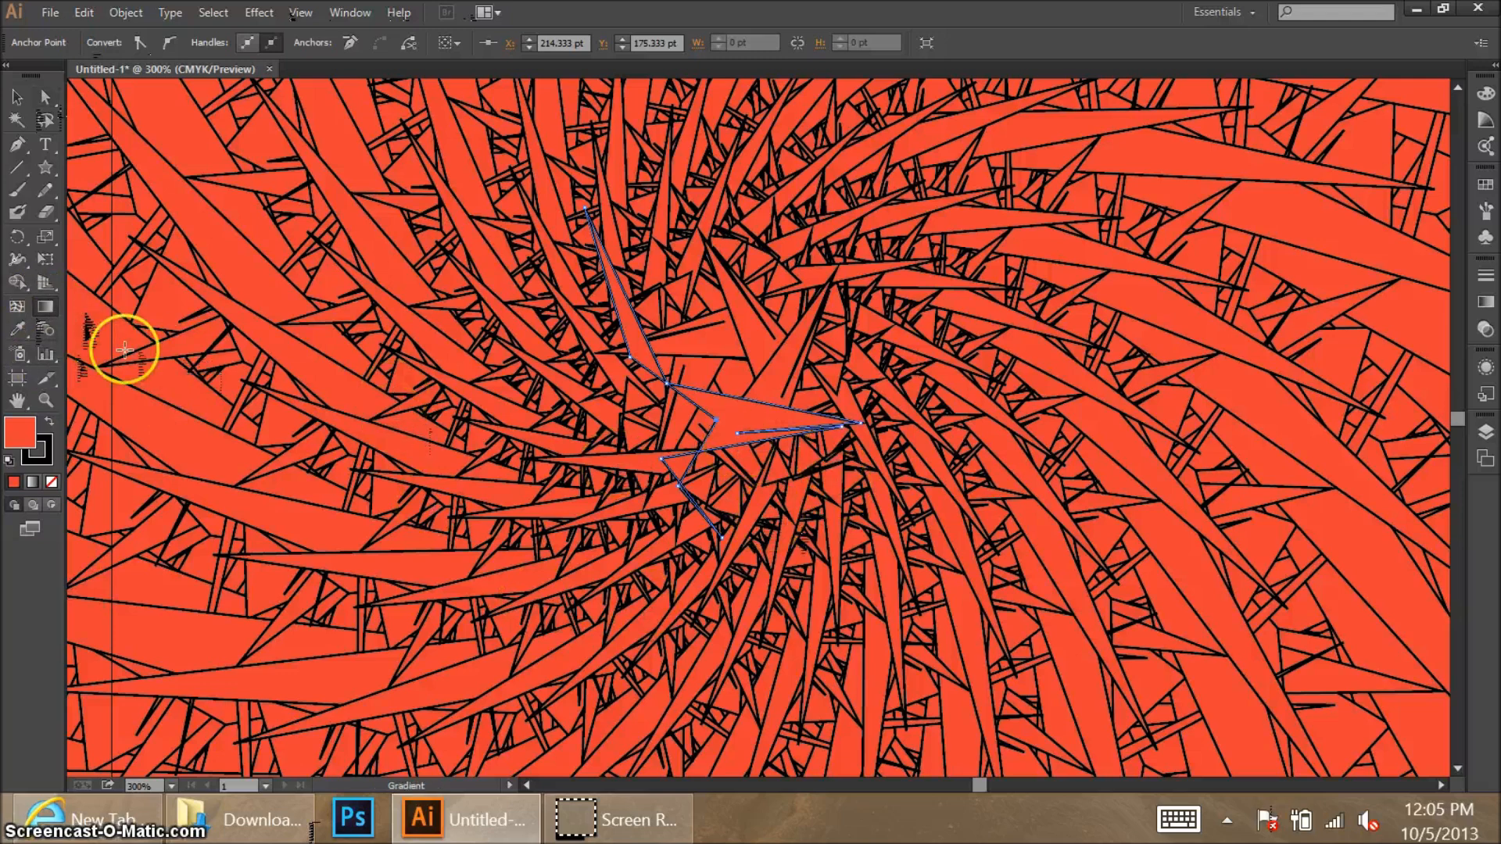
{"action": "mouse_move", "coordinate": [40, 307]}
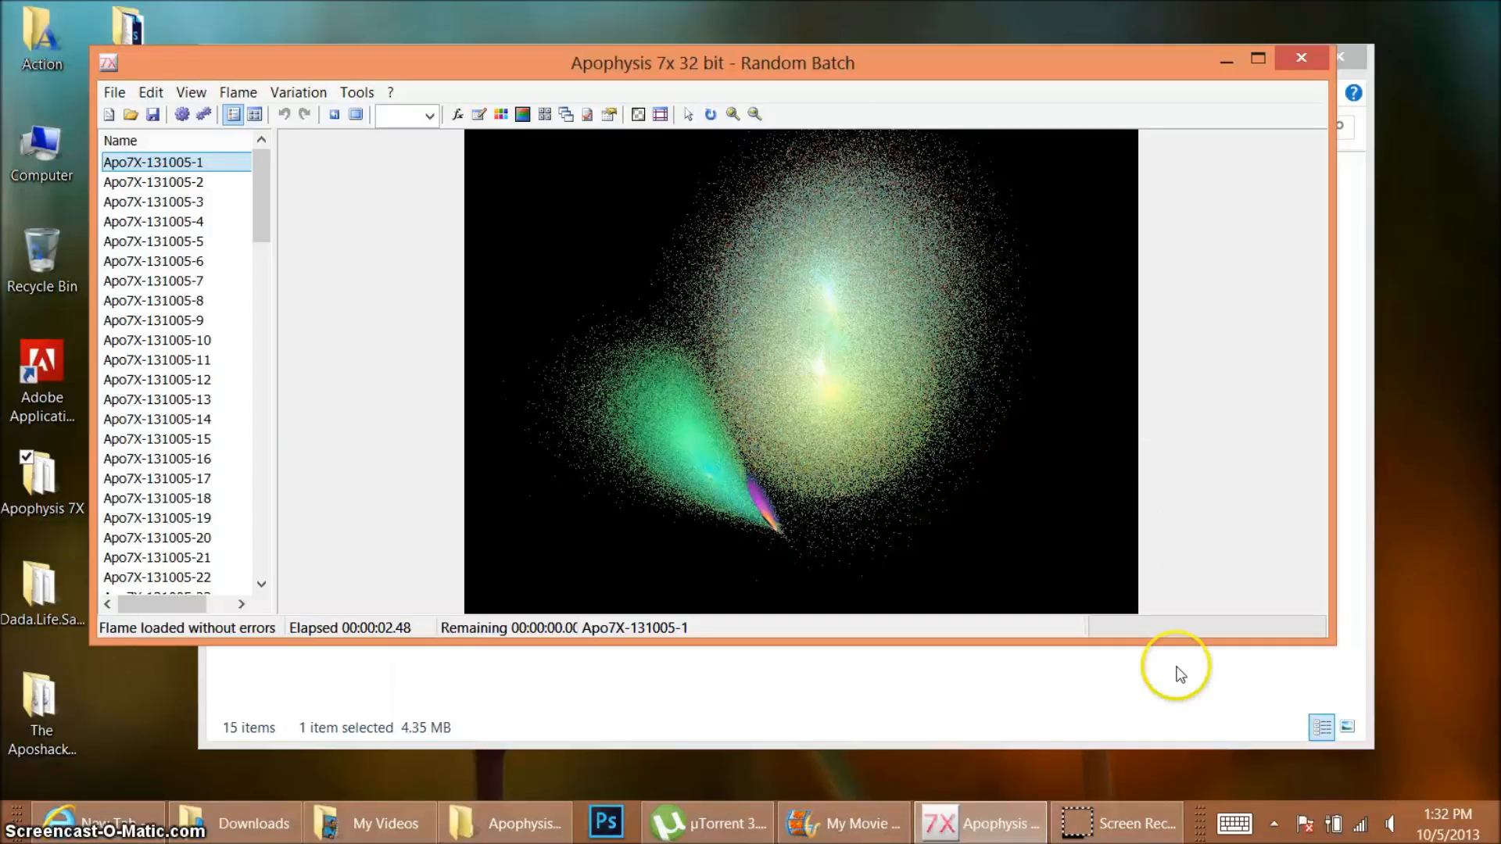
{"action": "mouse_move", "coordinate": [627, 167]}
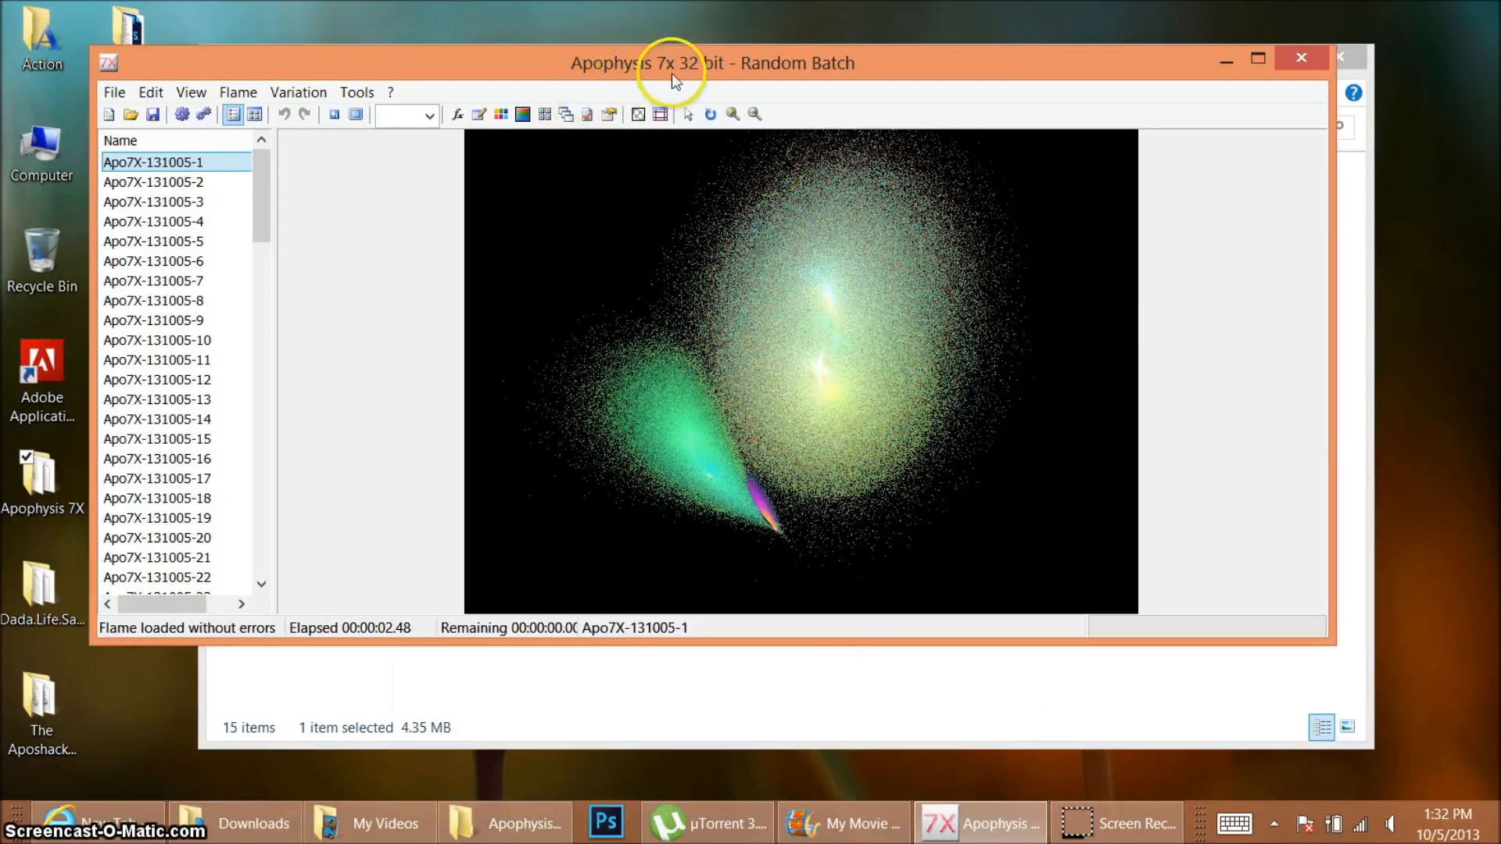
{"action": "mouse_move", "coordinate": [1067, 488]}
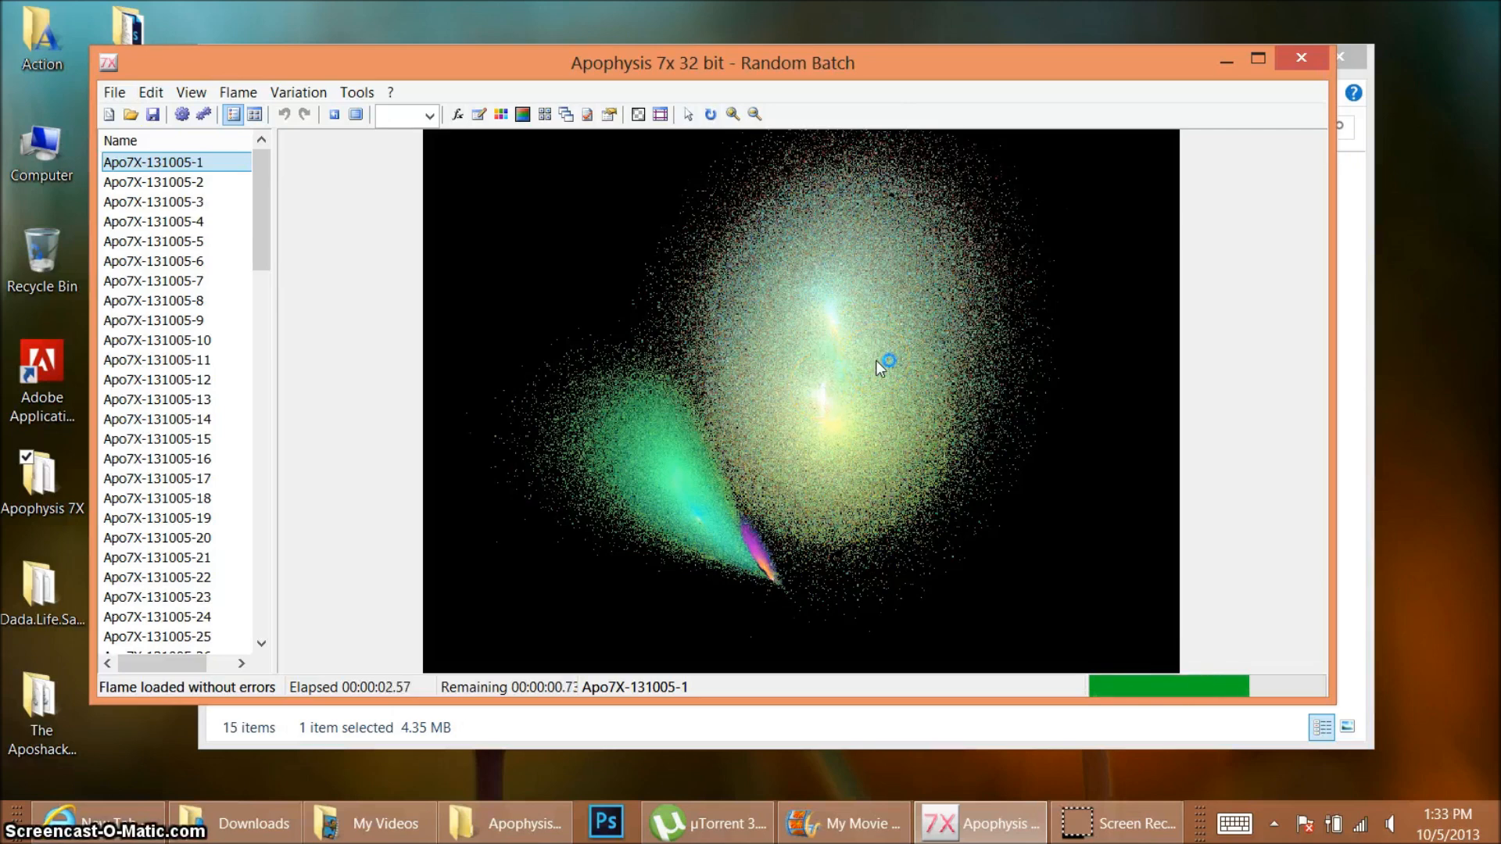
{"action": "mouse_move", "coordinate": [426, 229]}
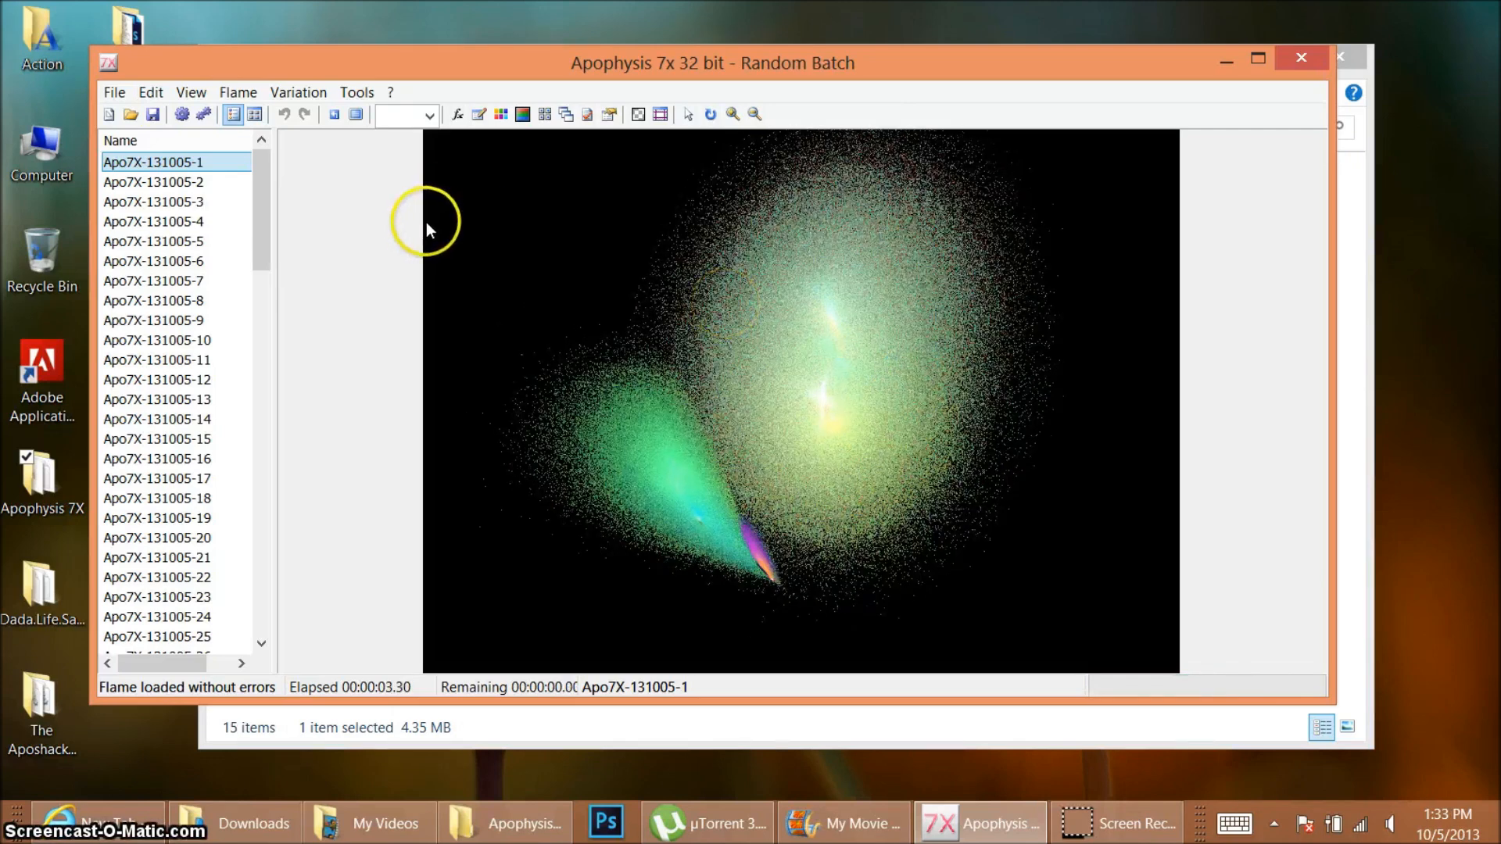
{"action": "mouse_move", "coordinate": [795, 408]}
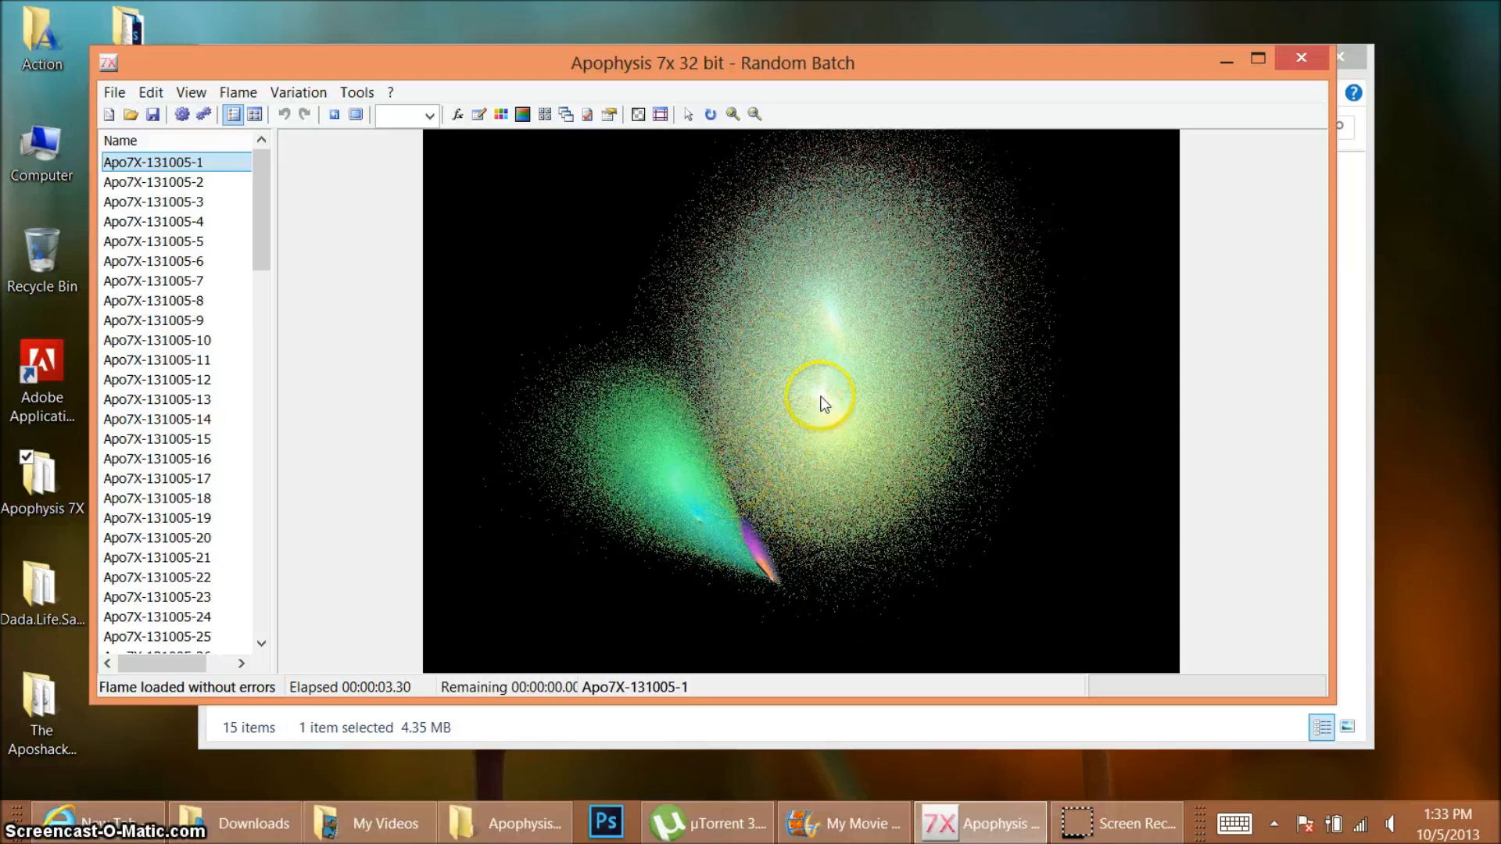
{"action": "mouse_move", "coordinate": [856, 385]}
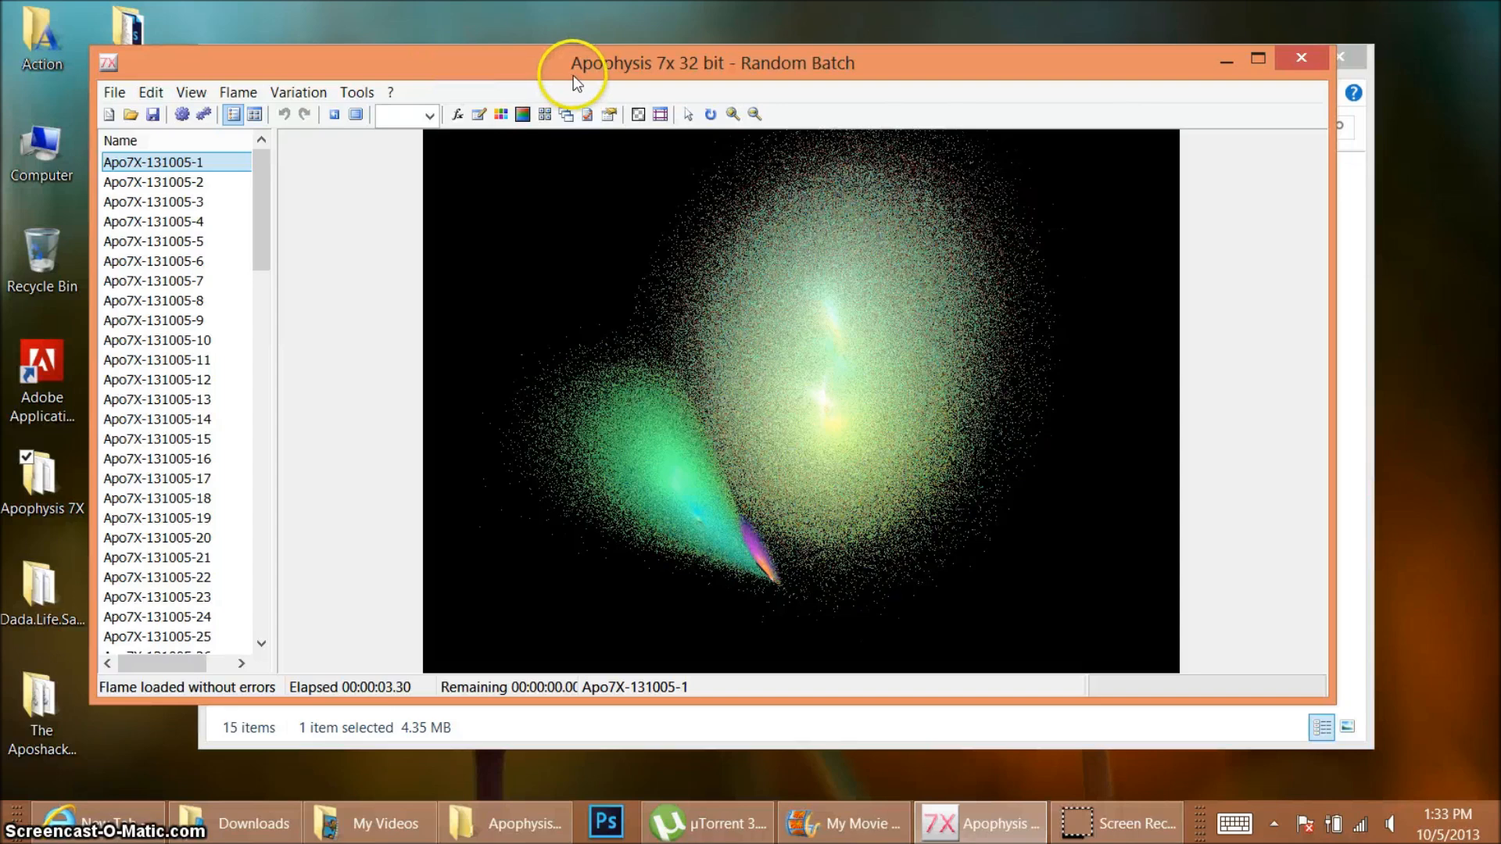
{"action": "mouse_move", "coordinate": [667, 75]}
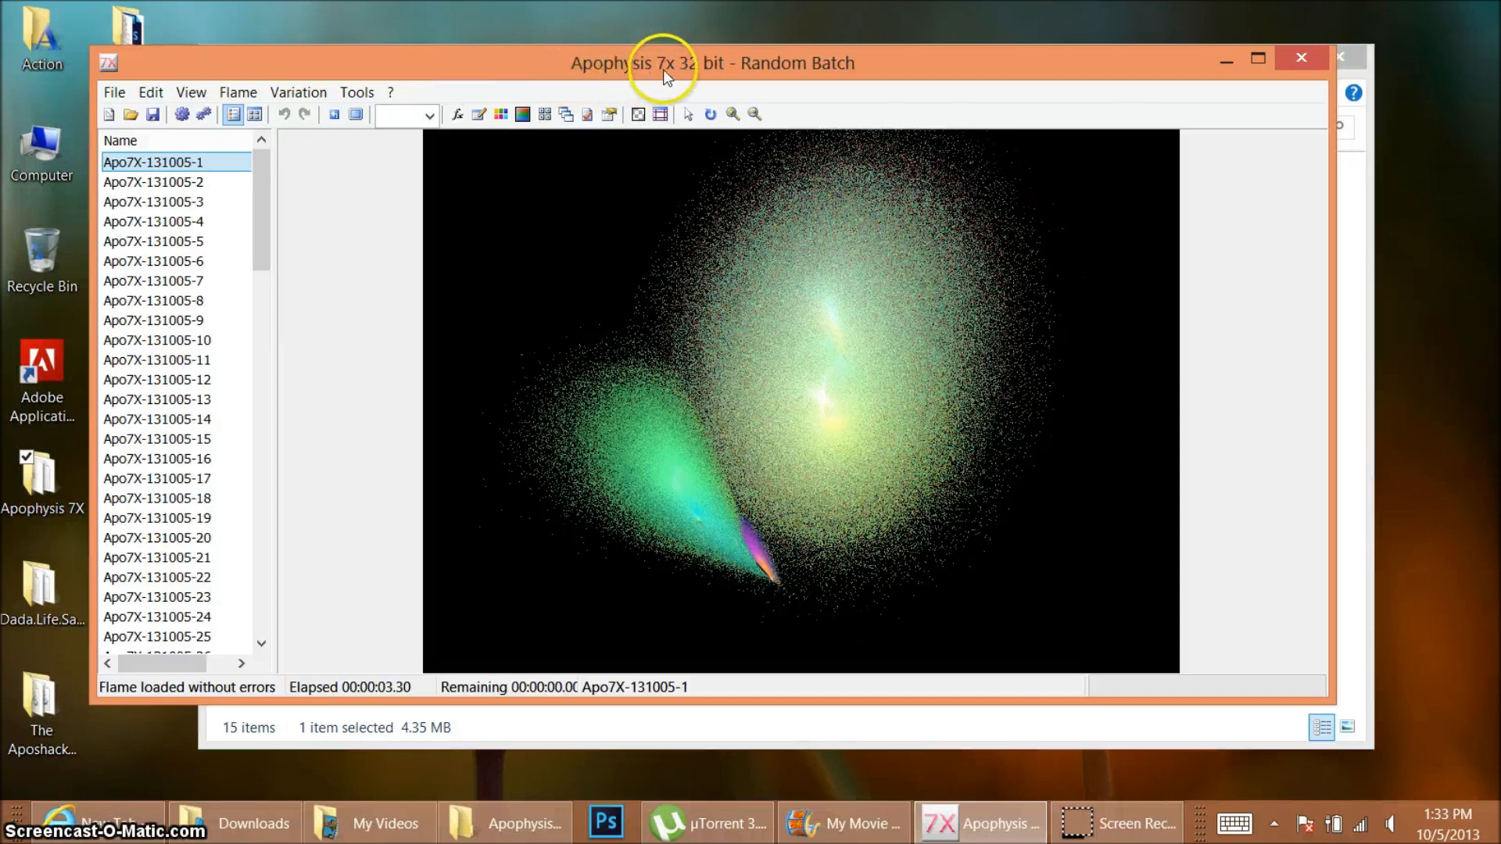
{"action": "mouse_move", "coordinate": [911, 474]}
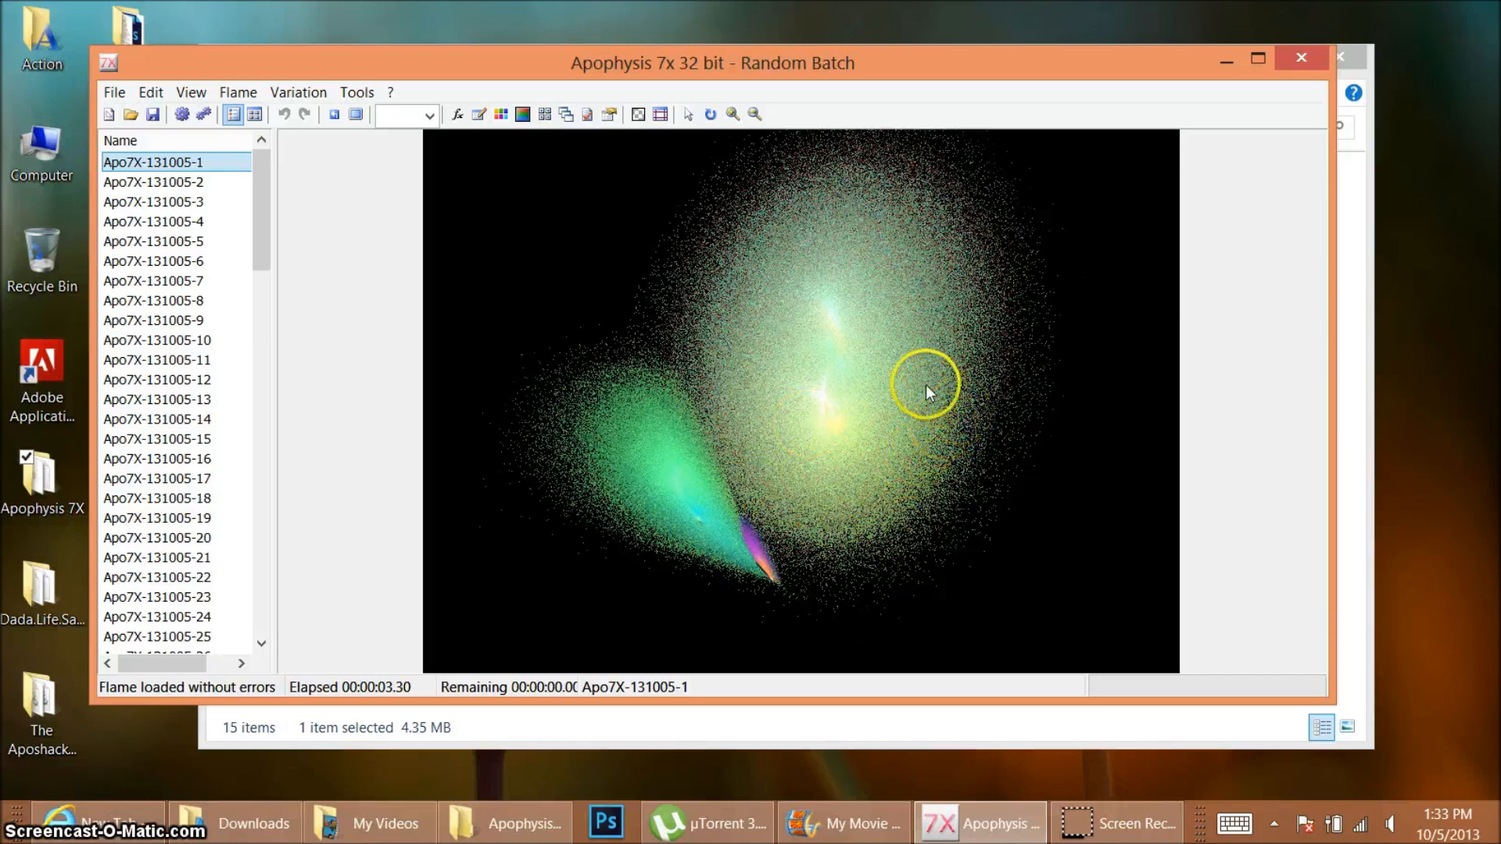
{"action": "mouse_move", "coordinate": [774, 423]}
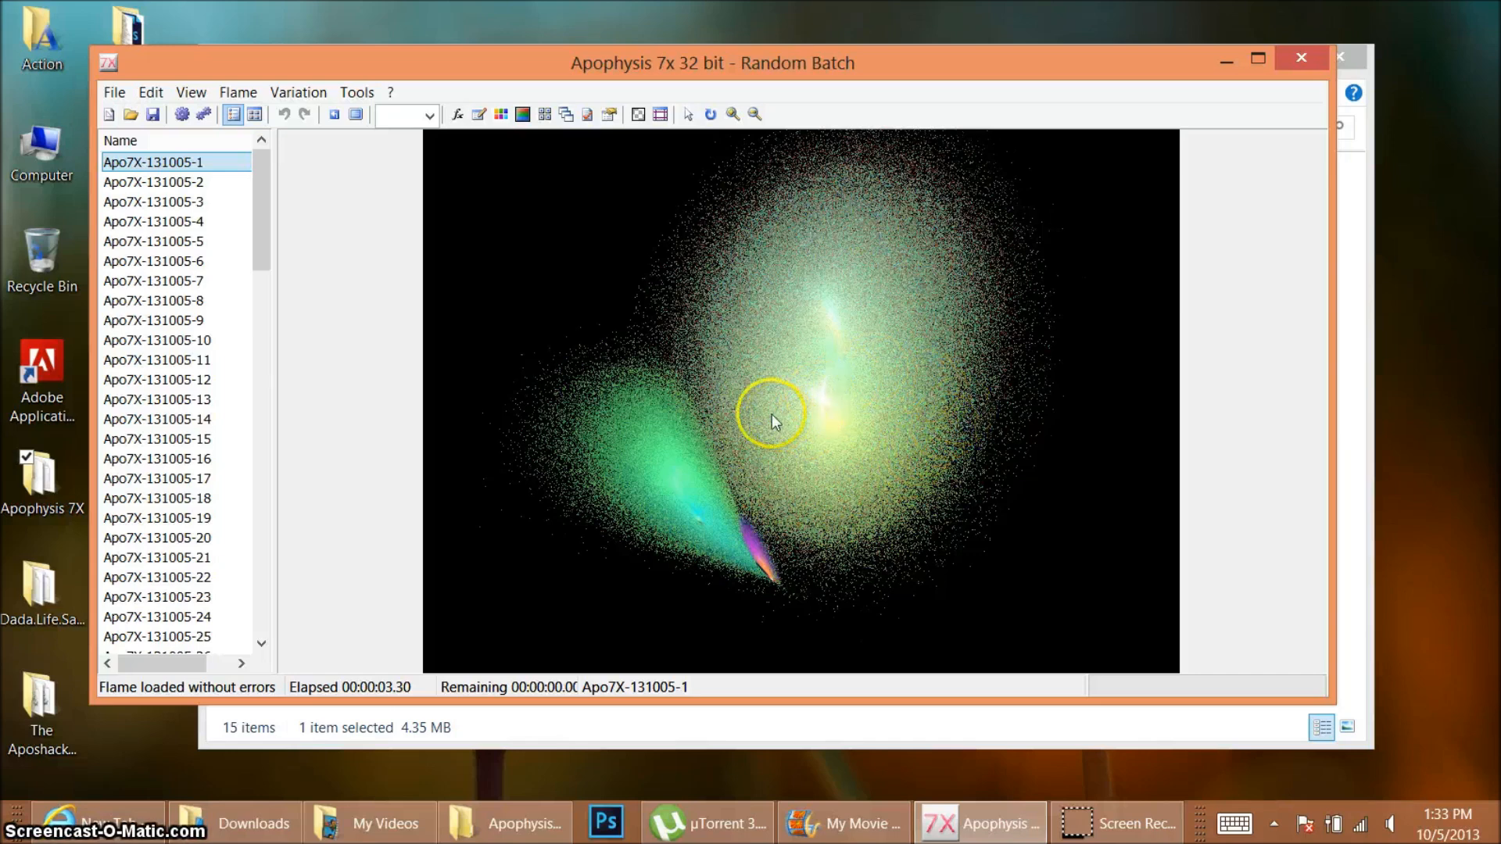
{"action": "left_click", "coordinate": [153, 181]}
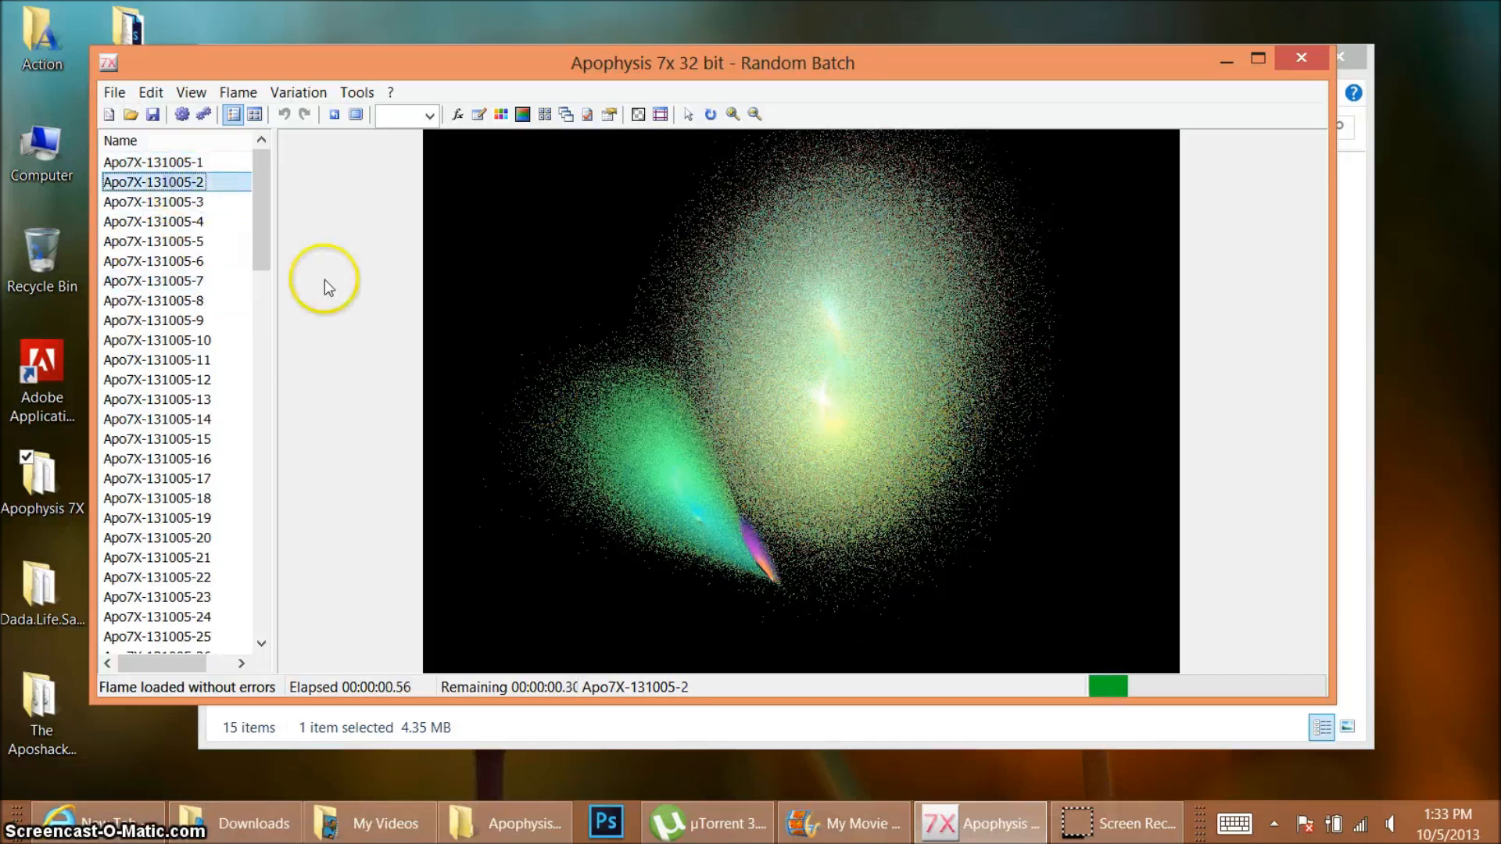
{"action": "left_click", "coordinate": [173, 360]}
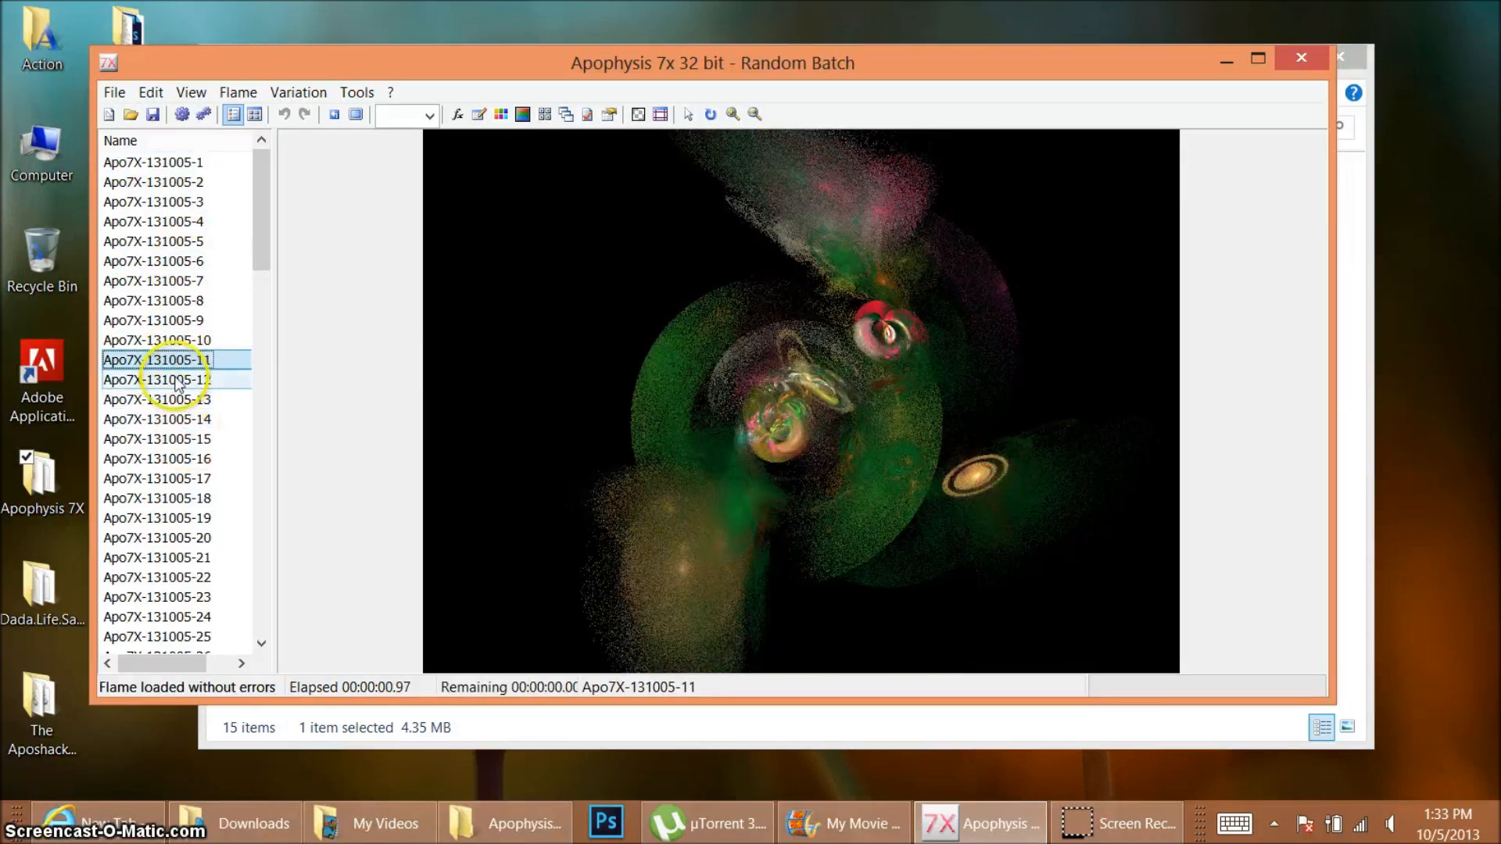
{"action": "left_click", "coordinate": [156, 379]}
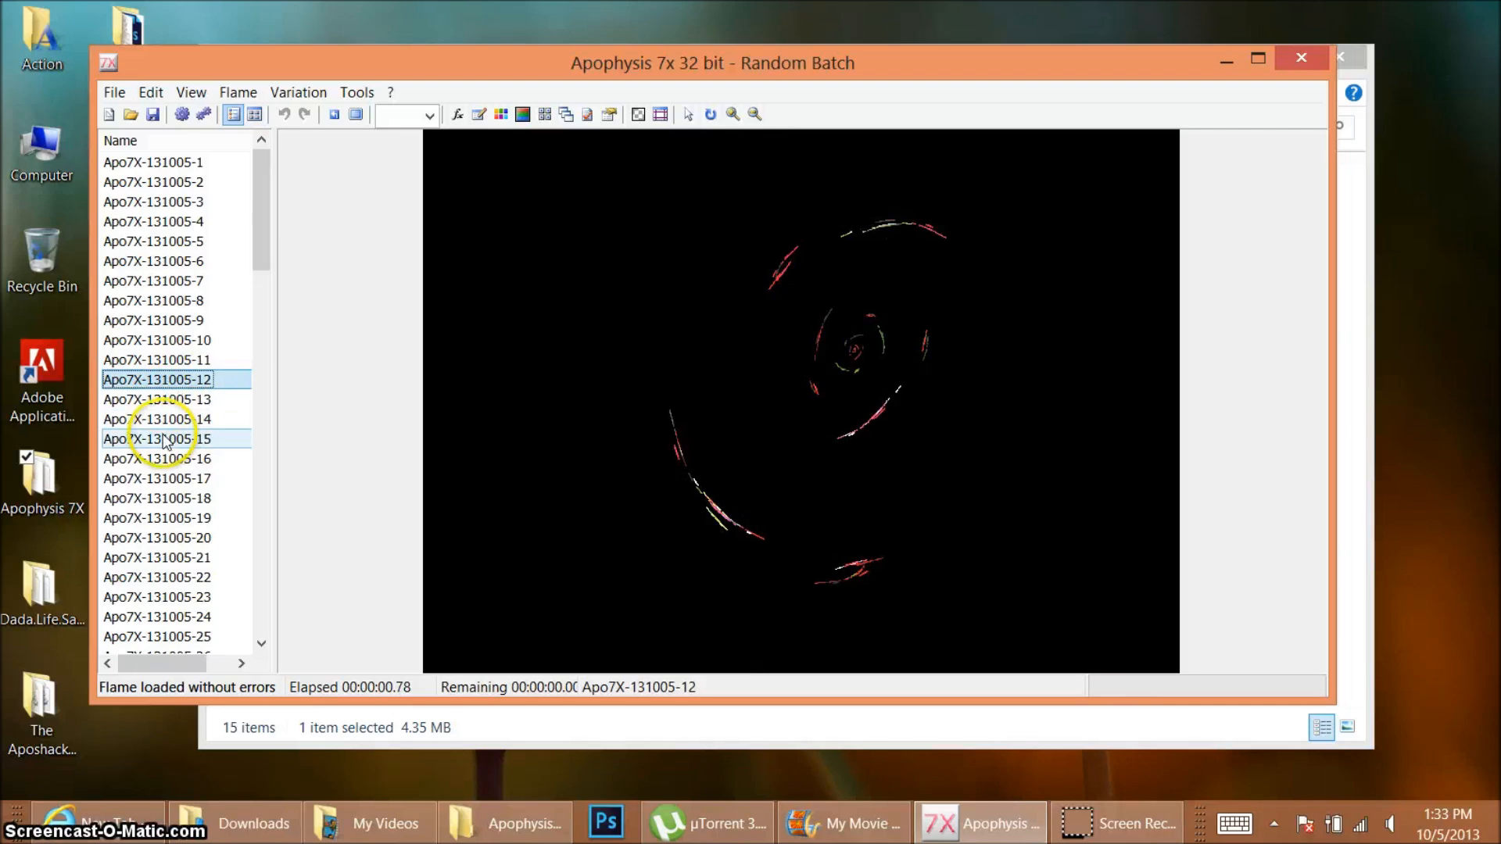
{"action": "left_click", "coordinate": [156, 438]}
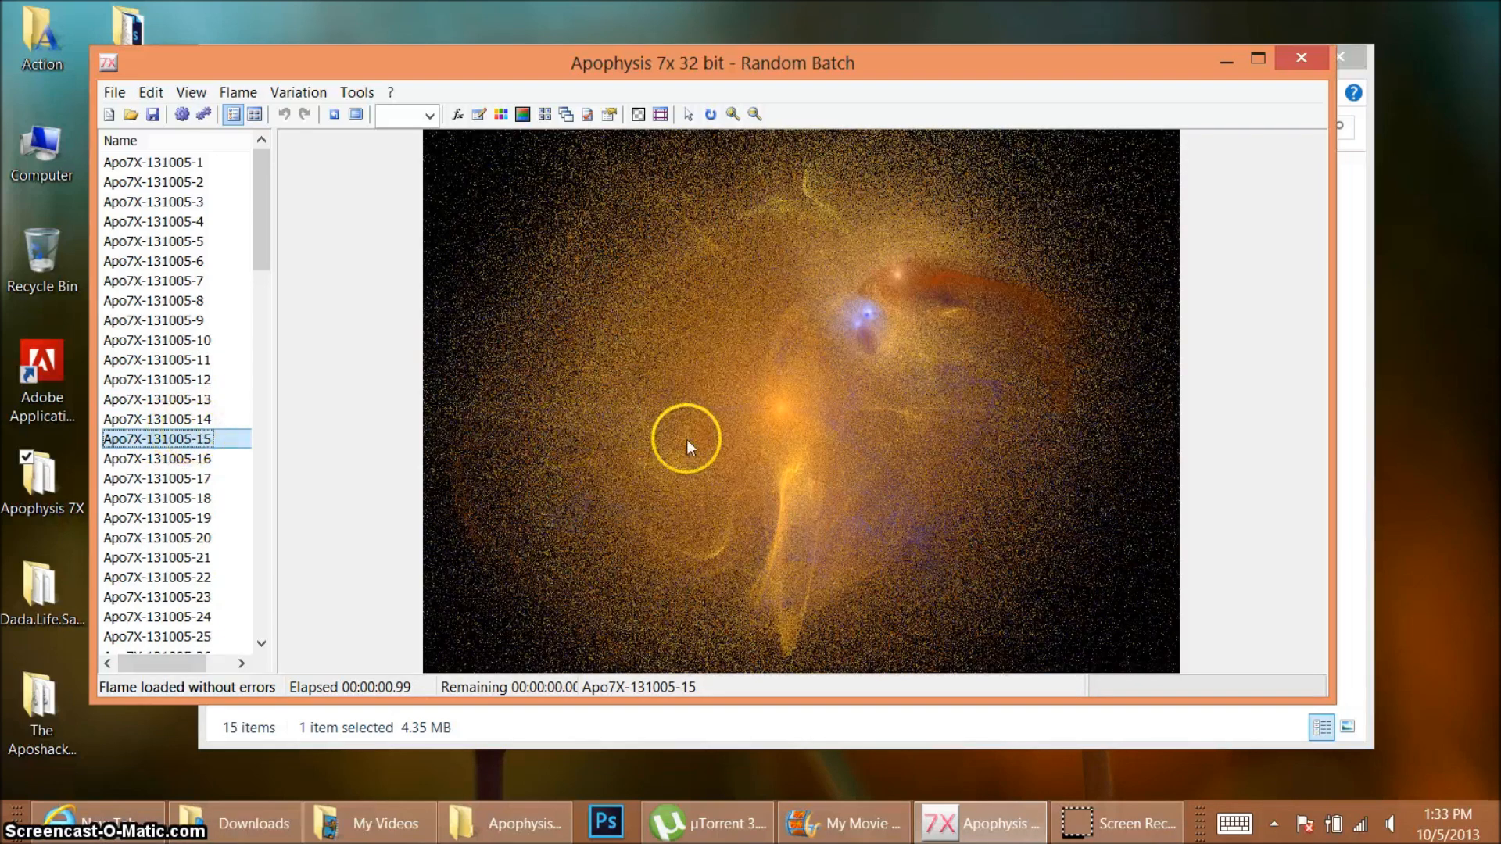
{"action": "left_click", "coordinate": [157, 458]}
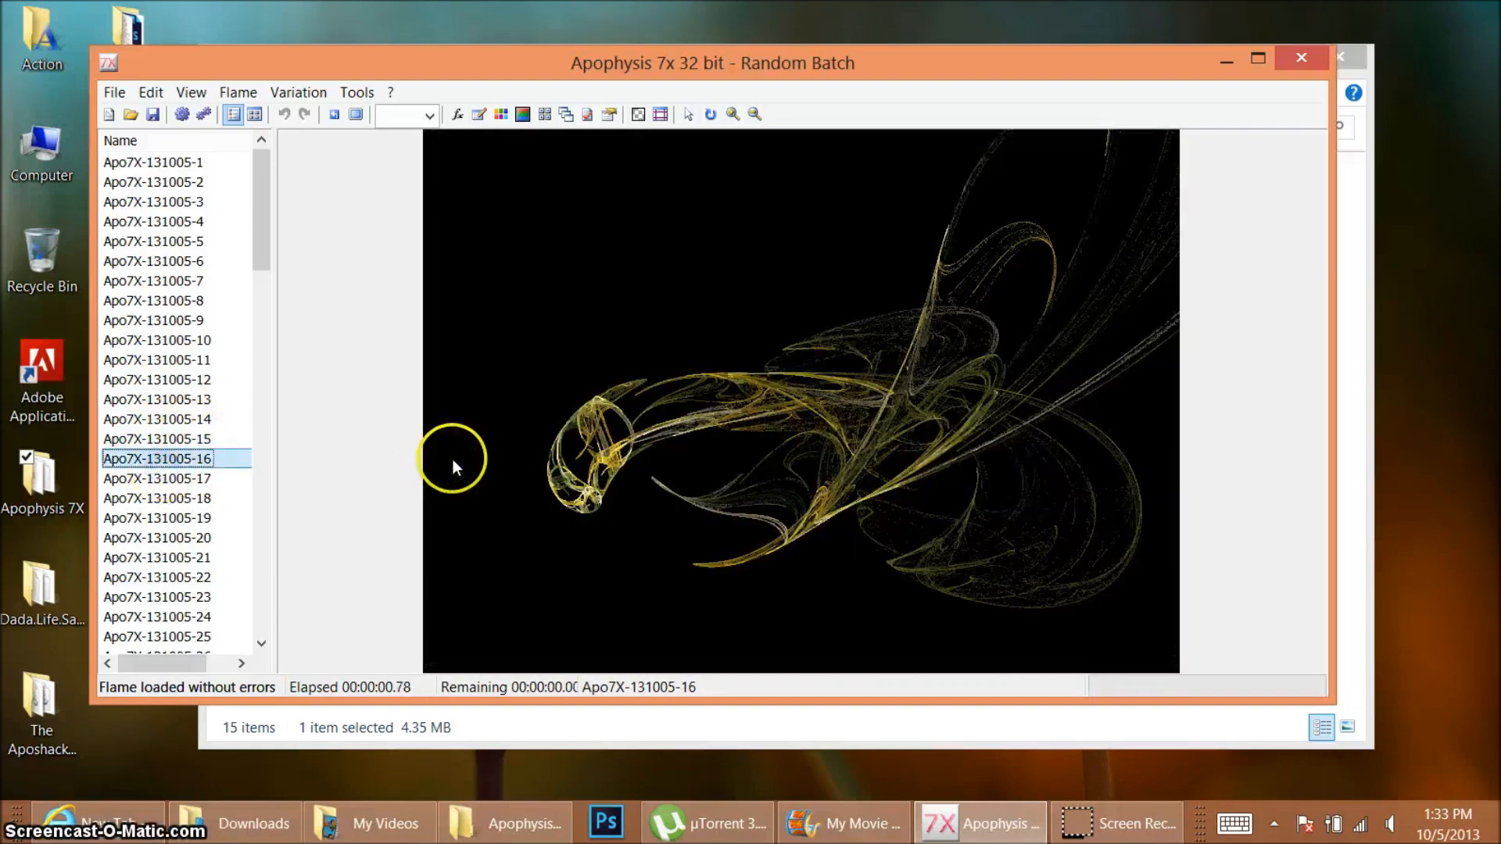
{"action": "left_click", "coordinate": [156, 479]}
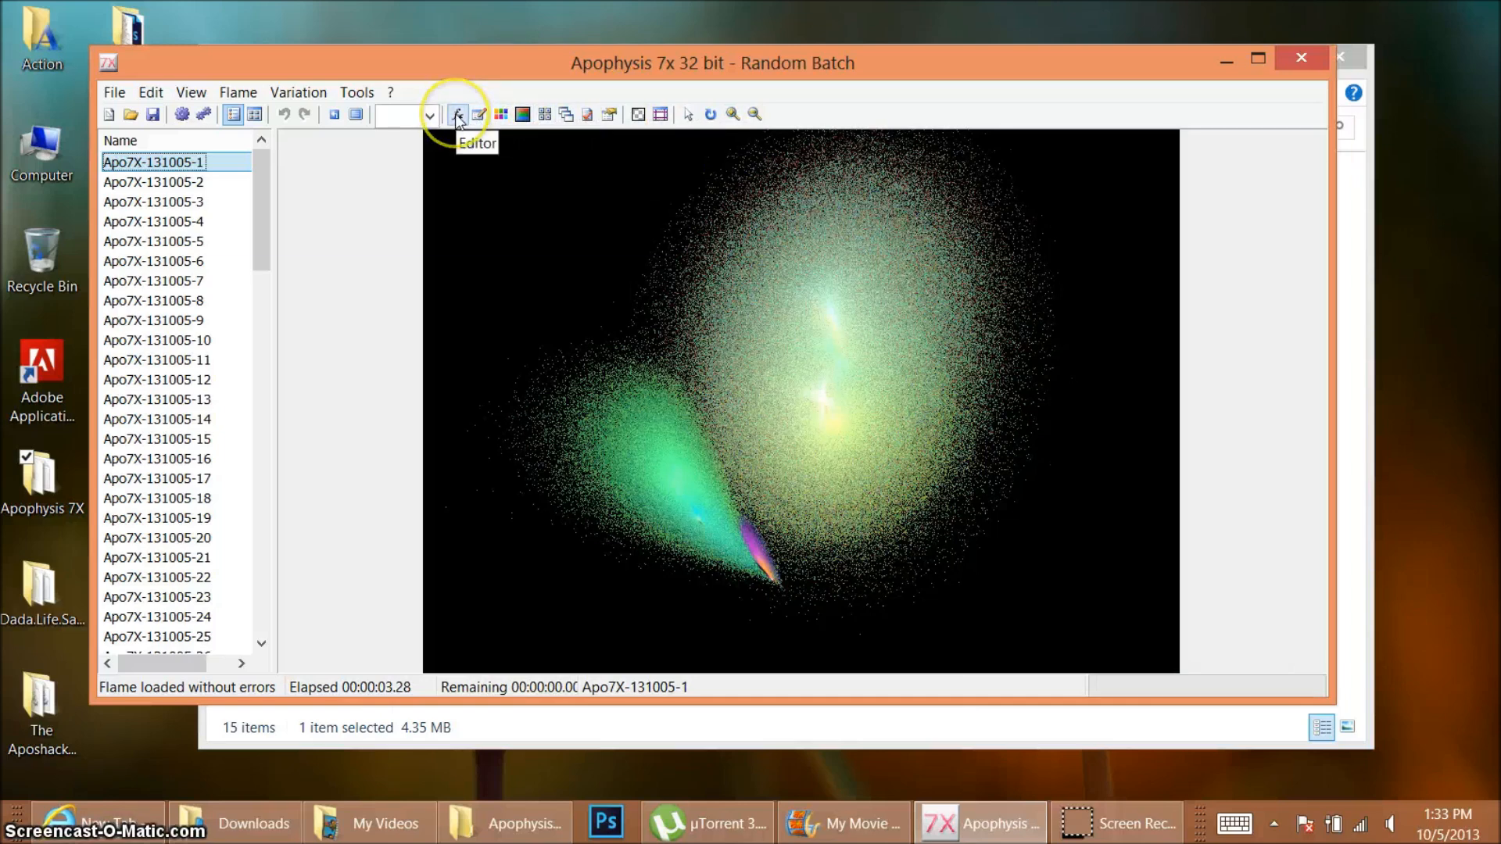
{"action": "mouse_move", "coordinate": [638, 139]}
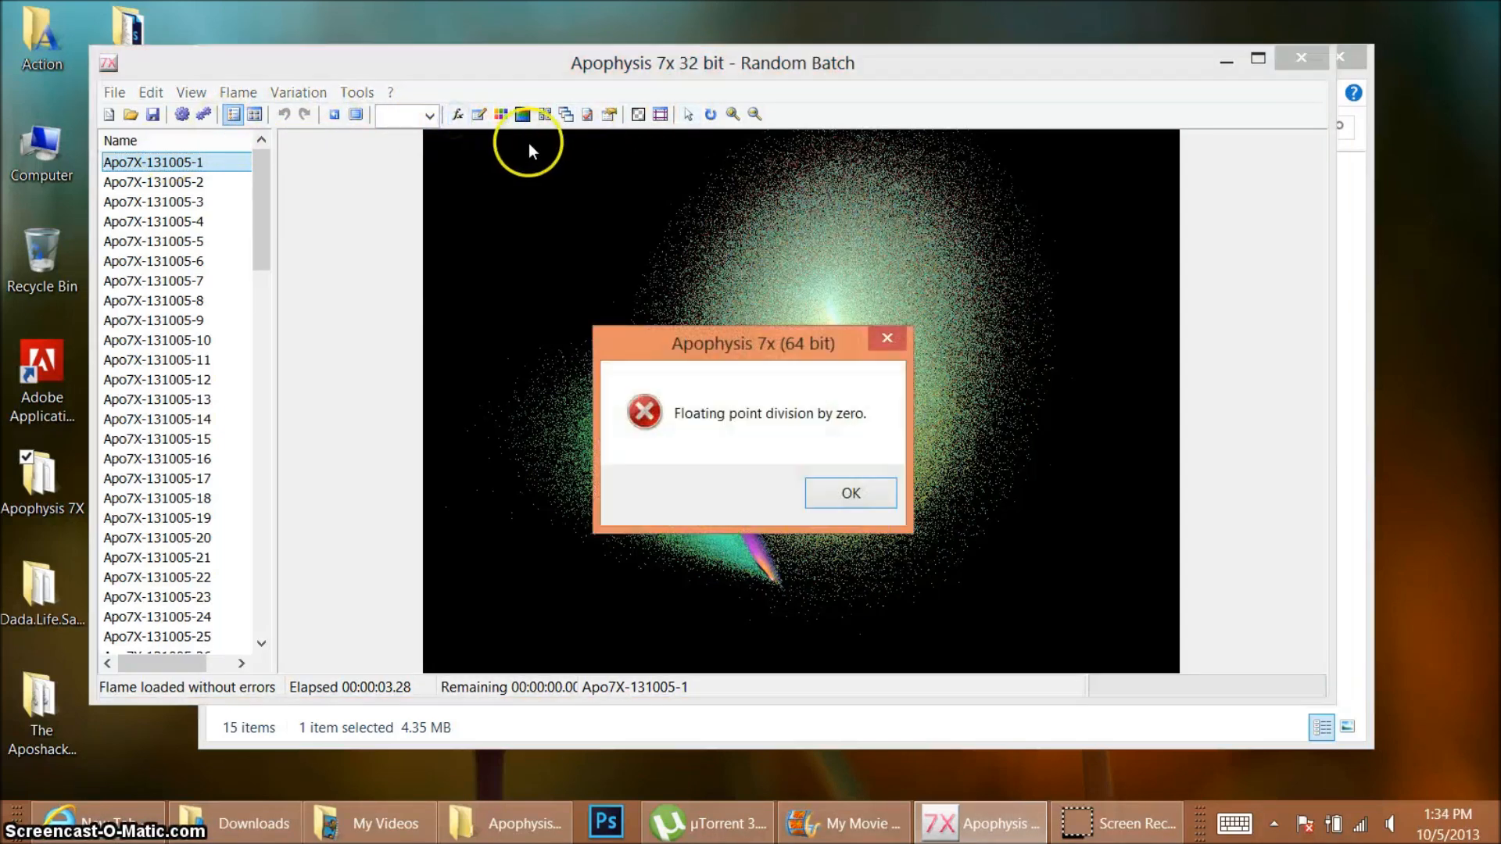
Step: Dismiss the 'Floating point division by zero' error so the first flame opens in the Editor
{"action": "left_click", "coordinate": [850, 492]}
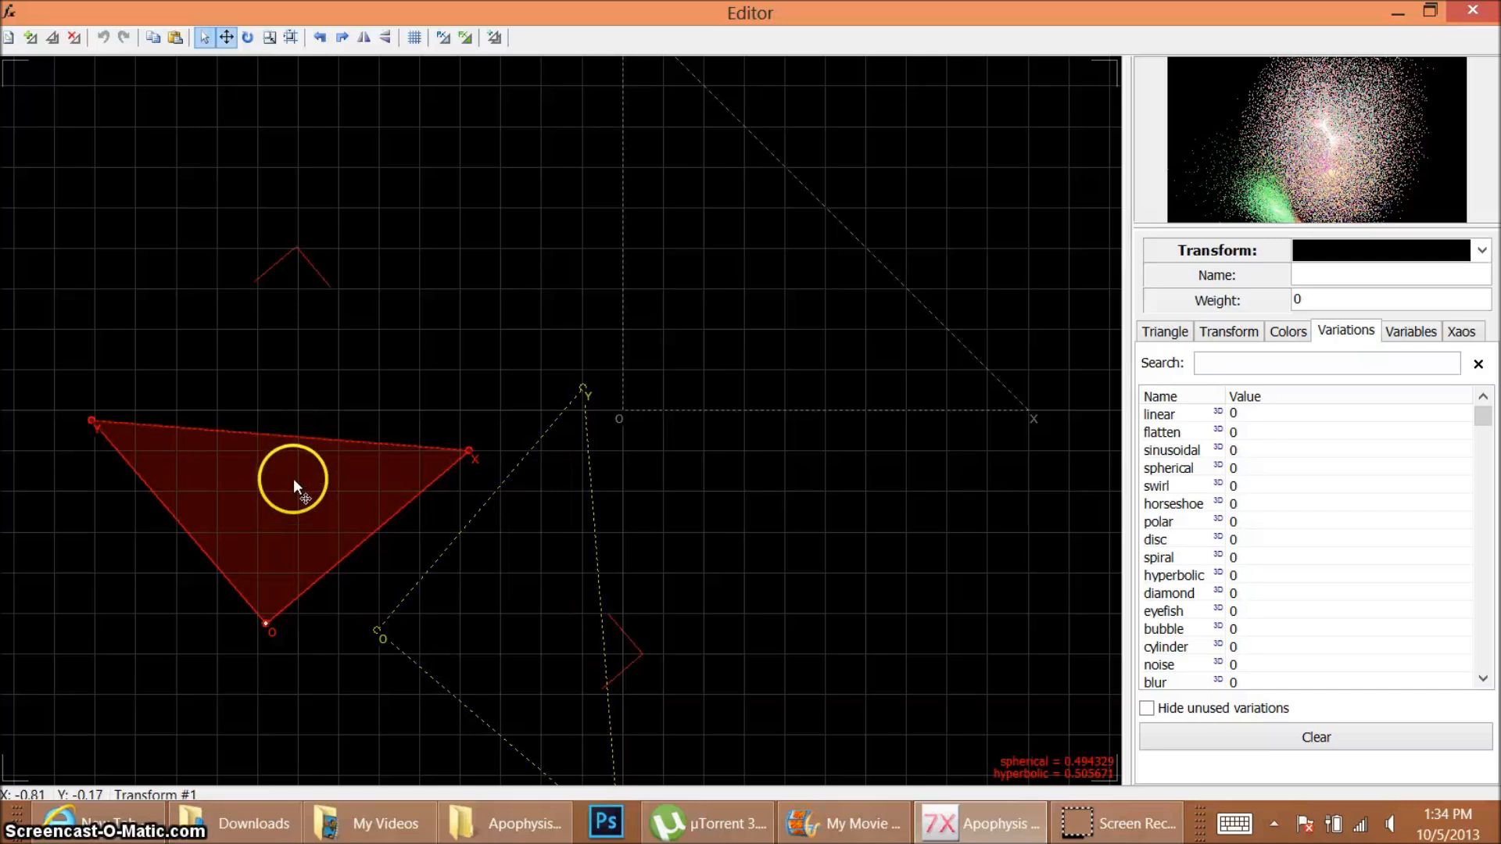
{"action": "mouse_move", "coordinate": [292, 491]}
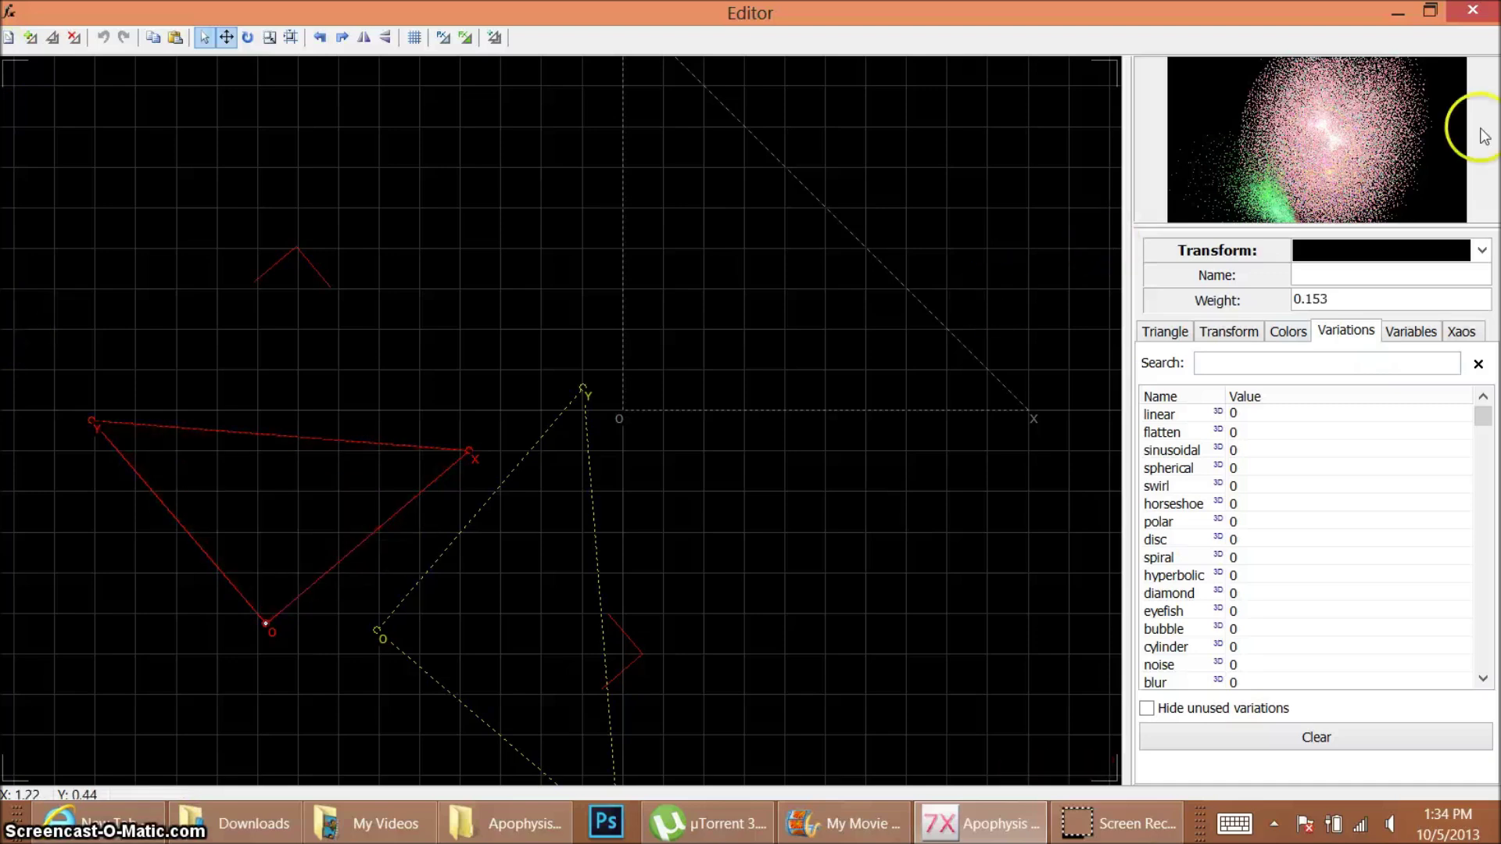
Step: Acknowledge the 'List index out of bounds (0)' error, leaving the yellow sphere-like flame in the Editor
{"action": "left_click", "coordinate": [572, 613]}
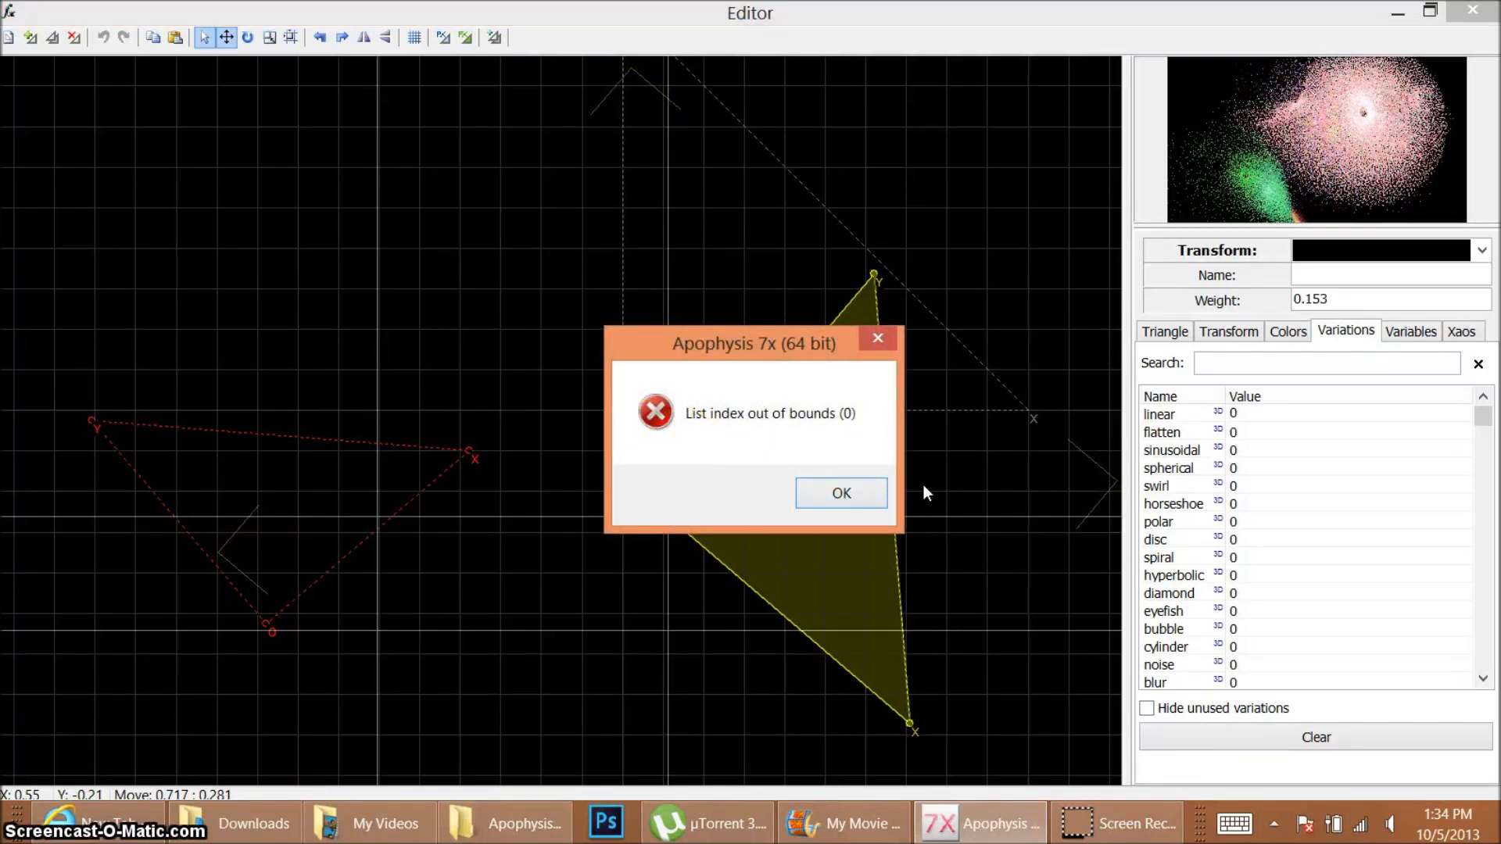
{"action": "left_click", "coordinate": [841, 493]}
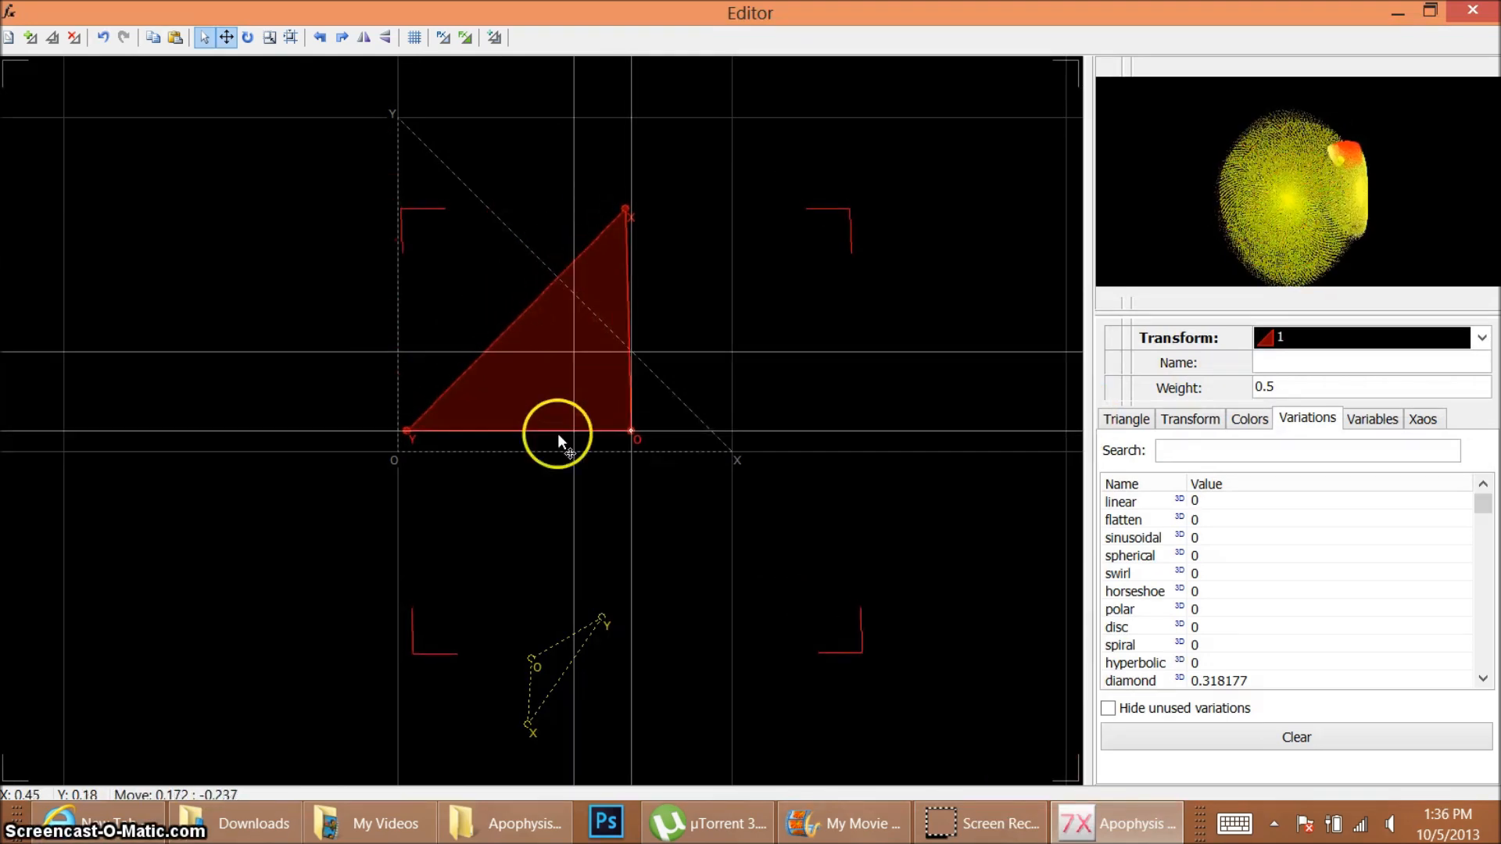
Step: Drag transform 1's triangle around and return it near the origin
{"action": "left_click_drag", "start_coordinate": [560, 440], "coordinate": [919, 206]}
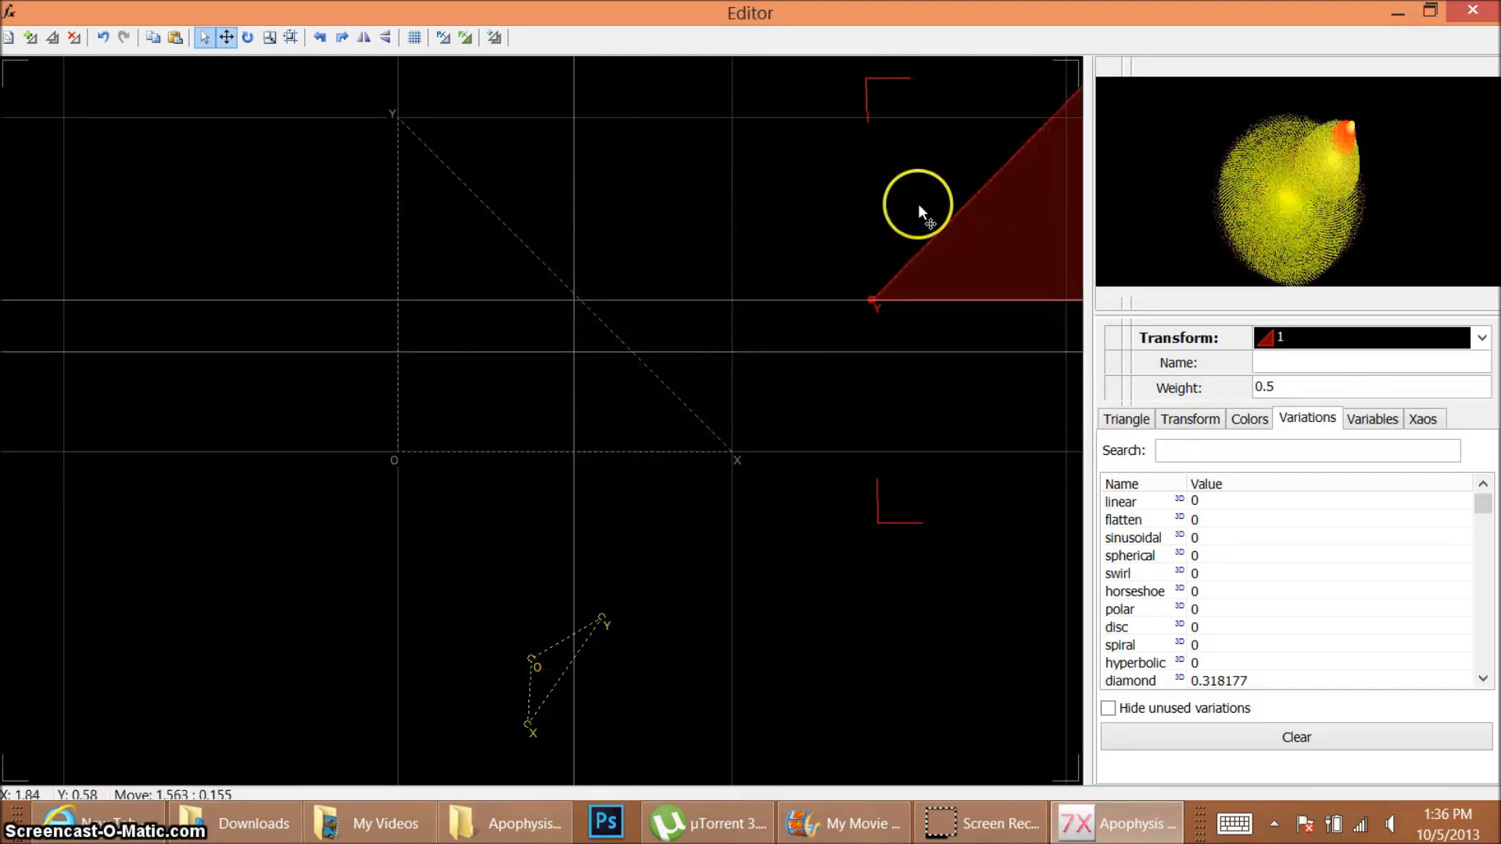
{"action": "left_click_drag", "start_coordinate": [917, 206], "coordinate": [81, 330]}
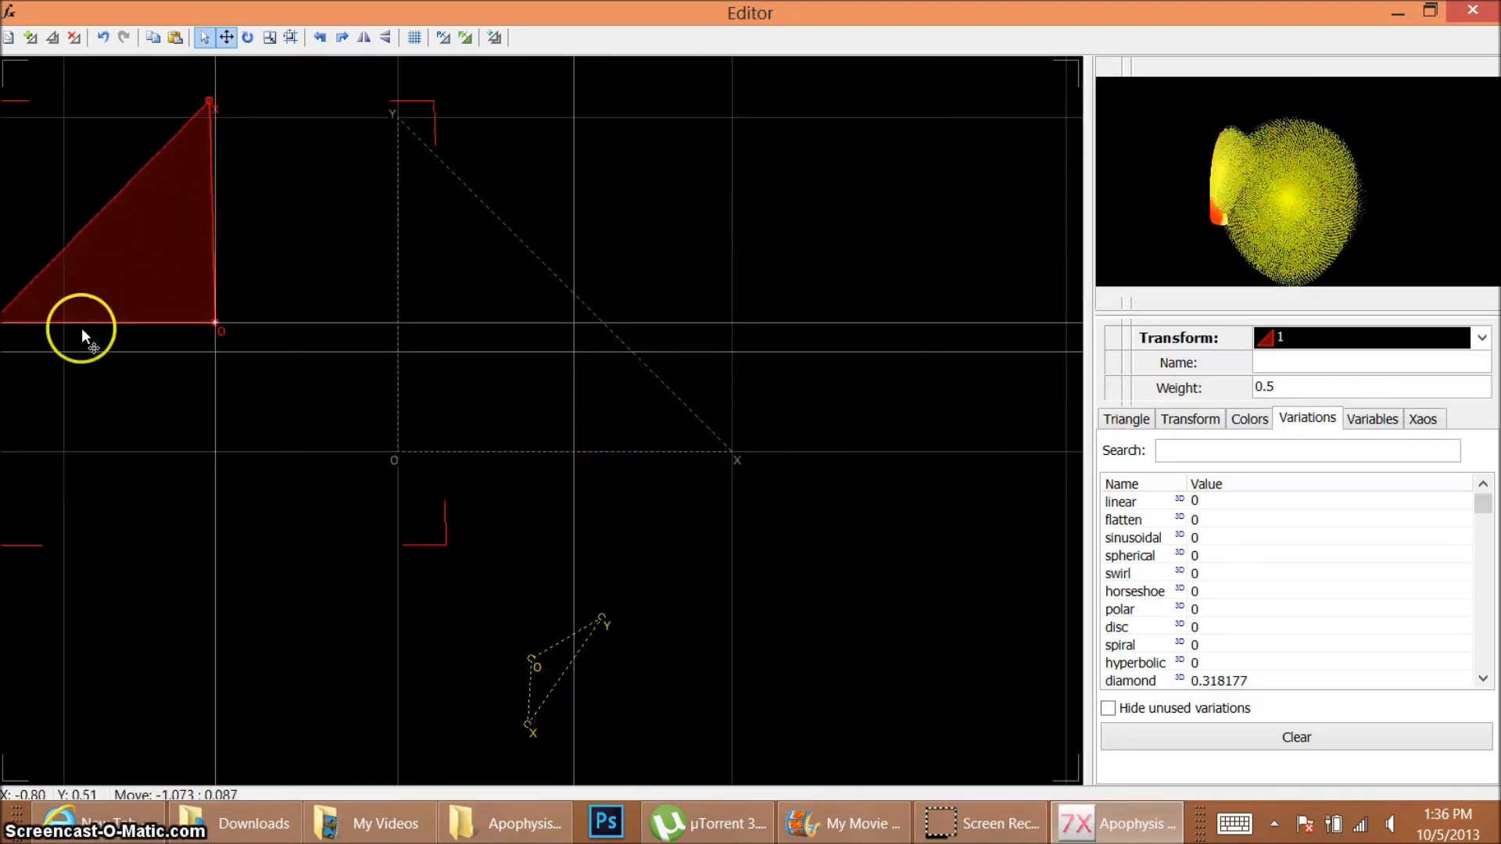
{"action": "left_click_drag", "start_coordinate": [81, 329], "coordinate": [788, 660]}
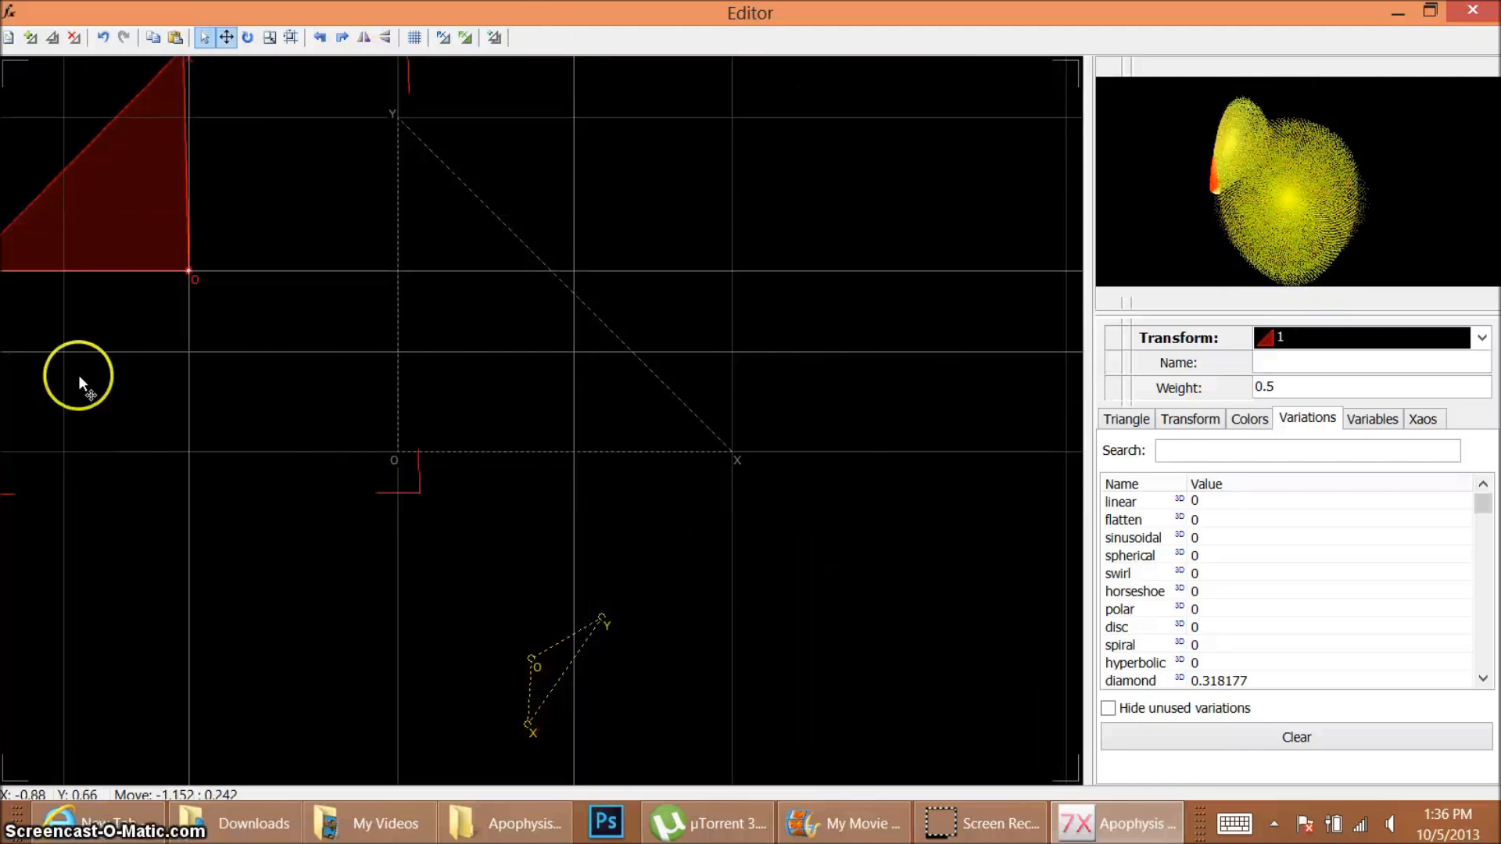
{"action": "left_click_drag", "start_coordinate": [81, 379], "coordinate": [886, 426]}
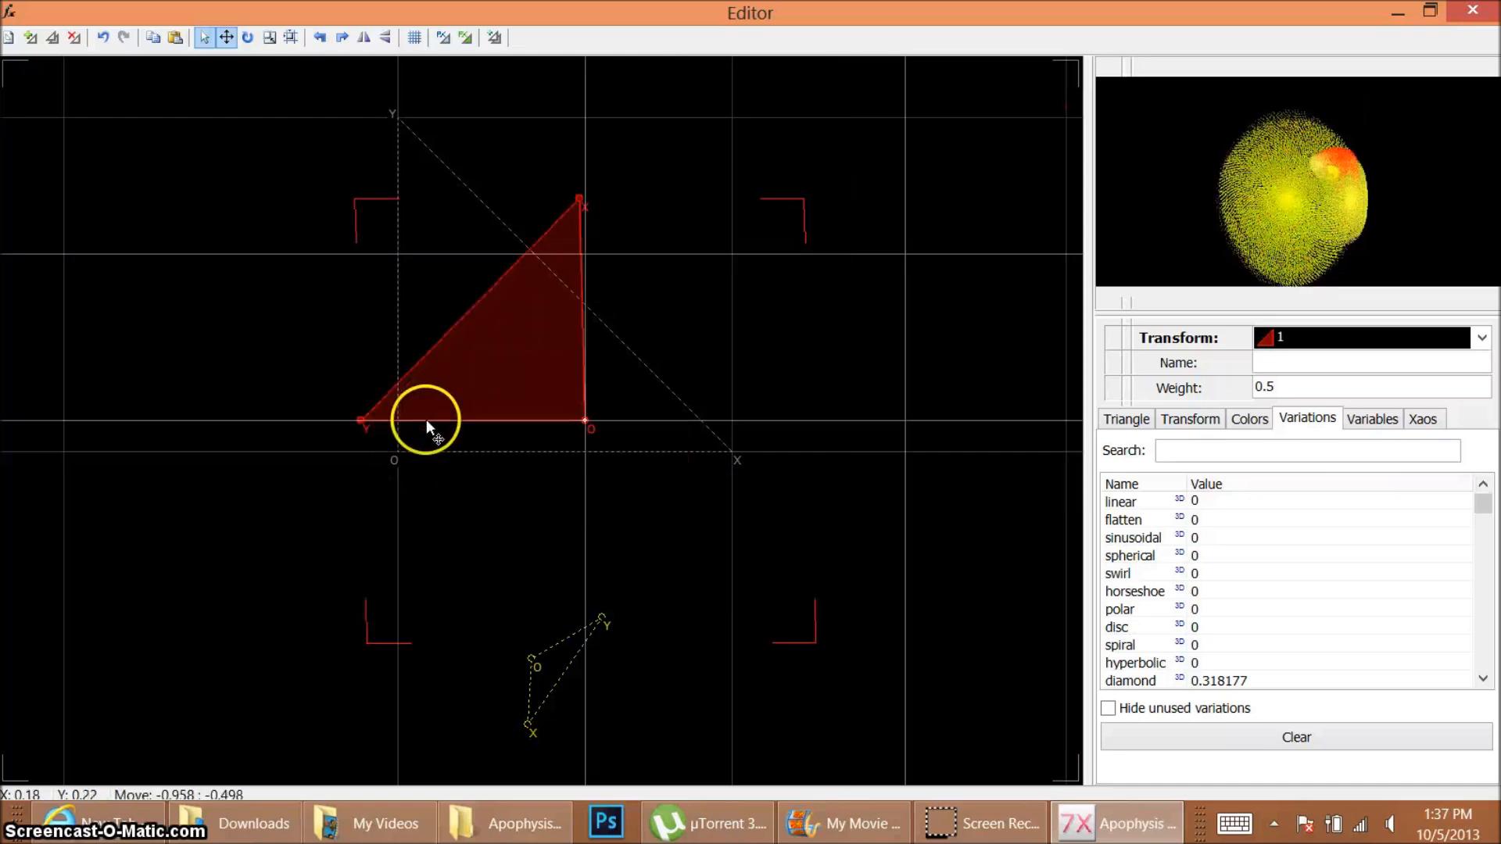
{"action": "left_click_drag", "start_coordinate": [426, 427], "coordinate": [548, 405]}
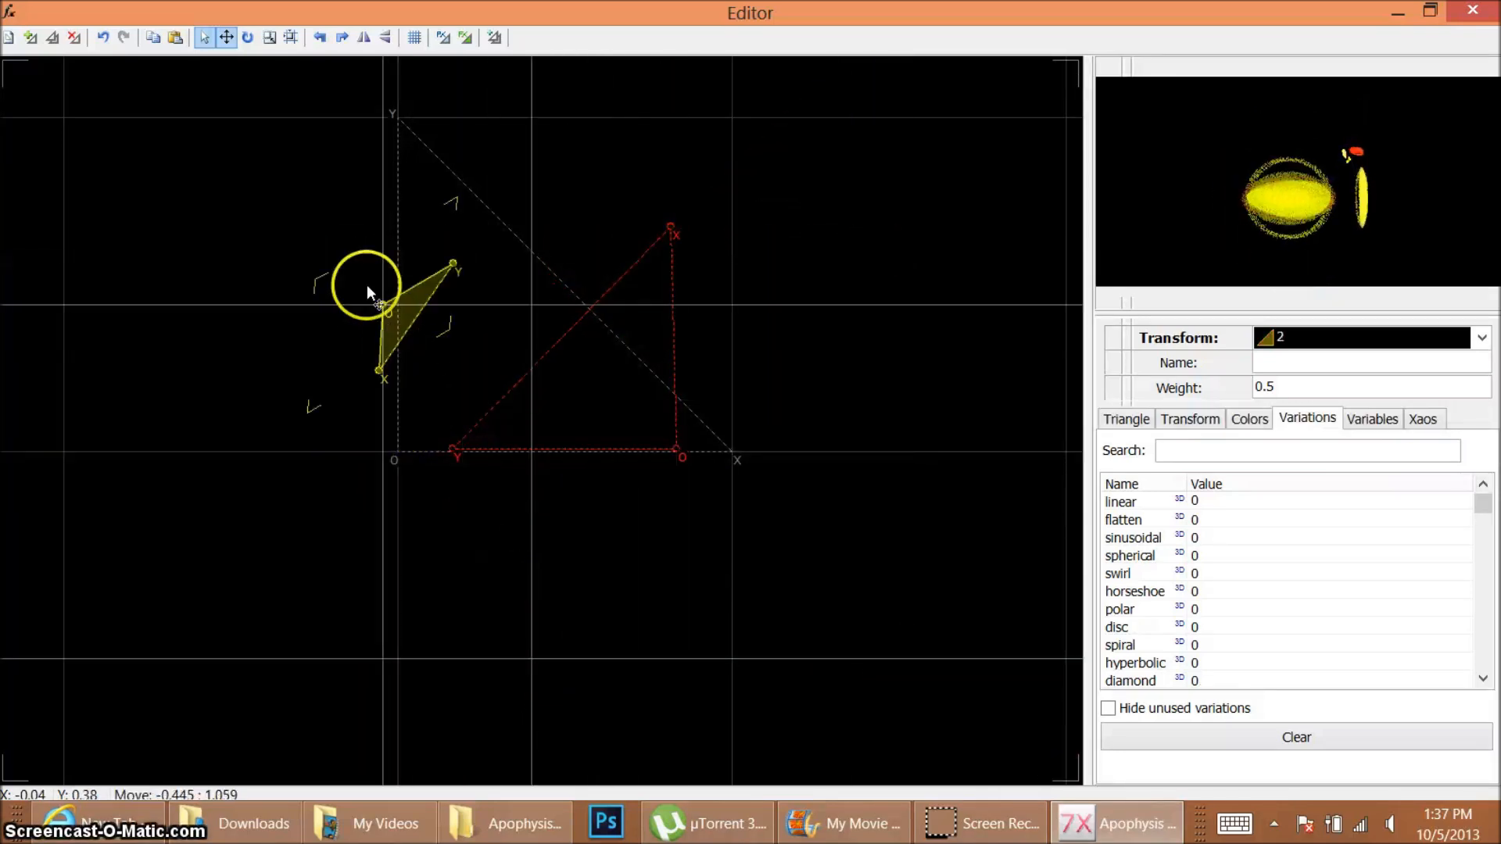
Step: Move transform 2's small triangle far to the upper right, flattening the flame into a streak
{"action": "left_click_drag", "start_coordinate": [368, 291], "coordinate": [266, 81]}
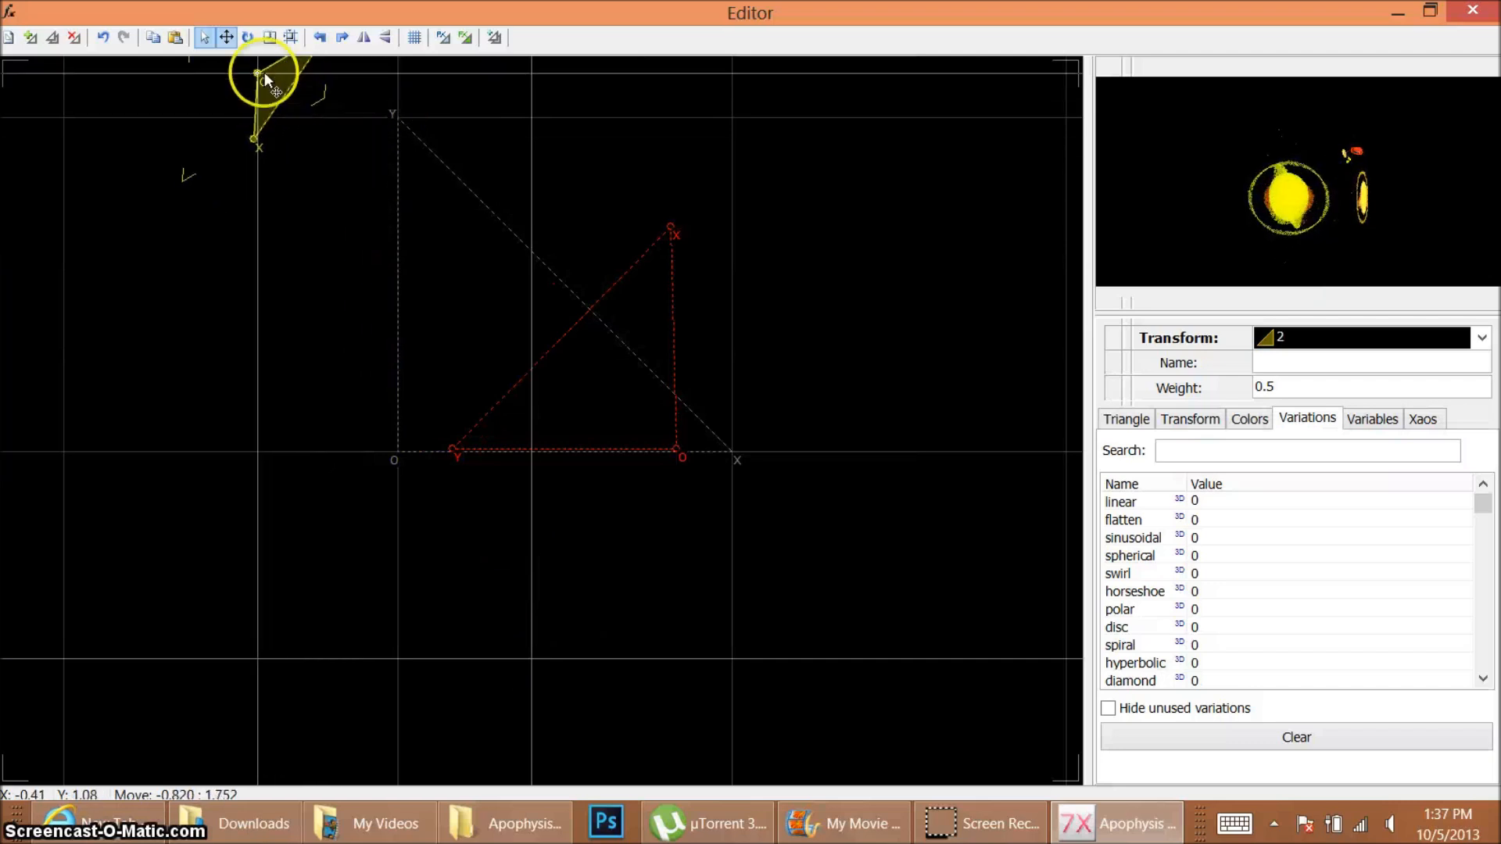
{"action": "left_click_drag", "start_coordinate": [260, 78], "coordinate": [931, 158]}
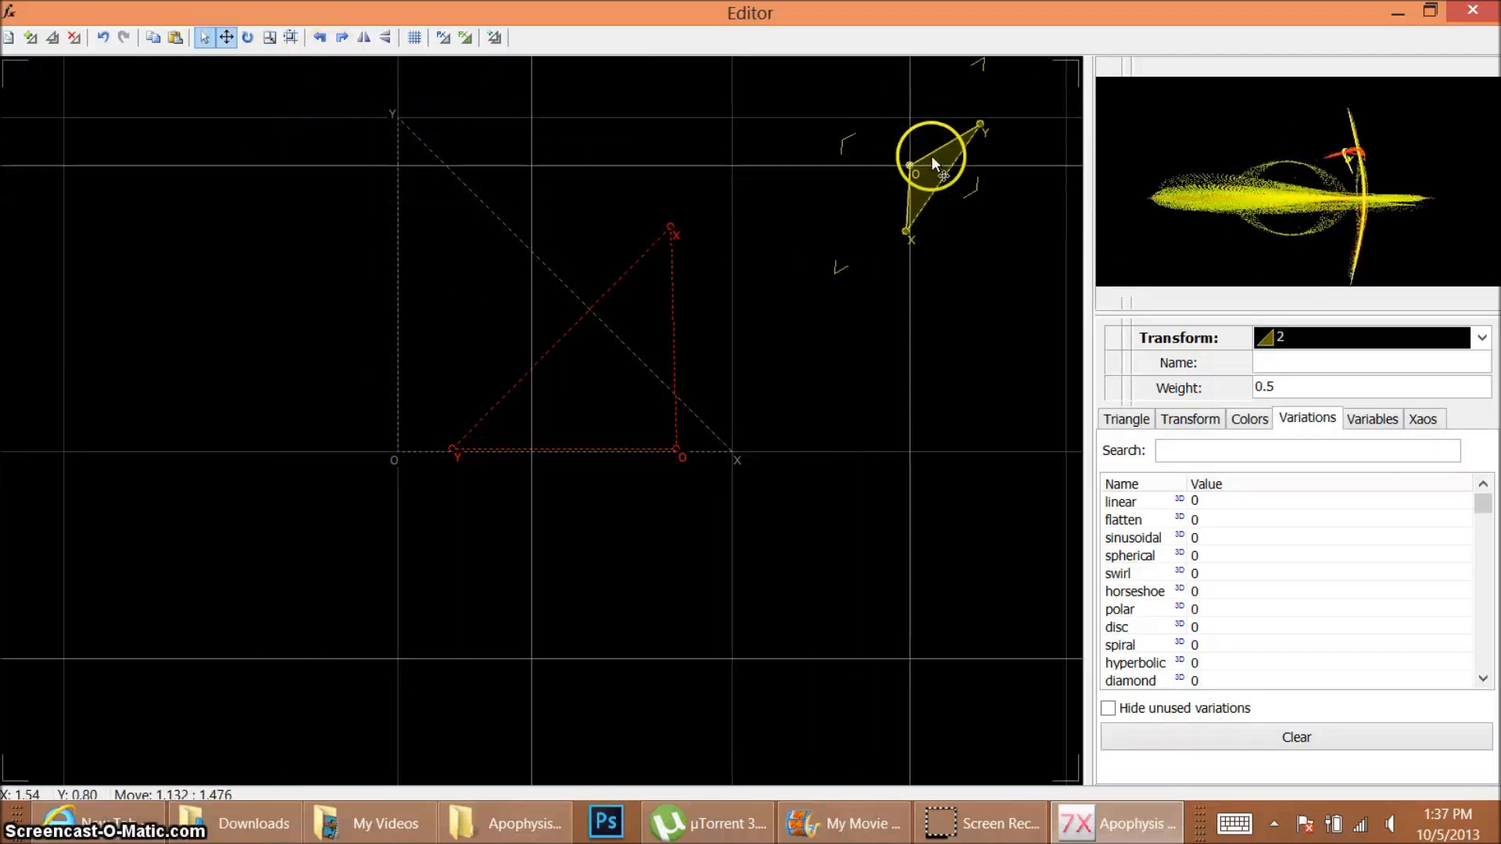
{"action": "left_click_drag", "start_coordinate": [933, 162], "coordinate": [811, 106]}
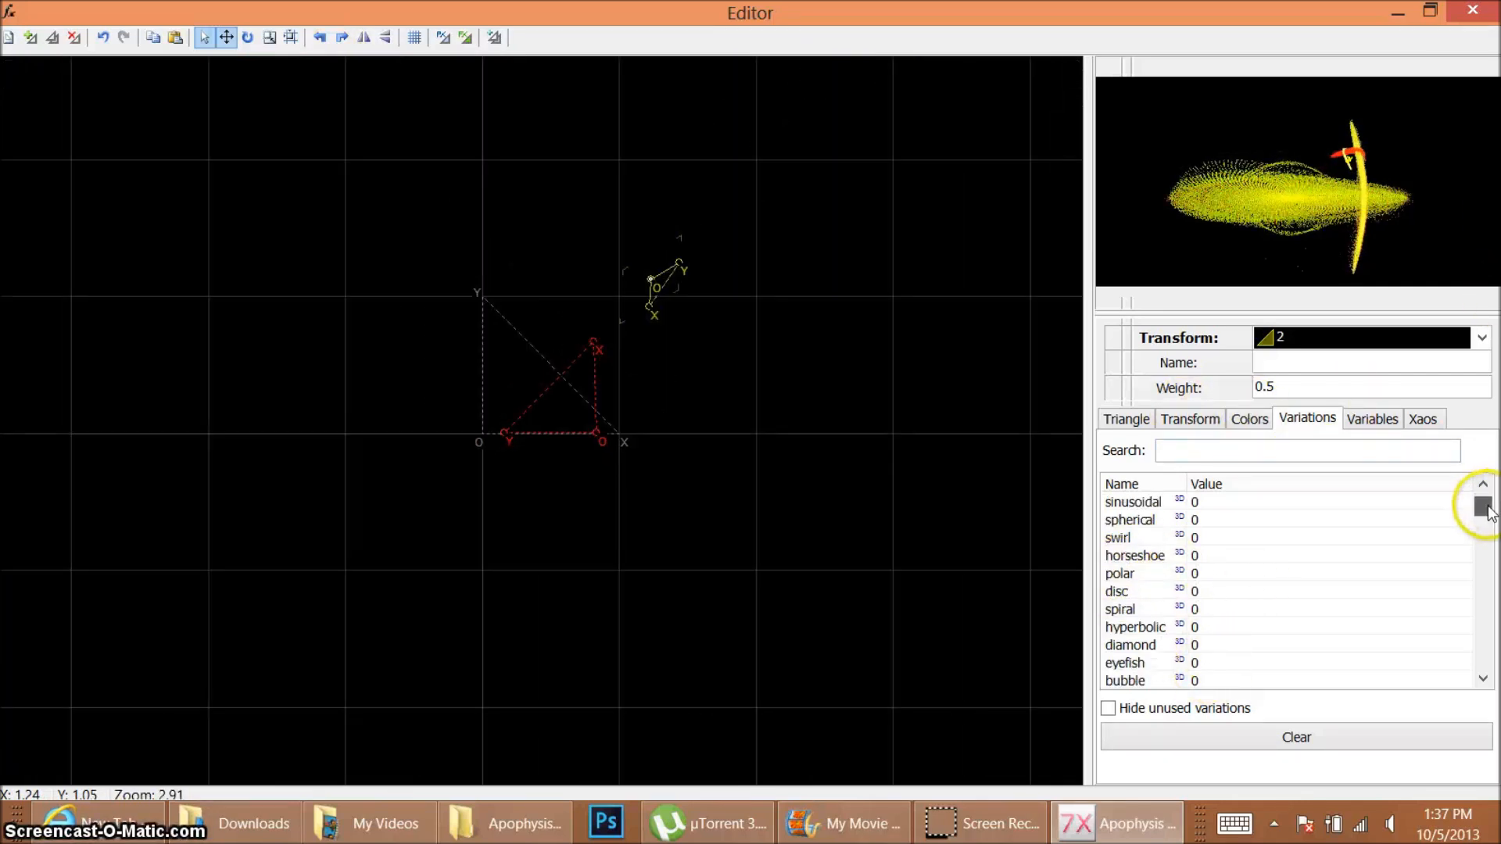
Step: Set transform 2's variations to noise 0.574047, blur 0.425953 and gaussian_blur 0.143
{"action": "scroll", "scroll_direction": "down", "scroll_amount": 3}
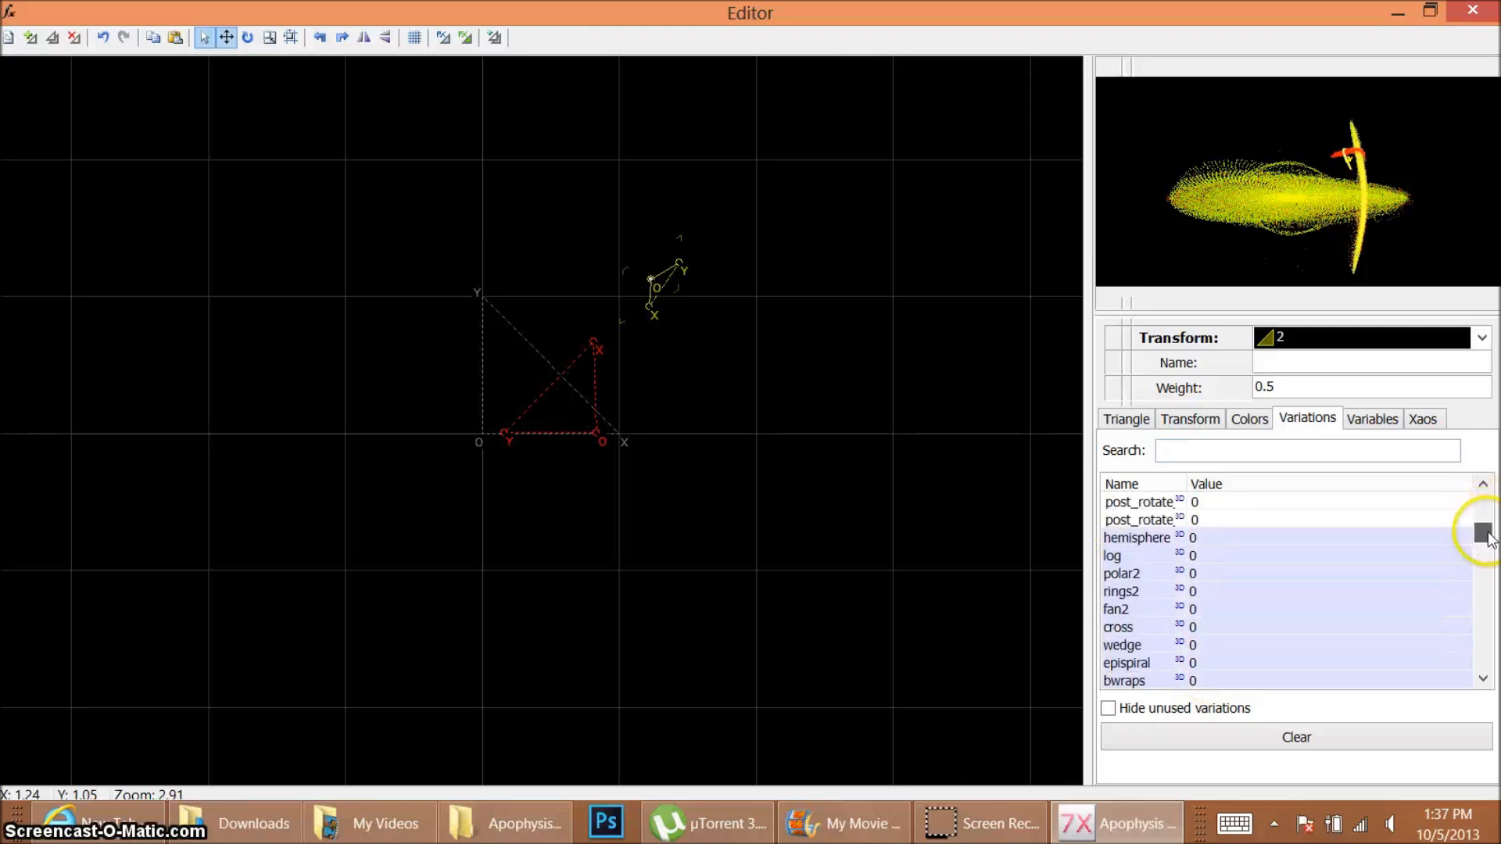
{"action": "scroll", "scroll_direction": "down", "scroll_amount": 3}
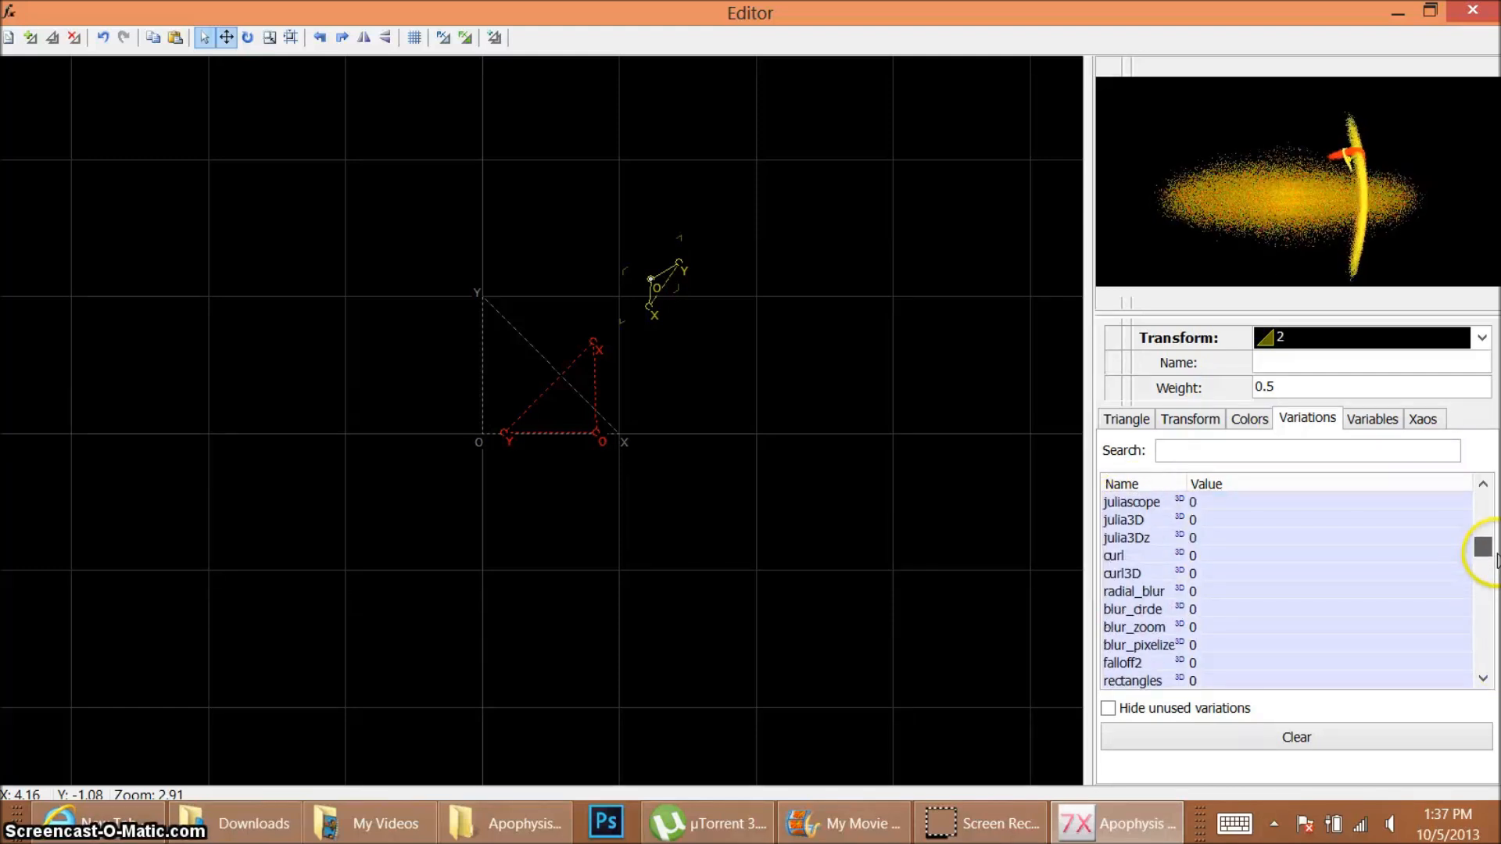
{"action": "scroll", "scroll_direction": "down", "scroll_amount": 3}
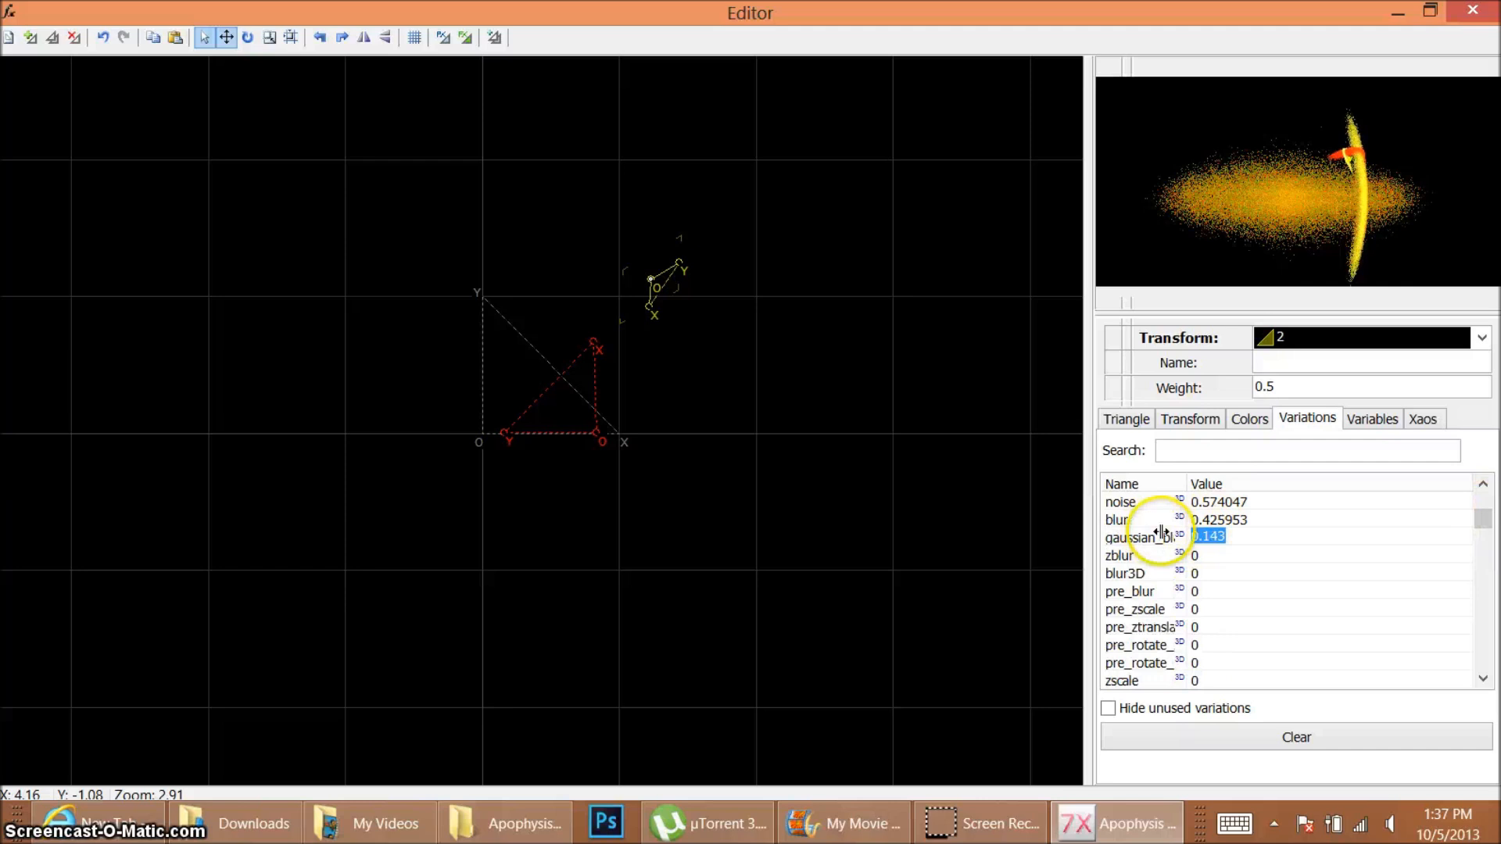
{"action": "left_click", "coordinate": [1217, 520]}
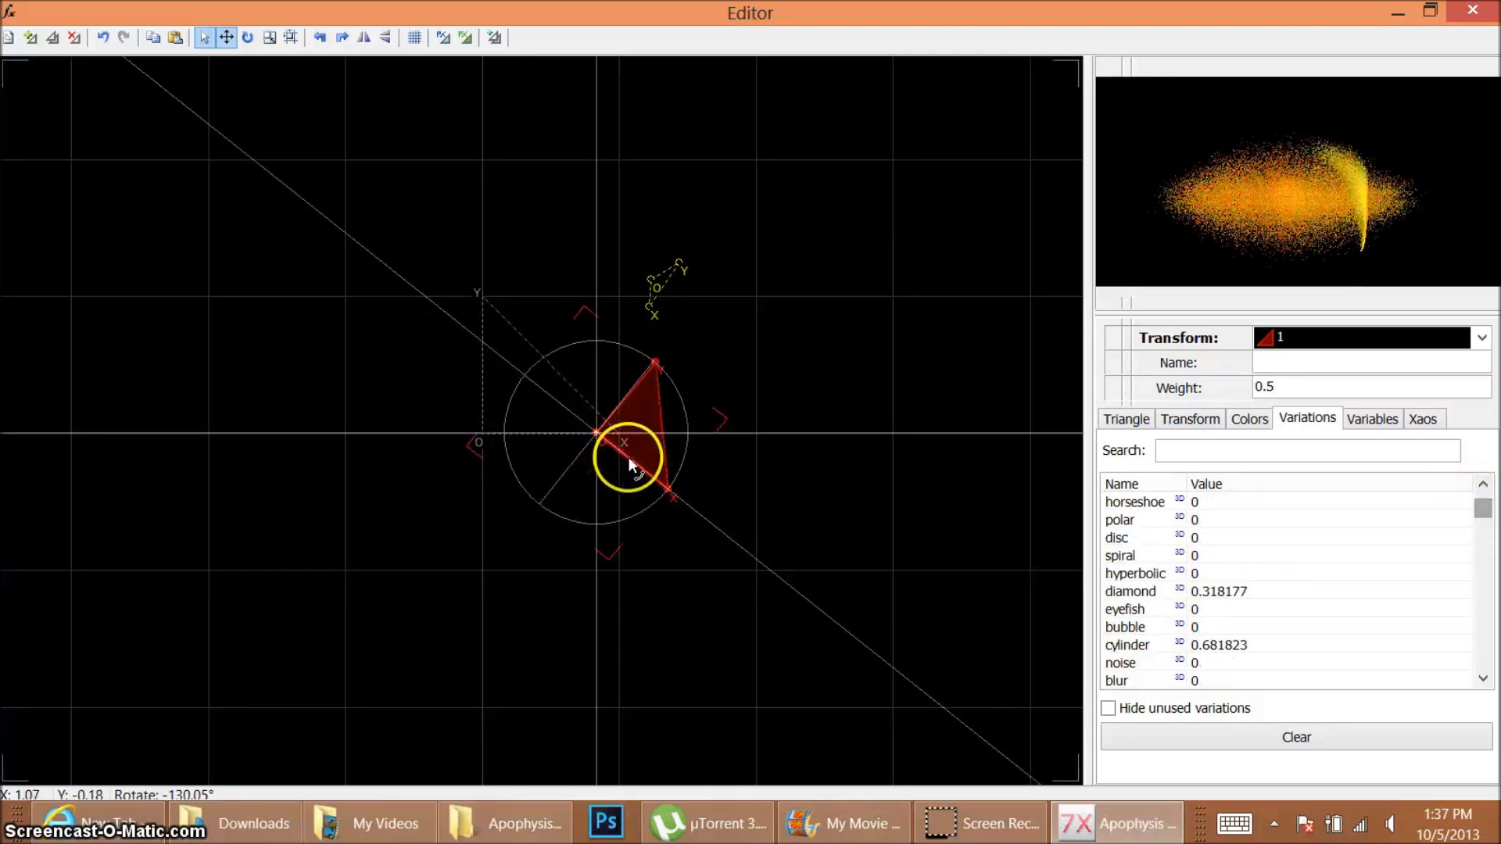
Step: Rotate triangle 1, stretch triangle 2 into a thin sliver at lower left, and close the Editor
{"action": "left_click_drag", "start_coordinate": [627, 440], "coordinate": [756, 584]}
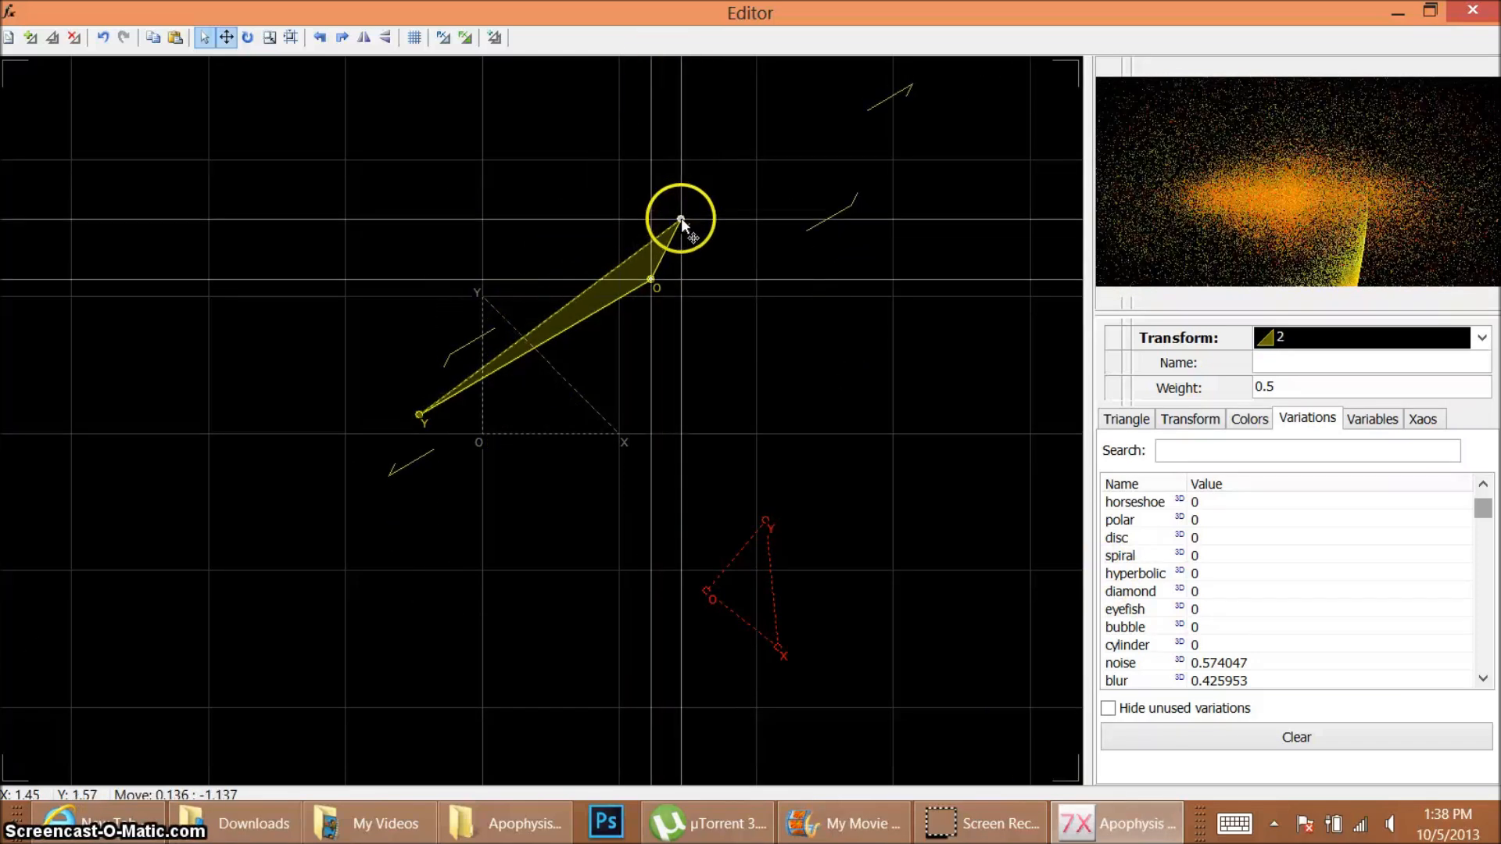
{"action": "left_click_drag", "start_coordinate": [682, 221], "coordinate": [848, 210]}
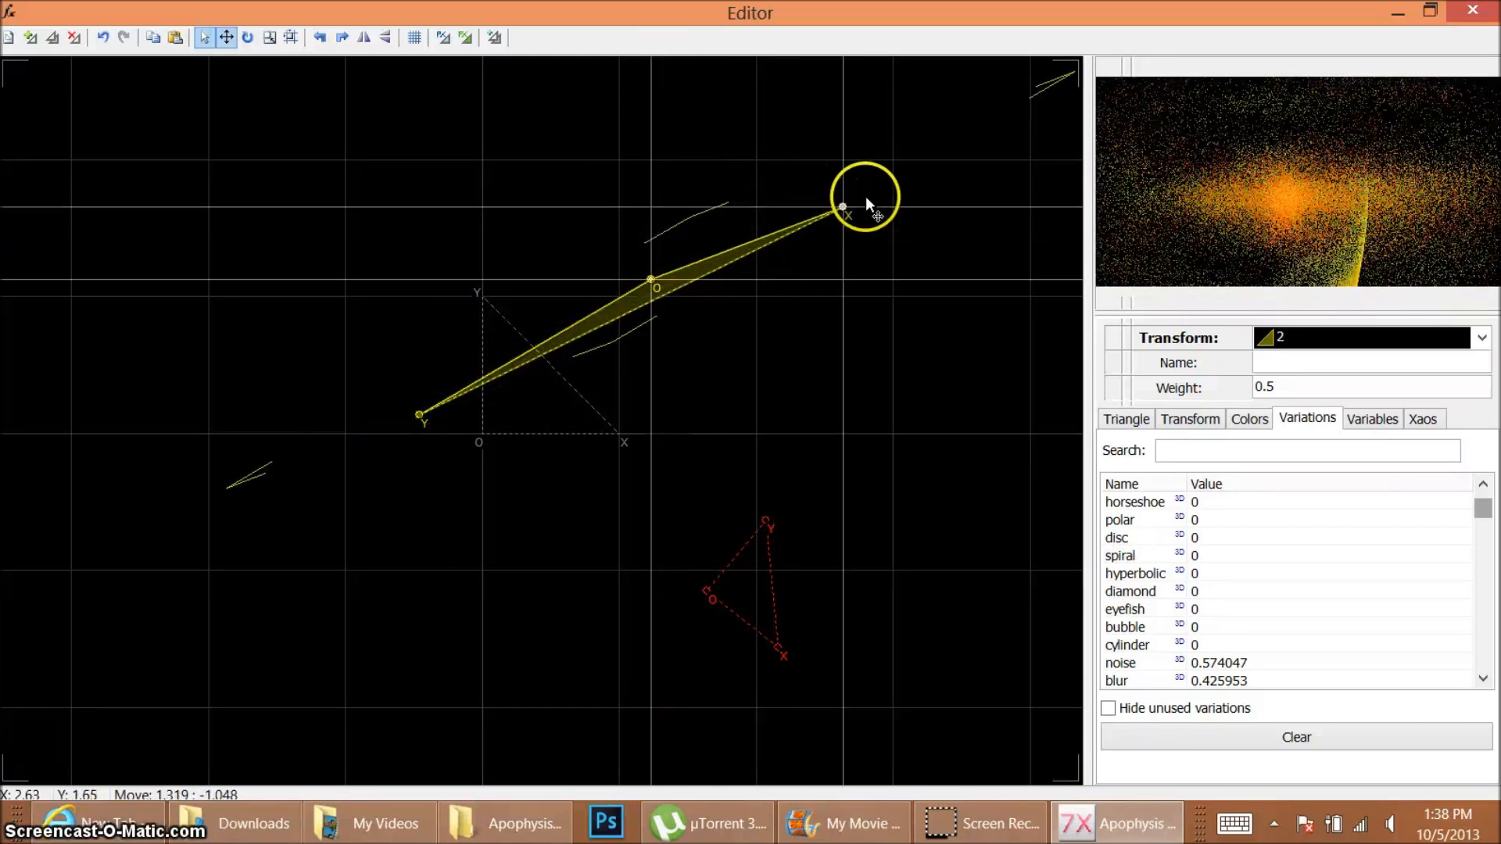
{"action": "left_click_drag", "start_coordinate": [843, 211], "coordinate": [656, 287]}
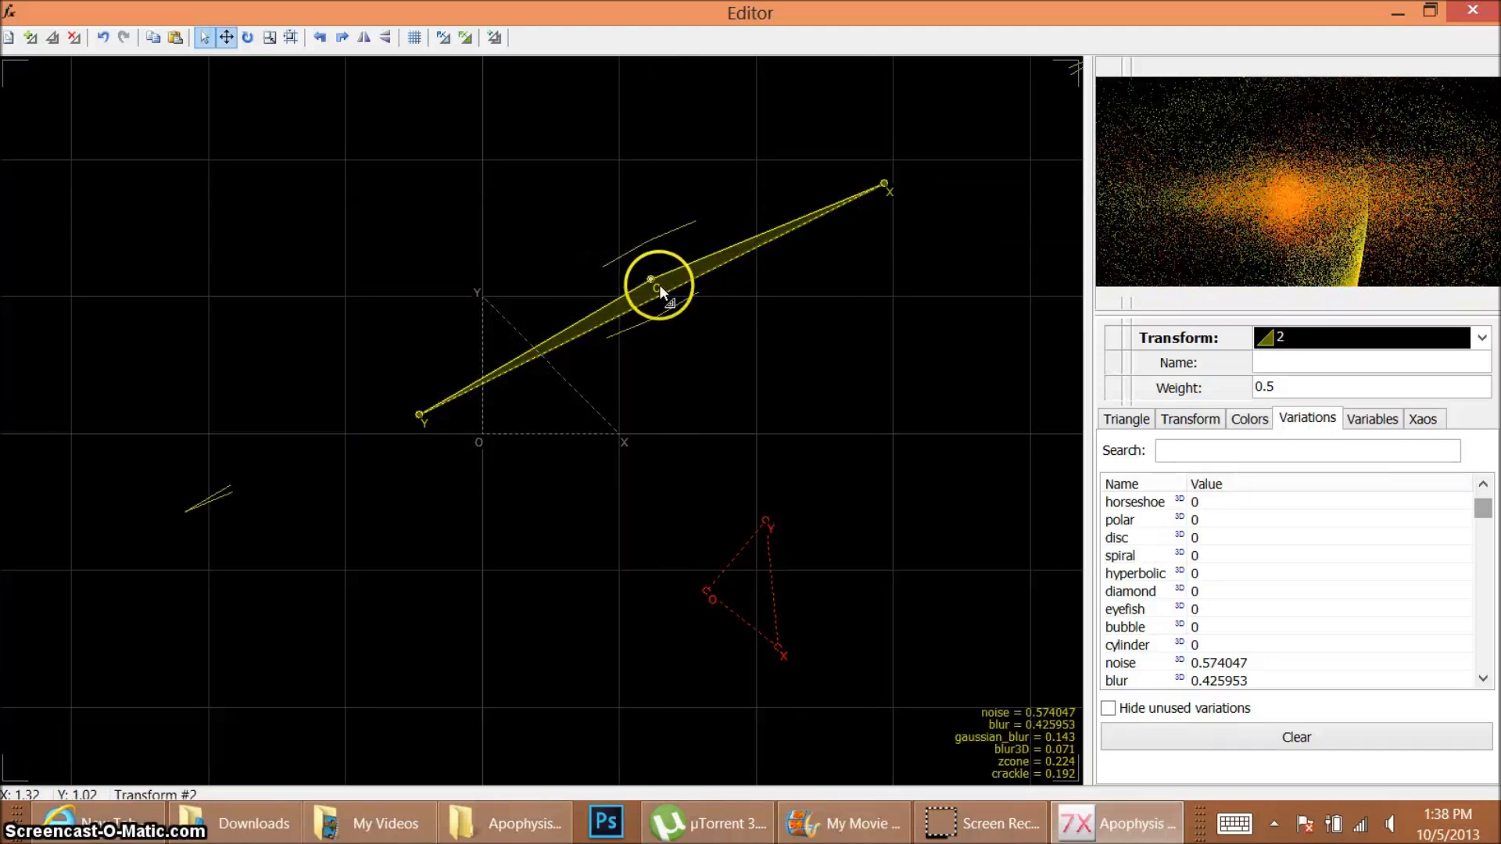
{"action": "left_click_drag", "start_coordinate": [657, 286], "coordinate": [639, 476]}
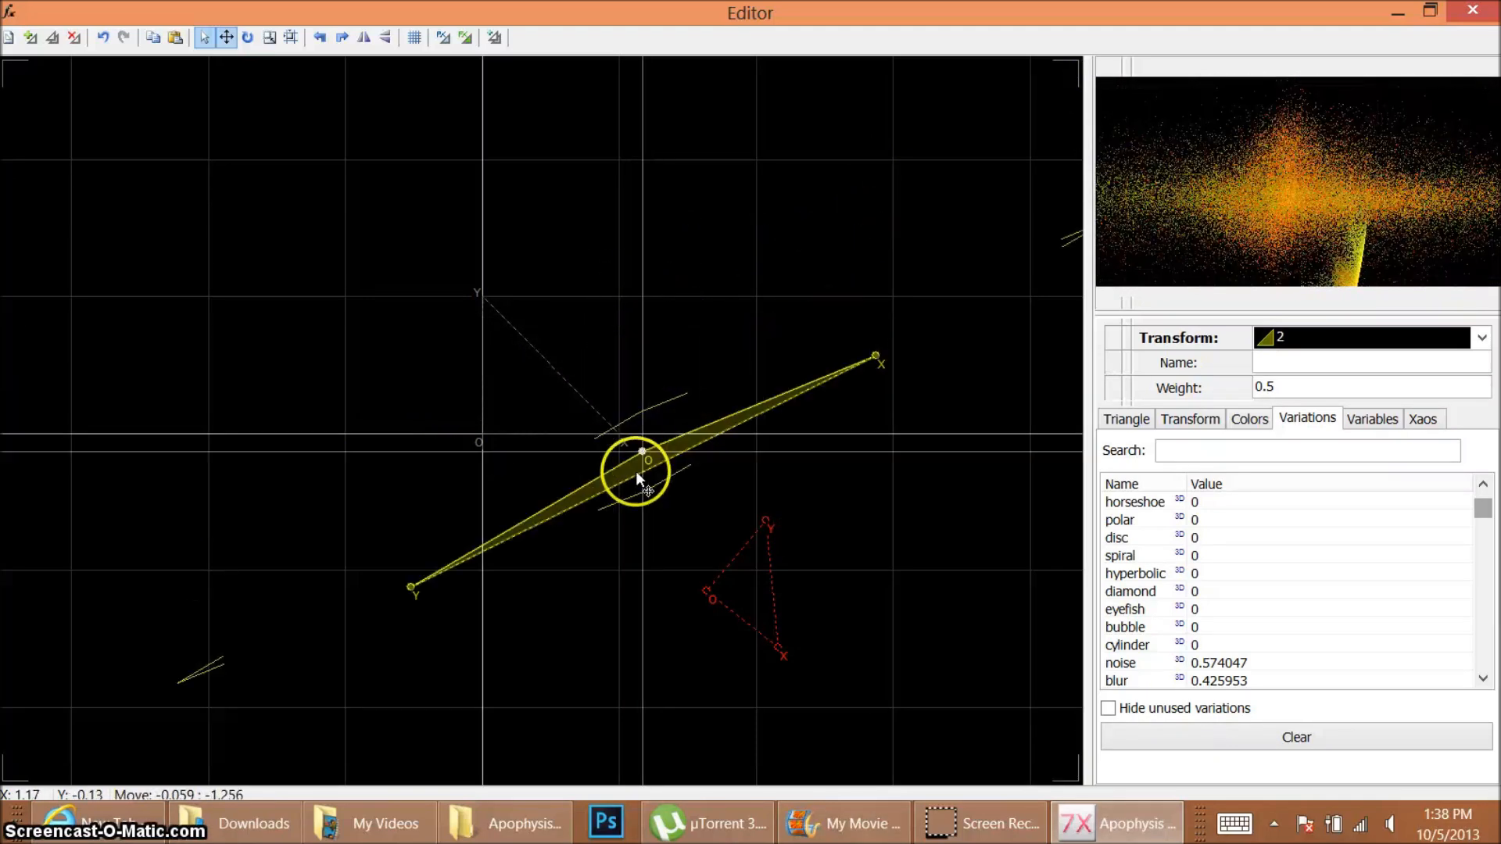
{"action": "left_click_drag", "start_coordinate": [641, 452], "coordinate": [470, 598]}
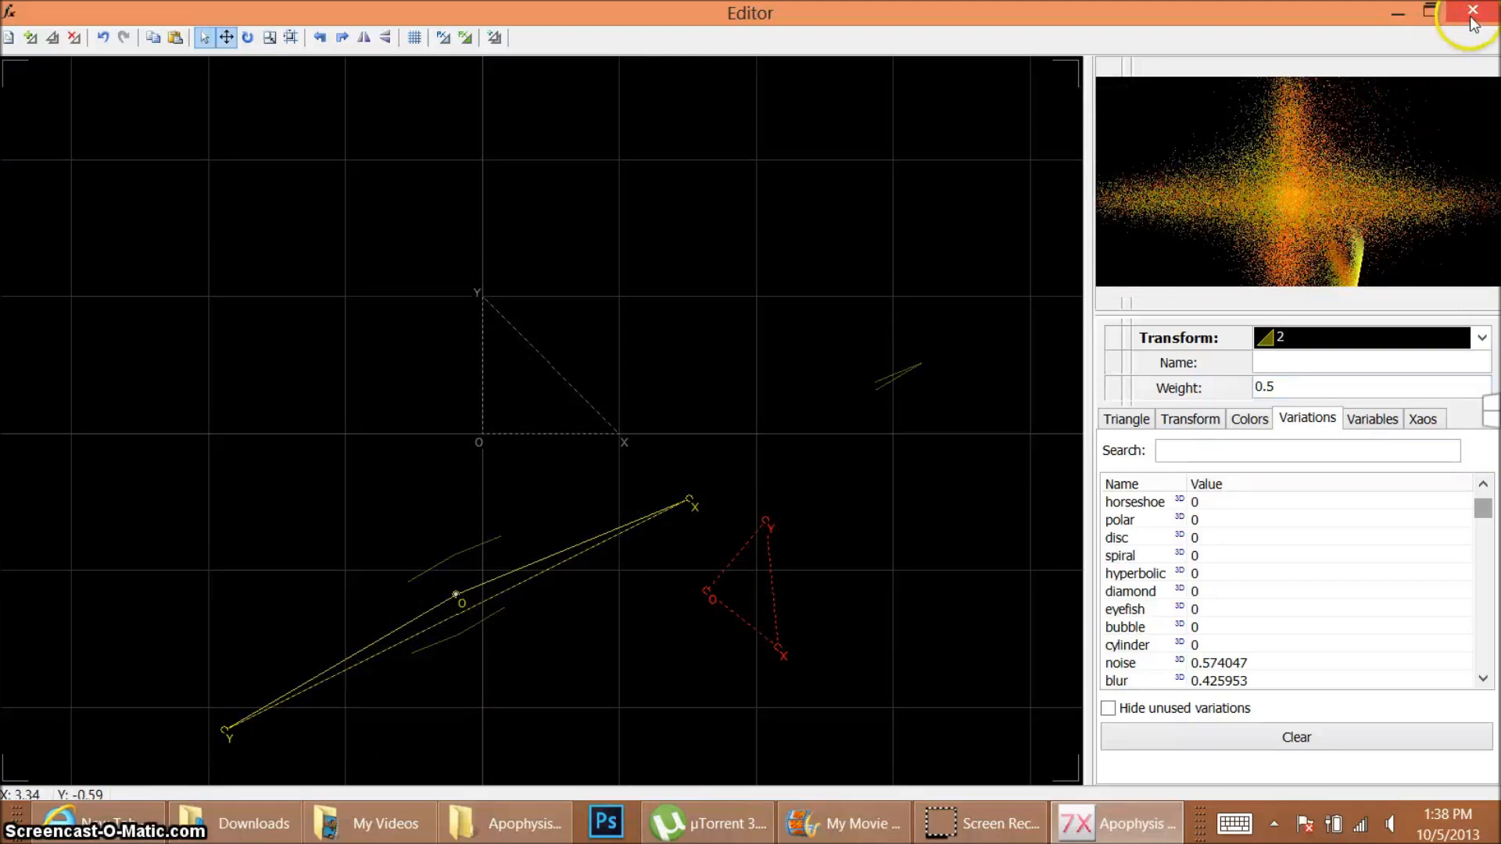
{"action": "left_click", "coordinate": [1470, 14]}
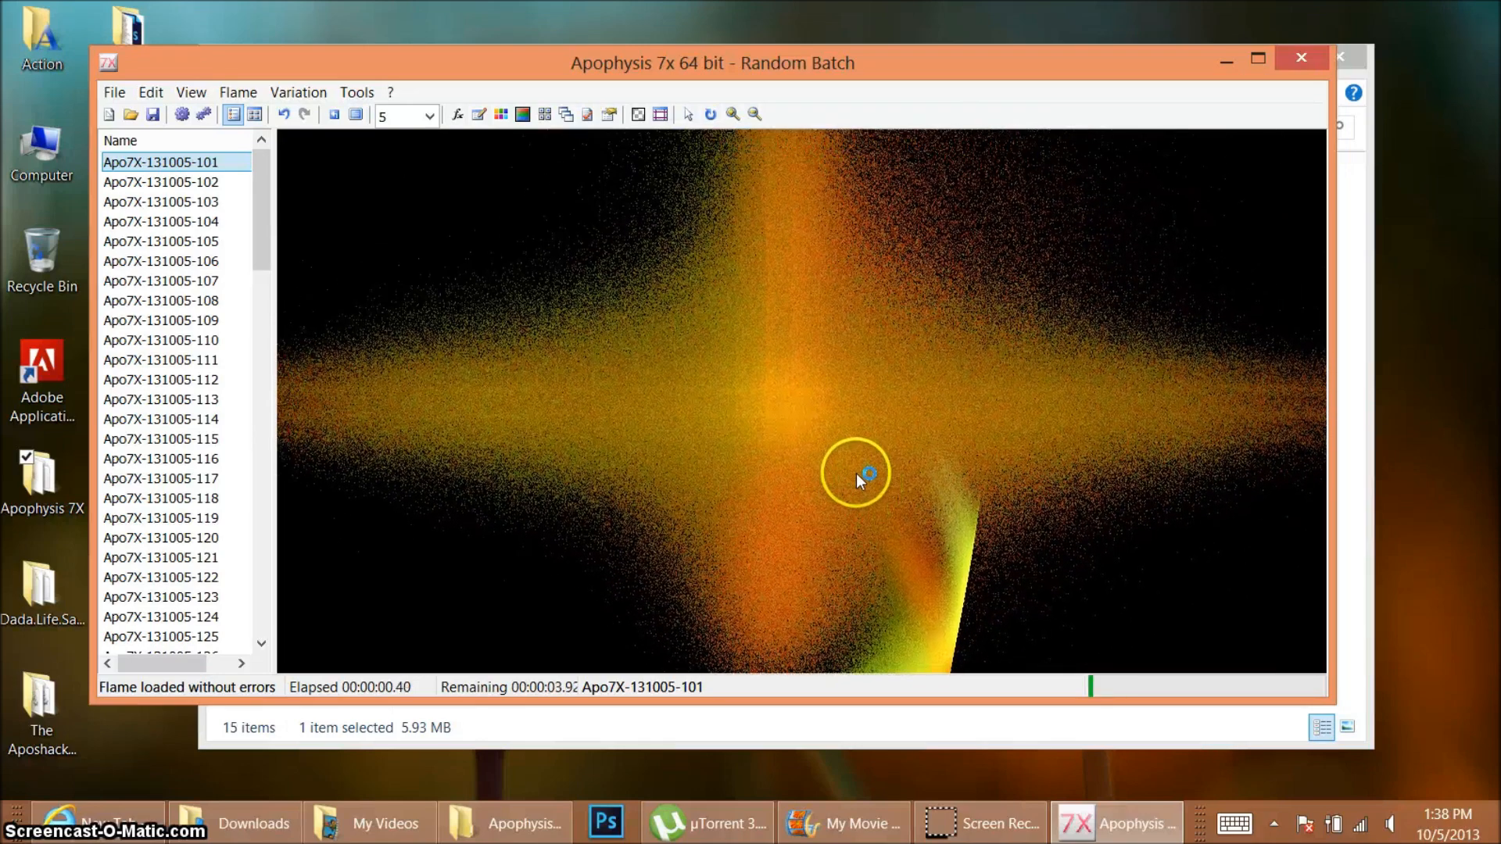
Step: Preview batch flames Apo7X-131005-115, 141, 146, 152, ending on 153
{"action": "left_click", "coordinate": [160, 438]}
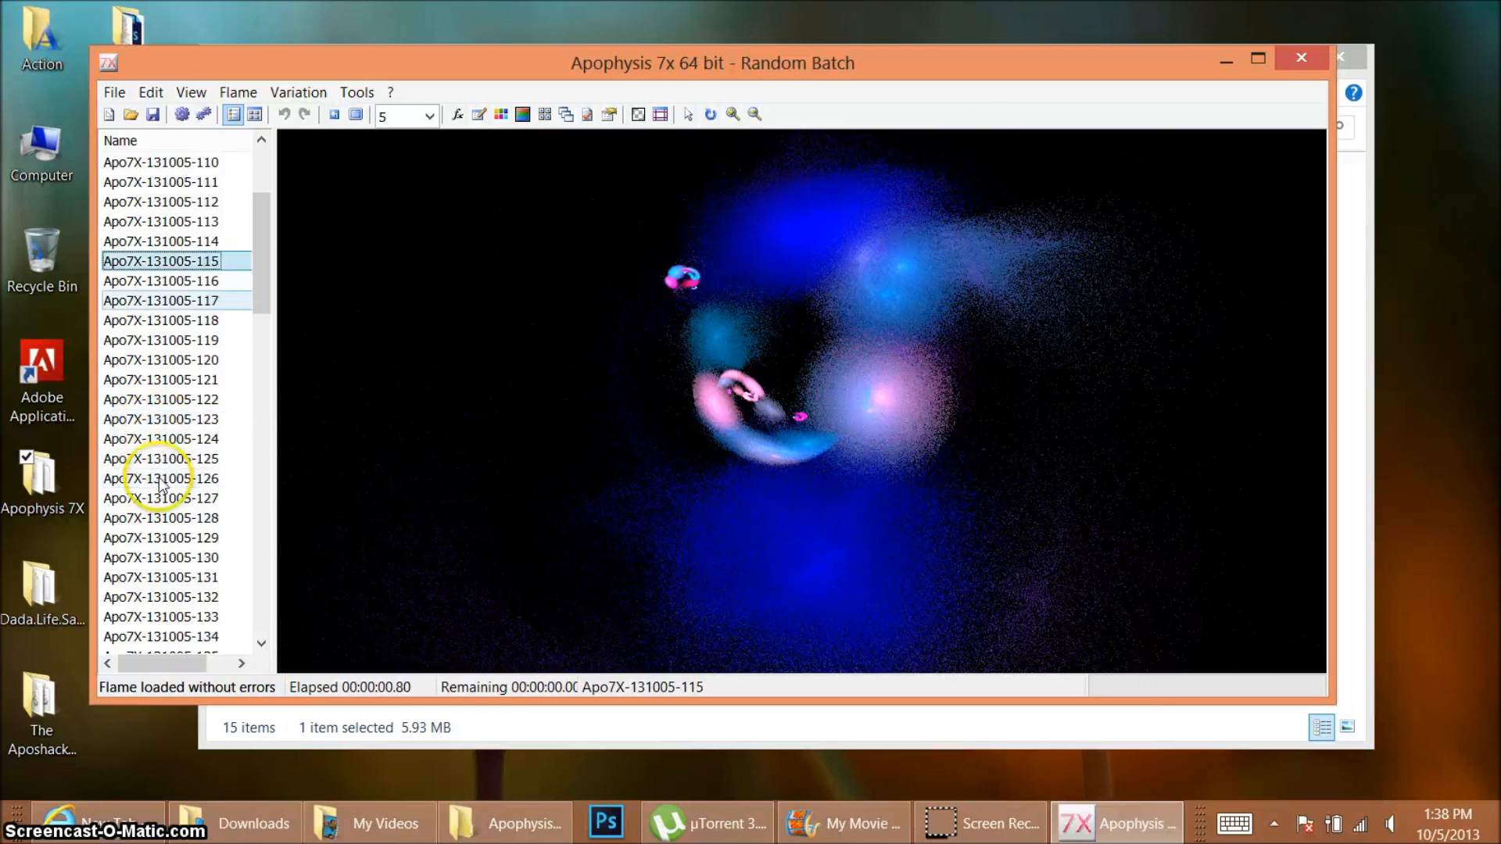
{"action": "left_click", "coordinate": [148, 478]}
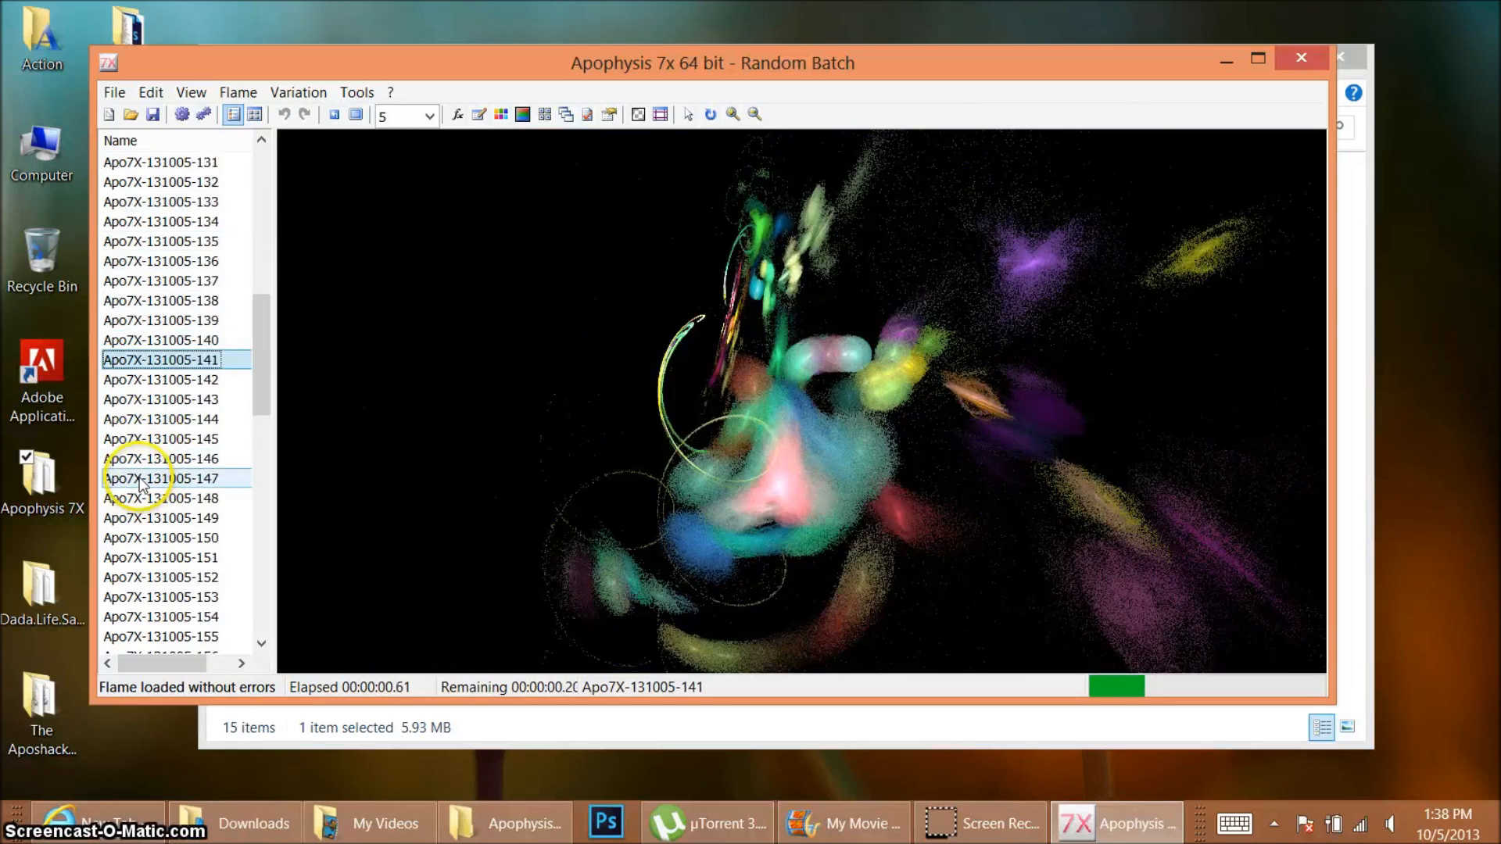
{"action": "left_click", "coordinate": [160, 459]}
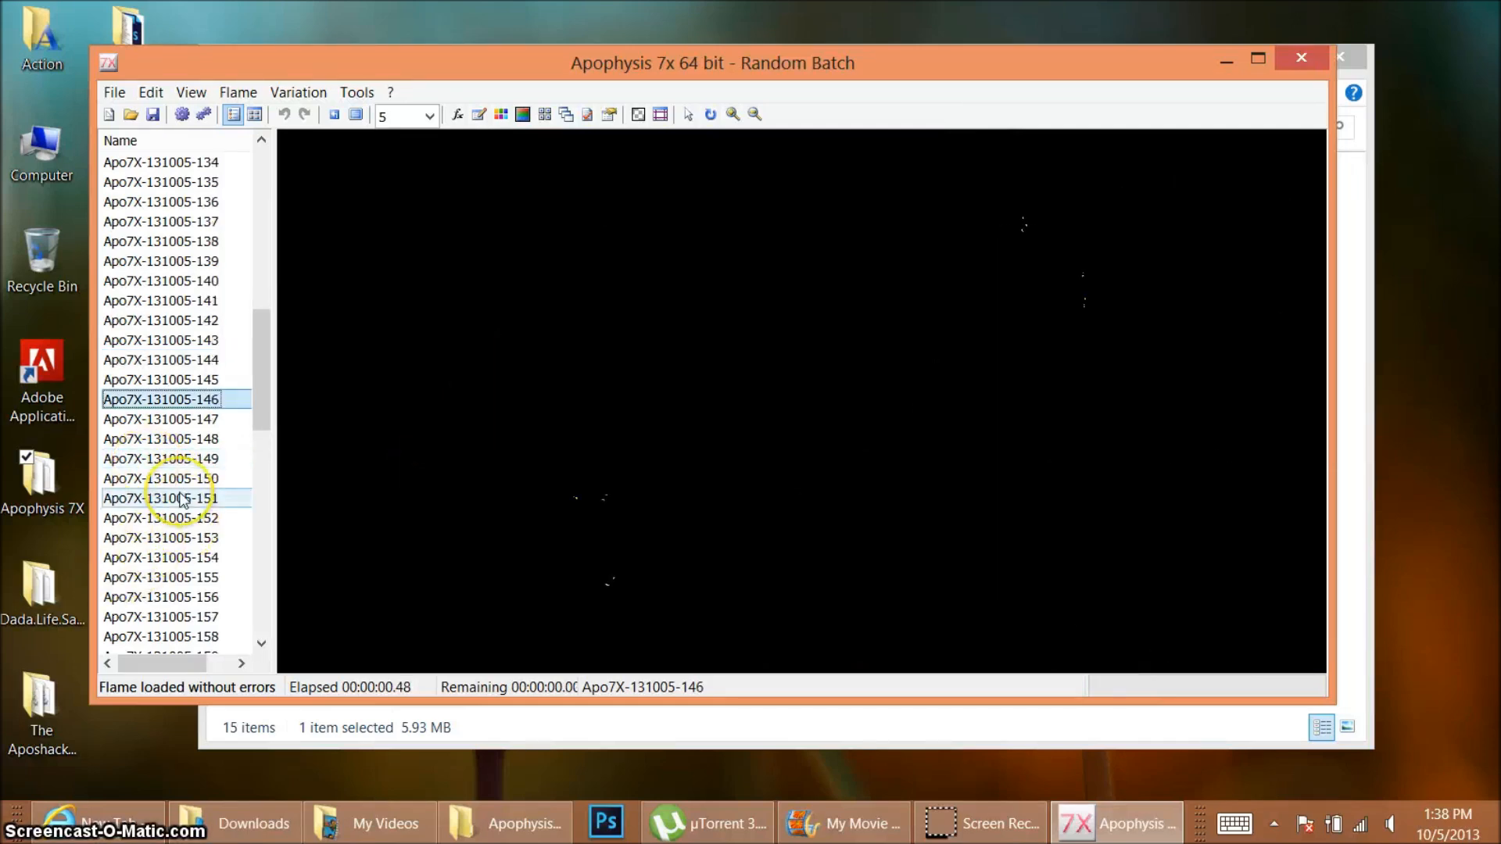
{"action": "left_click", "coordinate": [161, 498]}
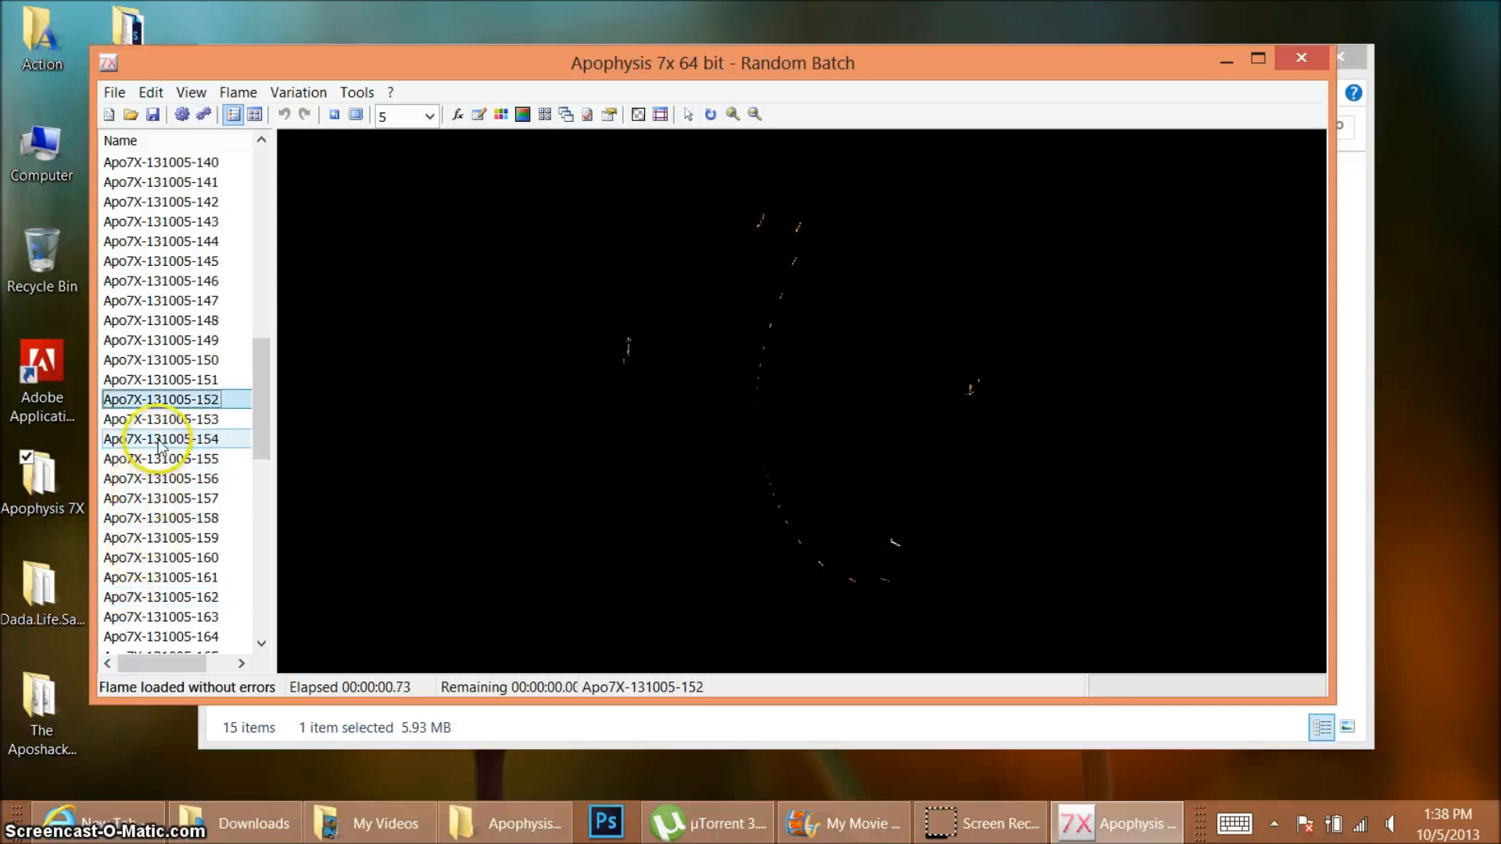
{"action": "left_click", "coordinate": [161, 420]}
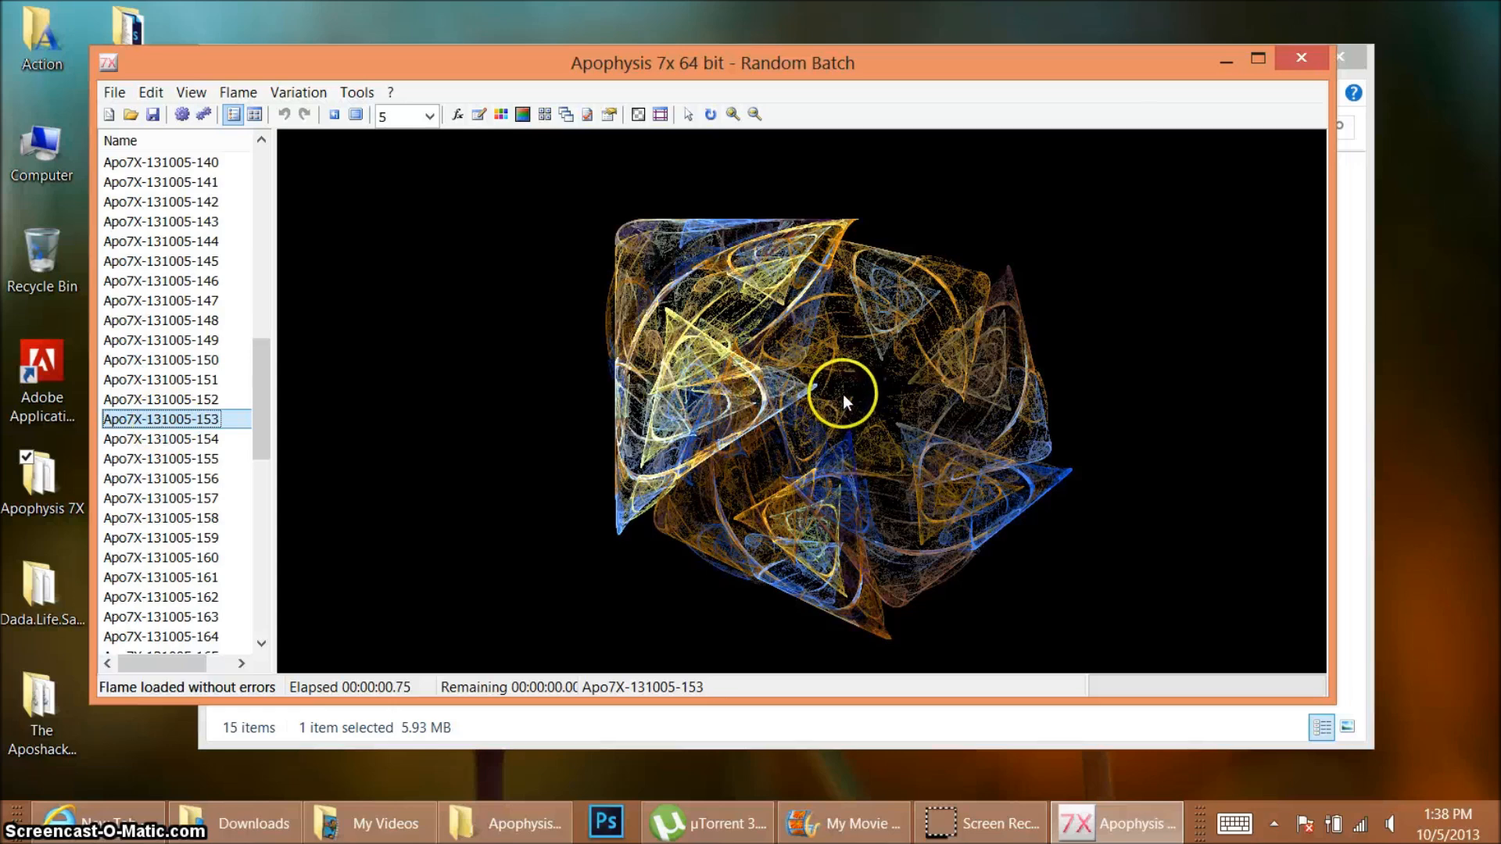
{"action": "mouse_move", "coordinate": [937, 399]}
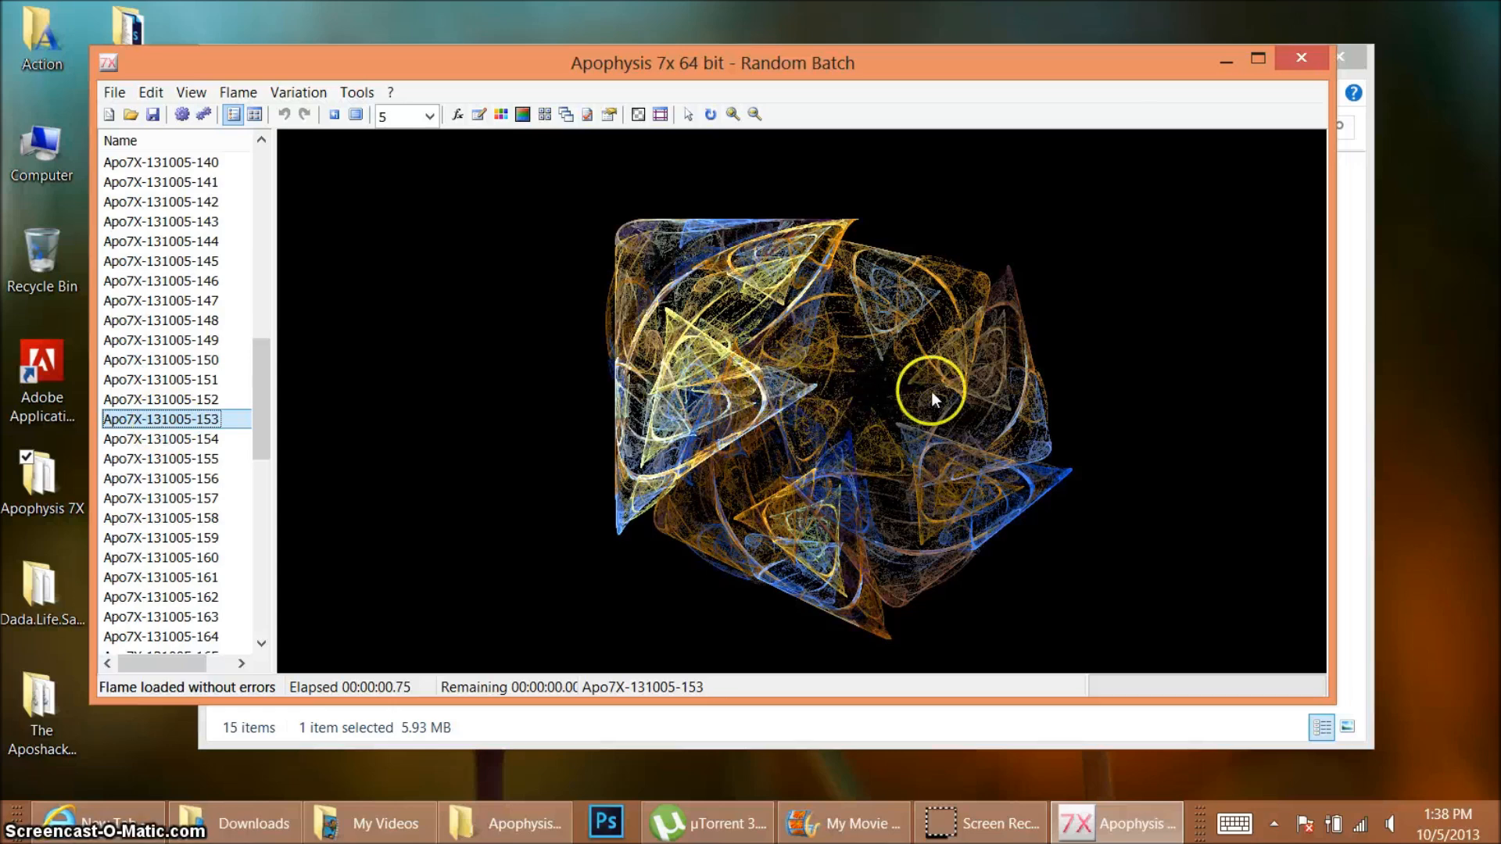